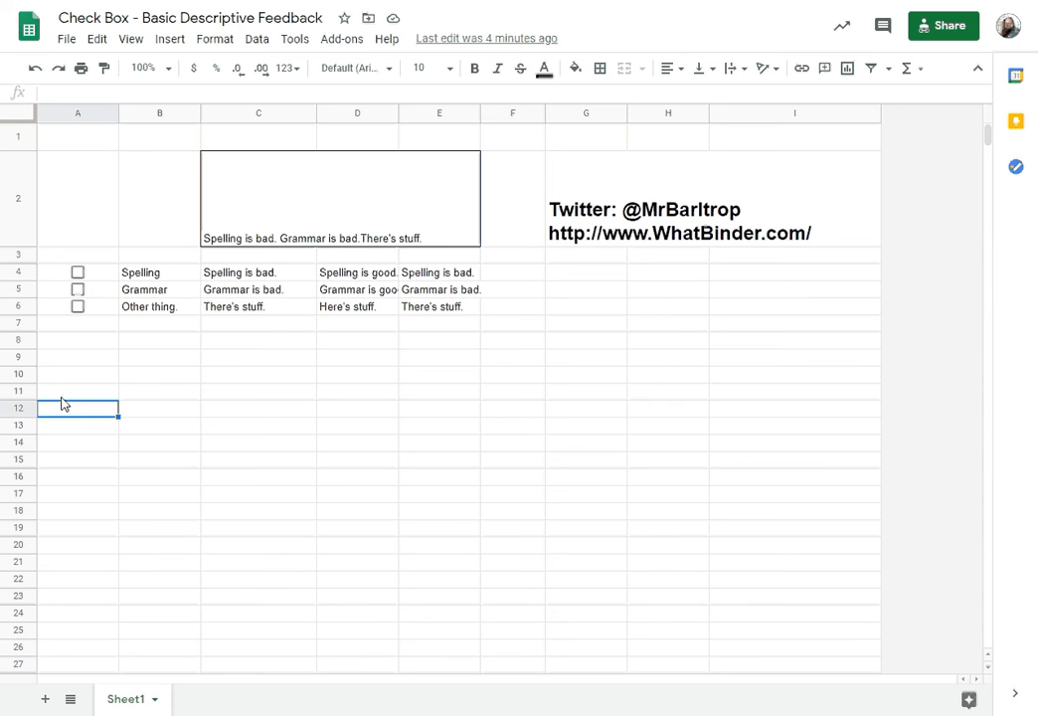
mouse_move(644, 210)
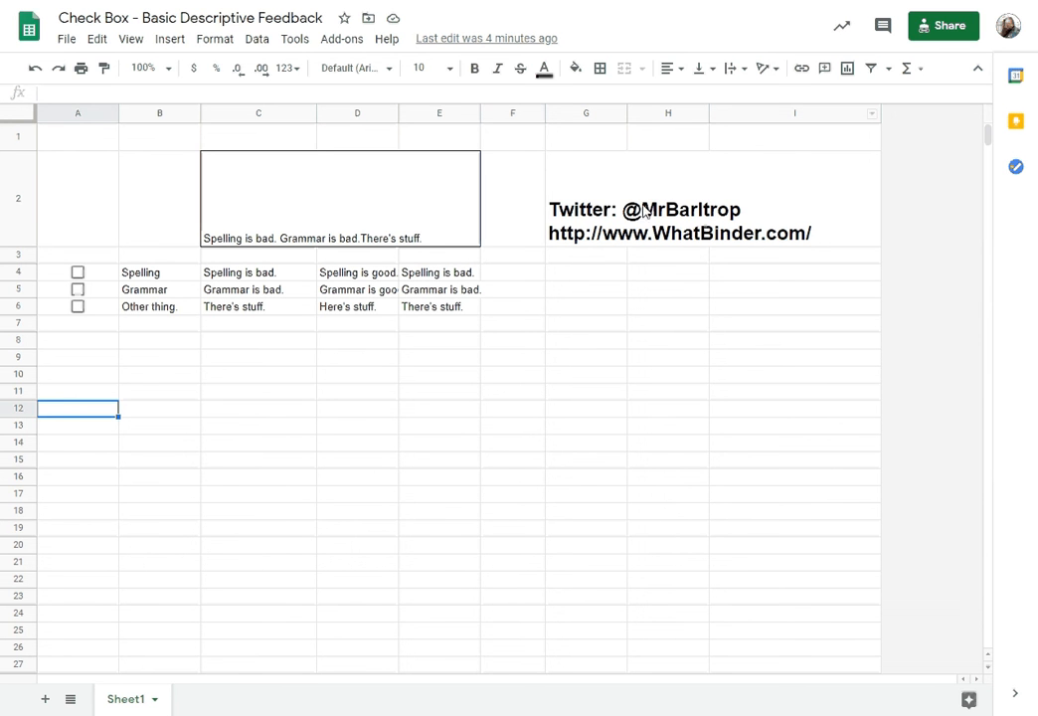
Copy the merged C2 feedback 'Spelling is bad. Grammar is bad.There's stuff.' into the Untitled Doc.
click(713, 199)
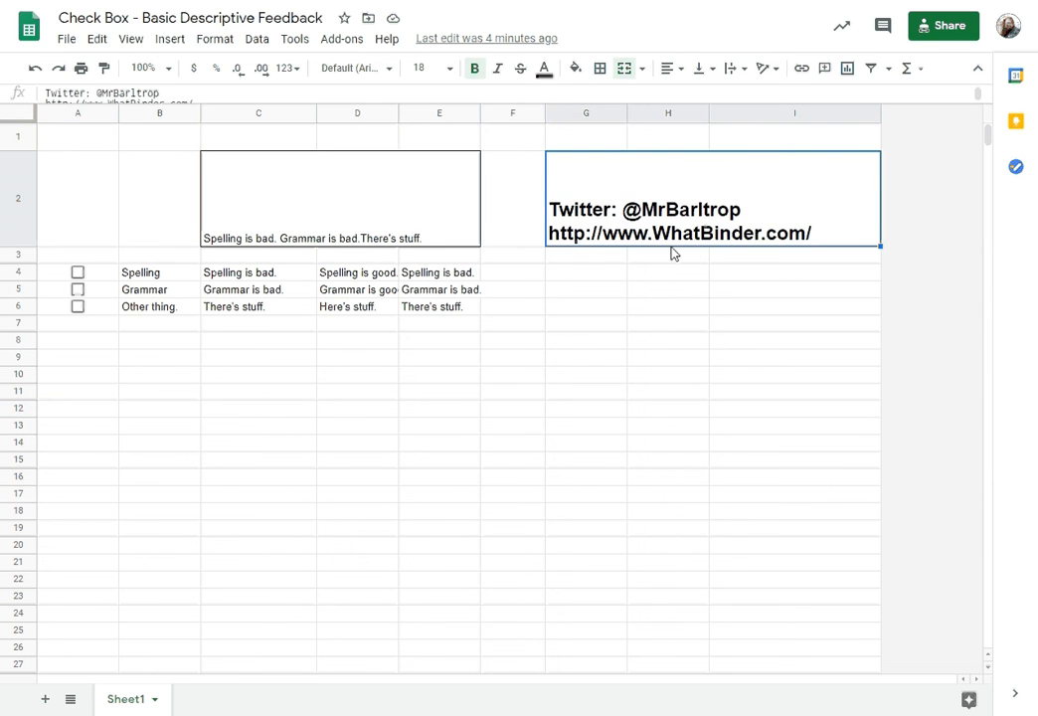
mouse_move(800, 237)
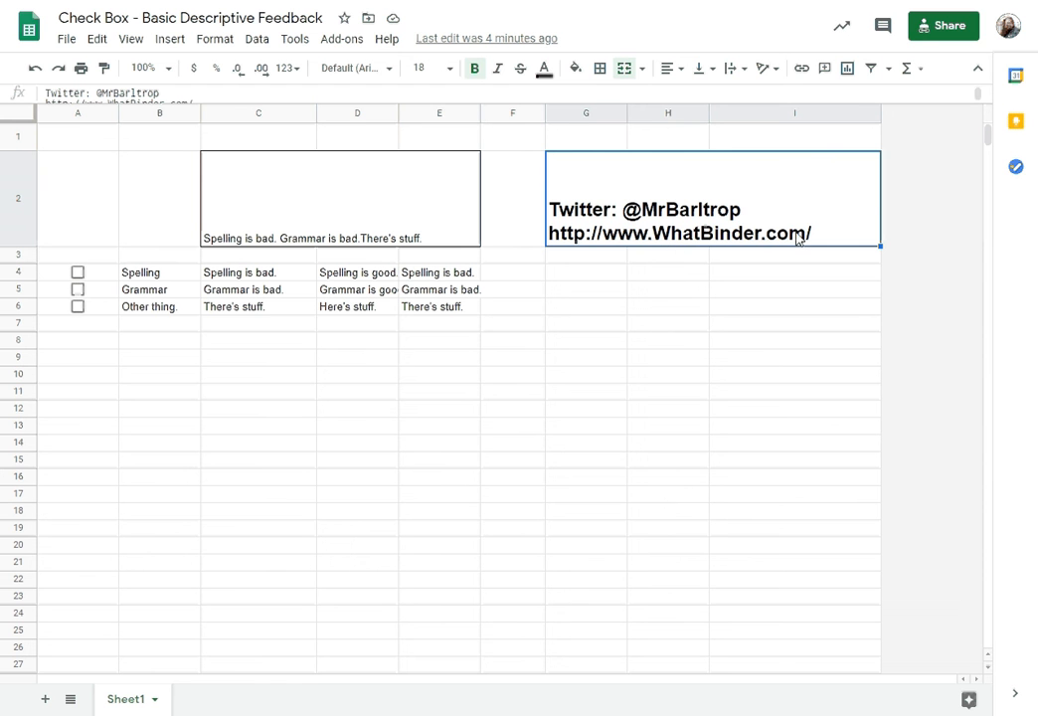
mouse_move(166, 391)
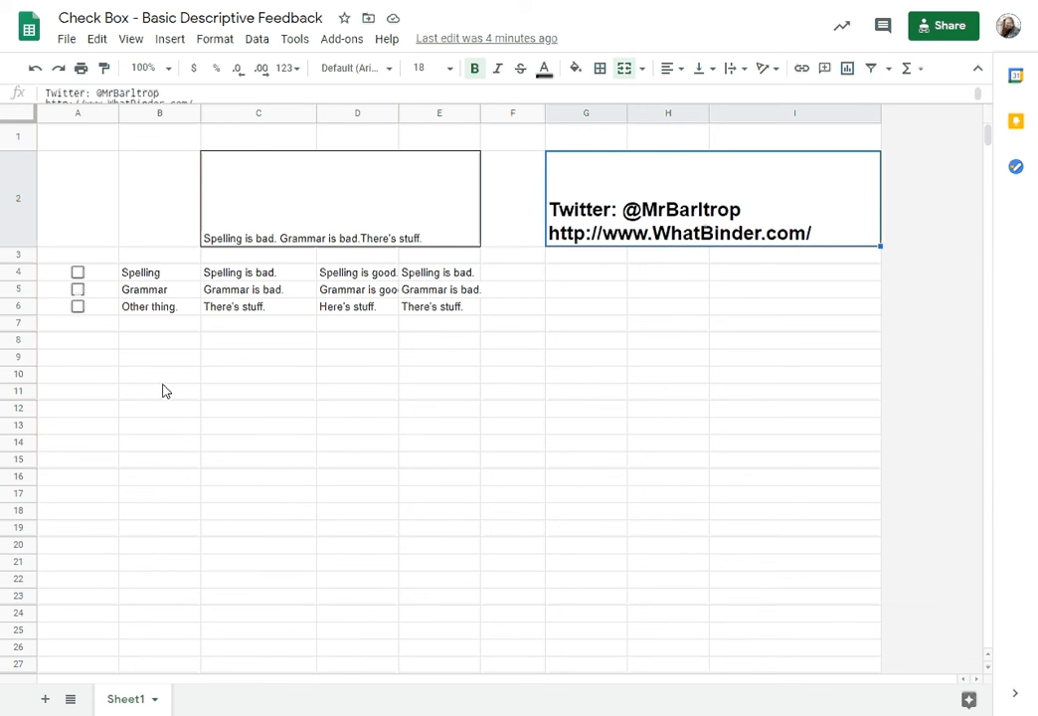
click(159, 391)
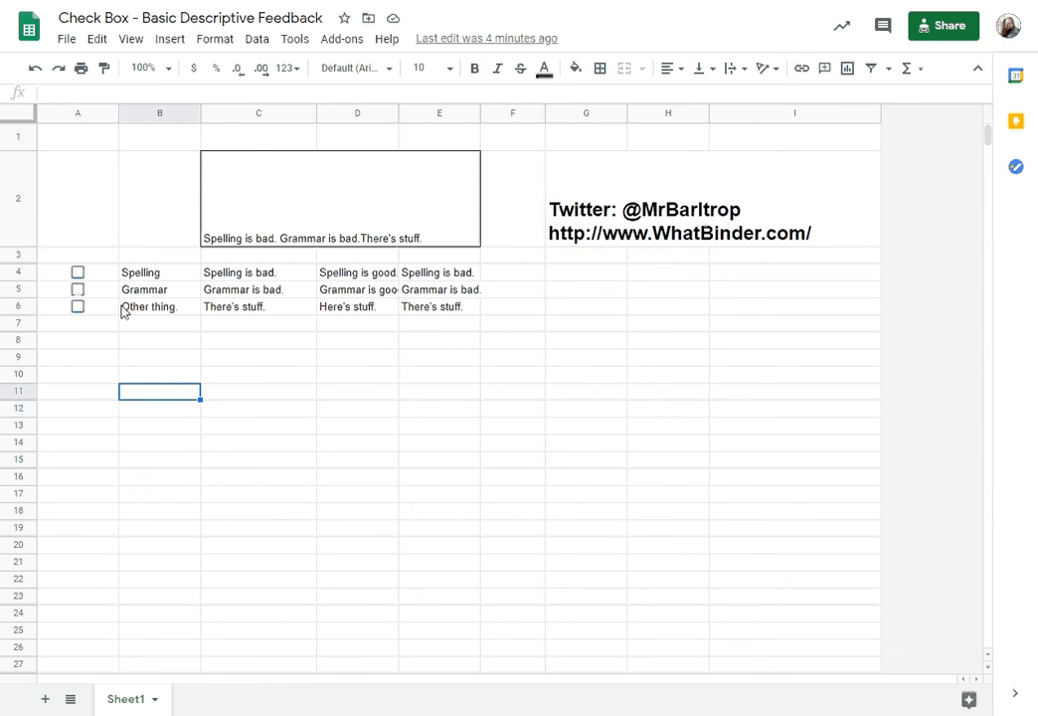
mouse_move(162, 271)
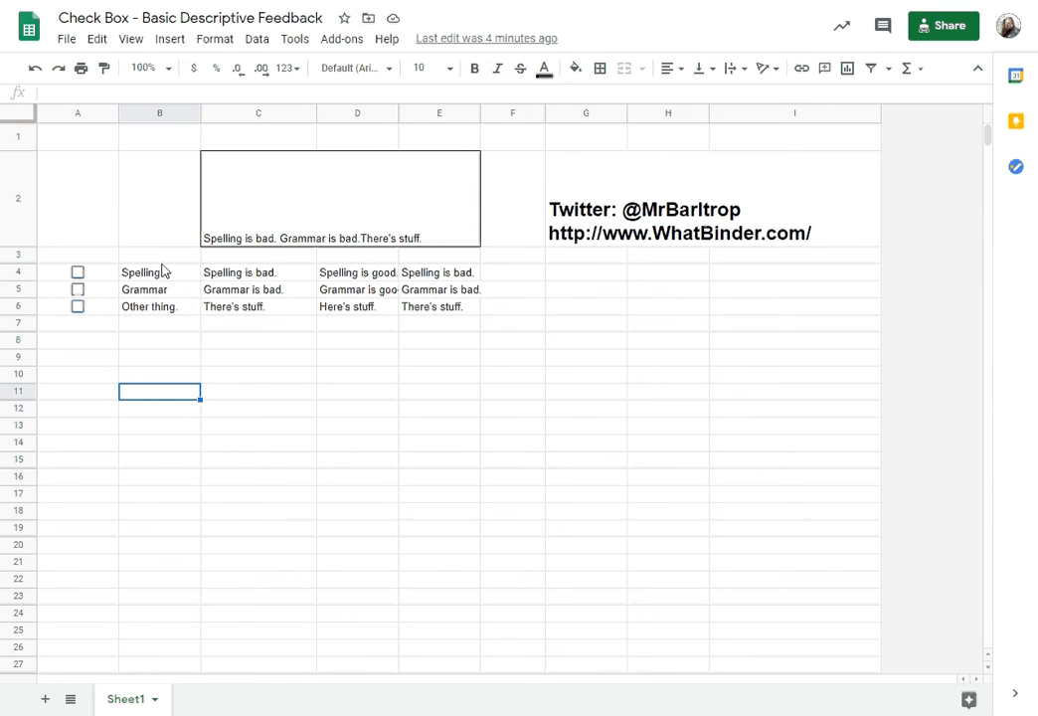
mouse_move(310, 286)
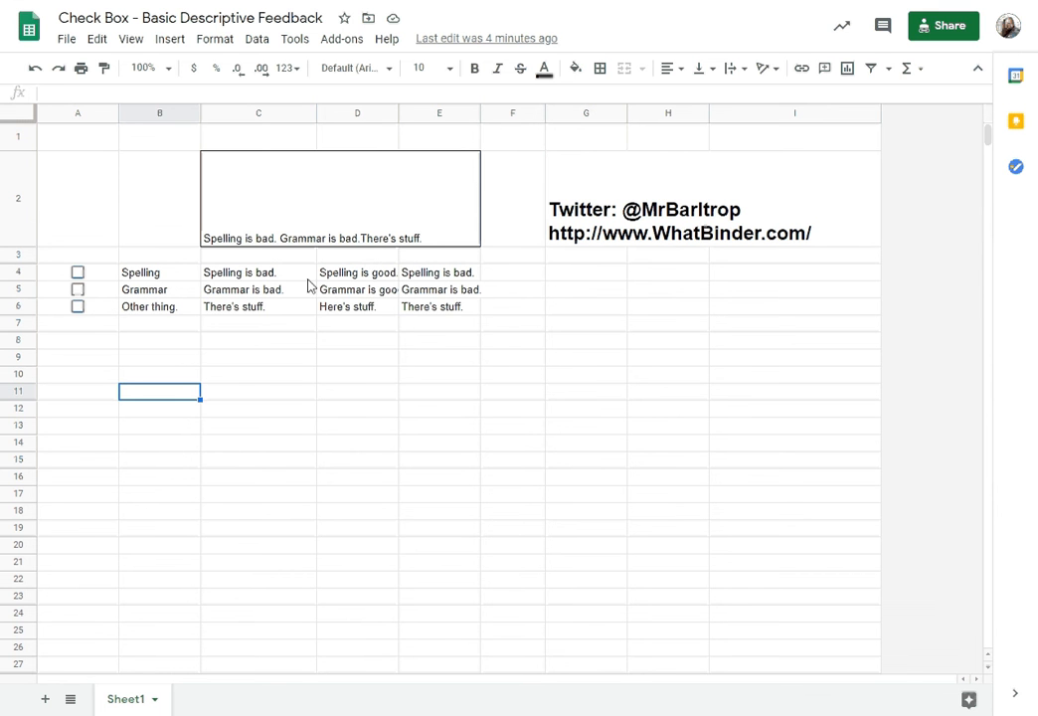
mouse_move(495, 293)
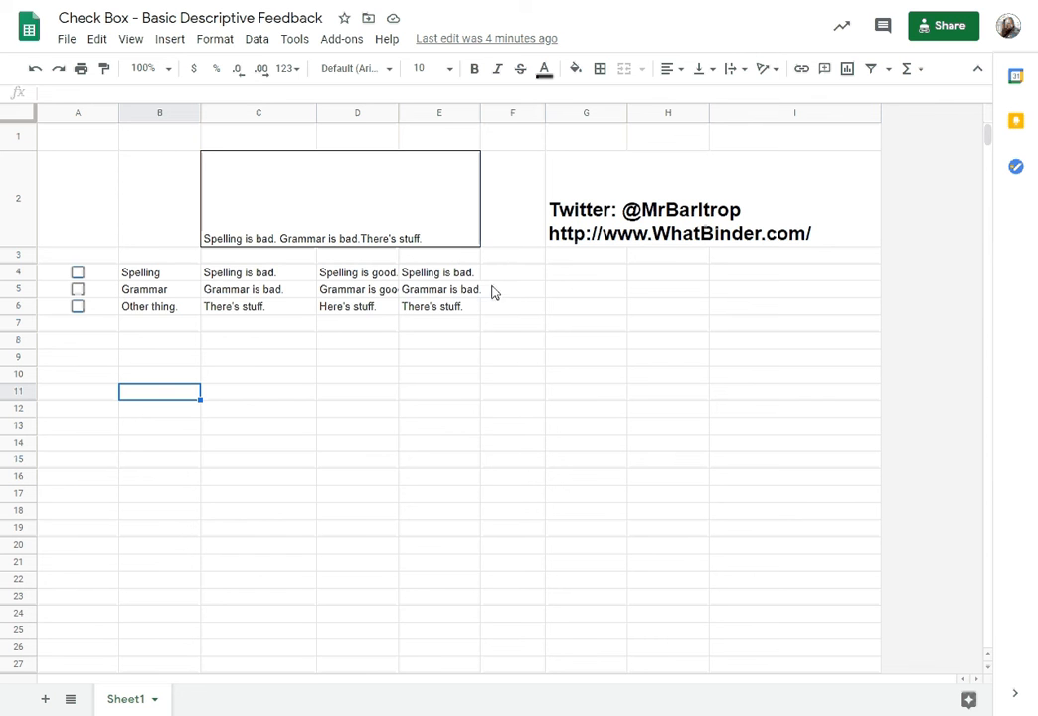
mouse_move(490, 261)
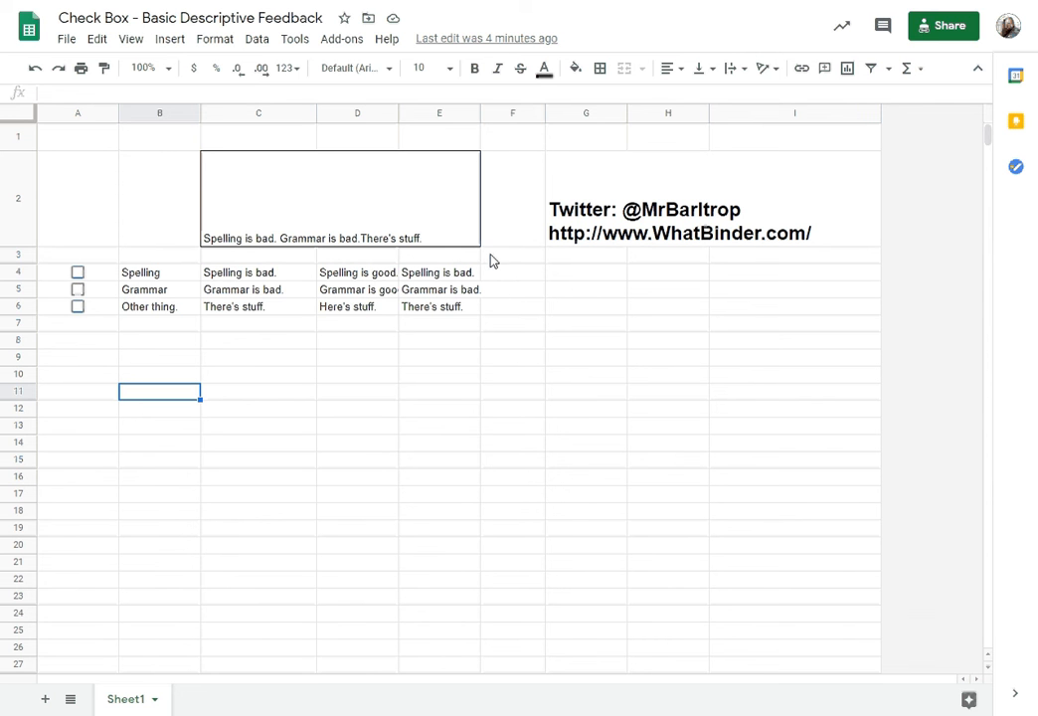
mouse_move(336, 203)
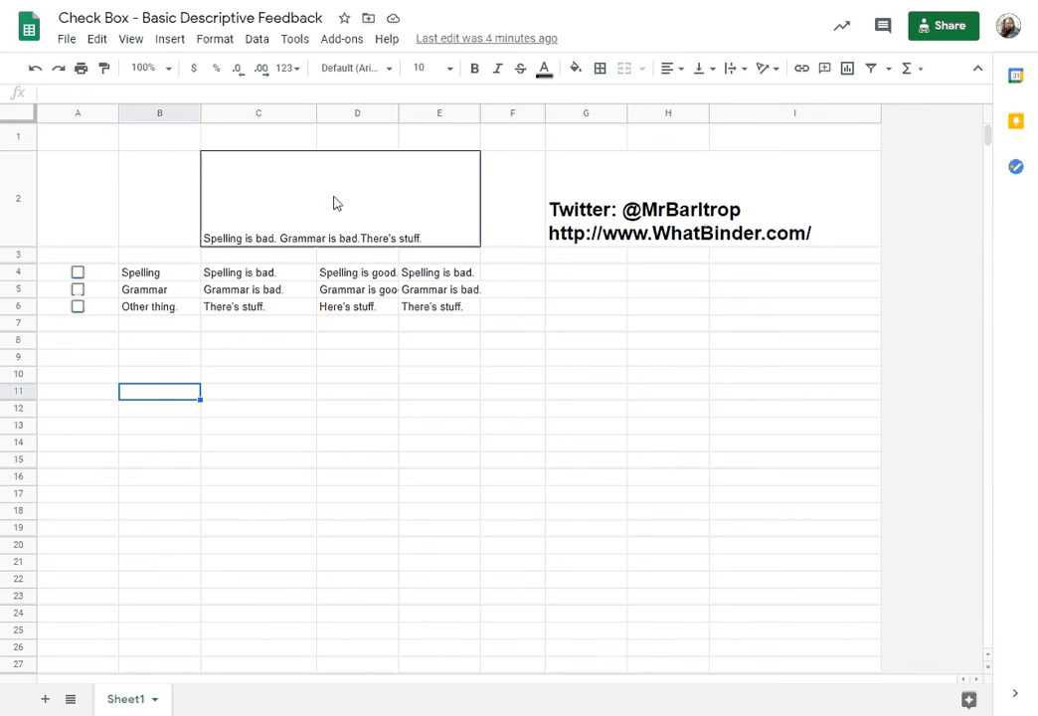
click(340, 199)
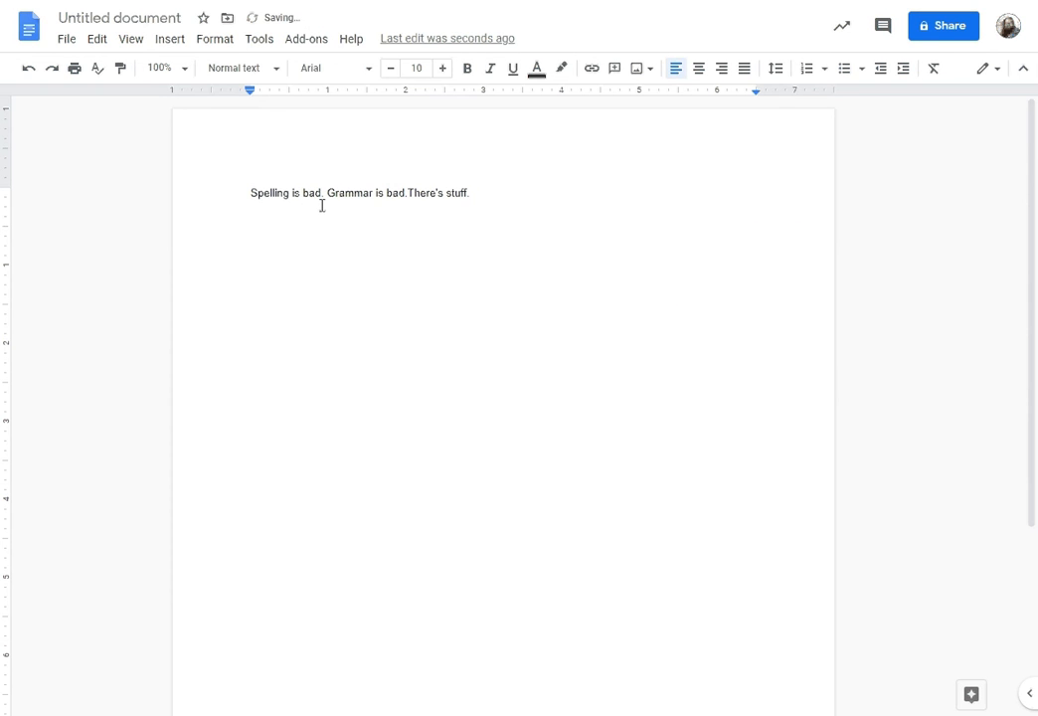
key(enter)
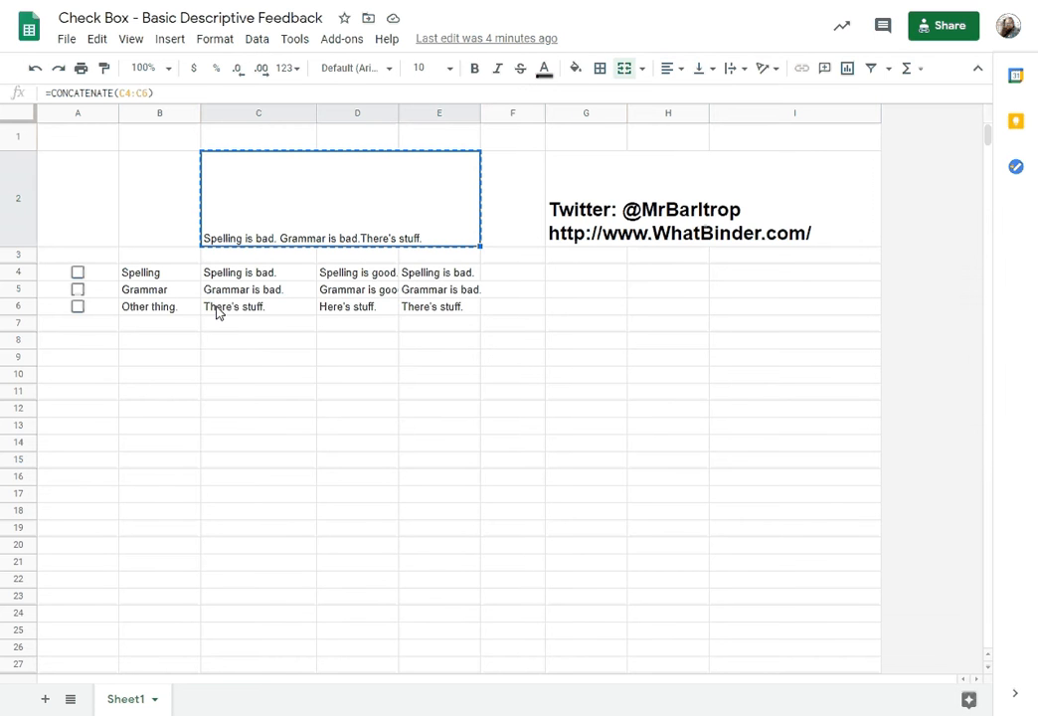
Inspect the IF formula in C6 and the comments in D4 and E6.
click(140, 271)
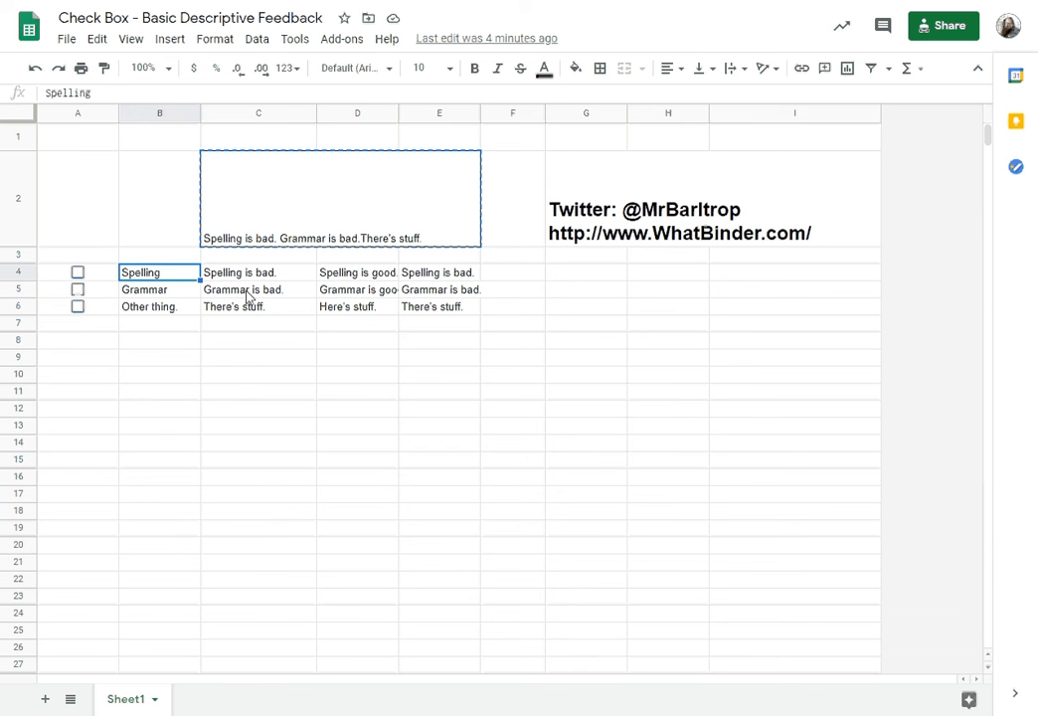
click(258, 306)
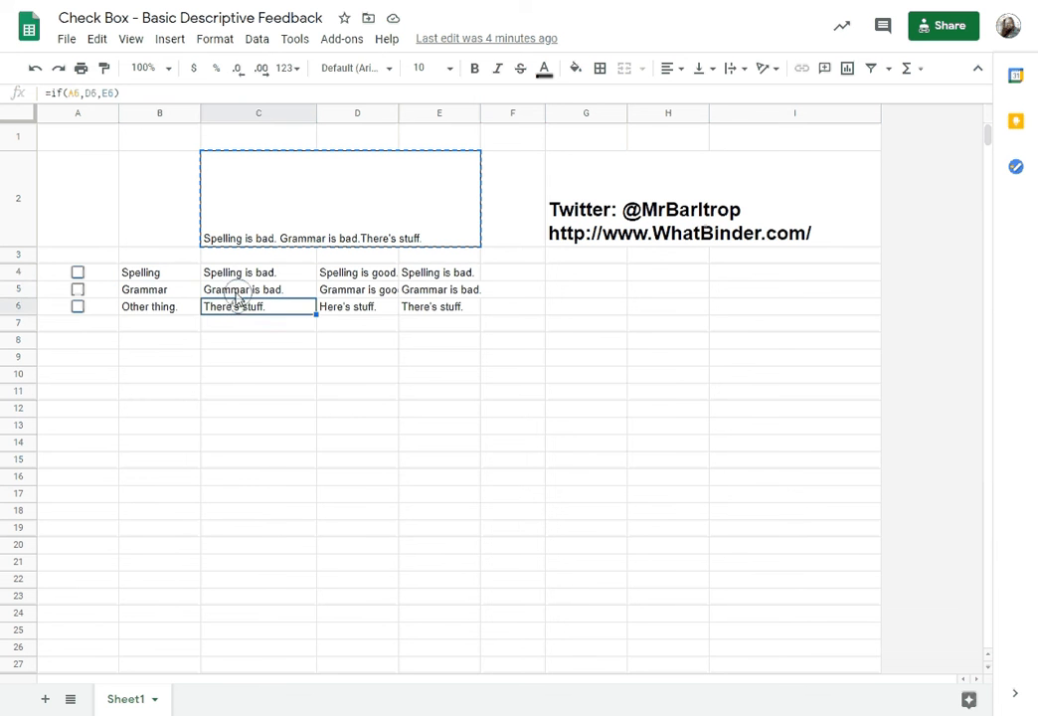
click(357, 271)
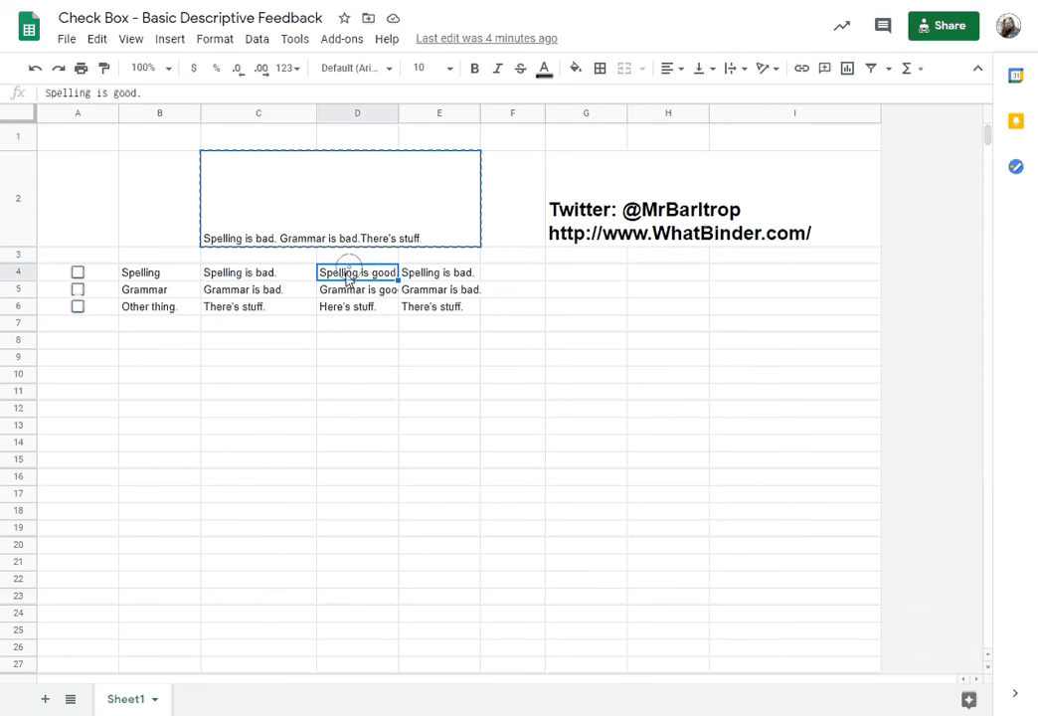
click(439, 306)
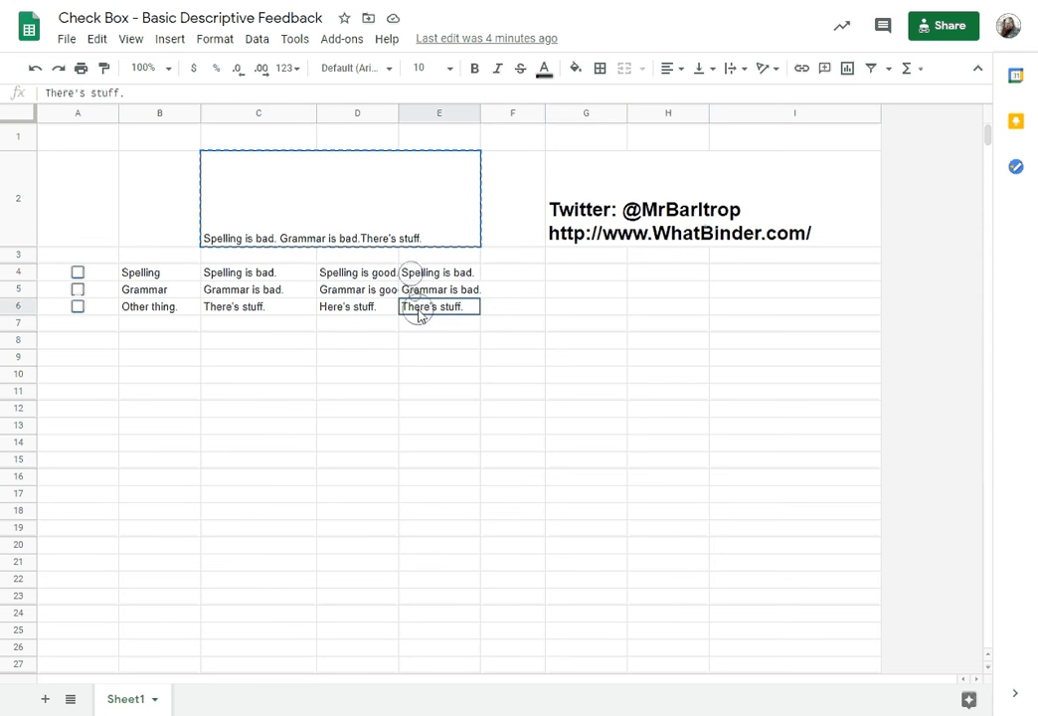
Toggle the Spelling and Other thing checkboxes so C2 reads 'Spelling is good. Grammar is bad.Here's stuff.'.
click(78, 271)
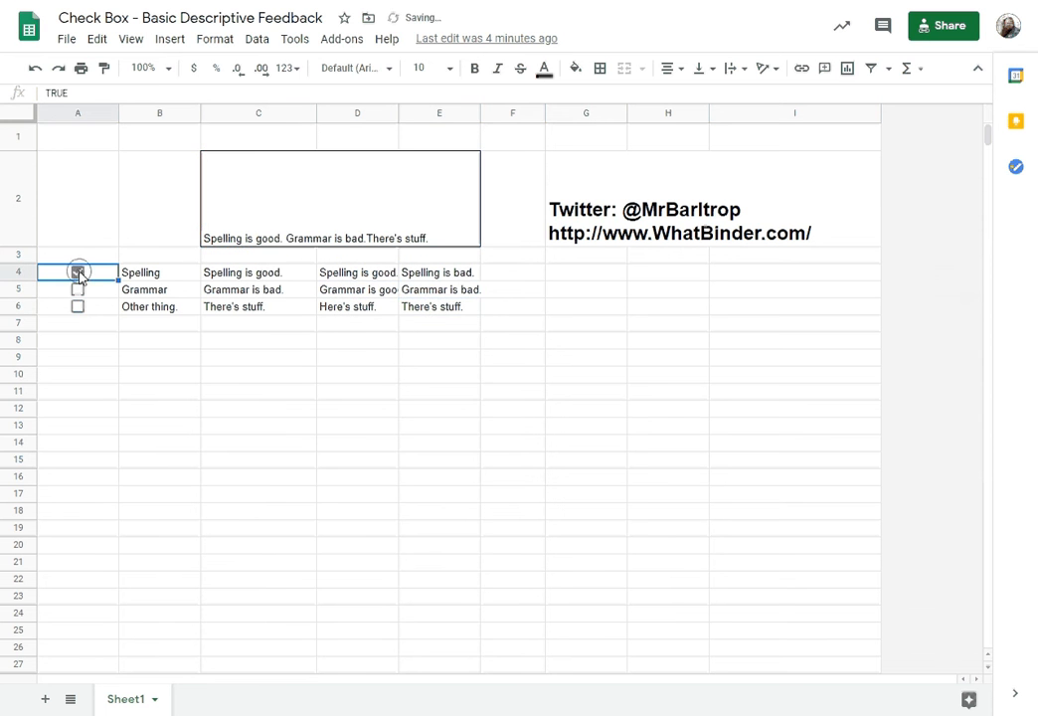
click(77, 272)
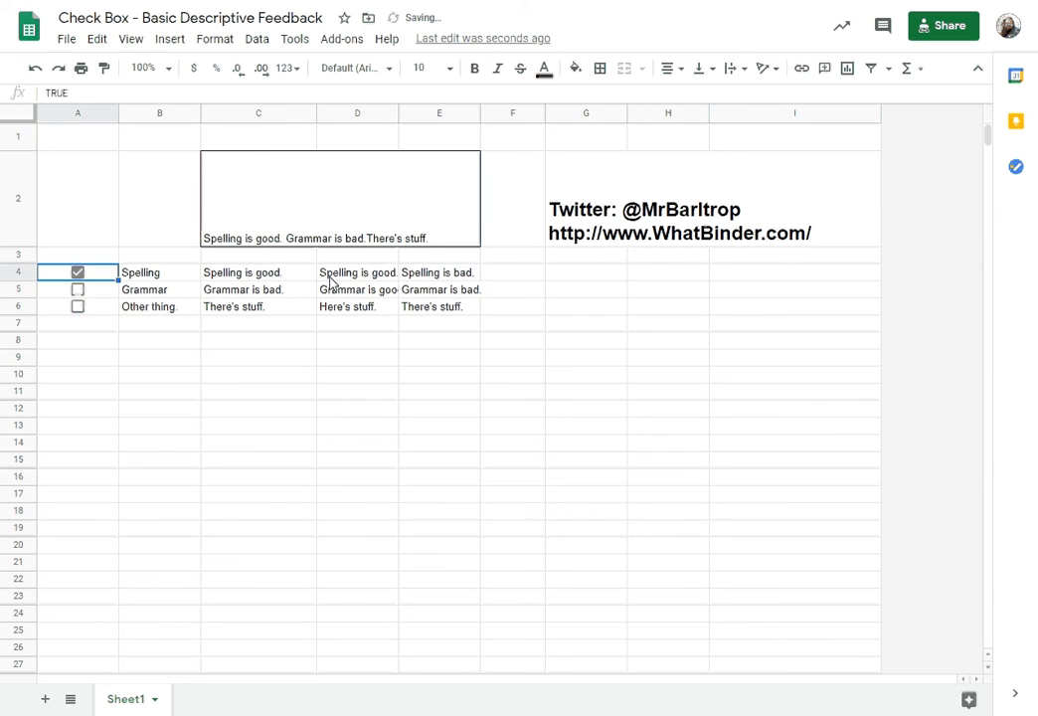
click(78, 306)
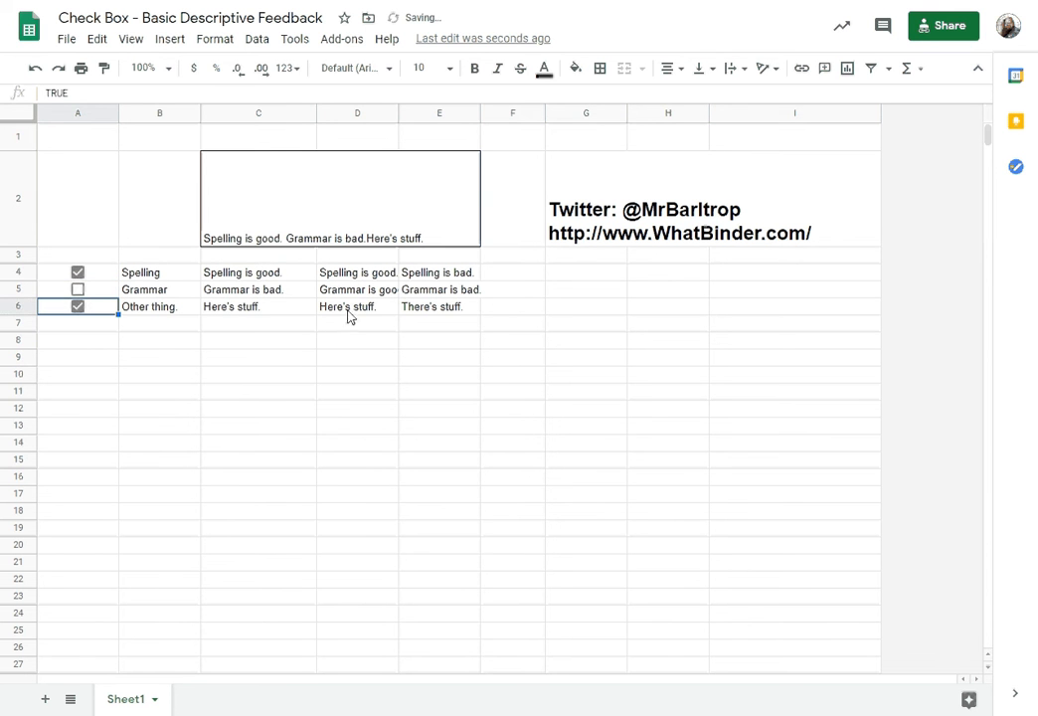
click(76, 306)
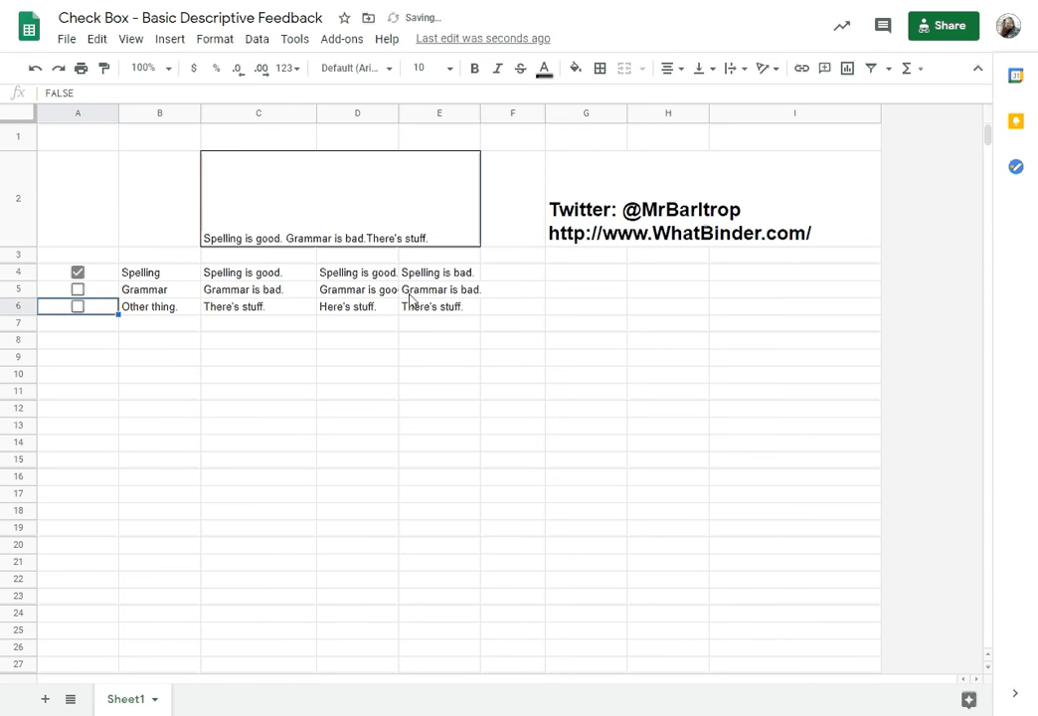
click(77, 306)
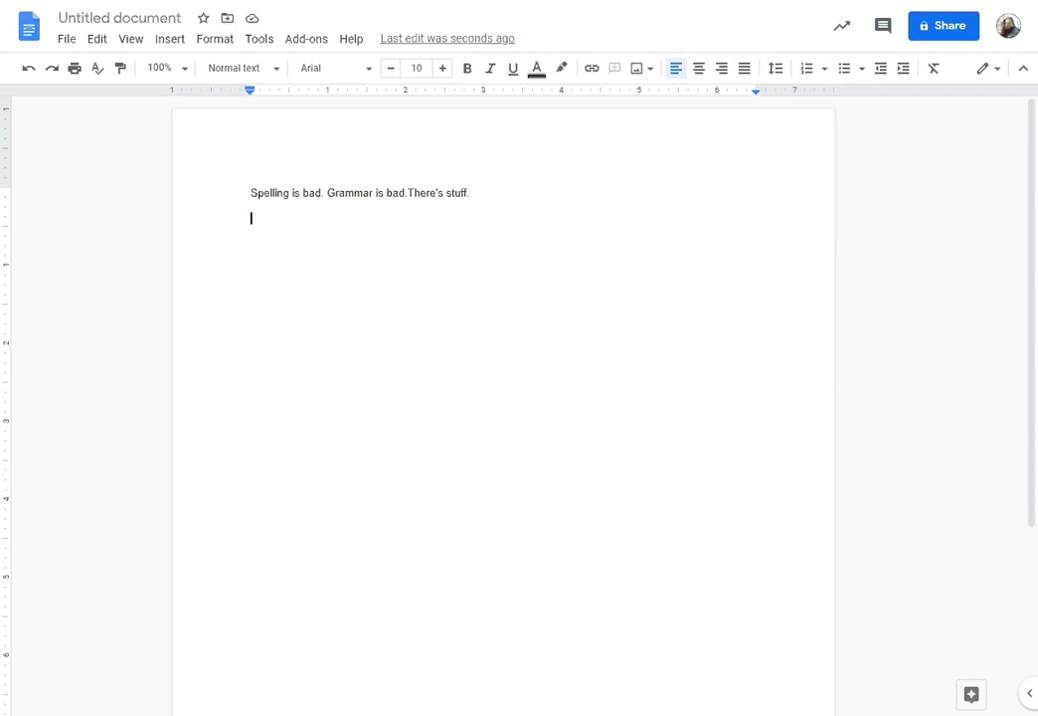
text(Spelling is good. Grammar is bad.Here's stuff.)
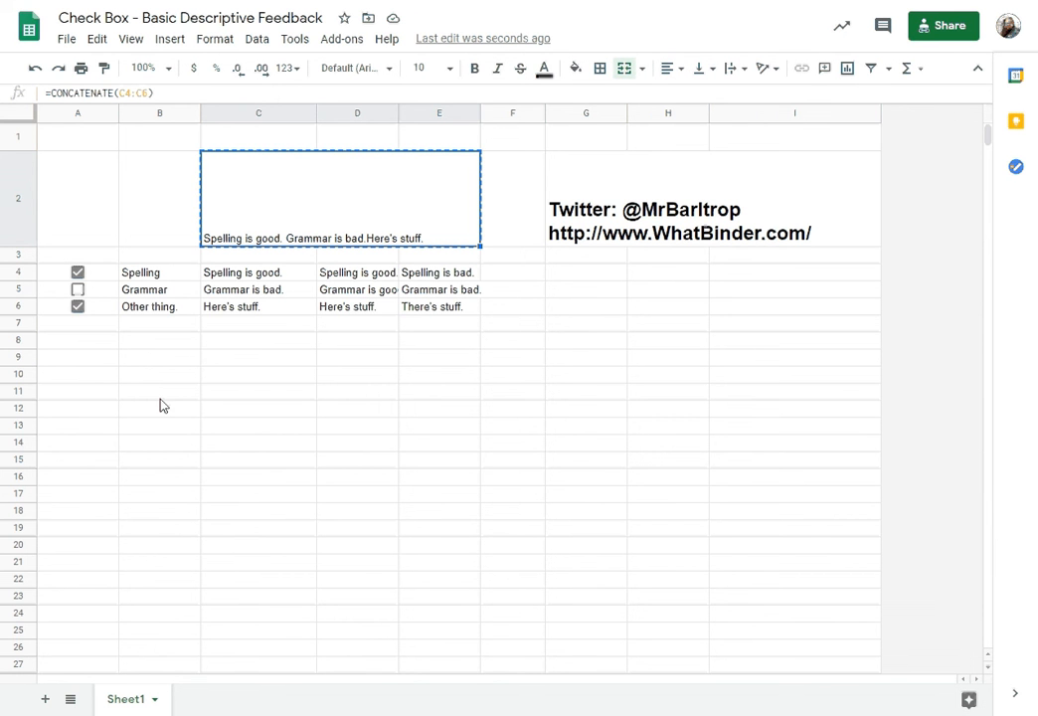
mouse_move(80, 407)
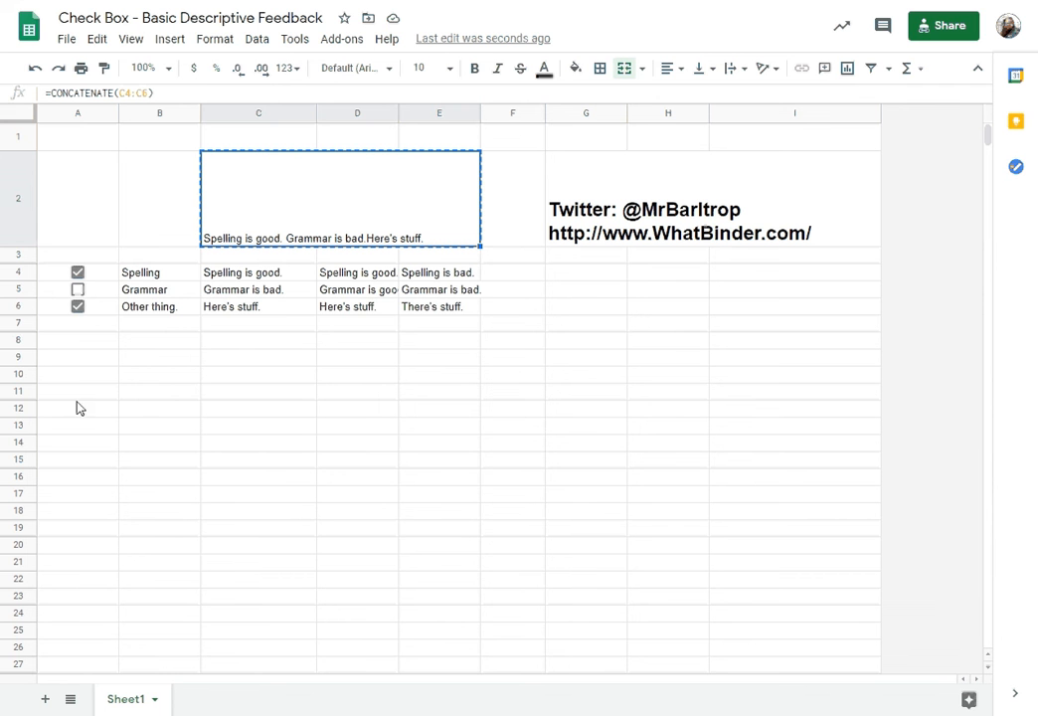
mouse_move(147, 405)
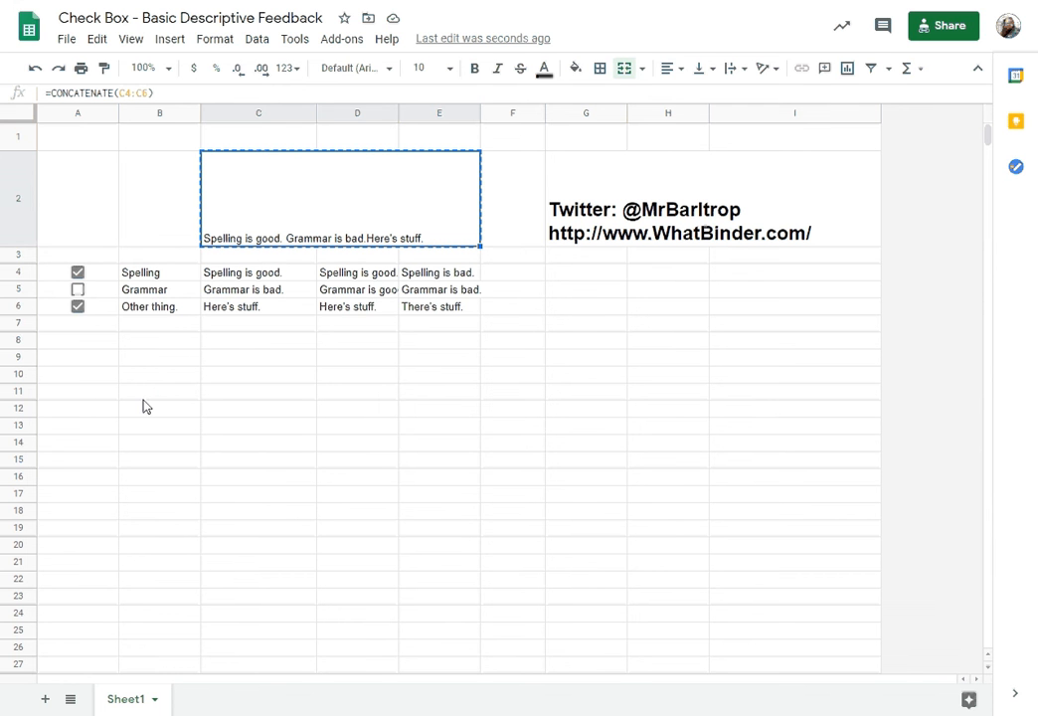
mouse_move(152, 363)
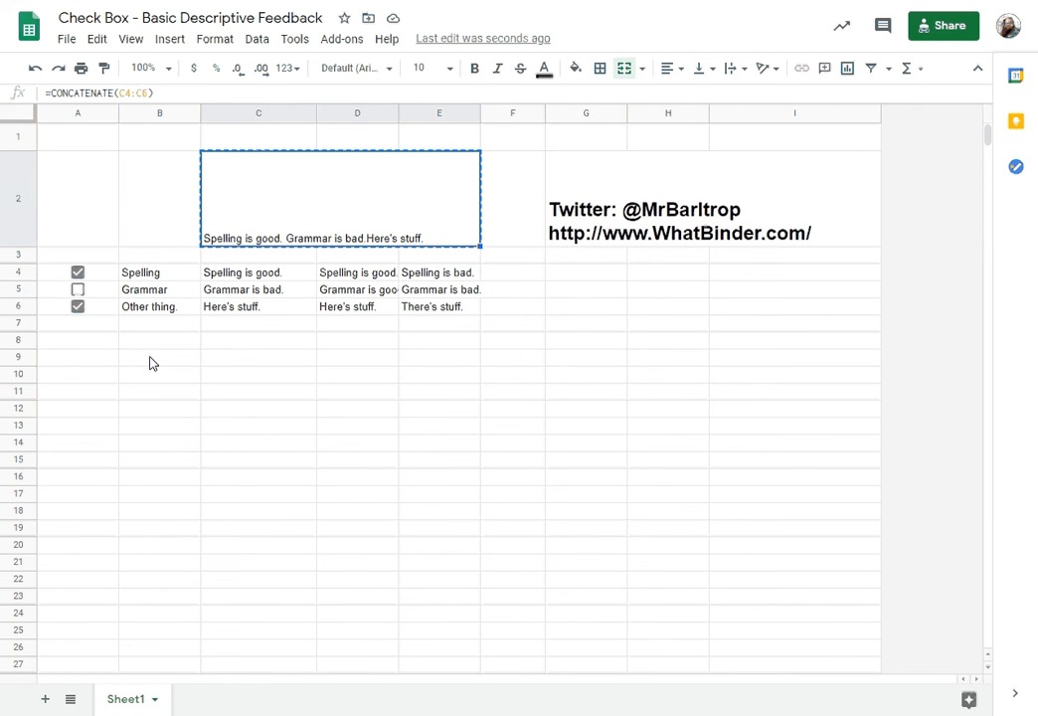
Type 'Roundtable Discussion Feedback' in B9 and raise its font size.
click(159, 358)
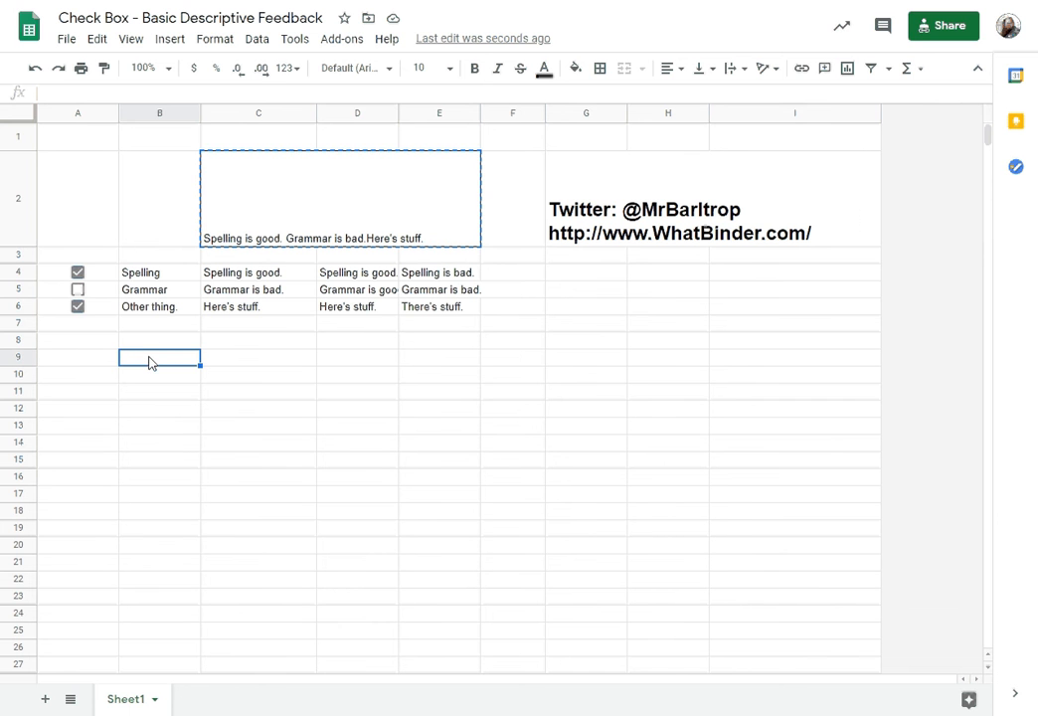
text(Roundta)
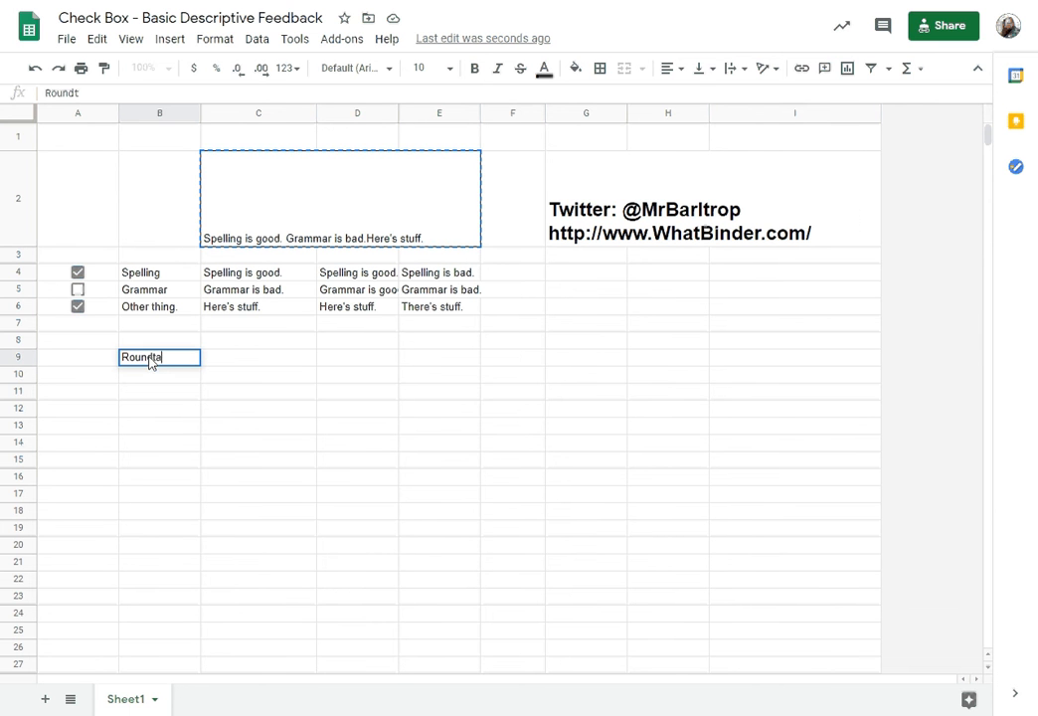
text(able Discussion)
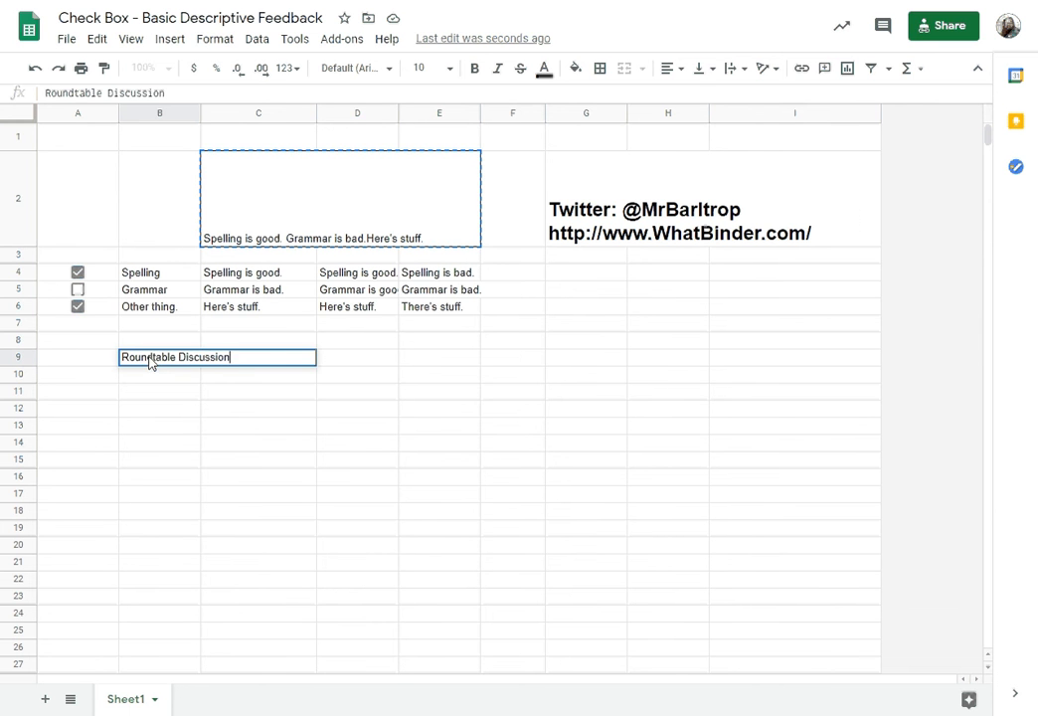
text(Feedback)
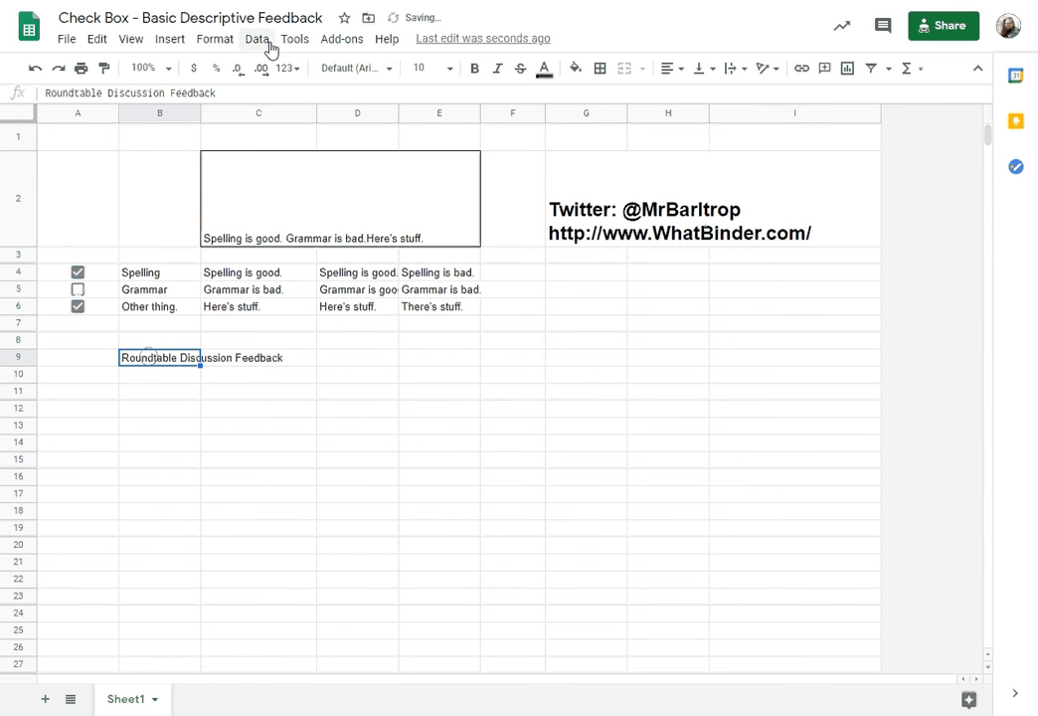
click(450, 68)
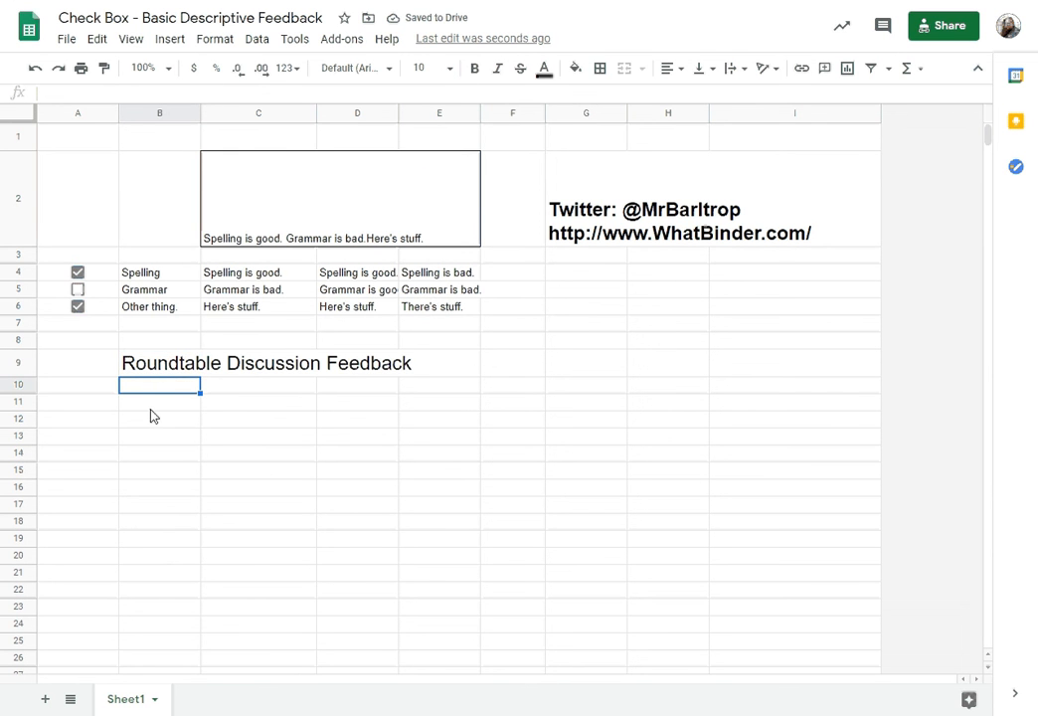
Enter 'Filler words and false starts' in B11.
click(159, 401)
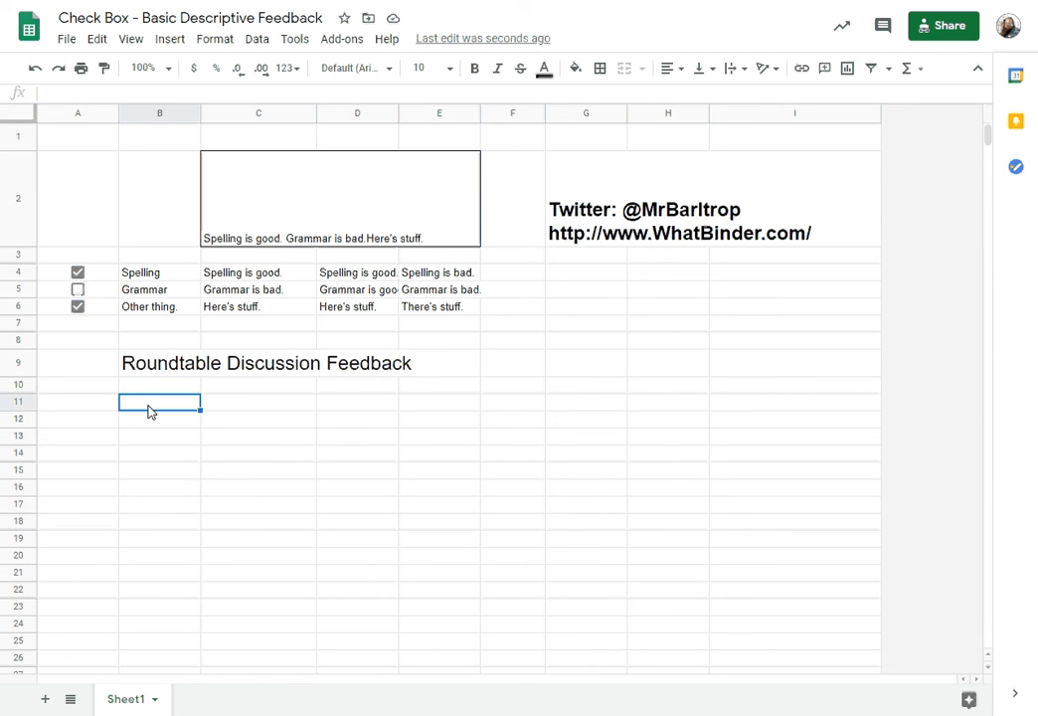
text(Filler)
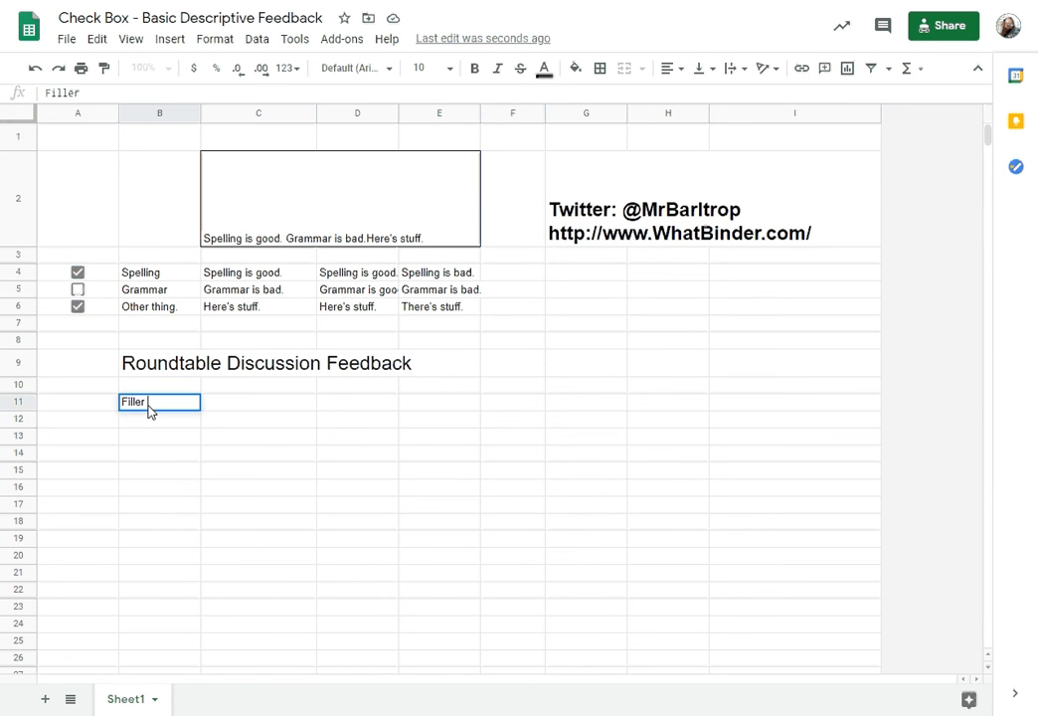
text(words)
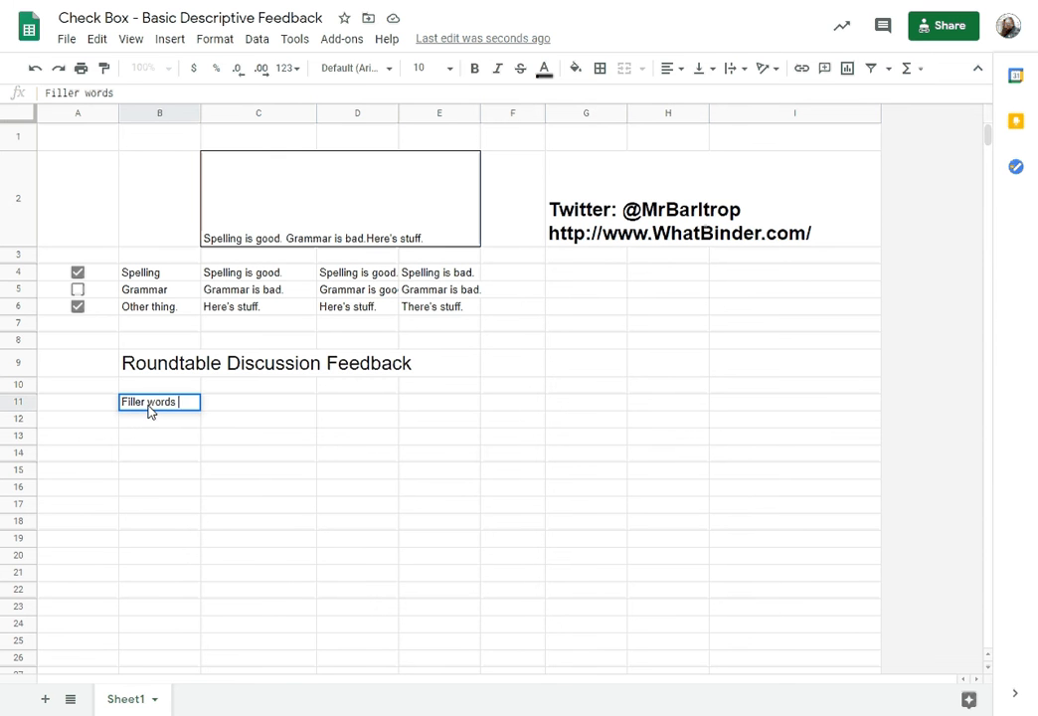
text(and false starts)
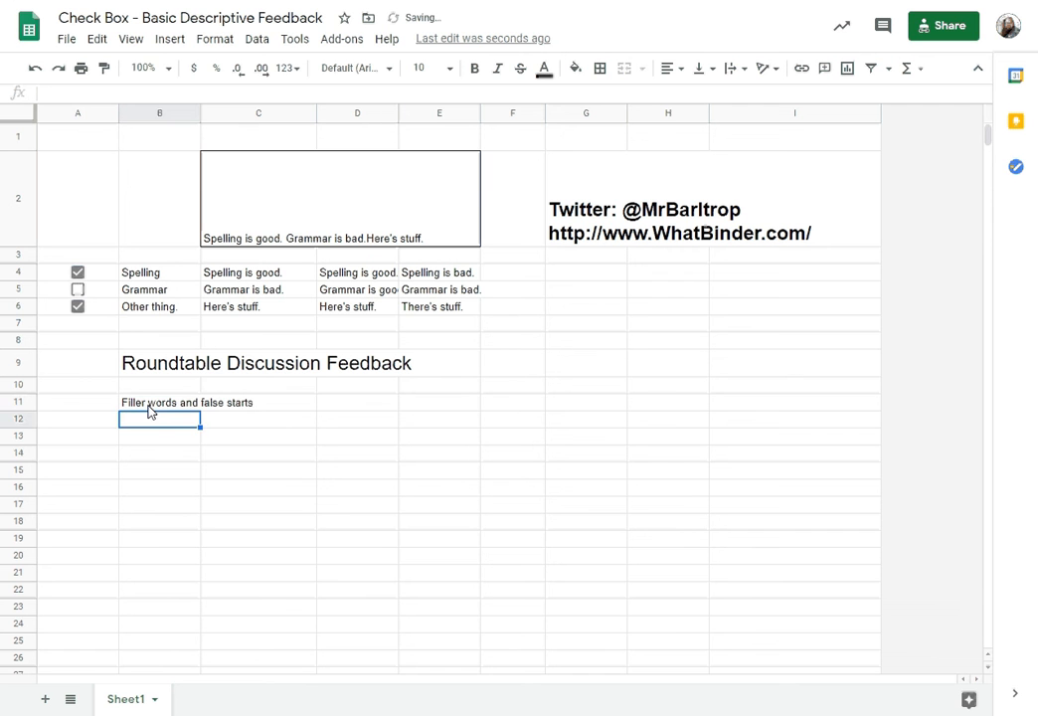
click(159, 402)
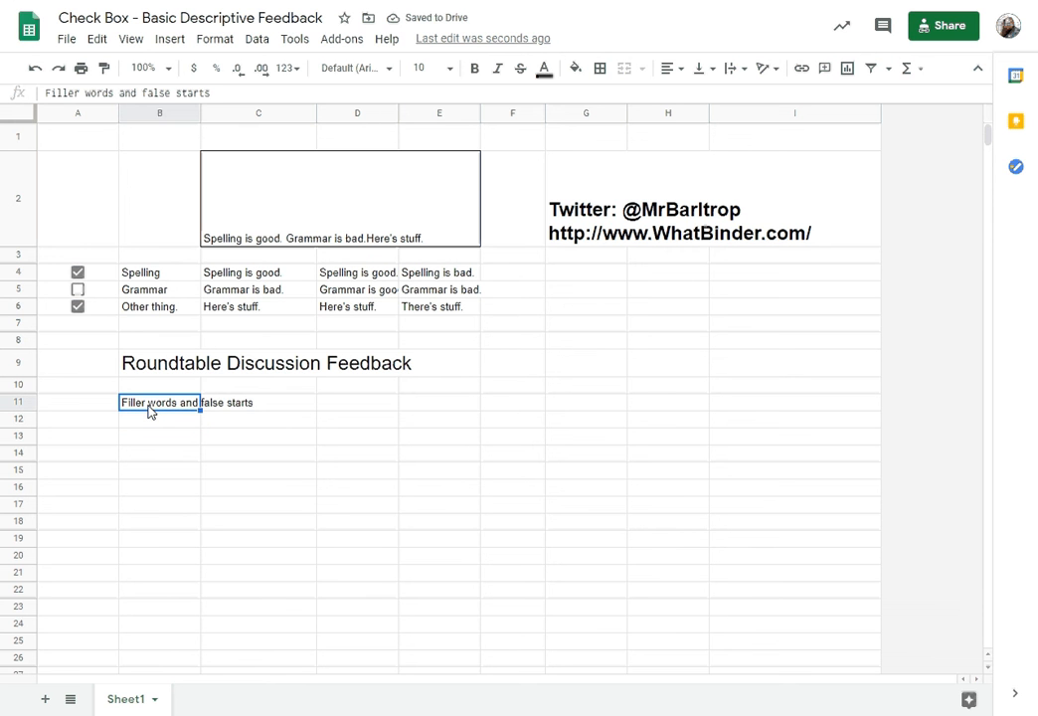
Add the 'Strength' and 'Need' column headers in D10 and E10.
click(357, 401)
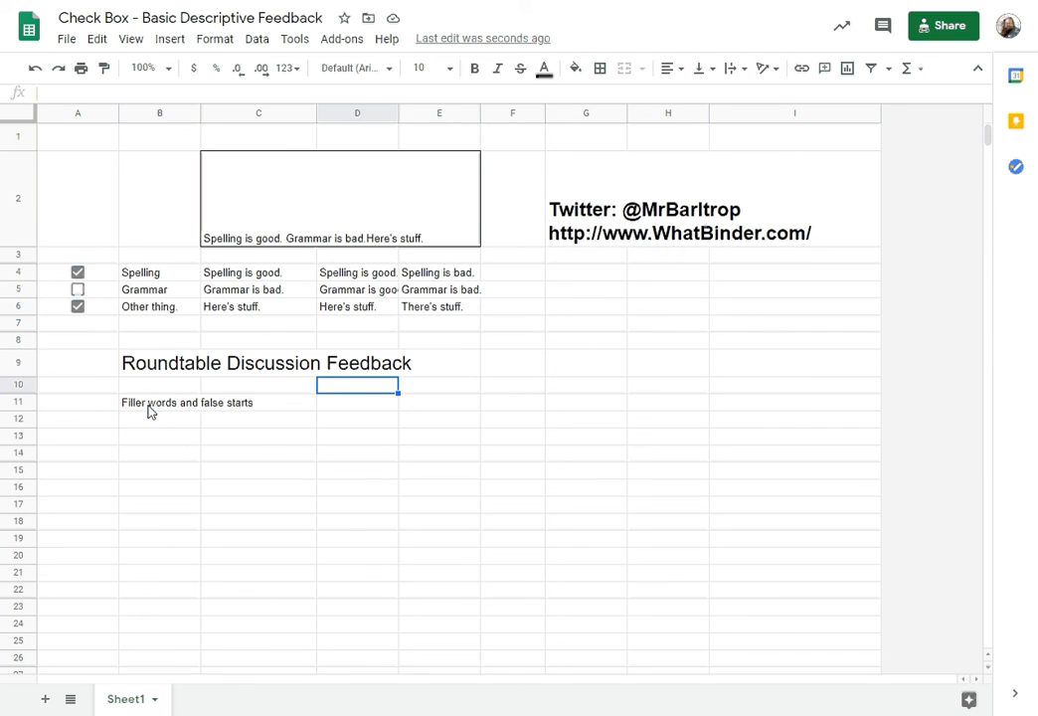
text(Strength)
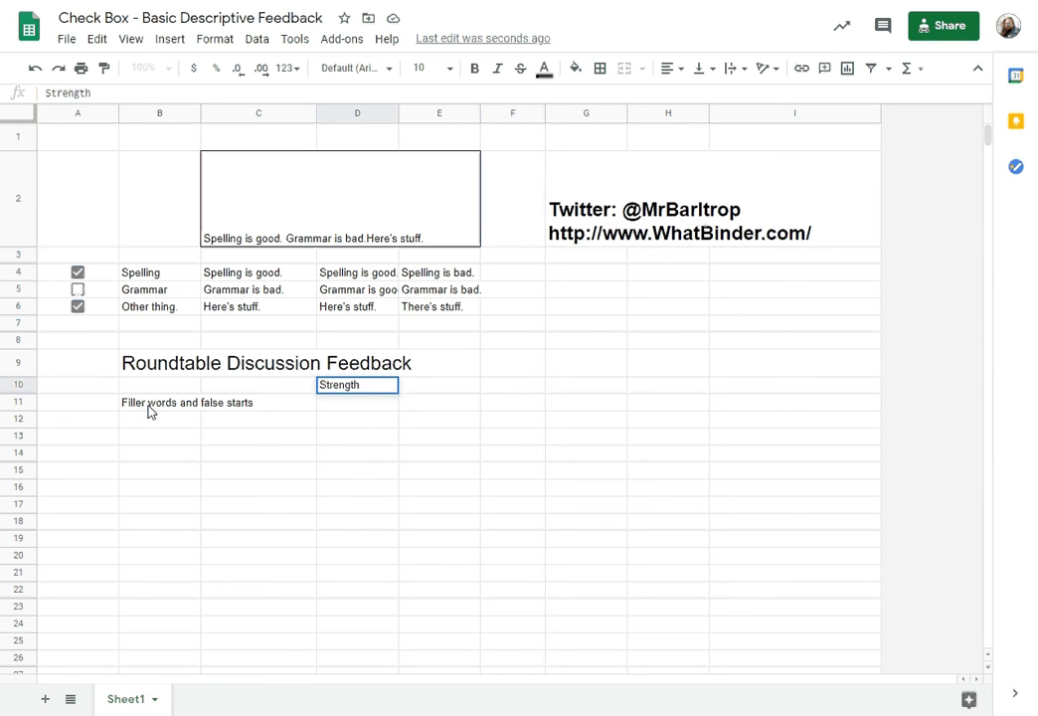
double_click(355, 385)
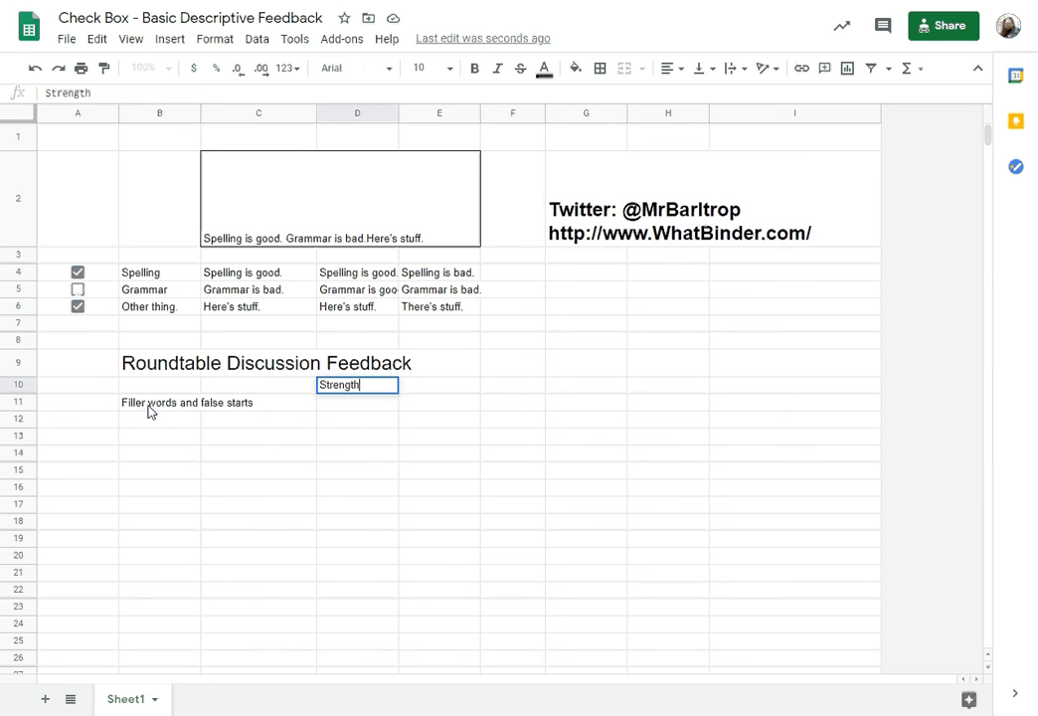
text(Need)
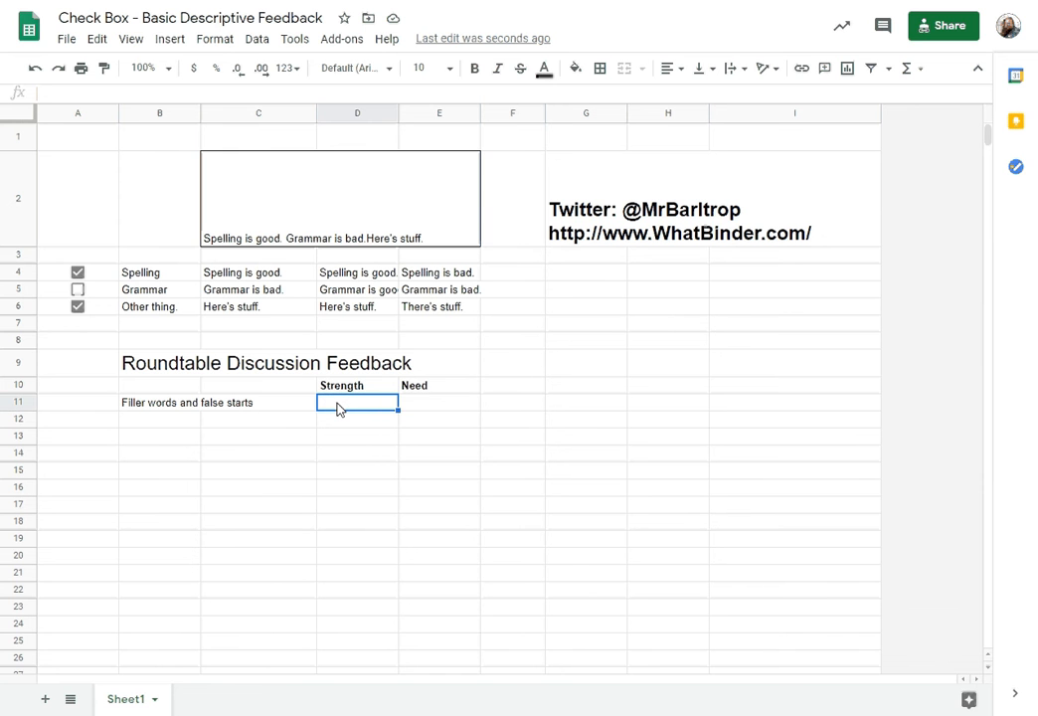
Enter 'You demonstrated an ability to avoid filler words and false starts…' in D11.
text(You)
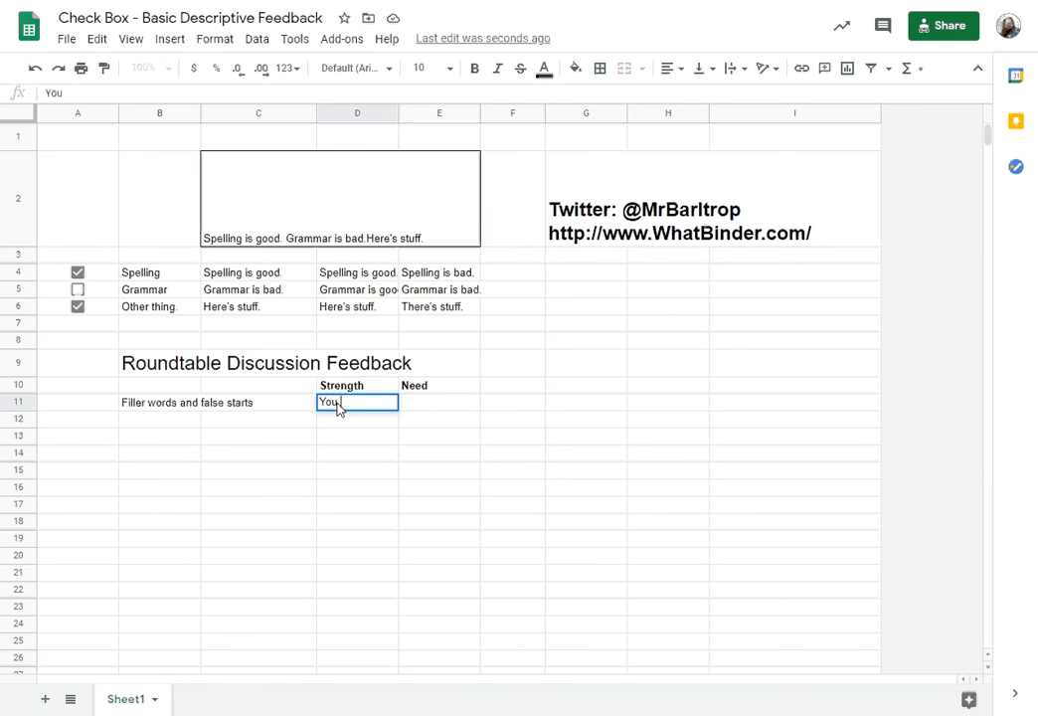
text(demonstrated)
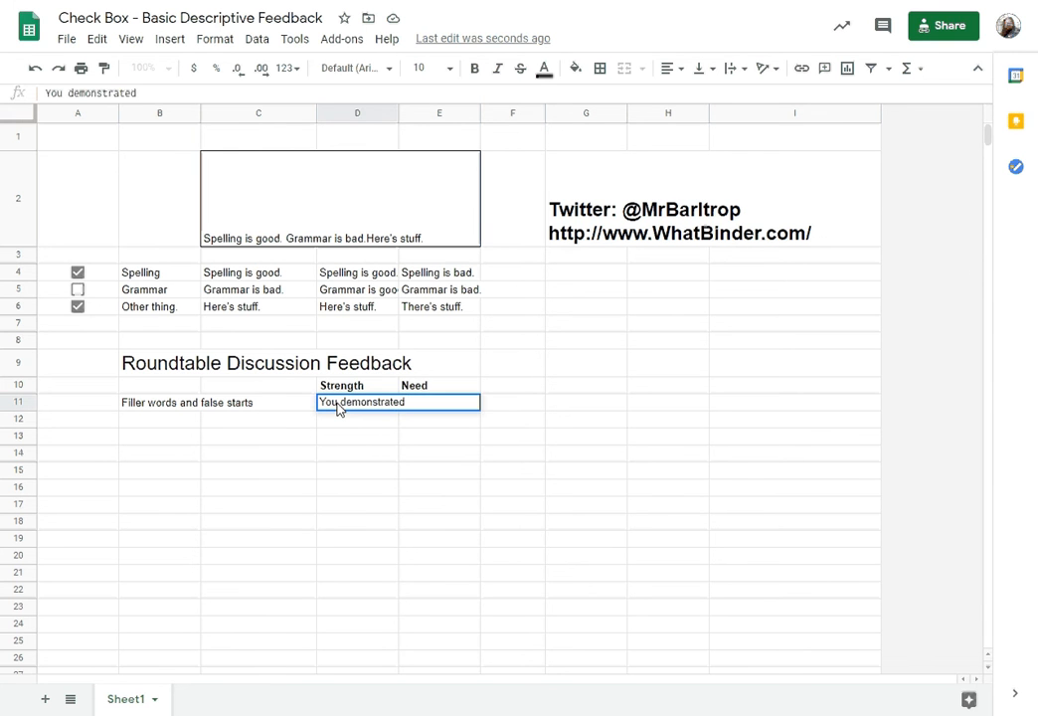
text(an ability to avoid)
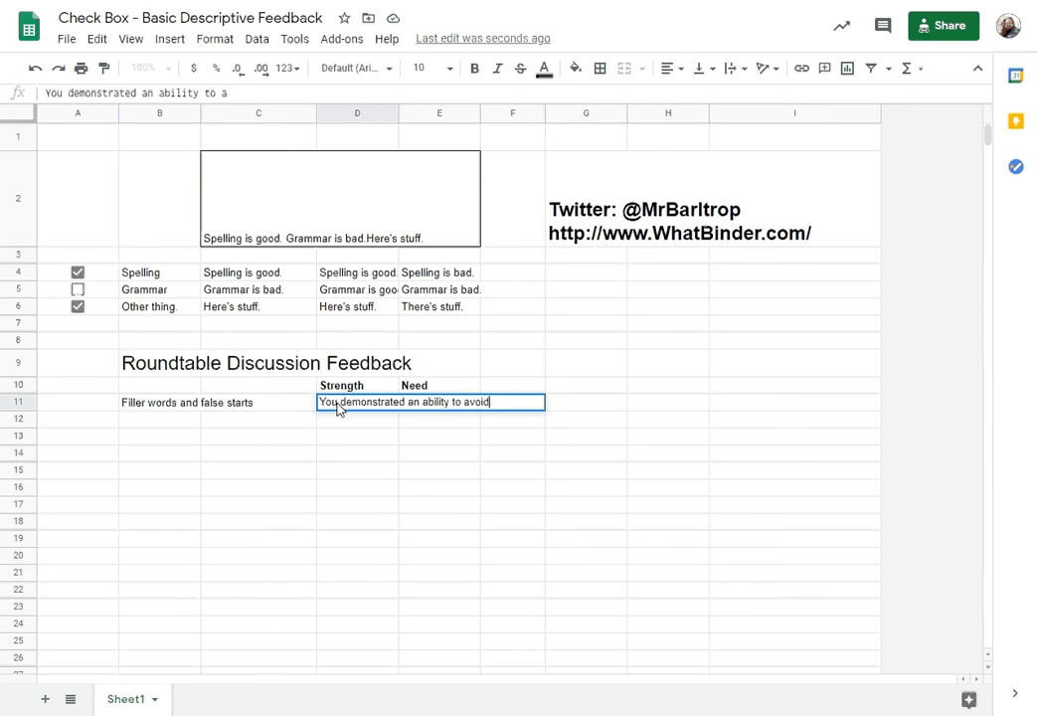
text(filler words and)
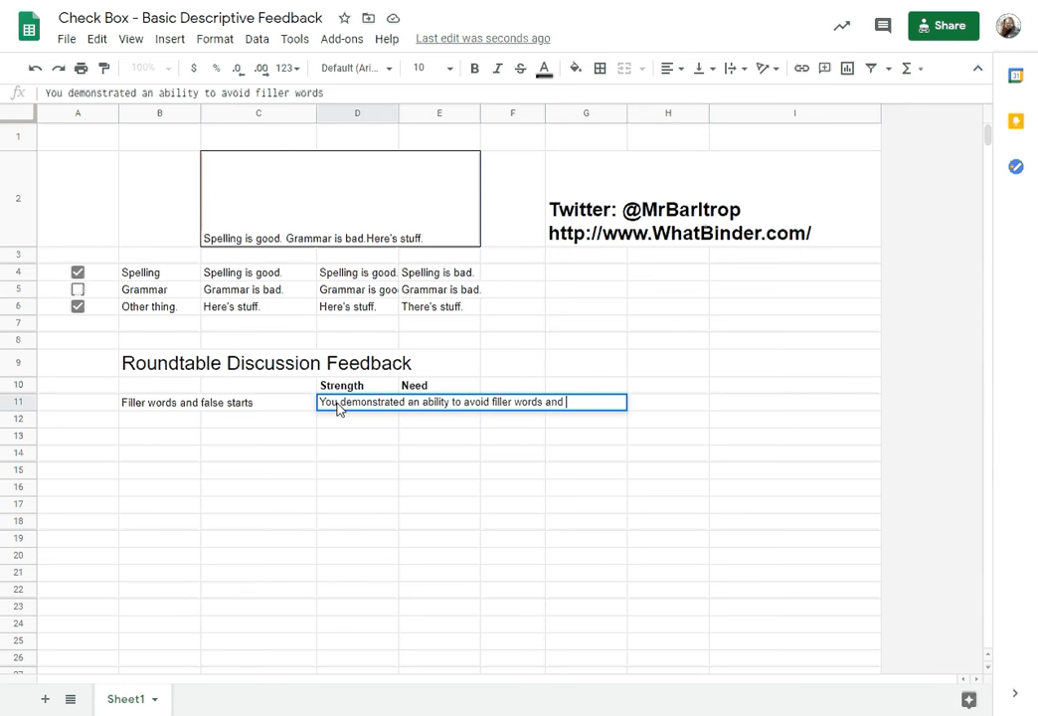
text(false)
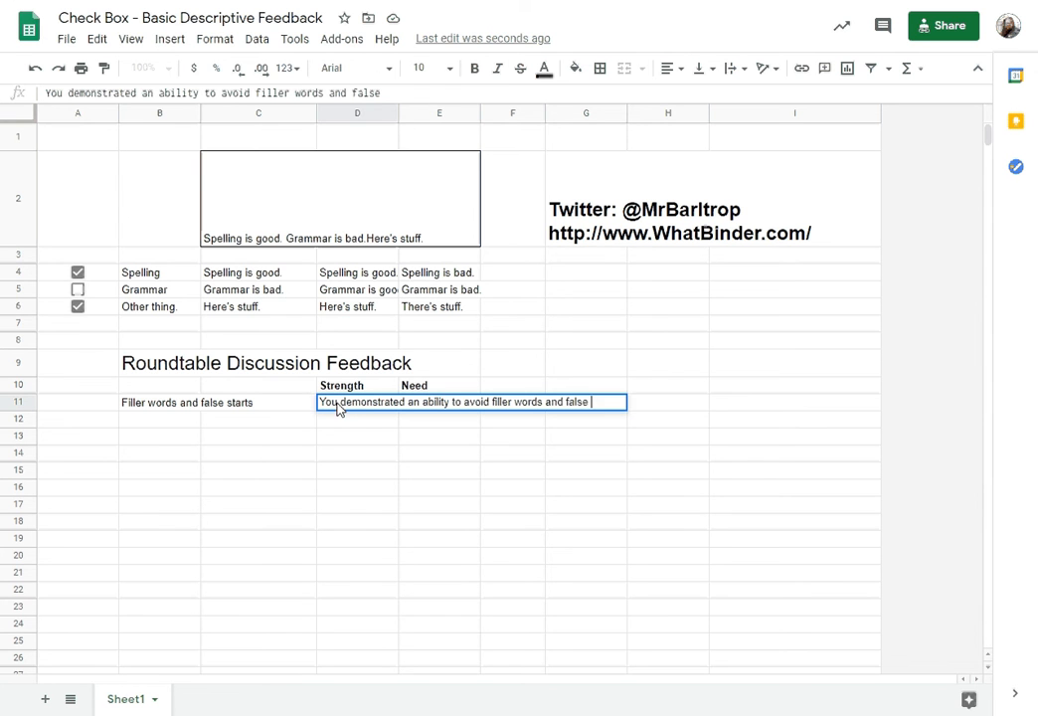
text(starts.  You)
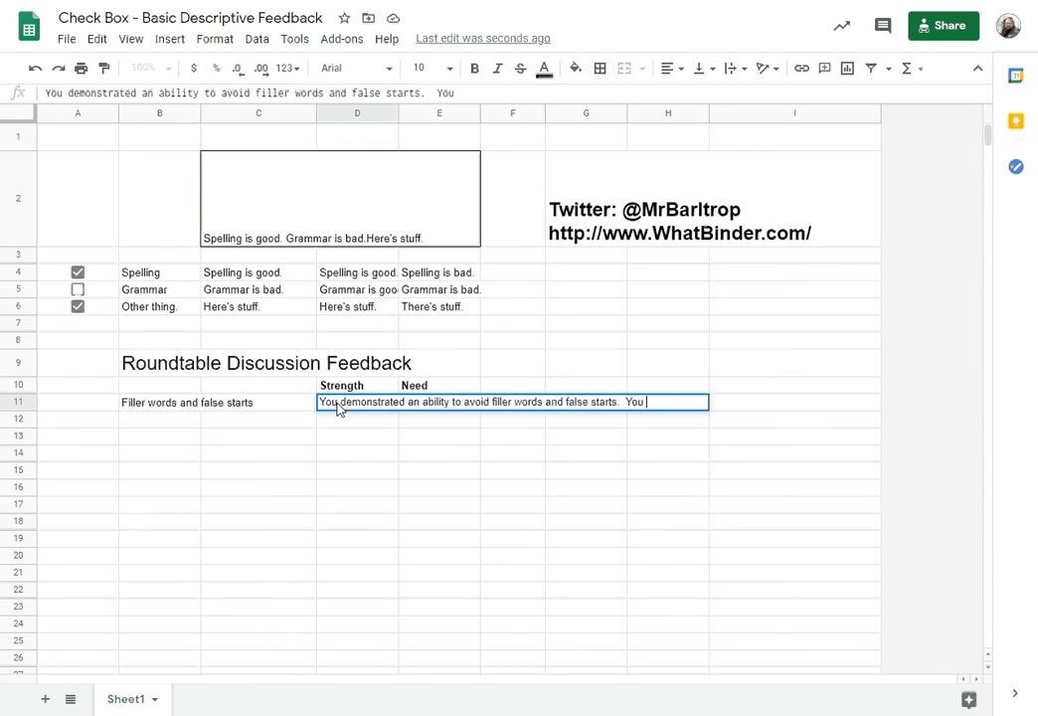
text(engage)
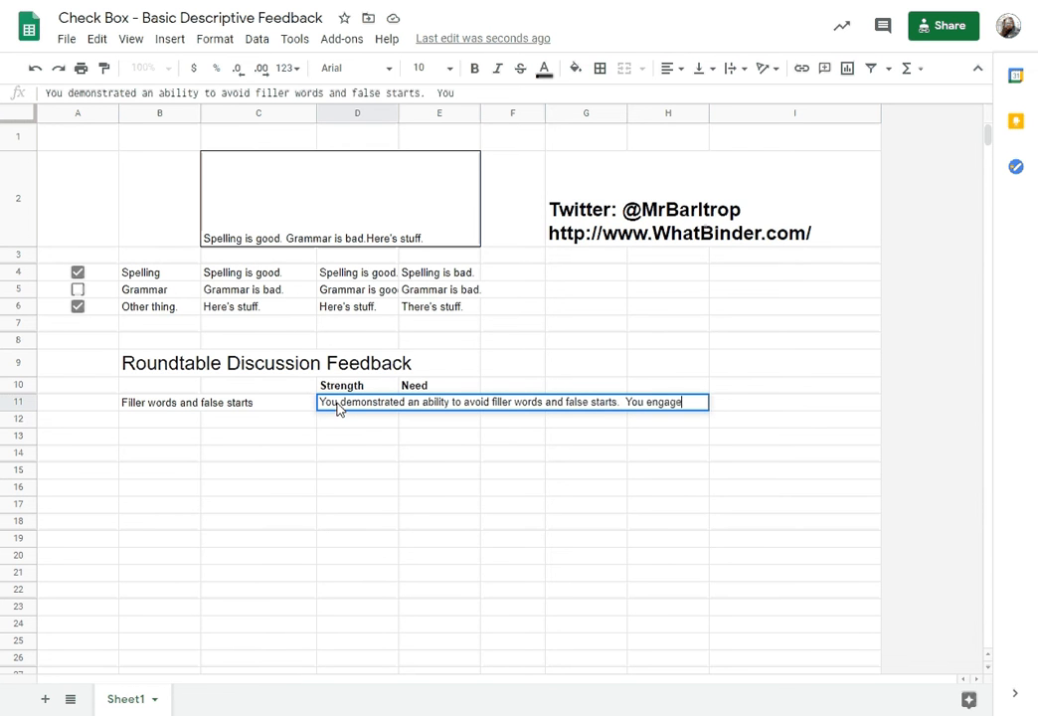
text(d the audience b)
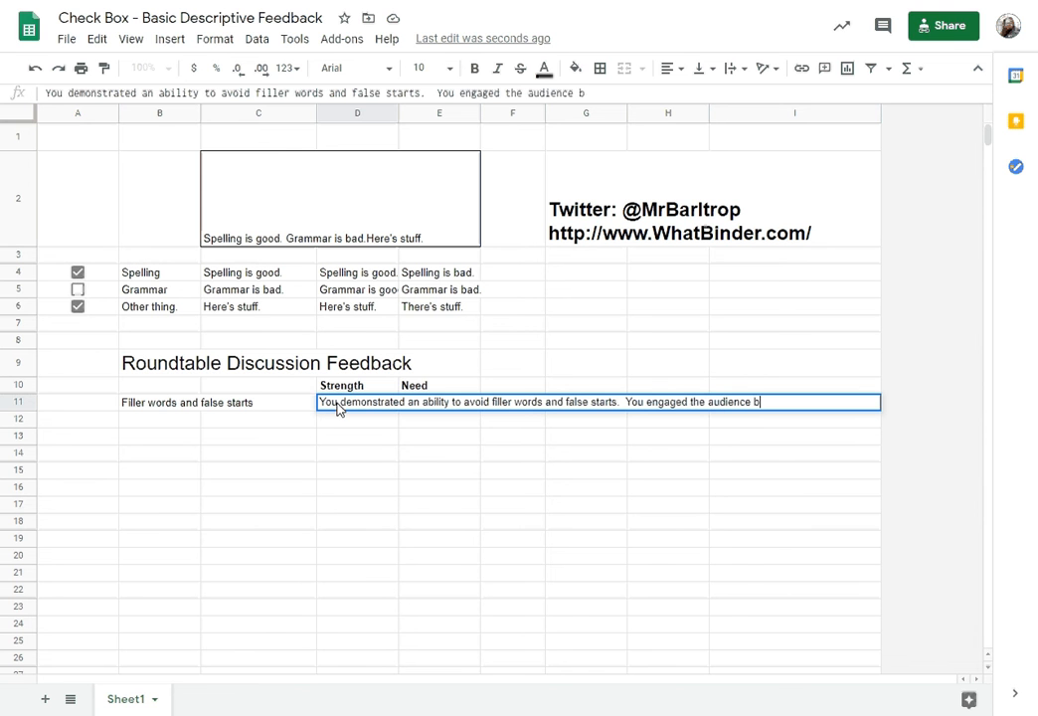
text(y)
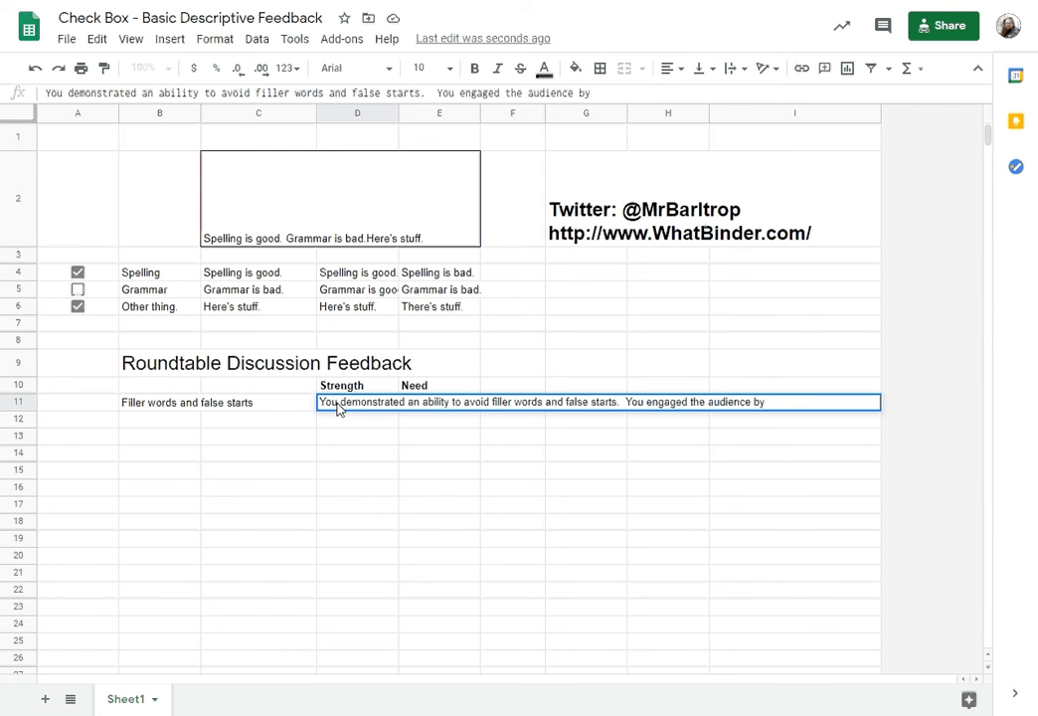
text(using short pauses when you needed to)
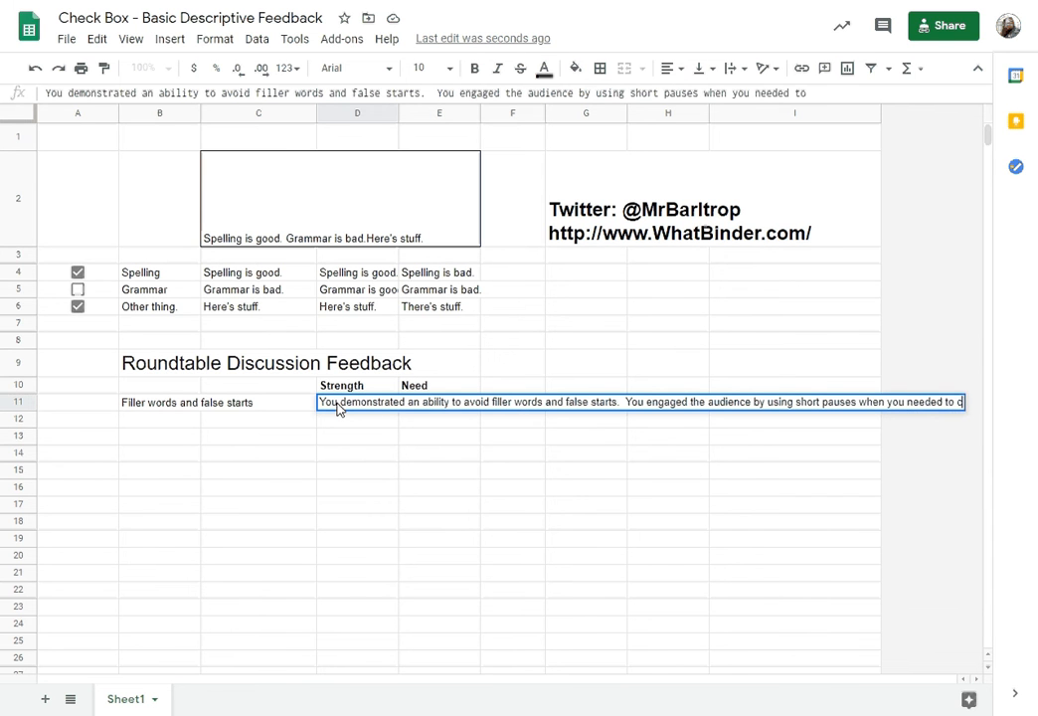
text(collect your thoughts)
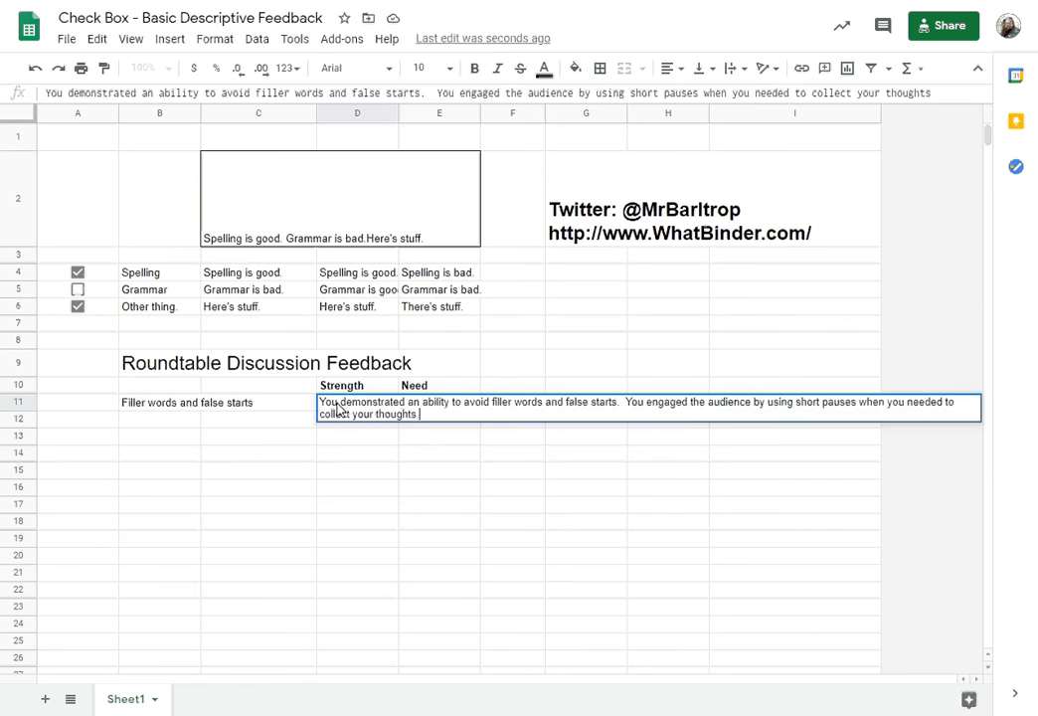
key(enter)
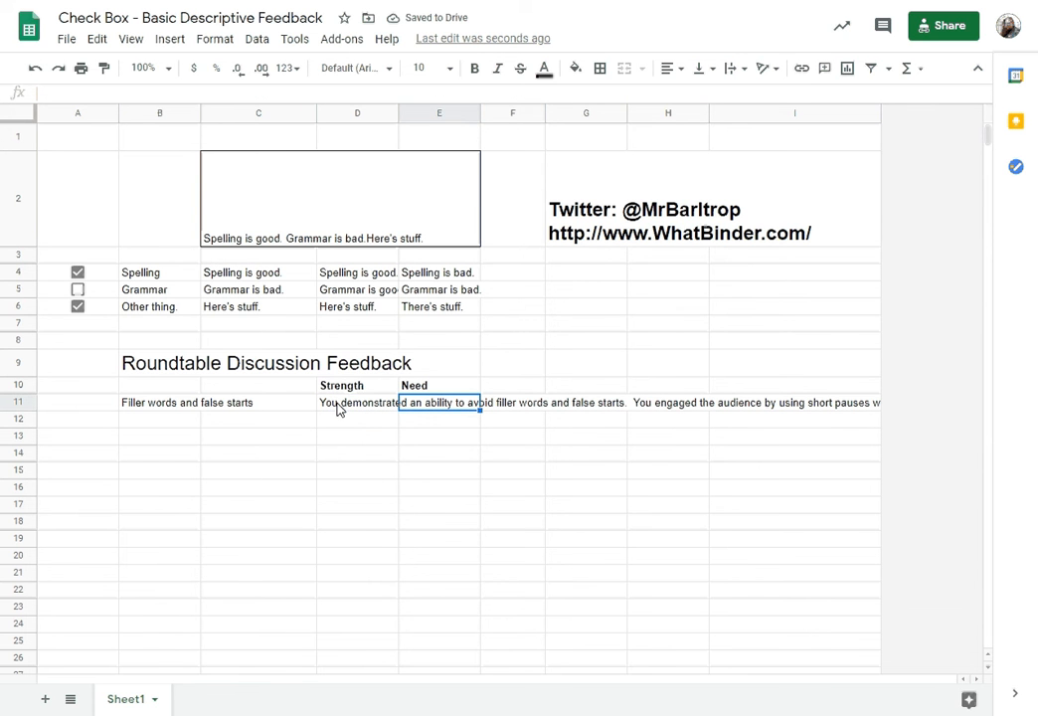
Type the E11 Need comment: avoid filler words; a quick five-second pause collects your thoughts.
text(W)
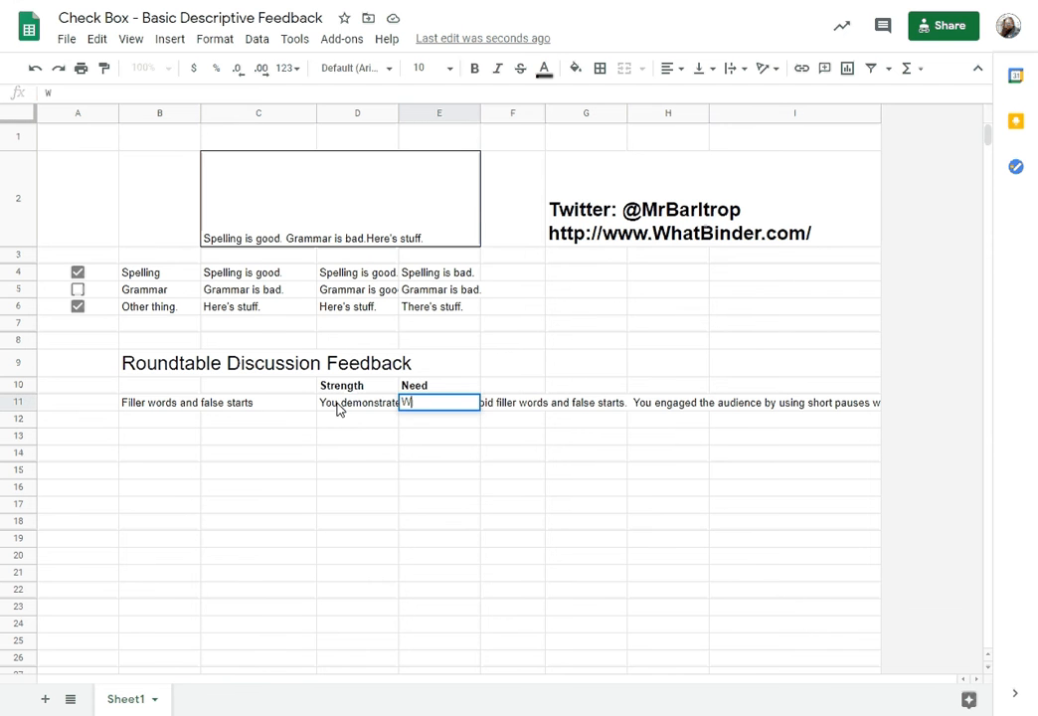
text(Please try to avoid f)
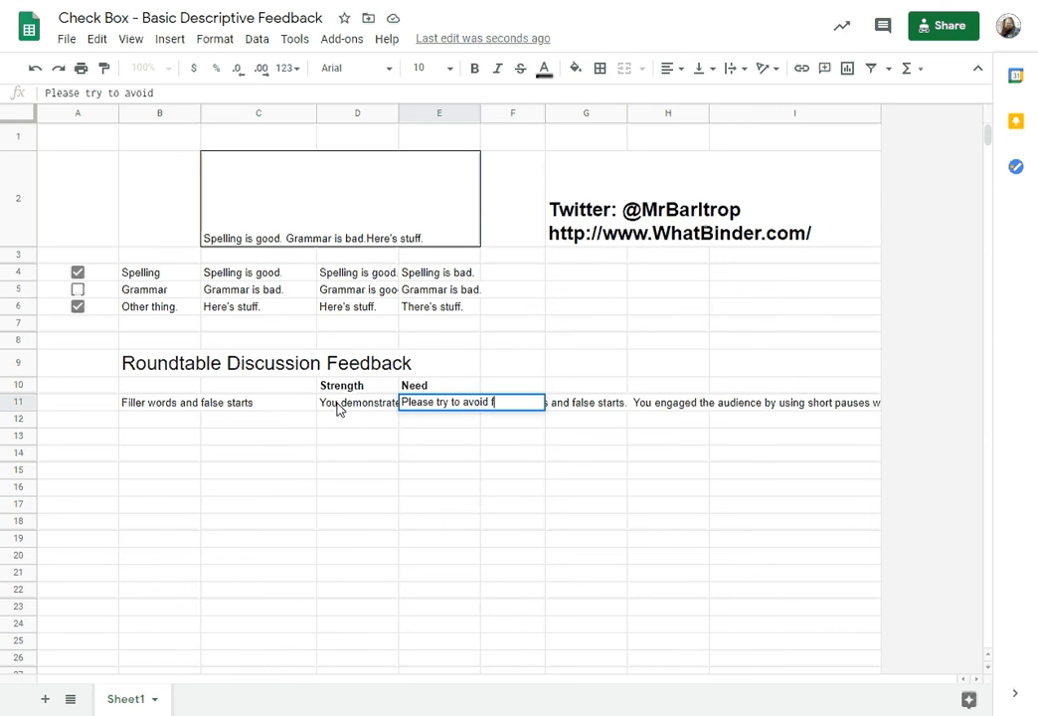
text(iller words and fals)
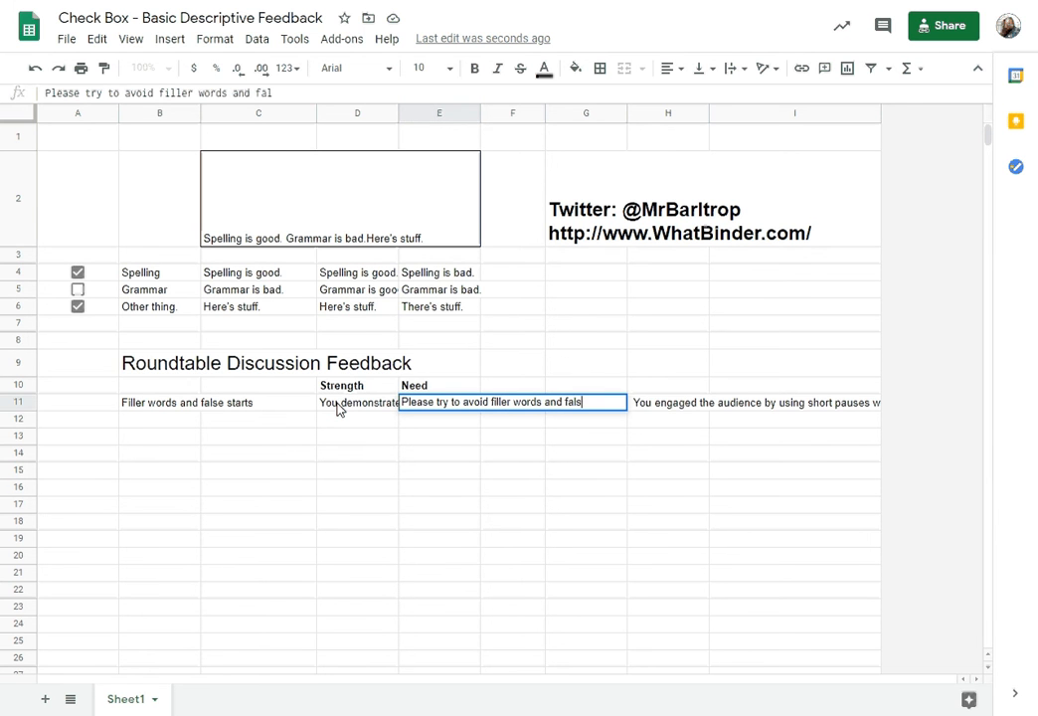
text(se starts when you are)
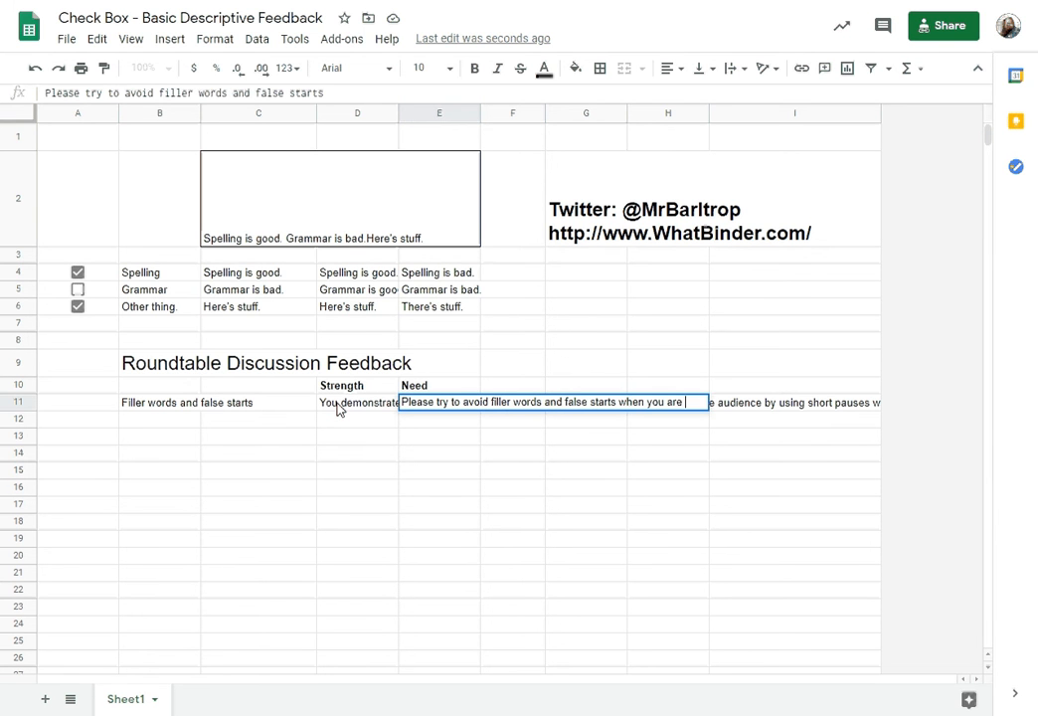
text(communicating.  The)
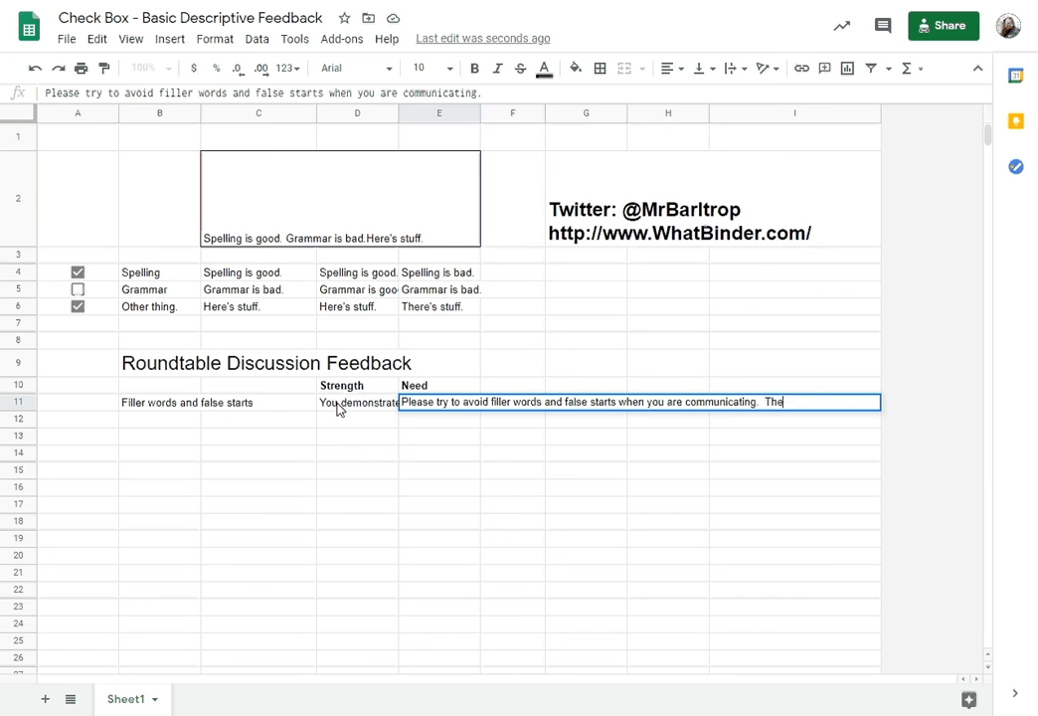
text(These distract your listeners.)
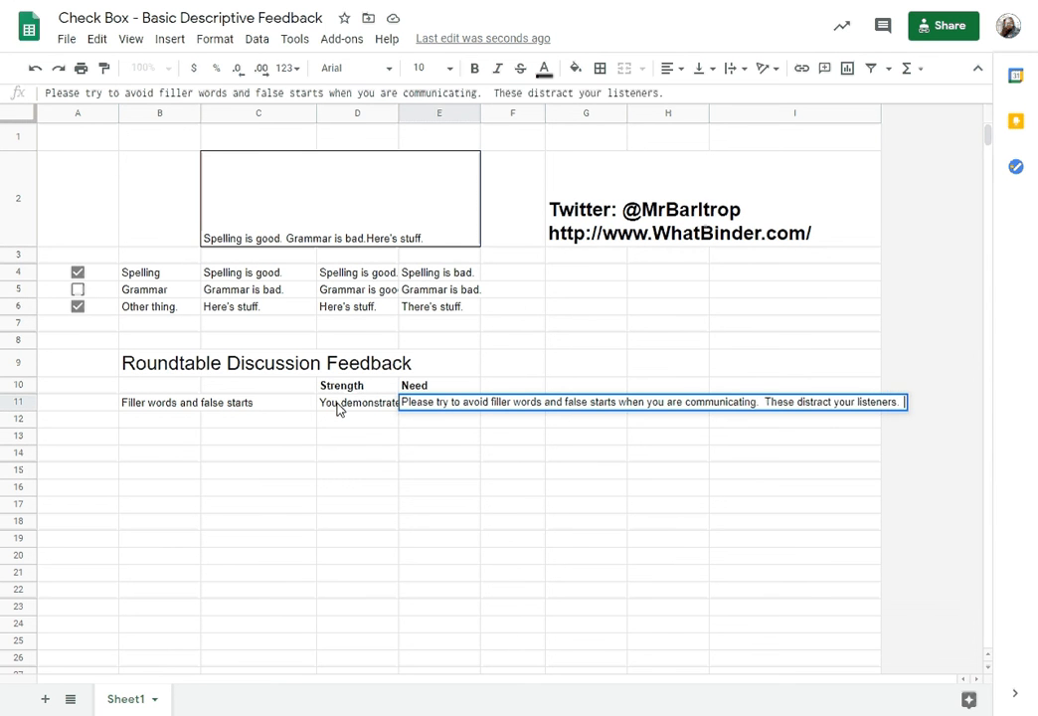
text(Remember, a qui)
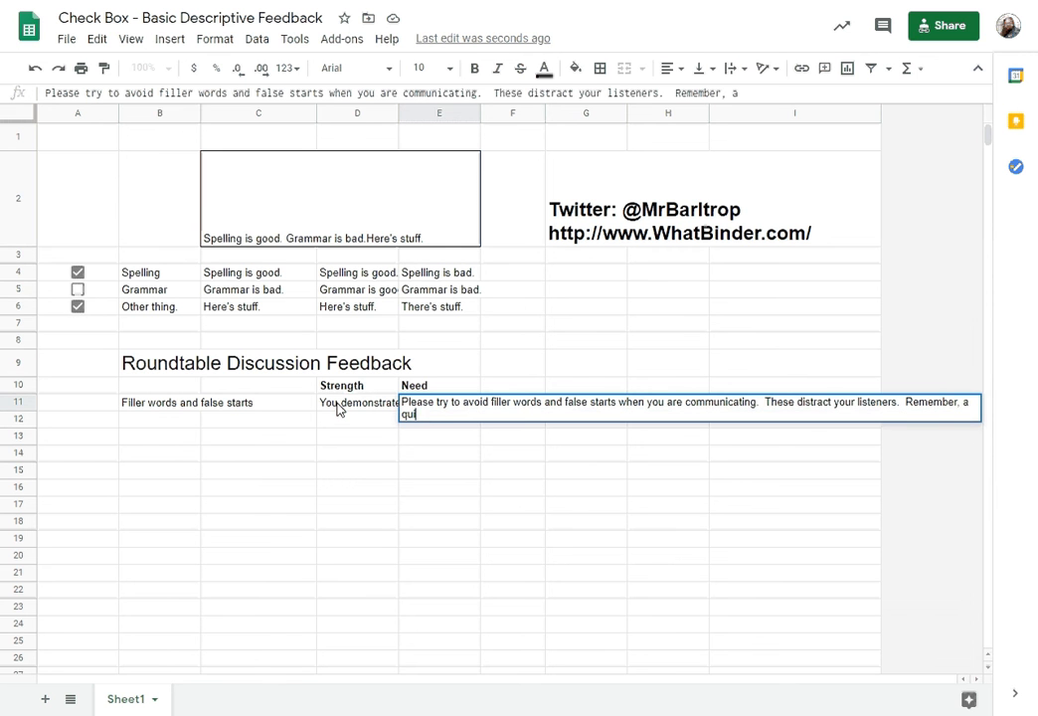
text(quick five second a)
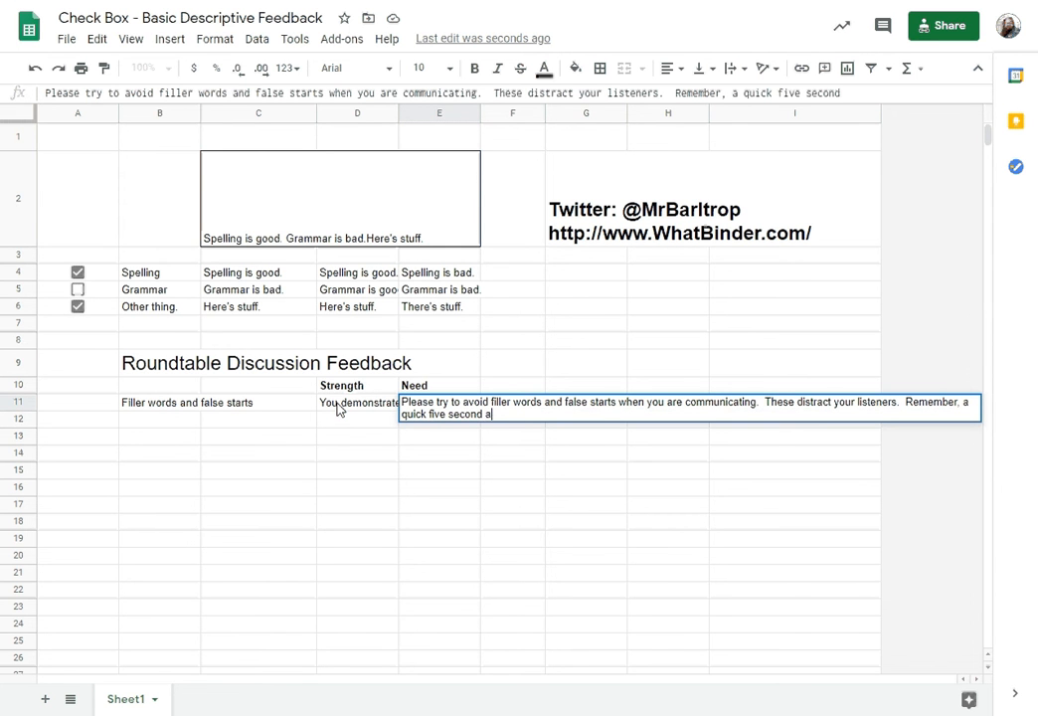
text(pause will)
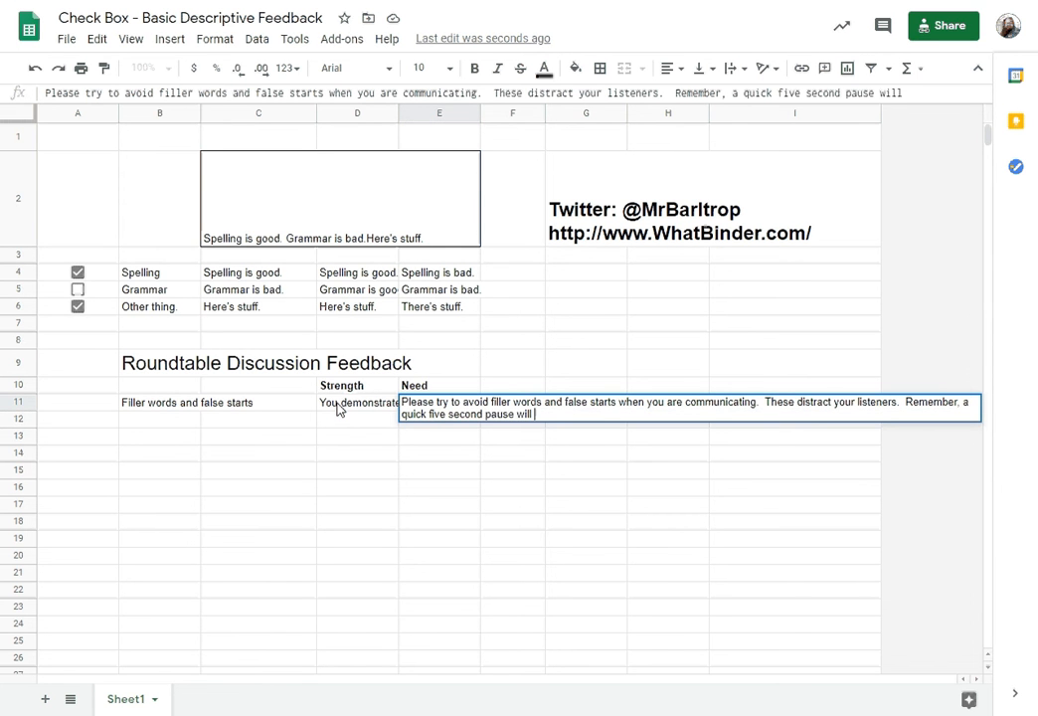
text(allow you to)
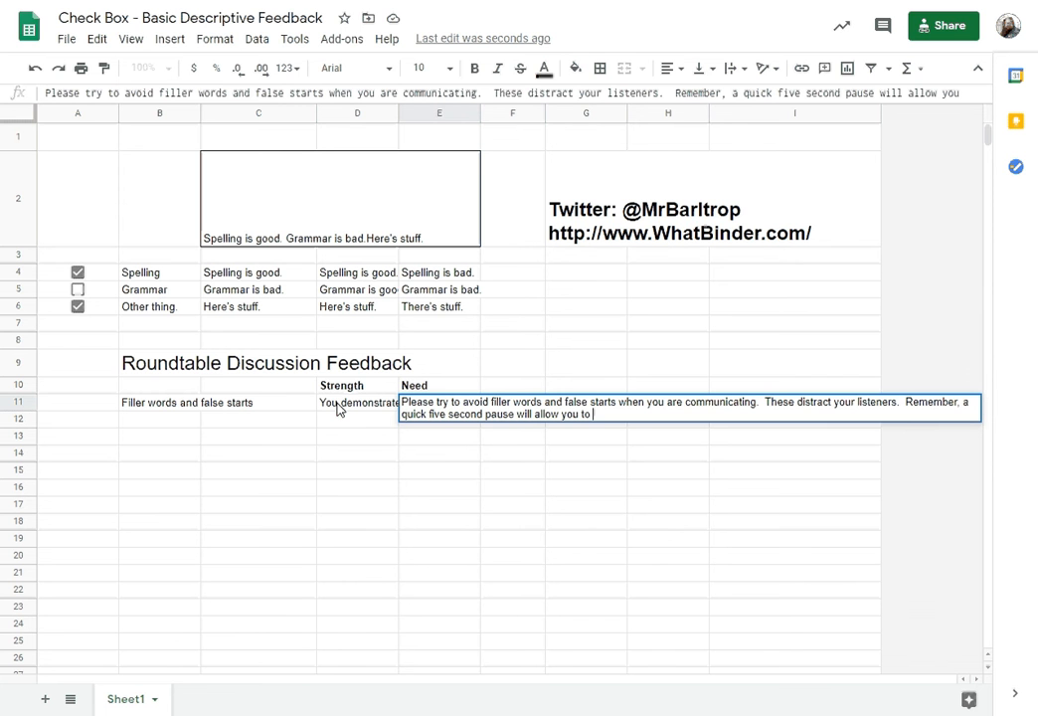
text(collect your thoughts before)
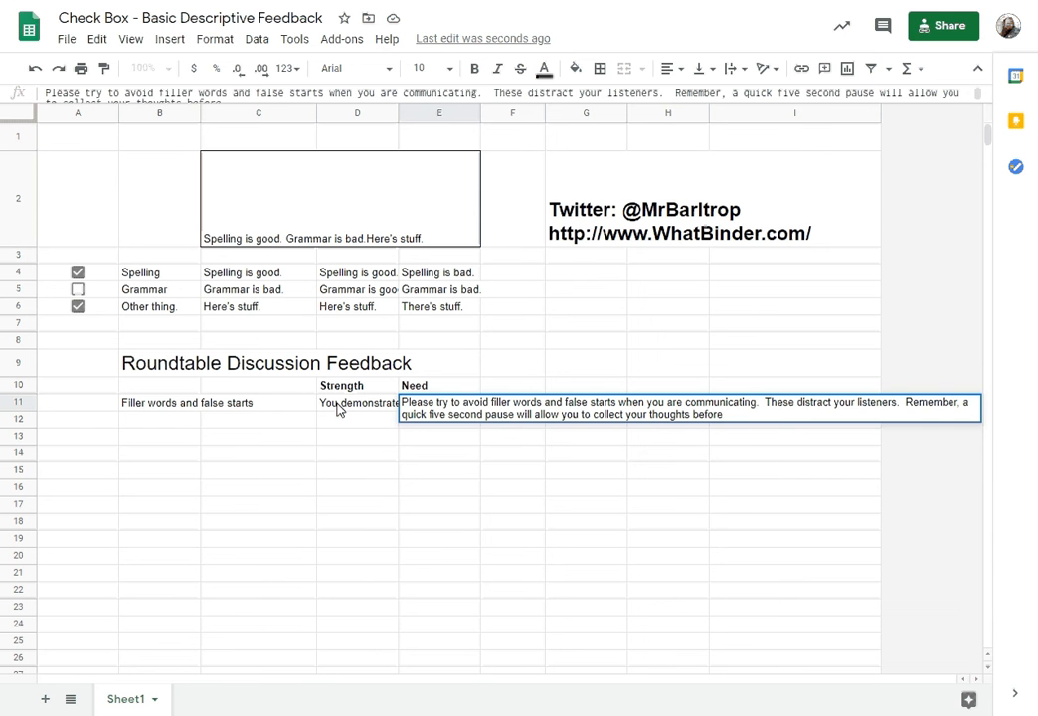
text(moving on to)
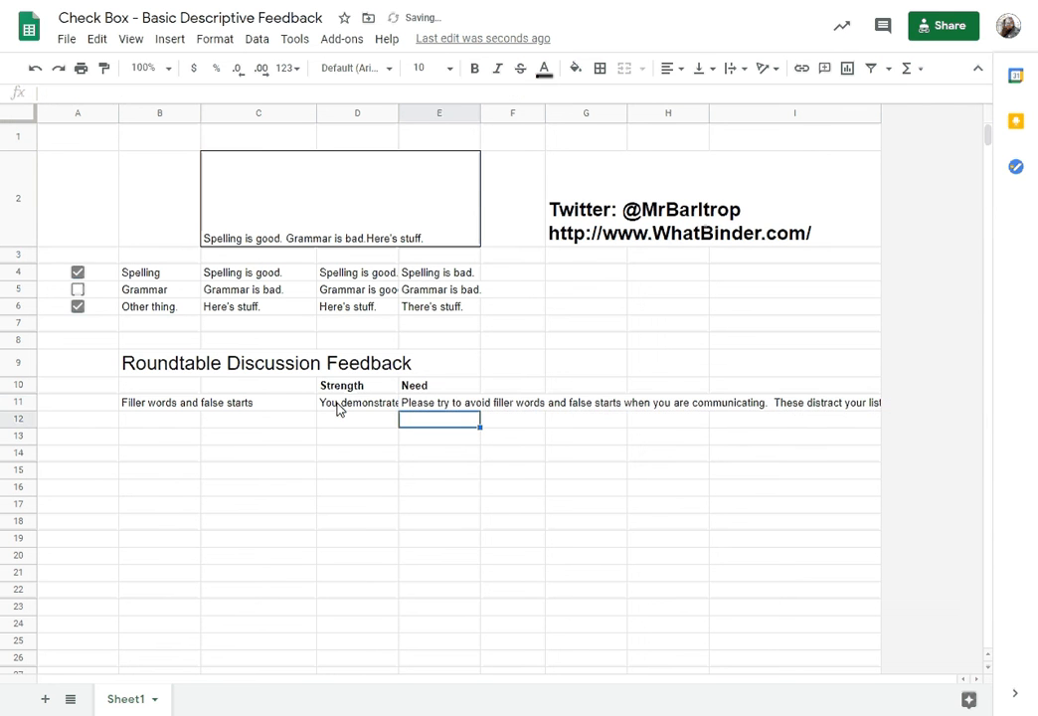
mouse_move(428, 409)
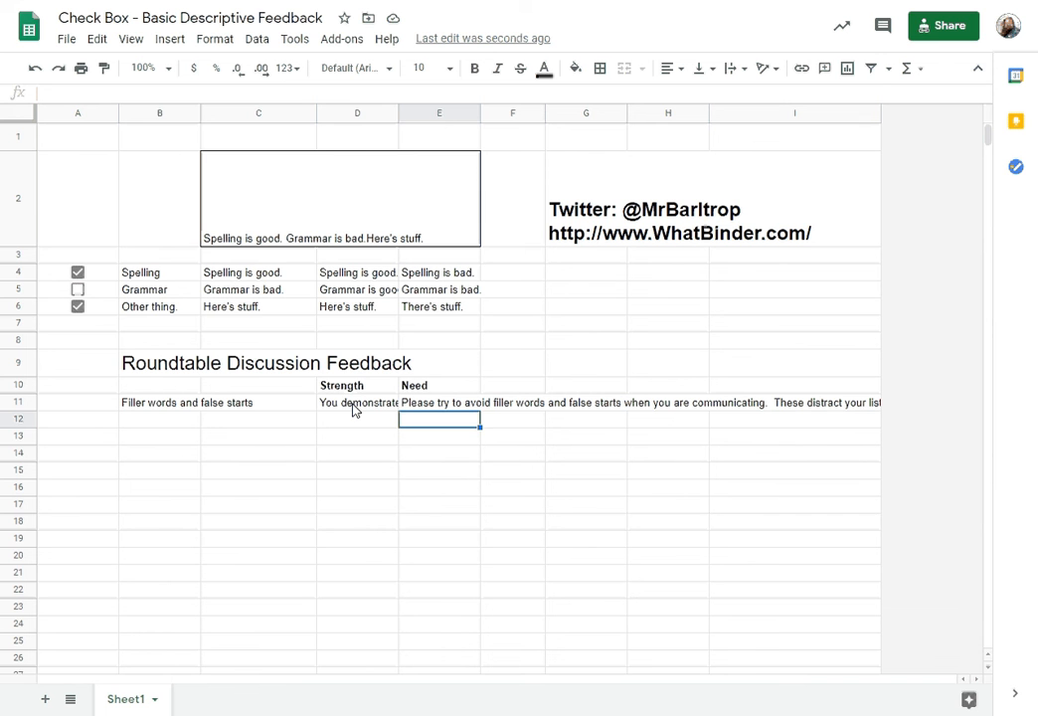
mouse_move(280, 413)
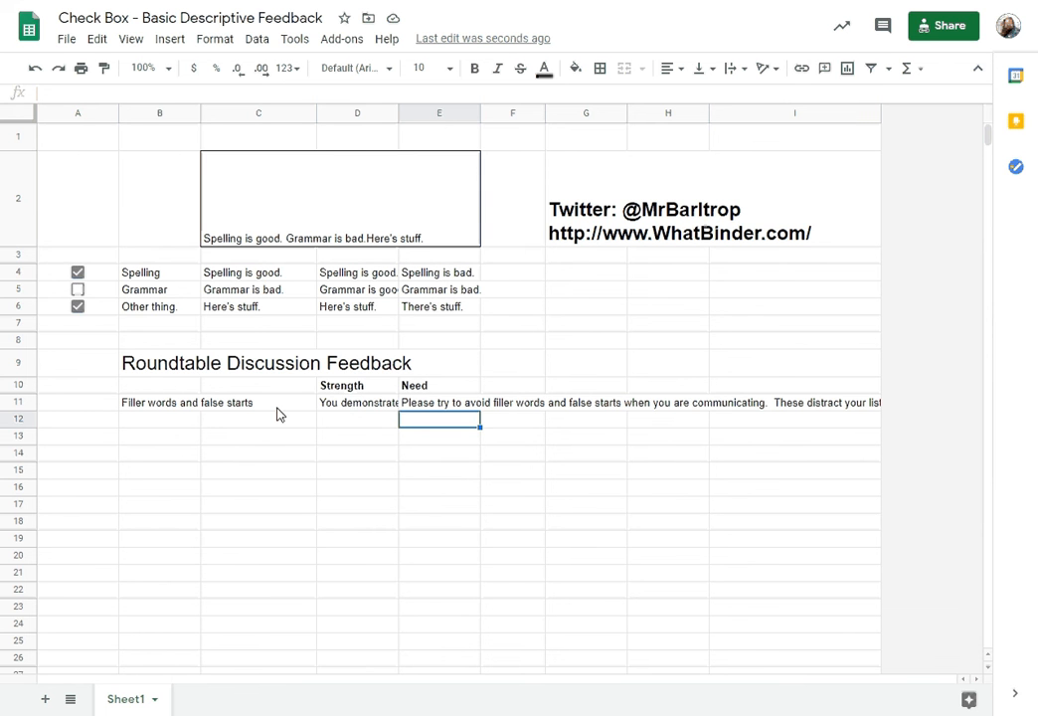
mouse_move(293, 409)
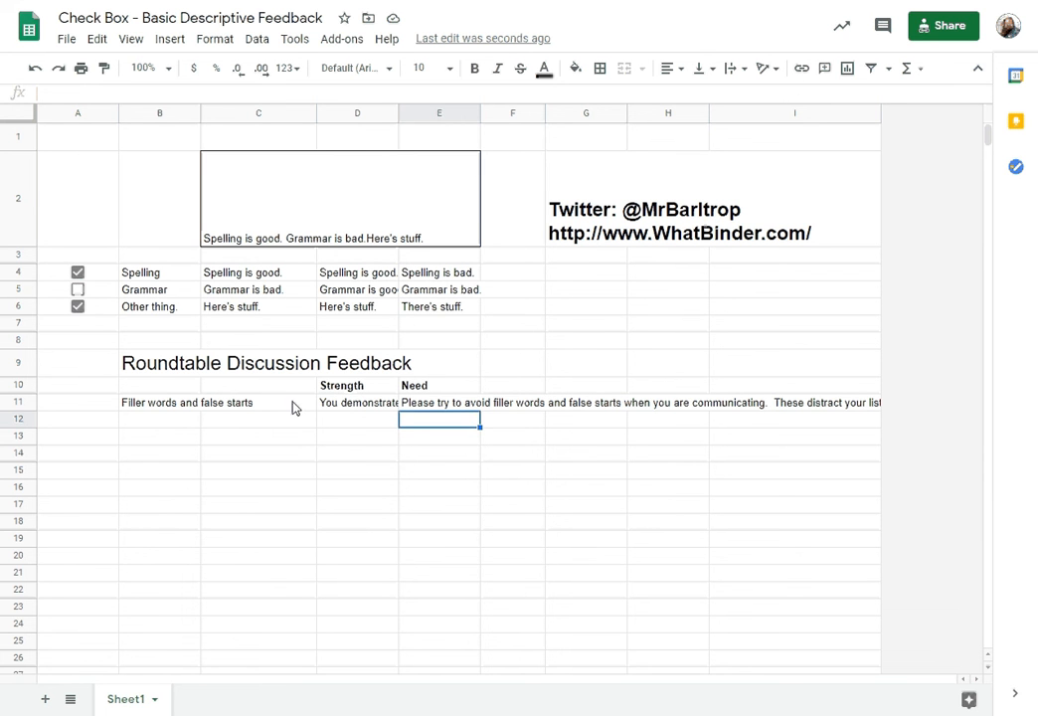
click(259, 402)
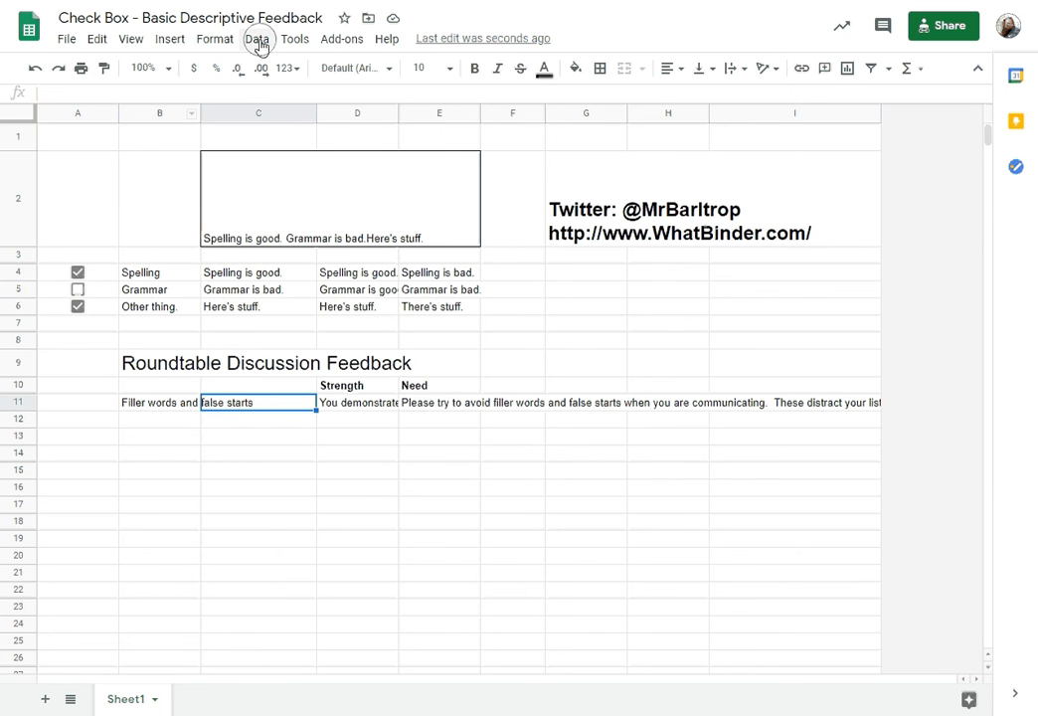
Add a Data validation rule to C11 listing values from D11:E11, then check its dropdown.
click(257, 38)
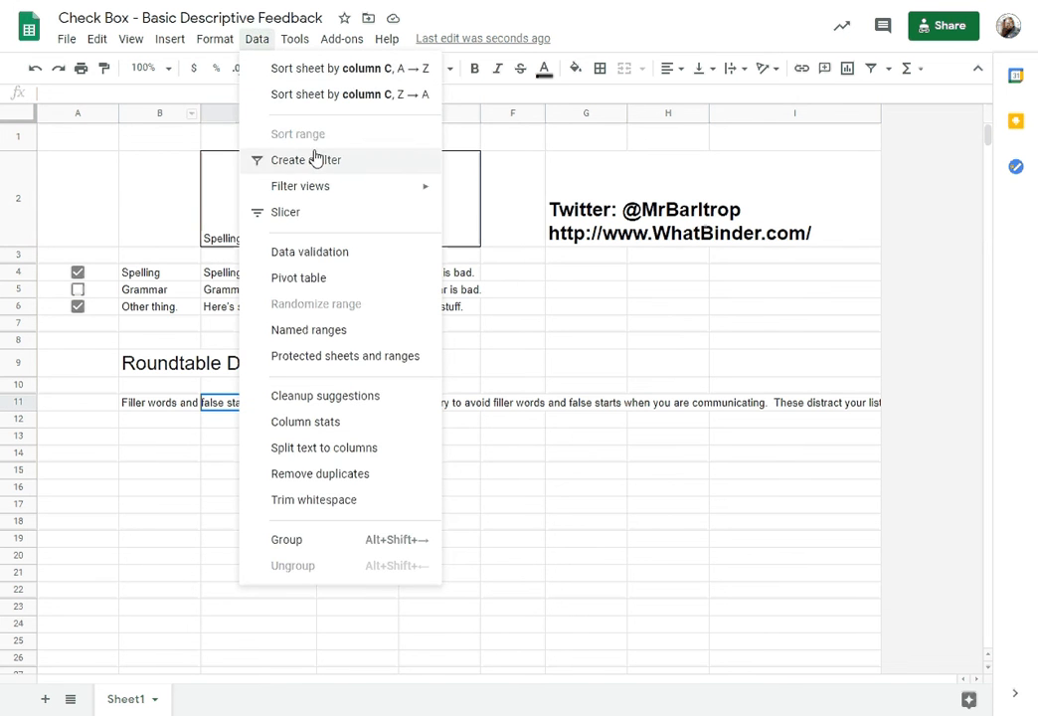
click(309, 250)
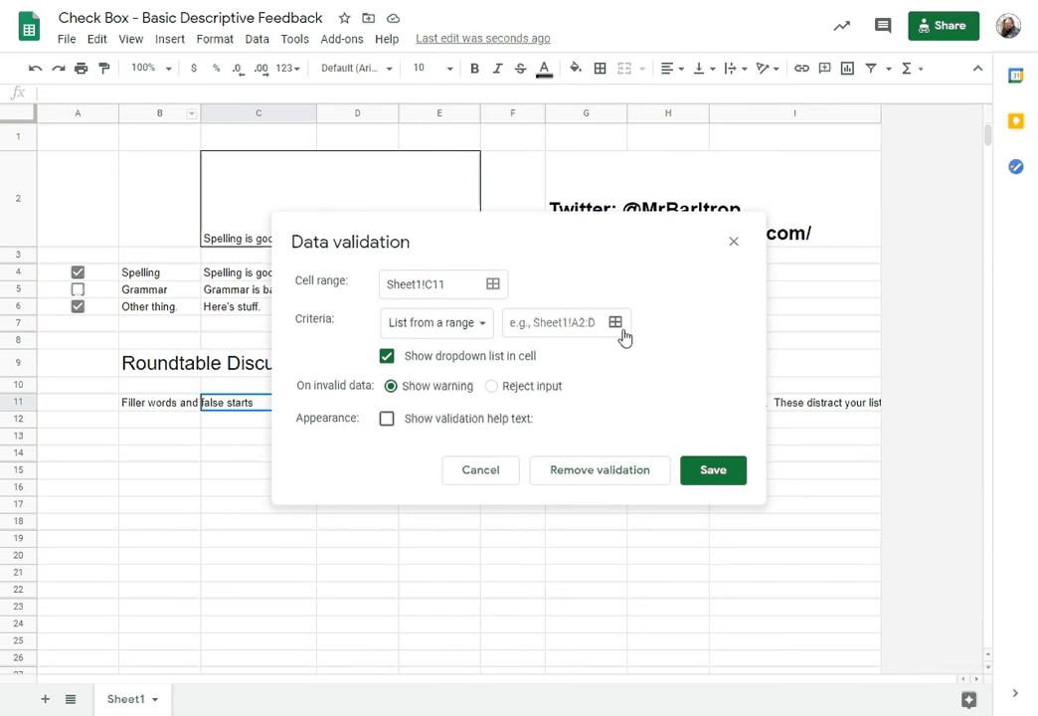
click(615, 322)
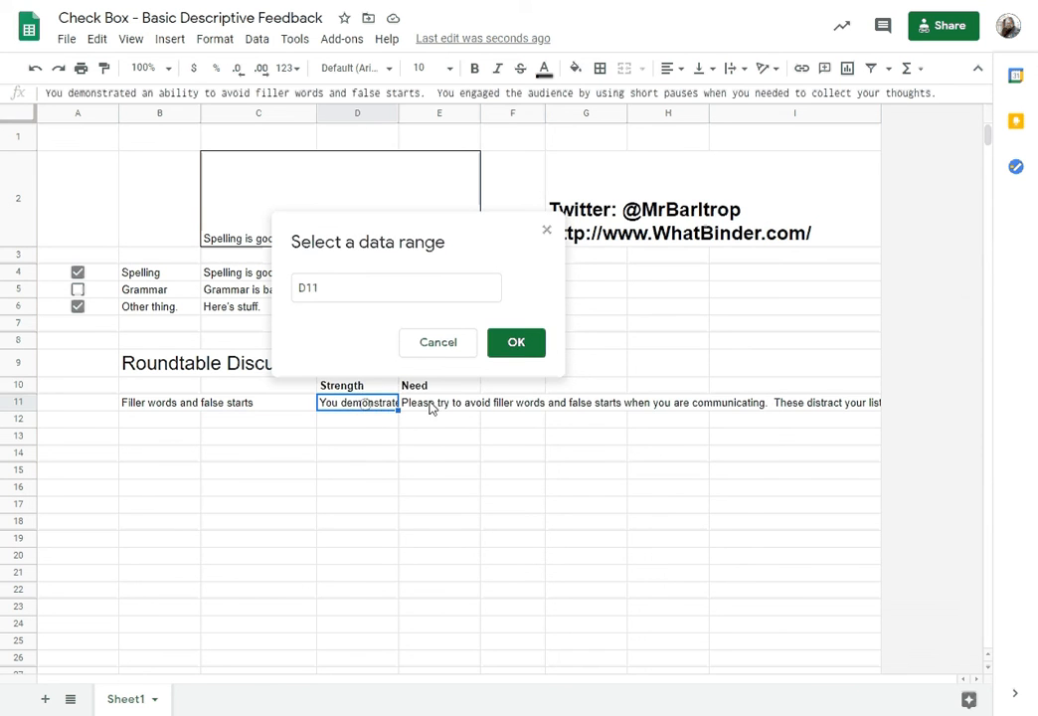
click(516, 342)
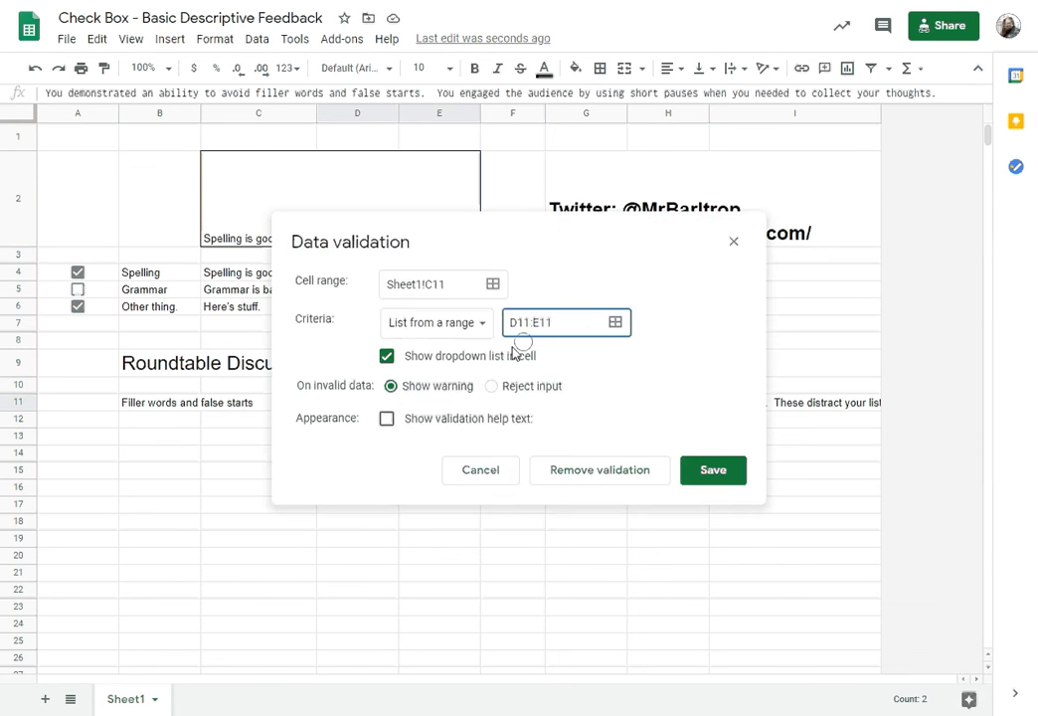
click(712, 469)
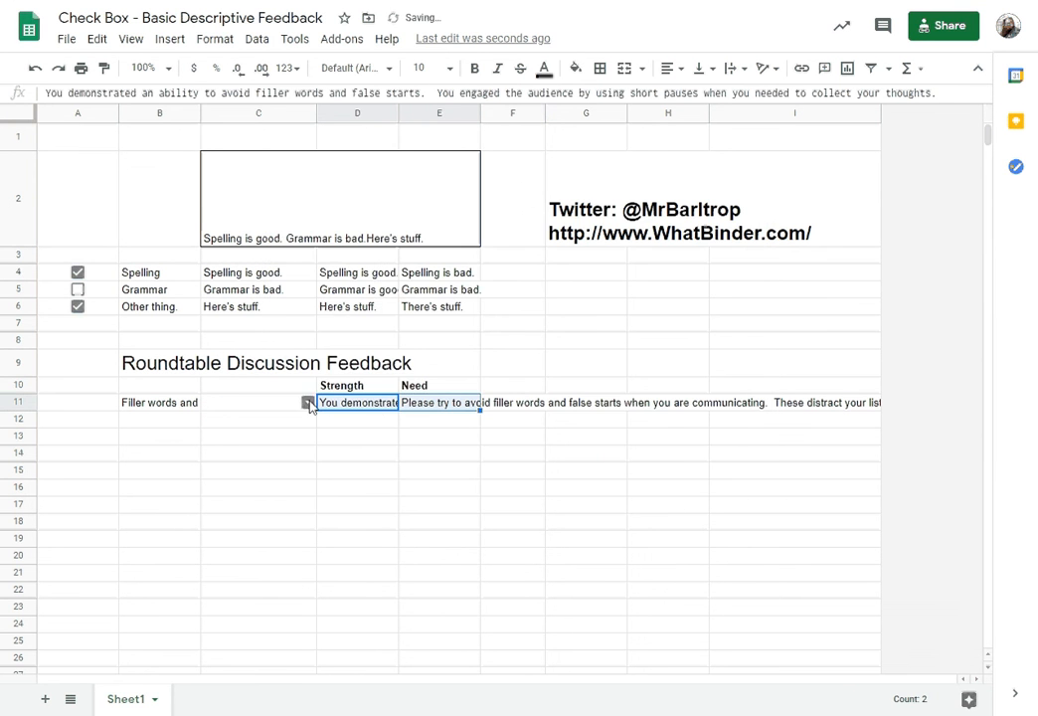
click(258, 402)
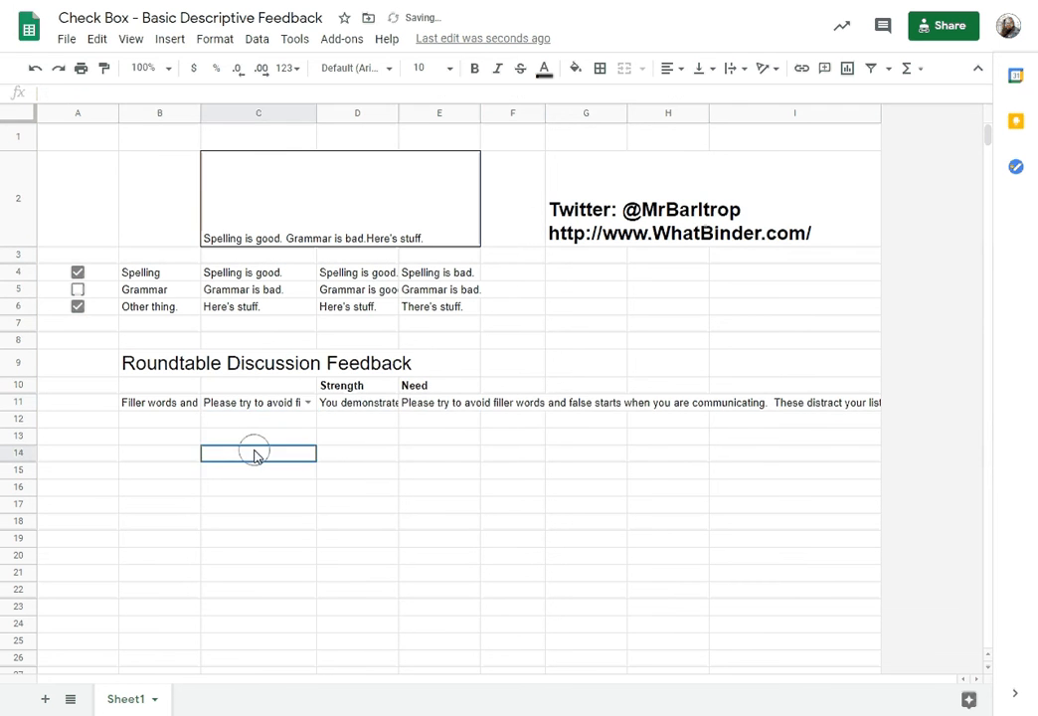
Clear C11 and insert an unticked checkbox in A11.
click(258, 402)
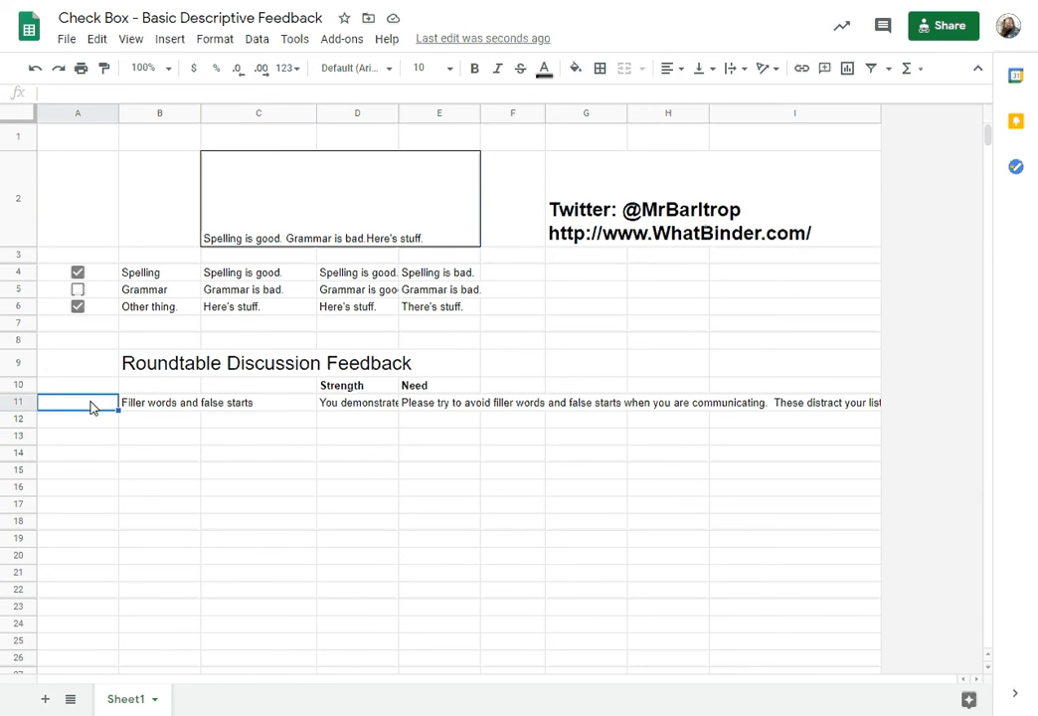
click(169, 37)
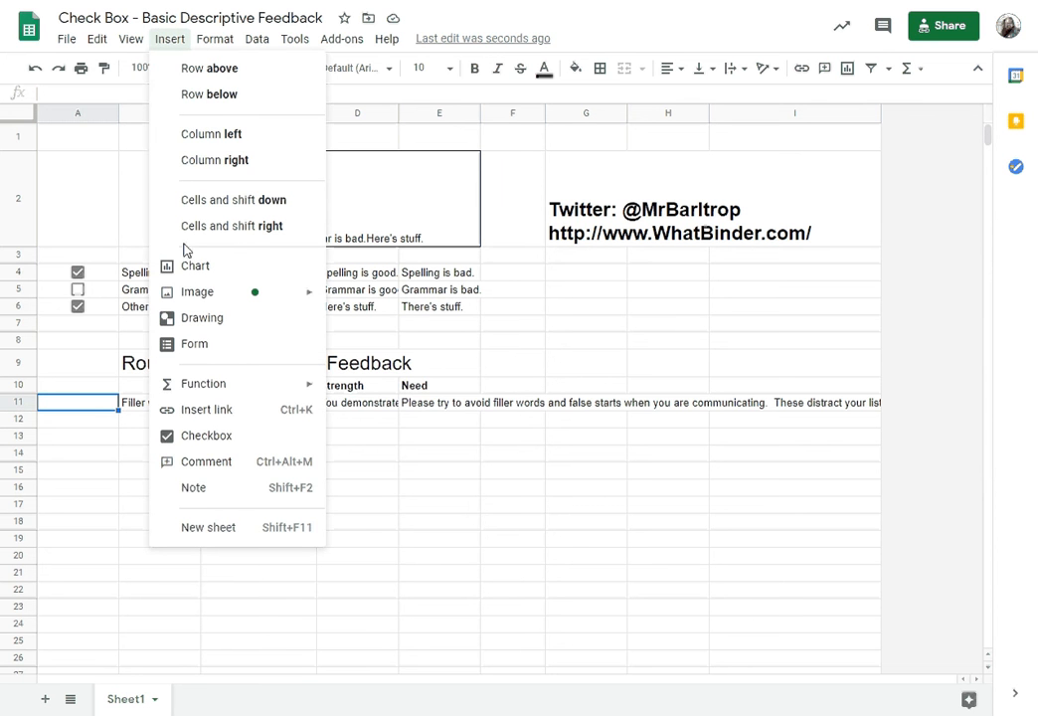
click(207, 436)
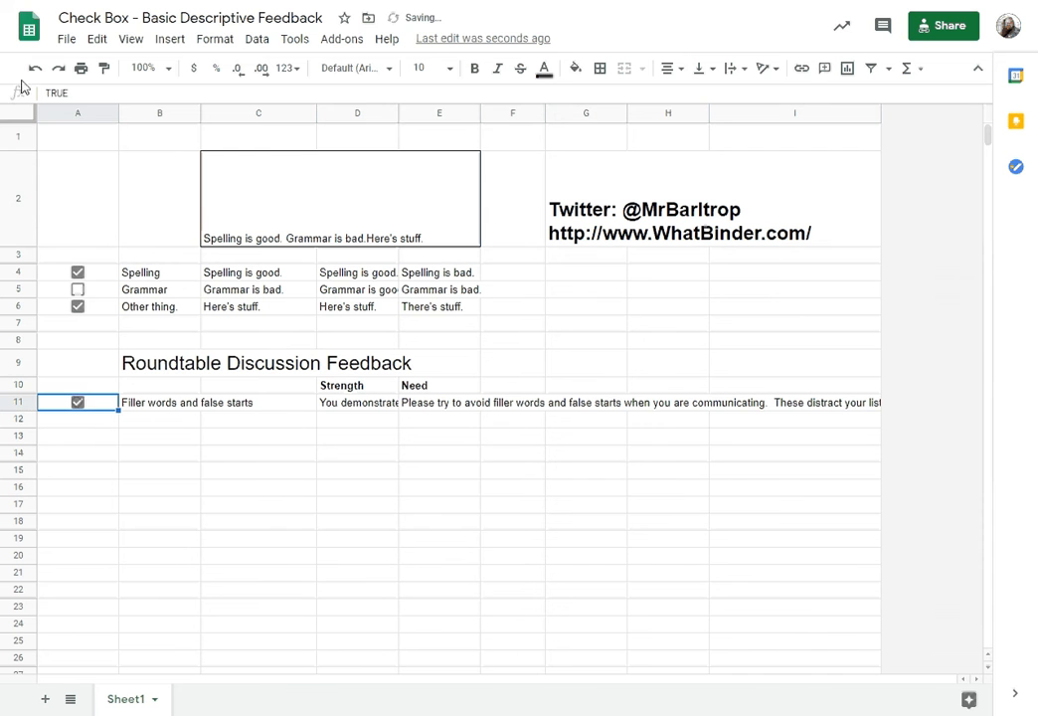
click(77, 402)
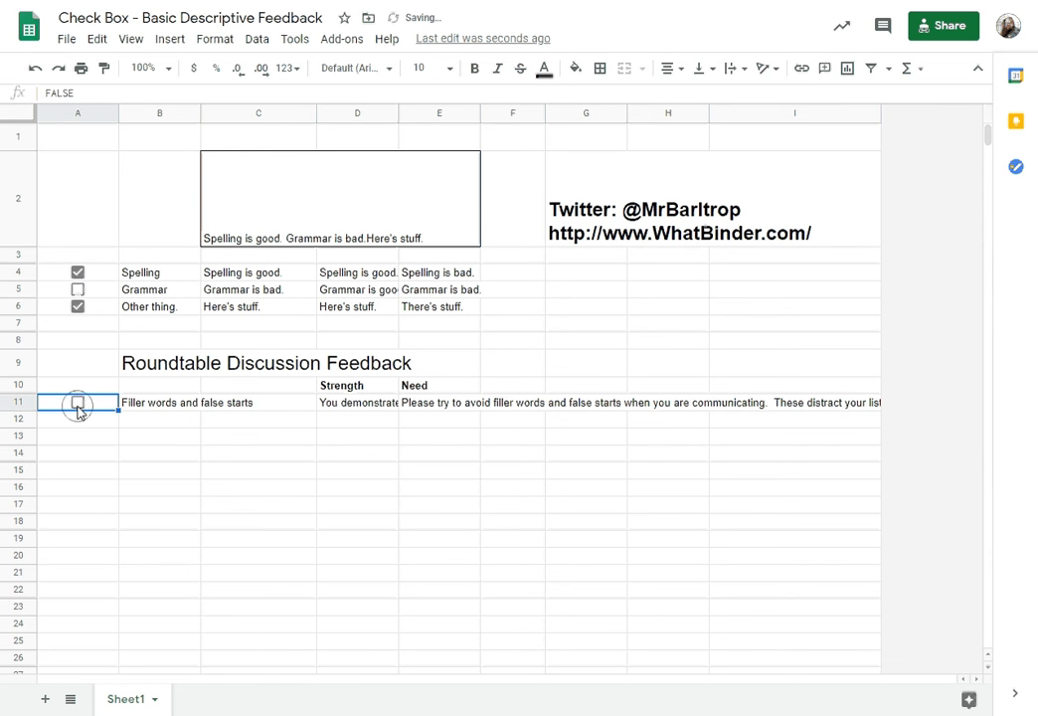
click(259, 402)
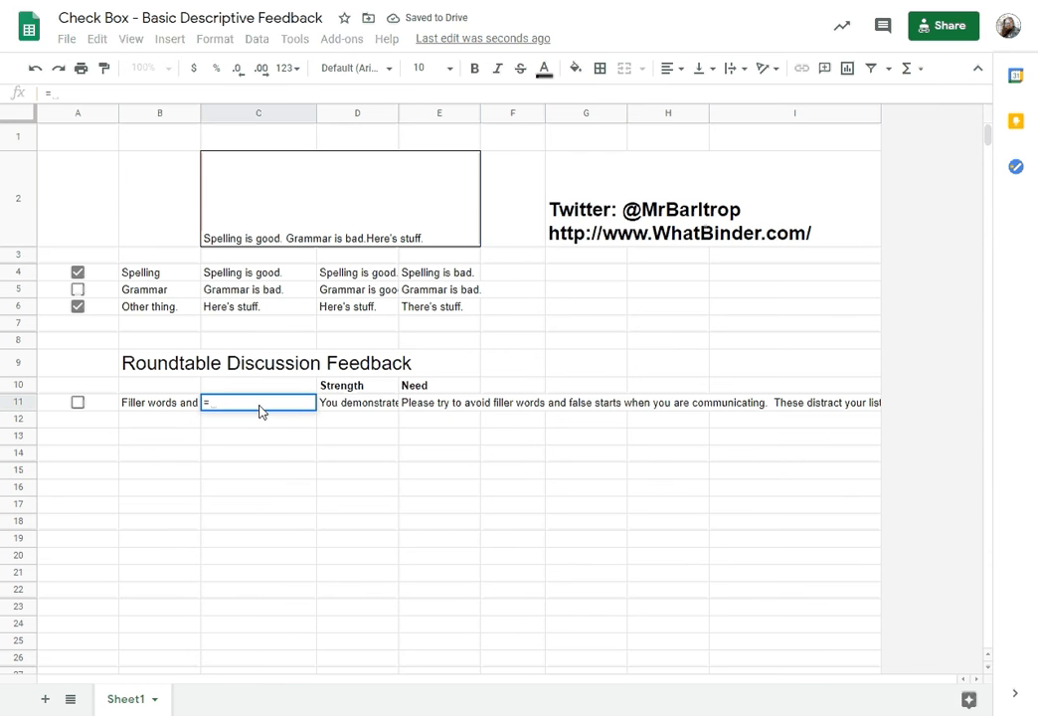
Write an IF formula in C11 returning D11 if true, E11 otherwise, then tick A11.
text(=if(A11)
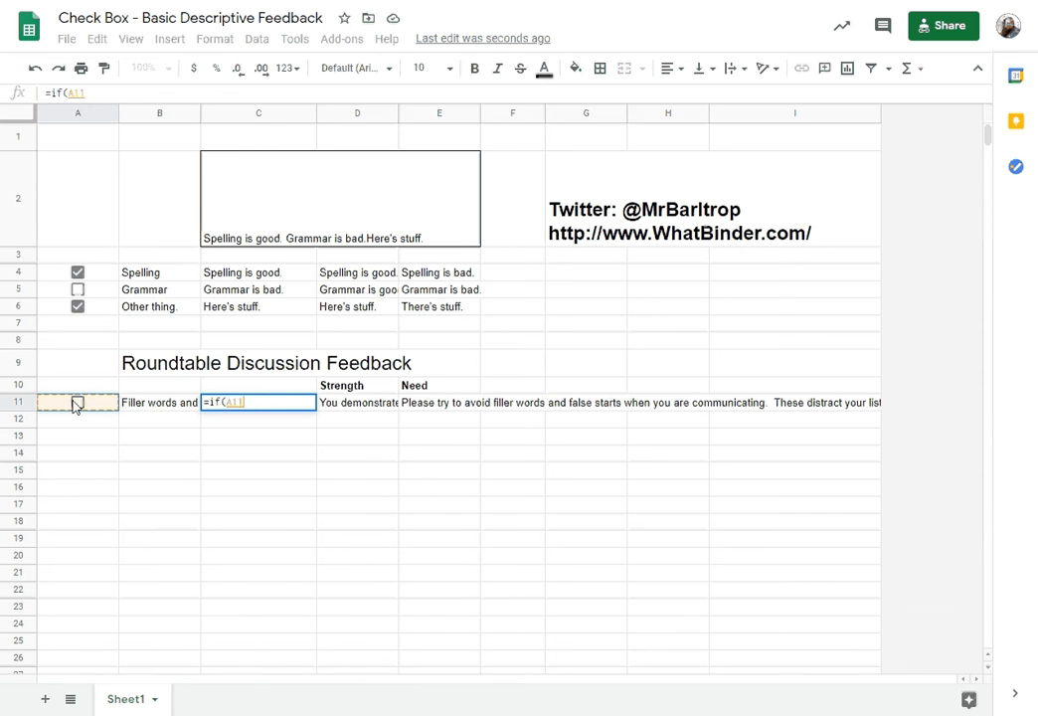
text(,)
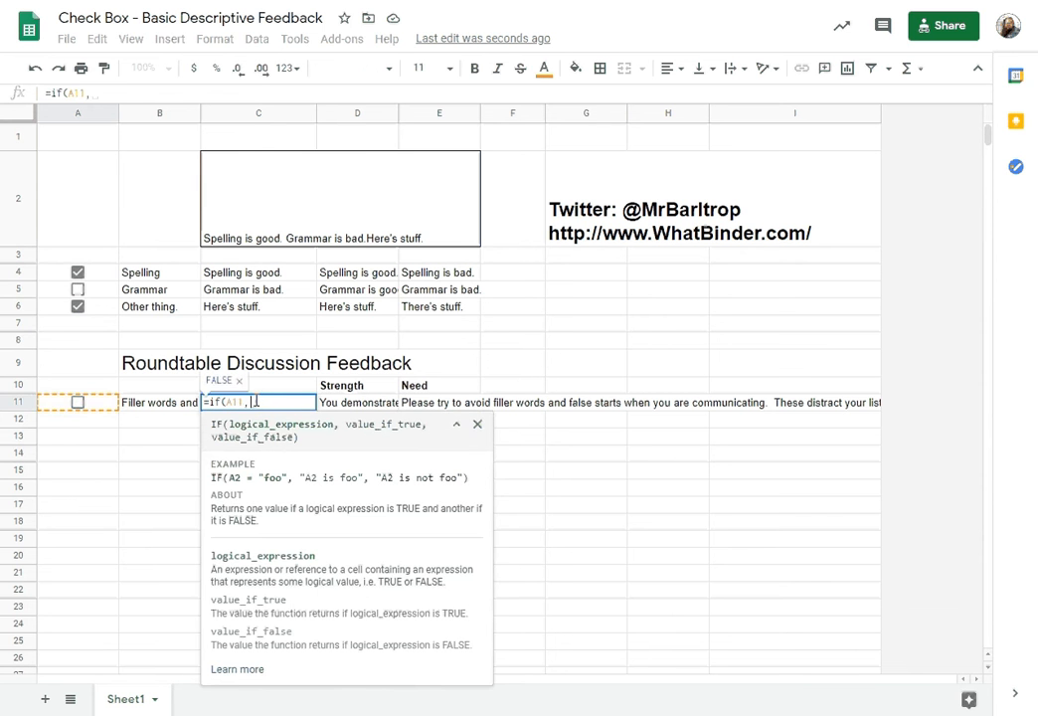
click(357, 401)
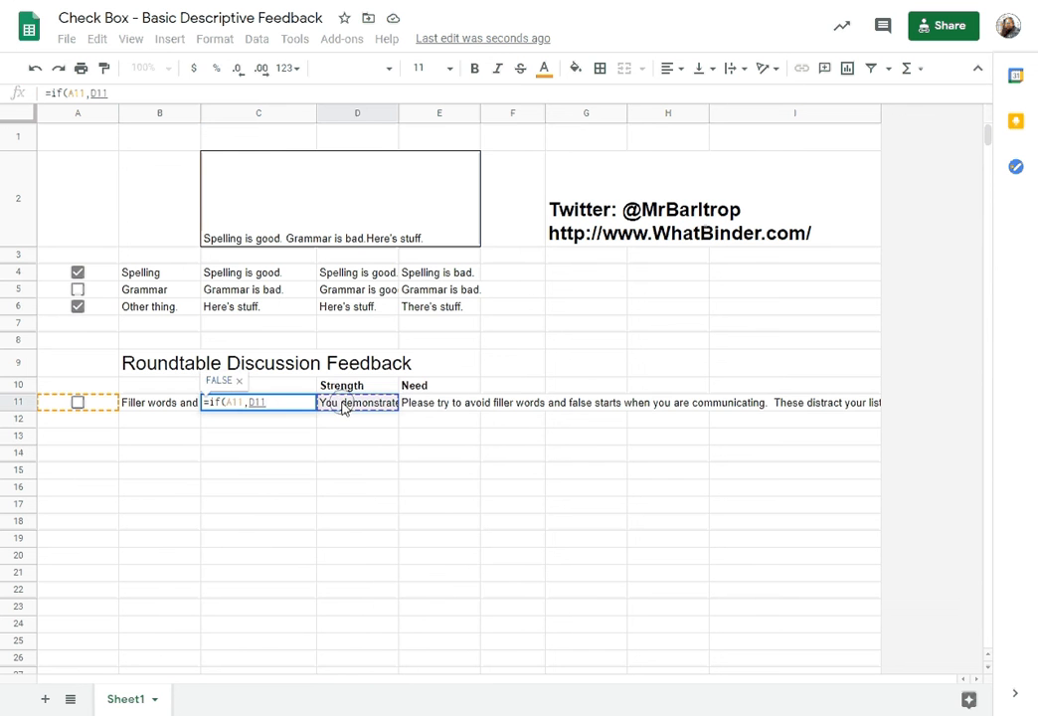
text(,,)
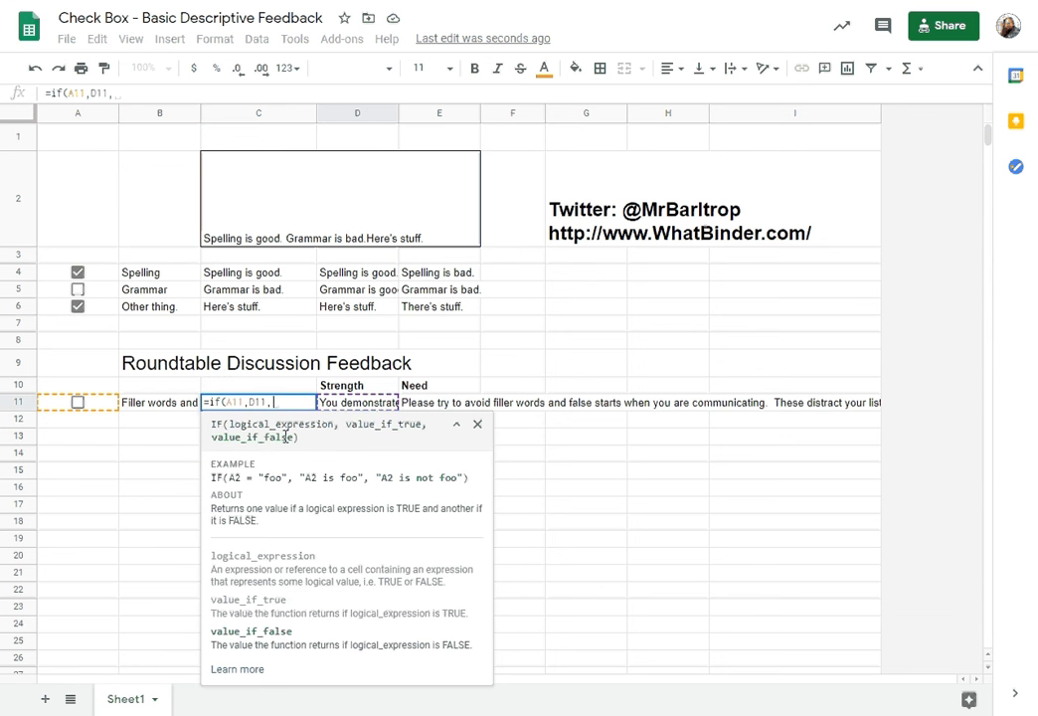
mouse_move(432, 407)
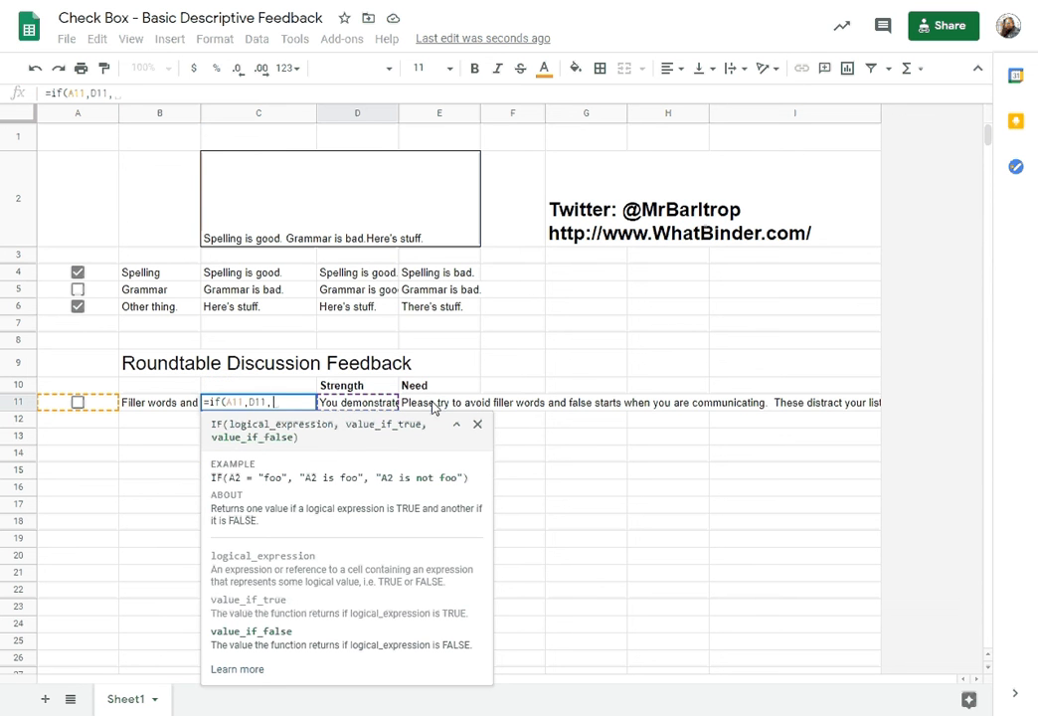
click(439, 402)
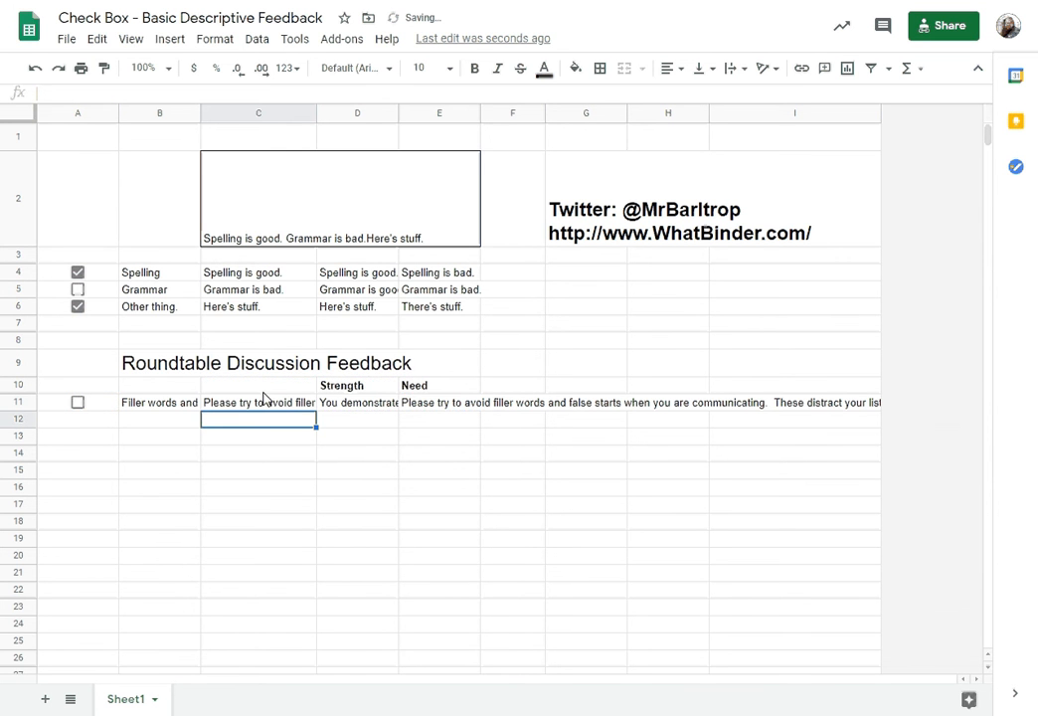
click(77, 403)
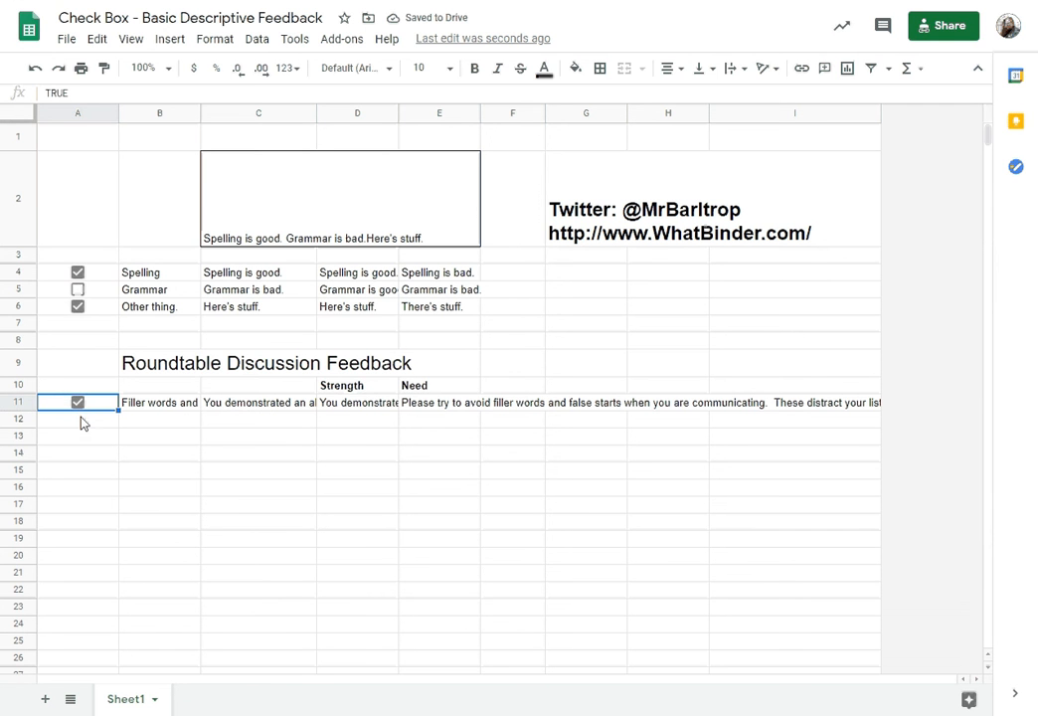
mouse_move(146, 428)
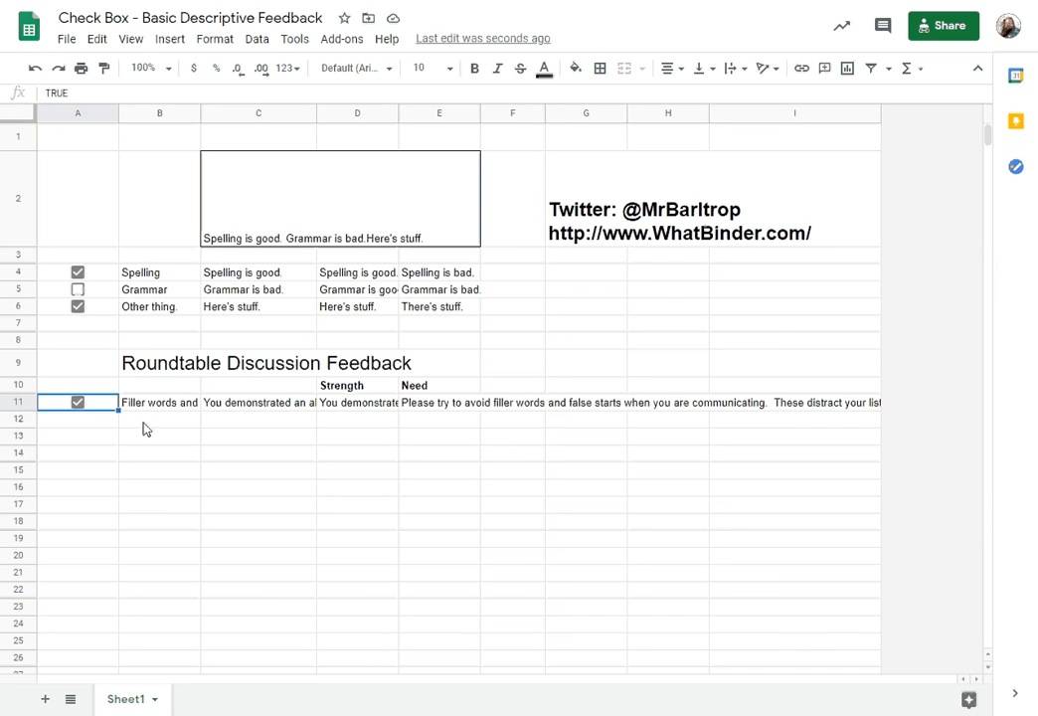
mouse_move(149, 424)
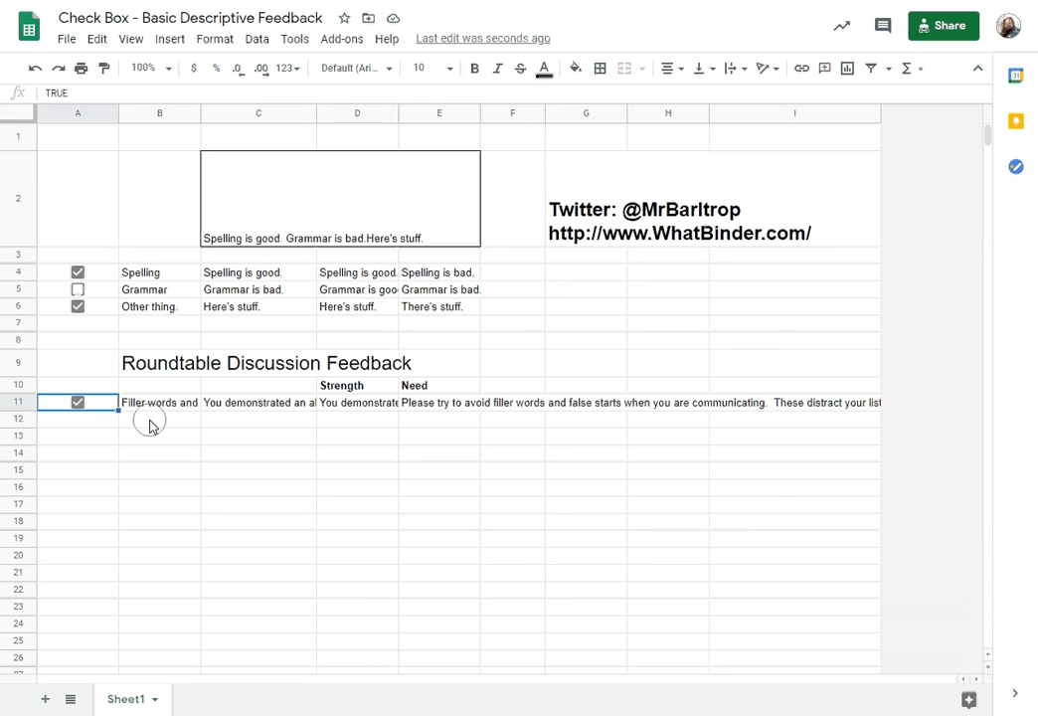
click(159, 418)
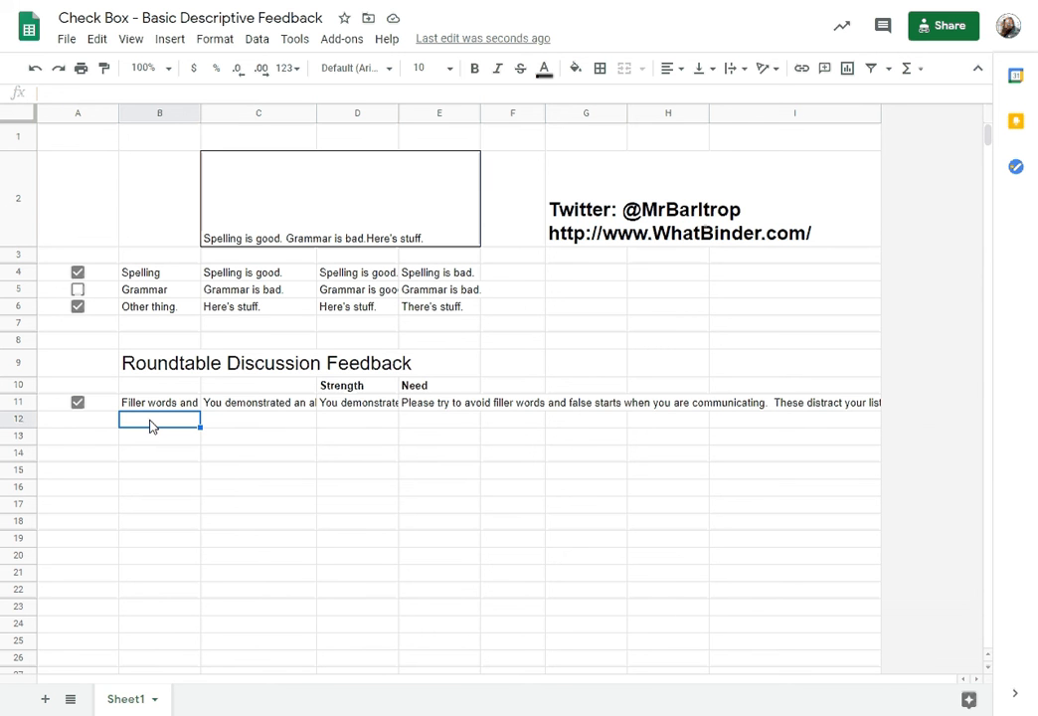
Enter 'Supported Points' in B12 with a source-quotation Strength comment and its Need comment.
text(Supported Points)
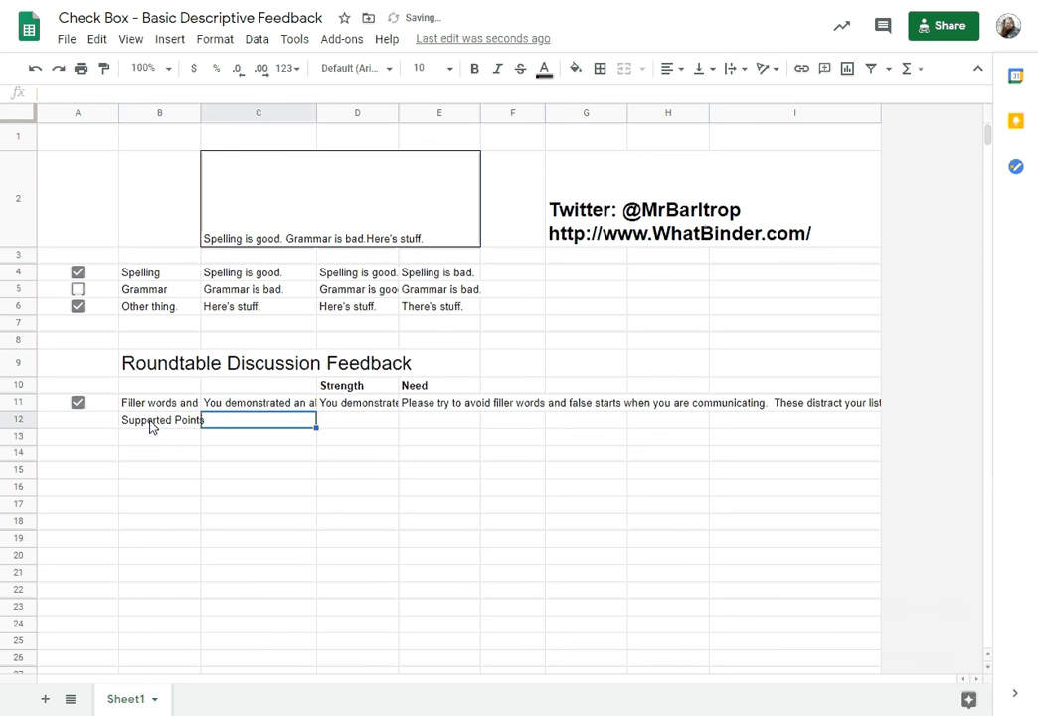
click(357, 419)
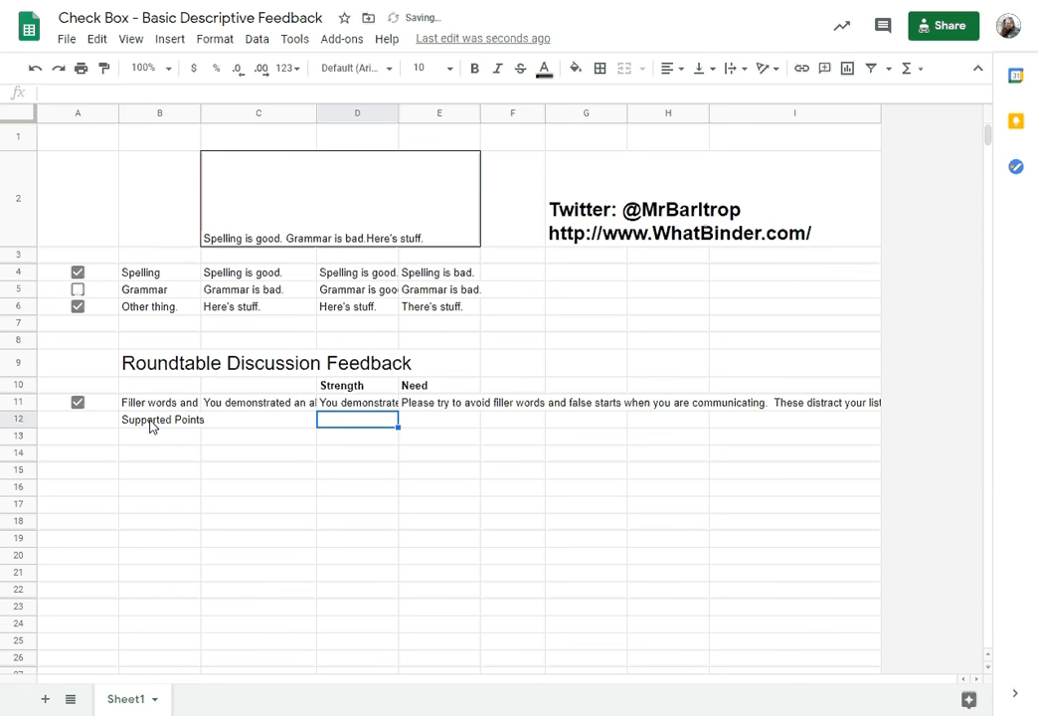
text(E)
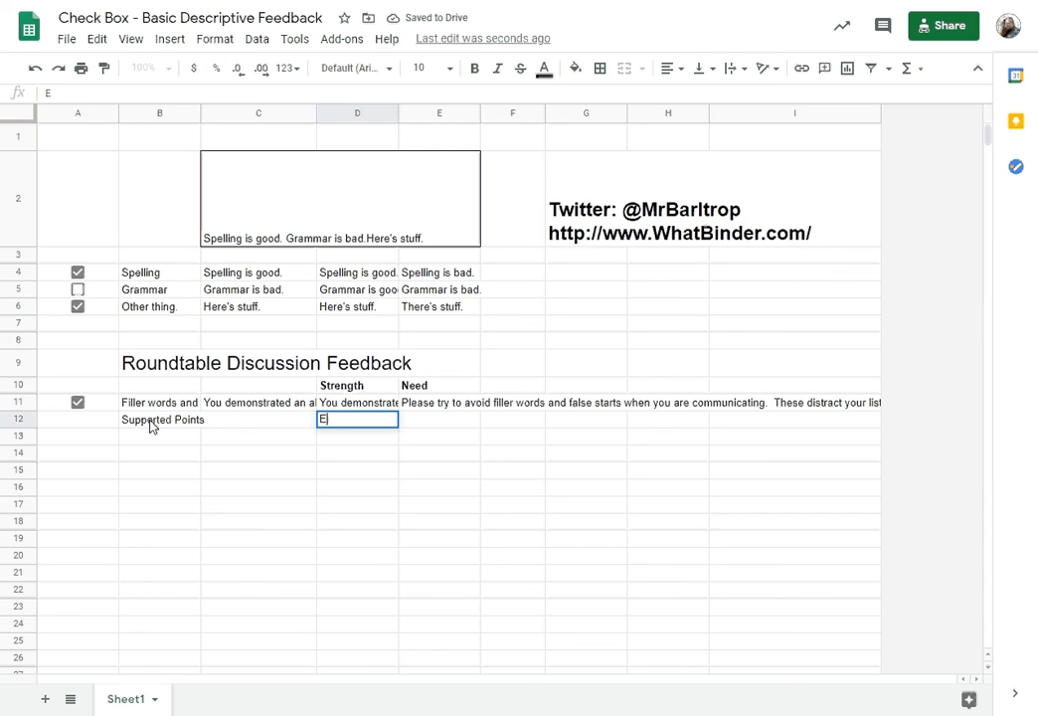
text(ach point you made was well supported with)
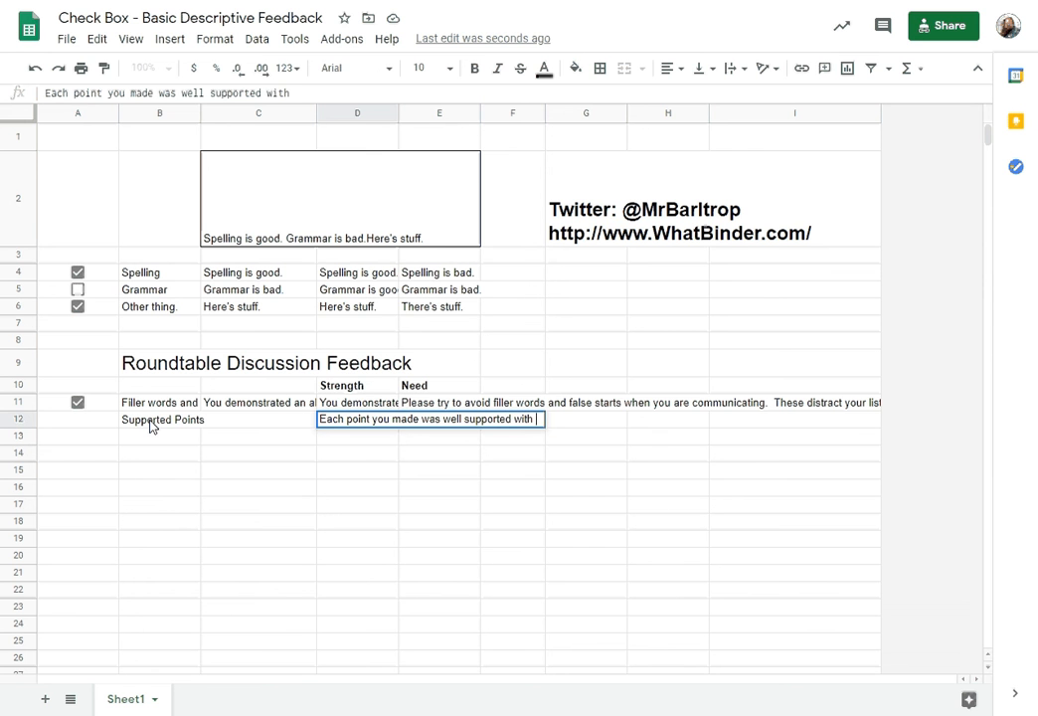
text(a direct quotation an)
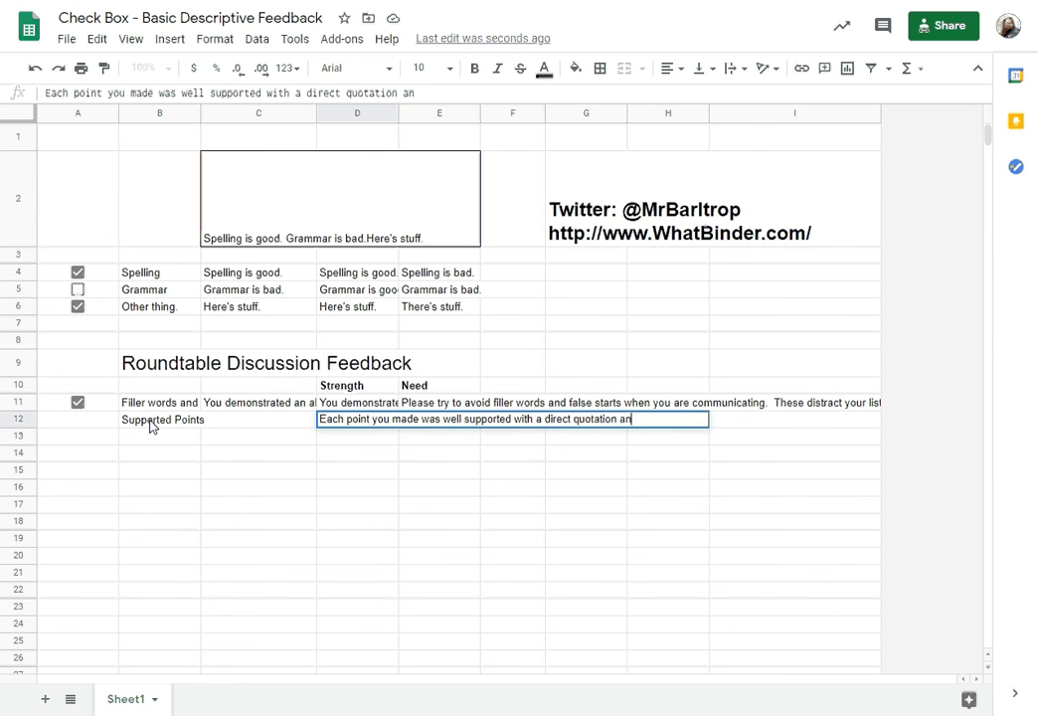
text(or r)
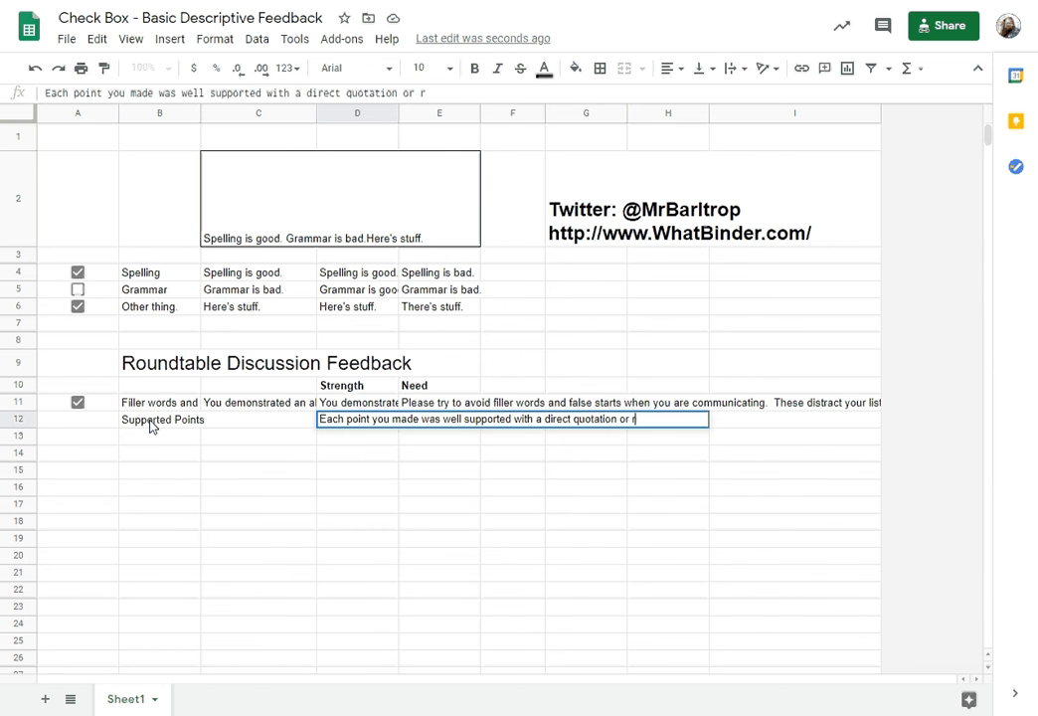
text(to a)
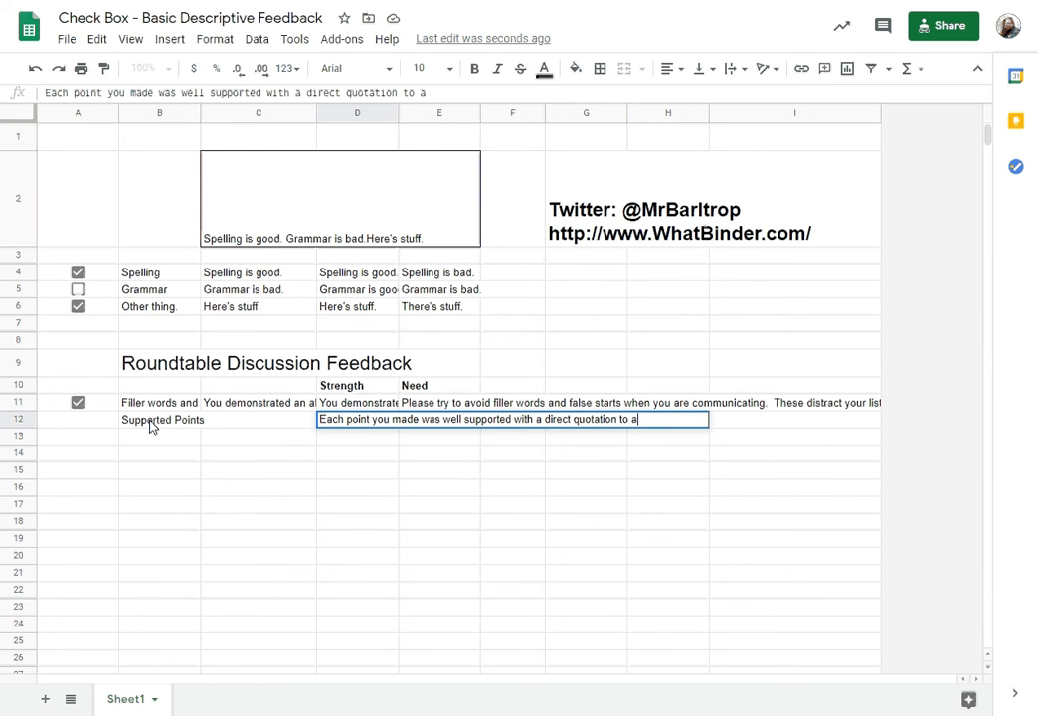
text(source text.)
click(440, 419)
text(When you are making your points, ensure )
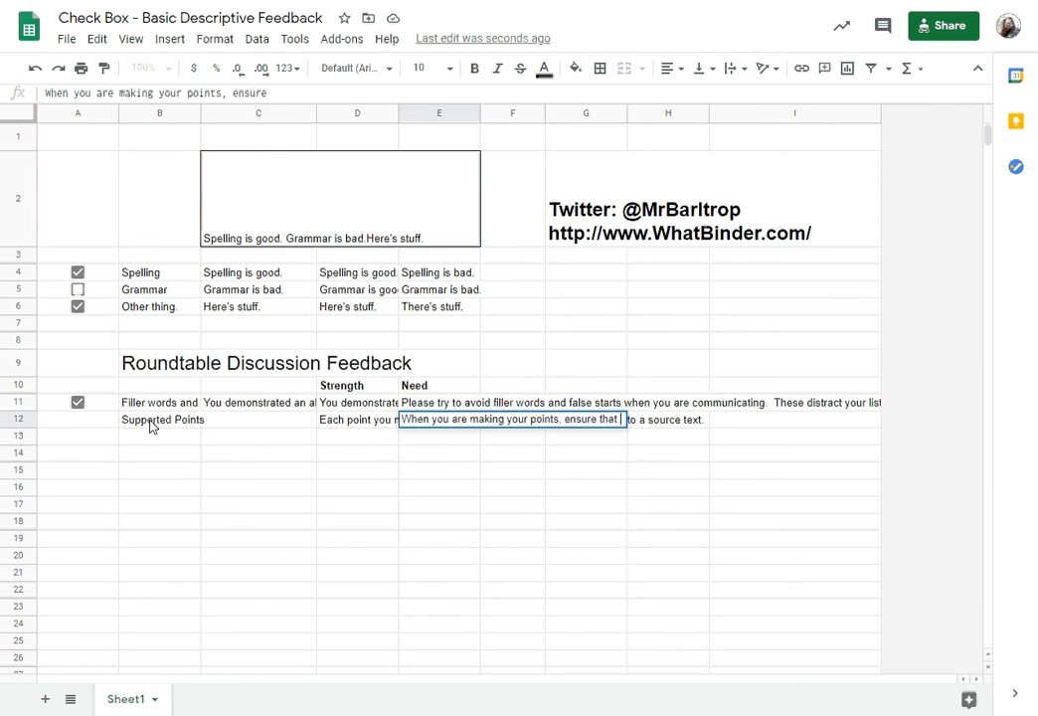
text(that you are supporting them with a quotation from)
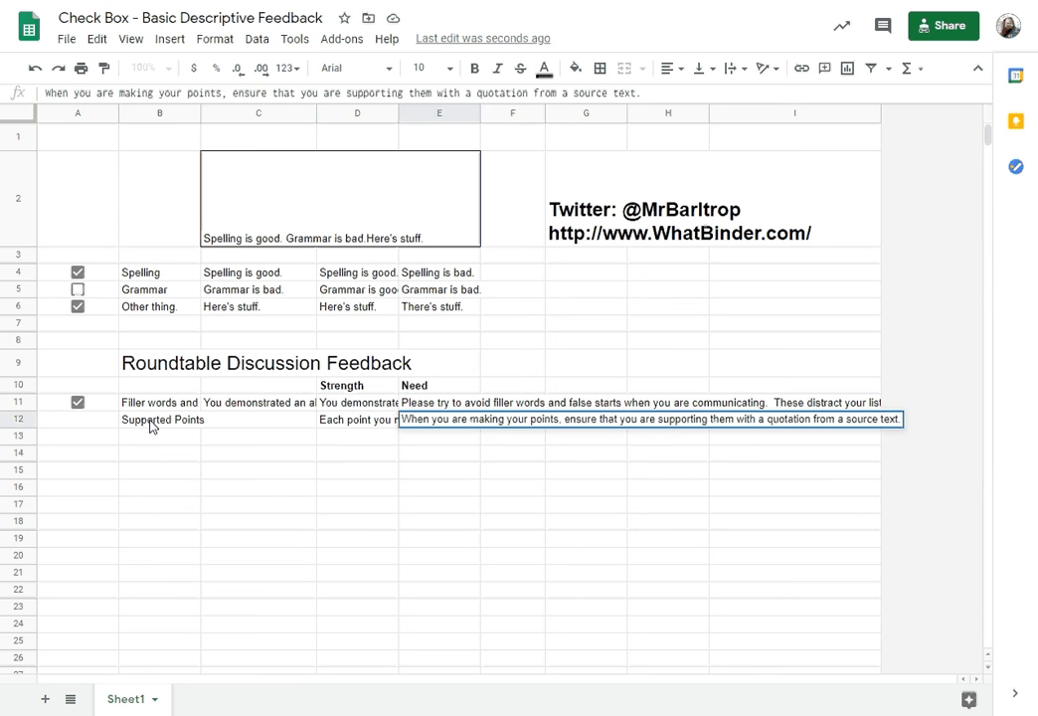
Copy the checkbox and =if(A12,D12,E12) formula into row 12, then untick both checkboxes.
click(77, 402)
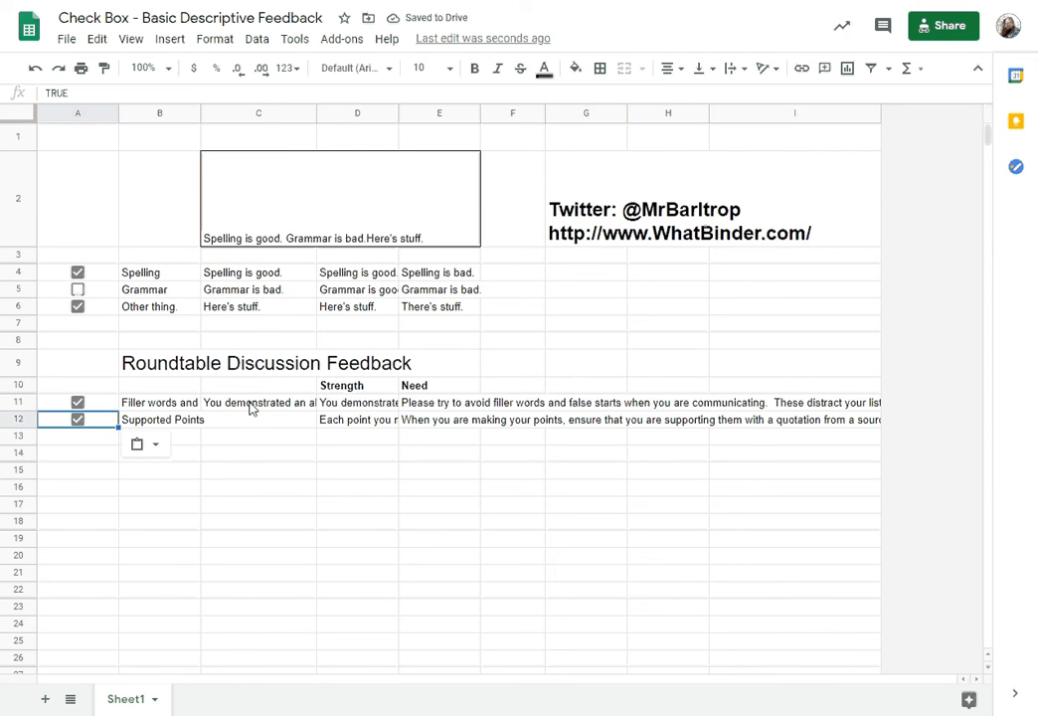
click(259, 402)
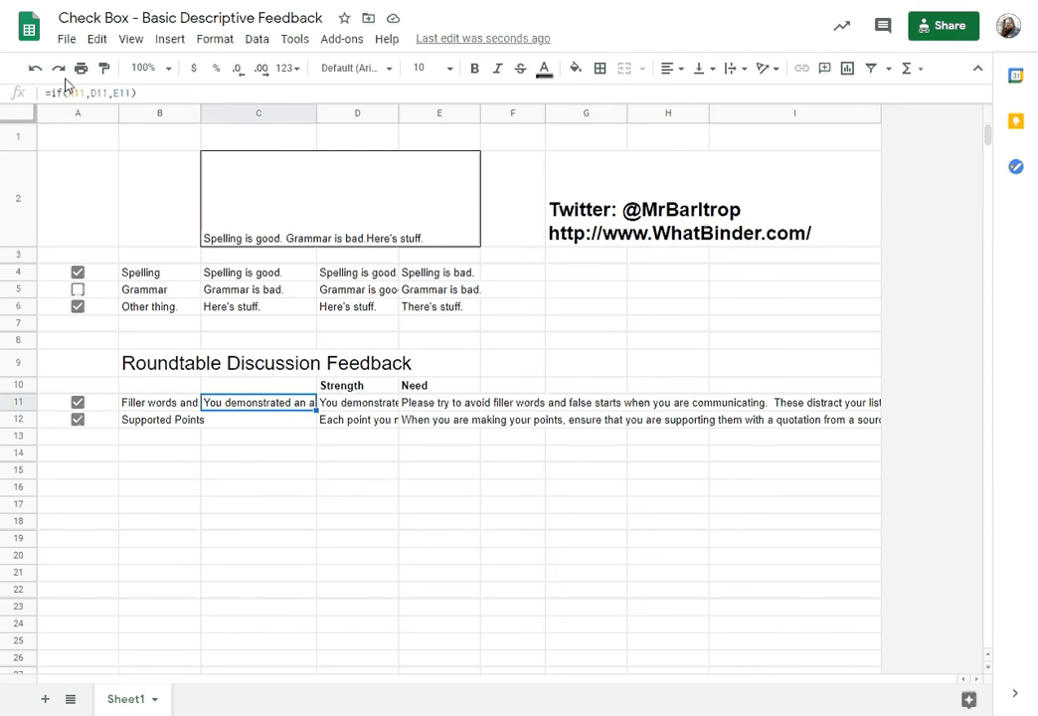
mouse_move(191, 368)
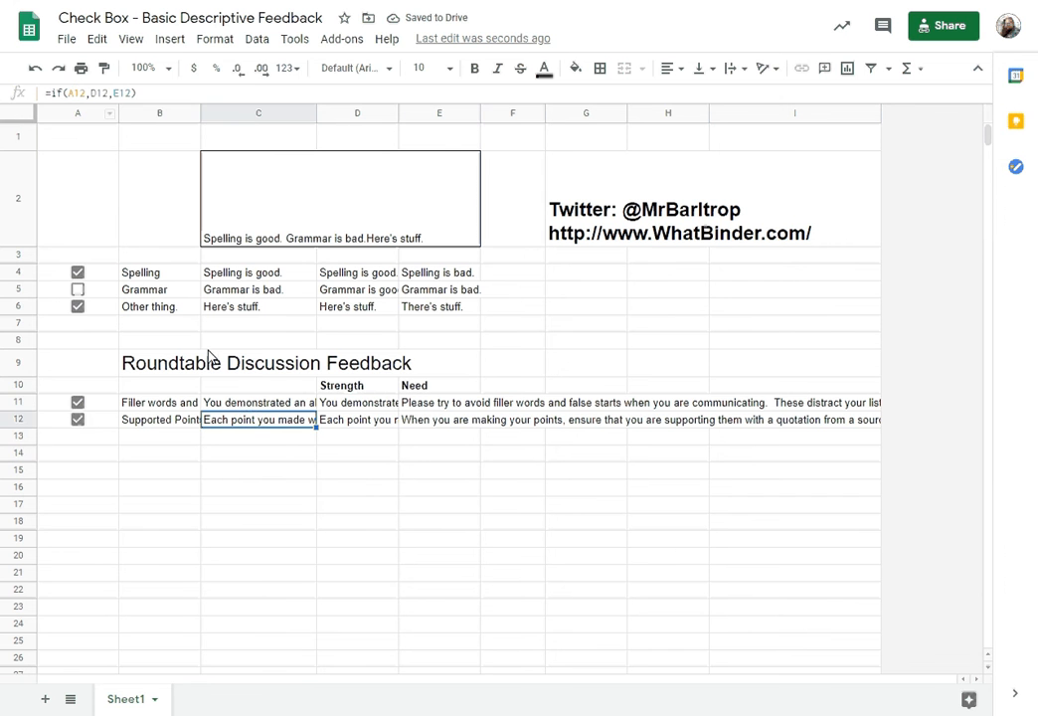
click(258, 402)
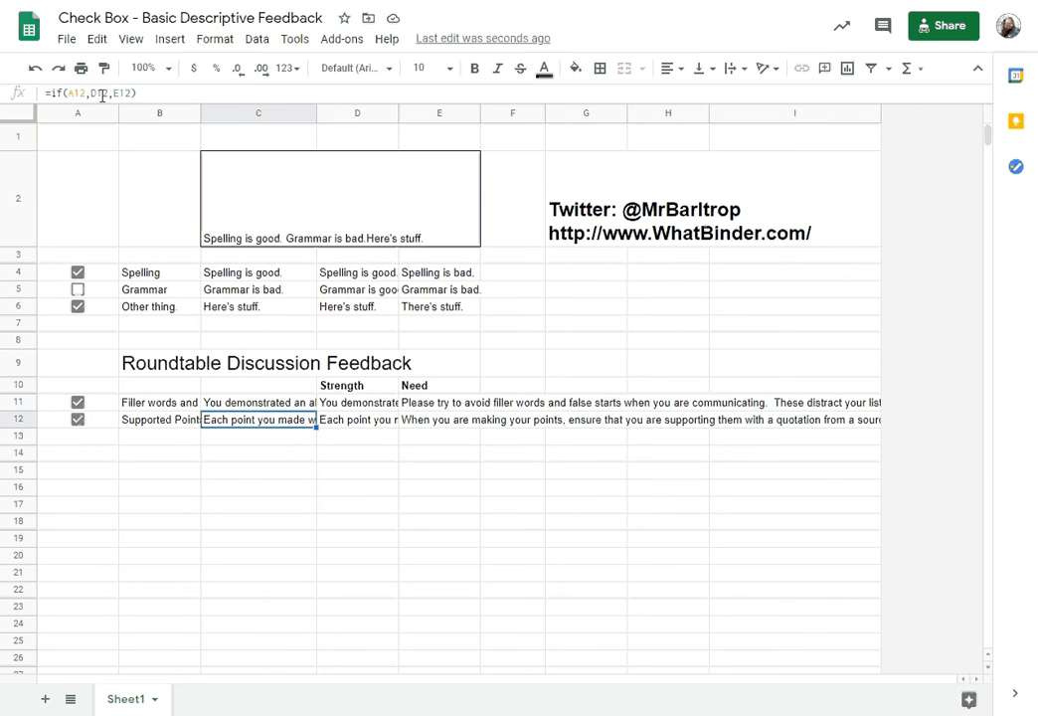
mouse_move(234, 408)
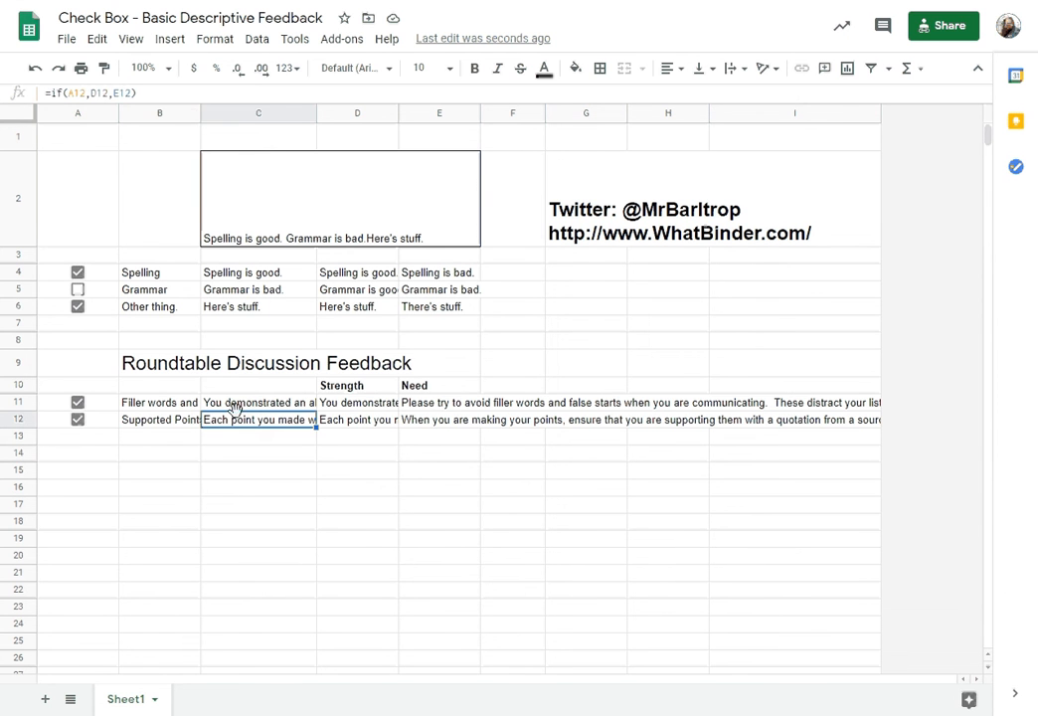
click(78, 419)
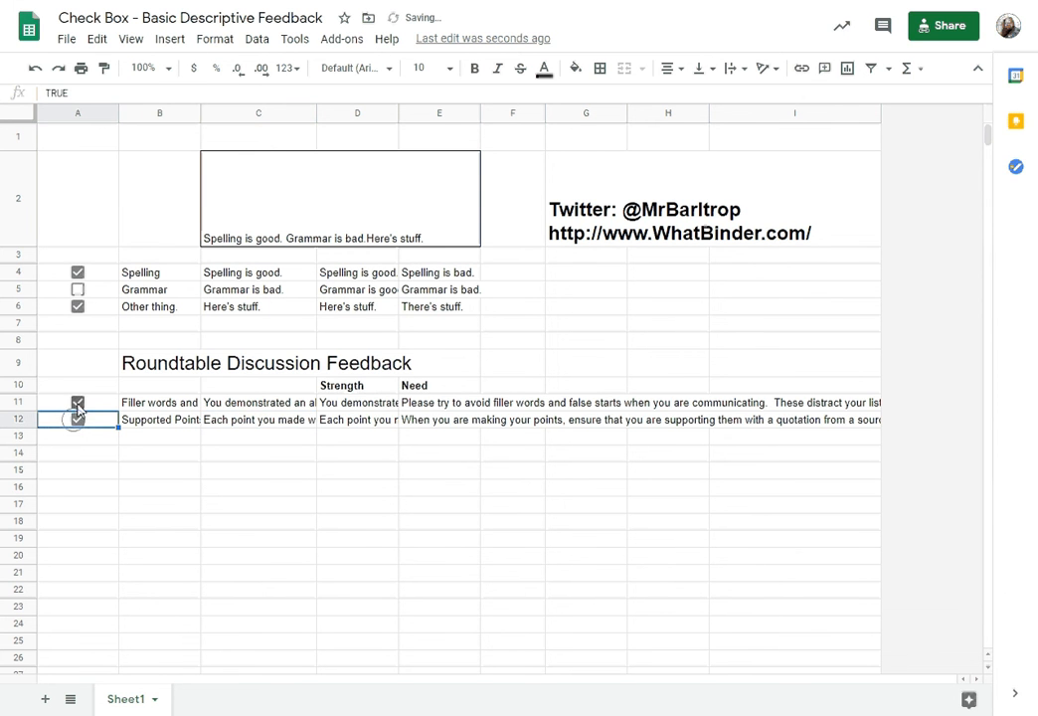
click(77, 402)
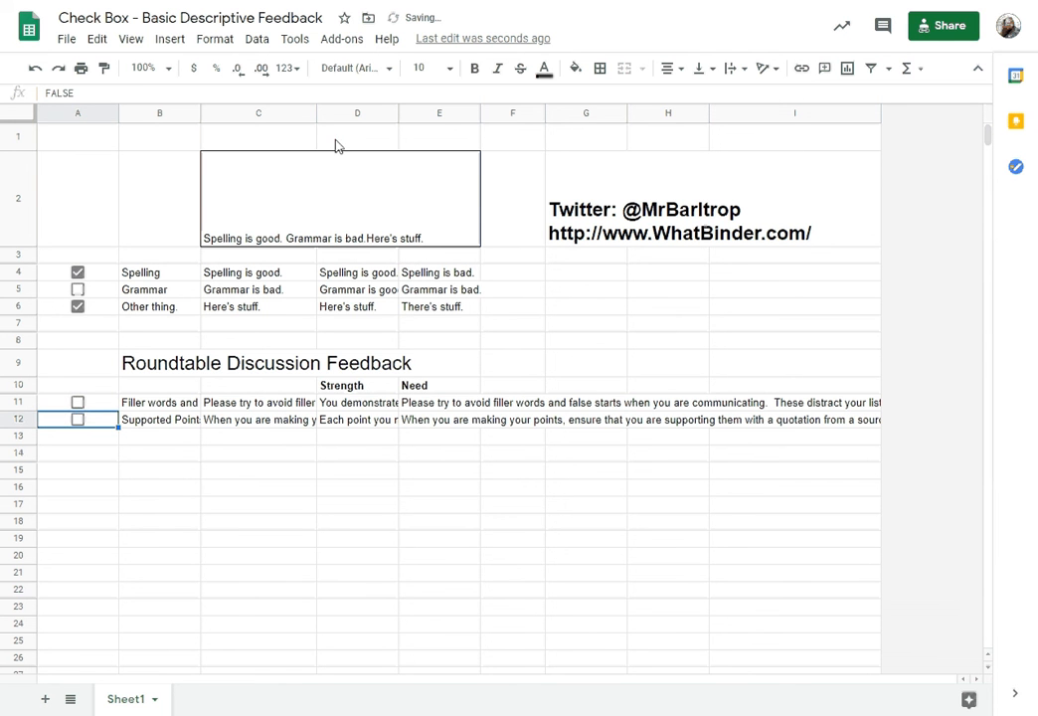
mouse_move(368, 251)
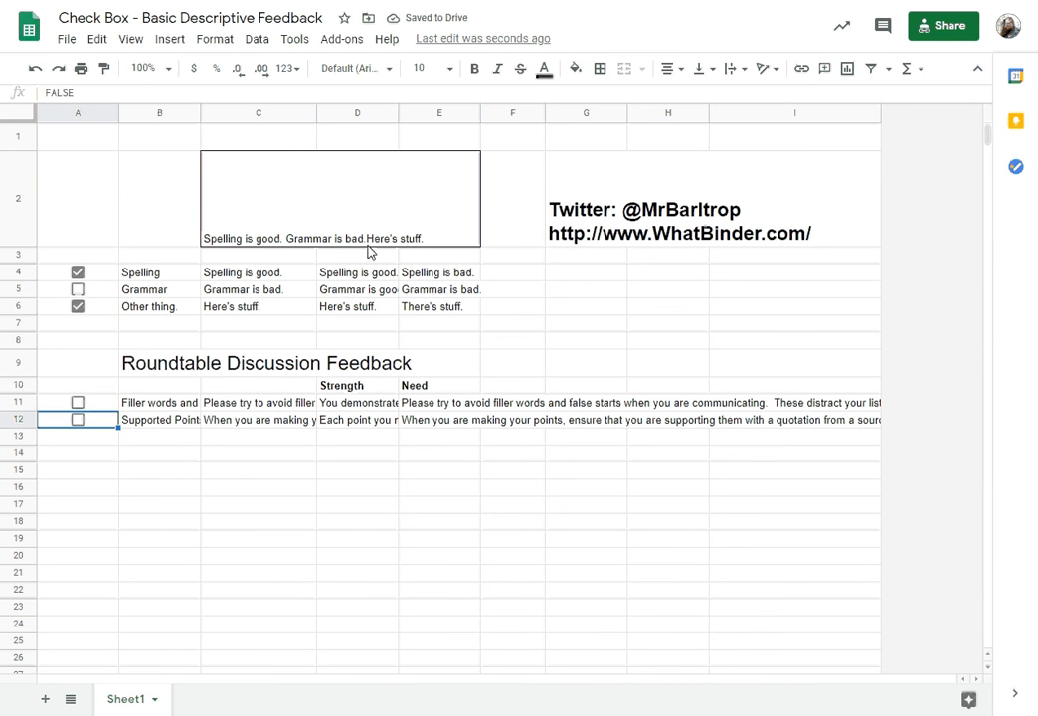
mouse_move(219, 352)
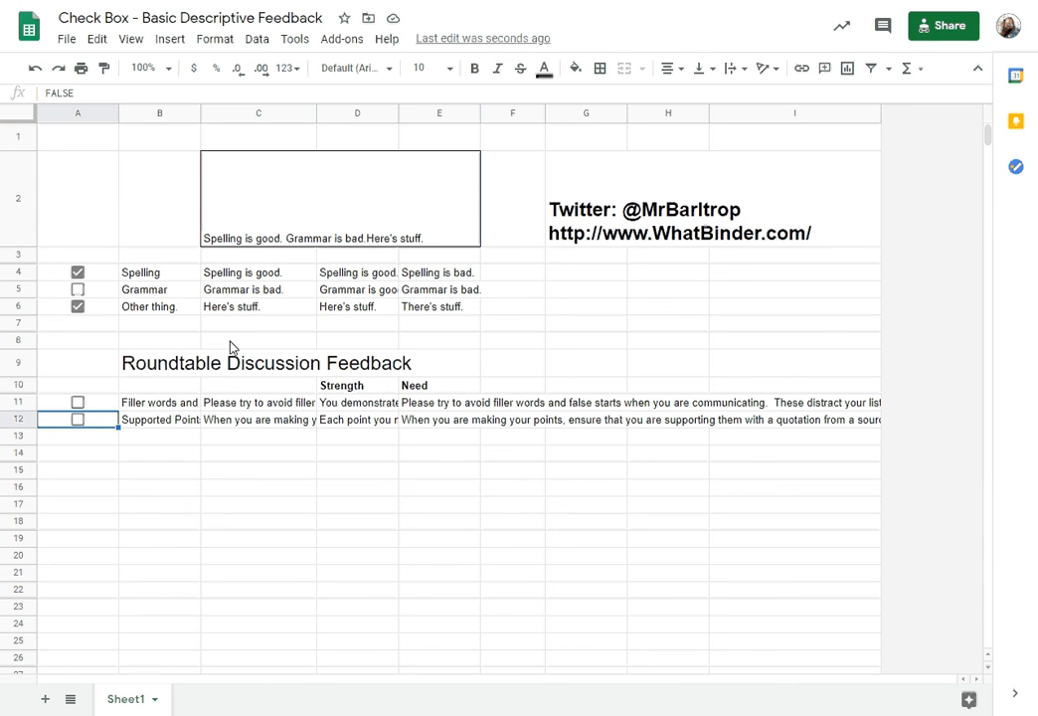
Merge C8:E8 into one bordered box and drag row 8 much taller.
click(259, 339)
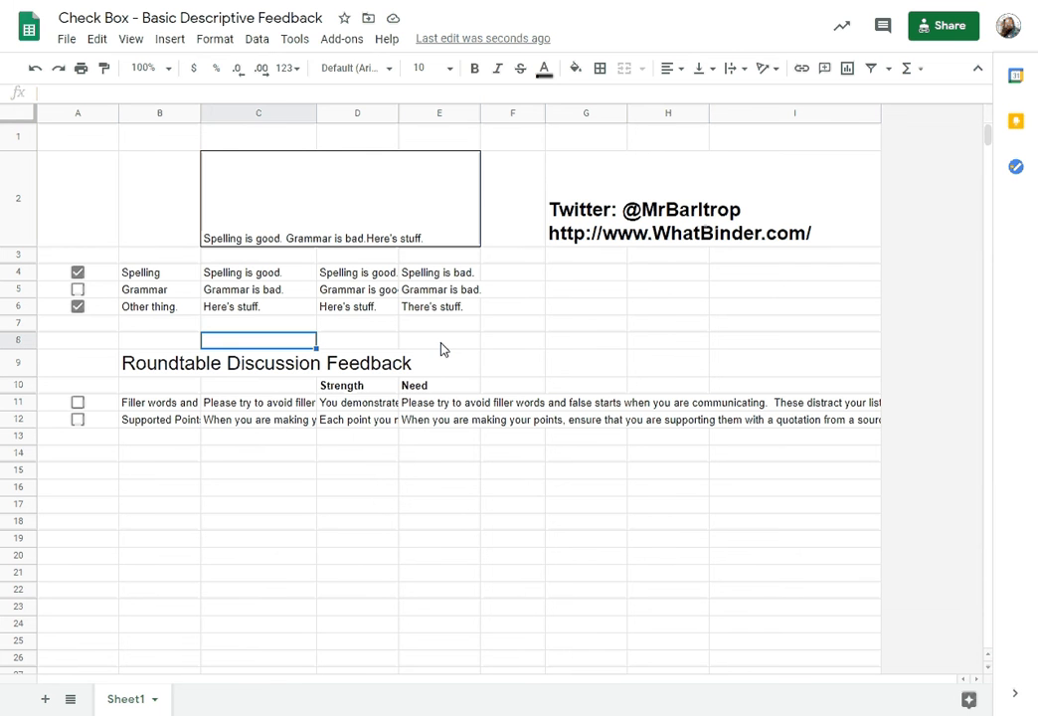
drag(258, 340, 440, 345)
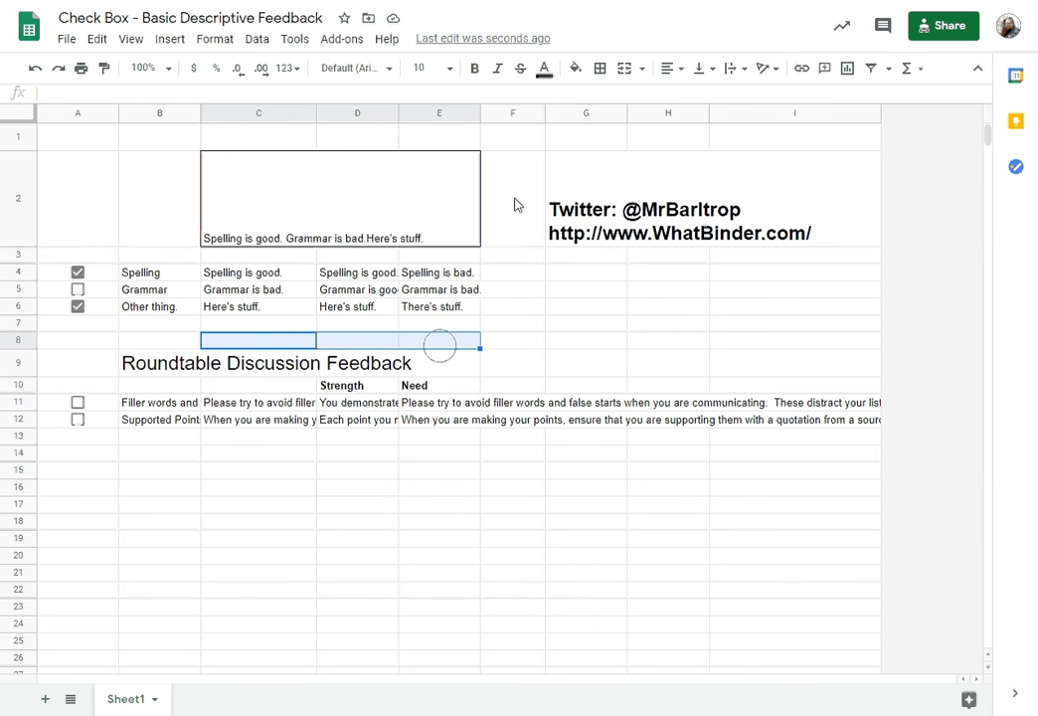
mouse_move(623, 69)
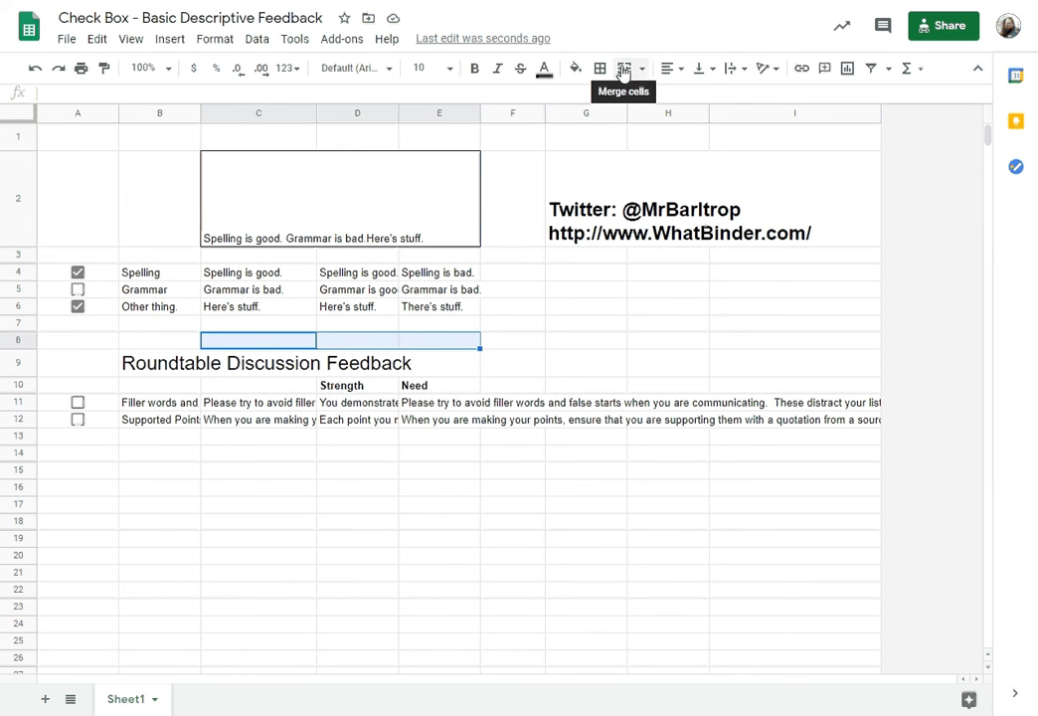
click(624, 68)
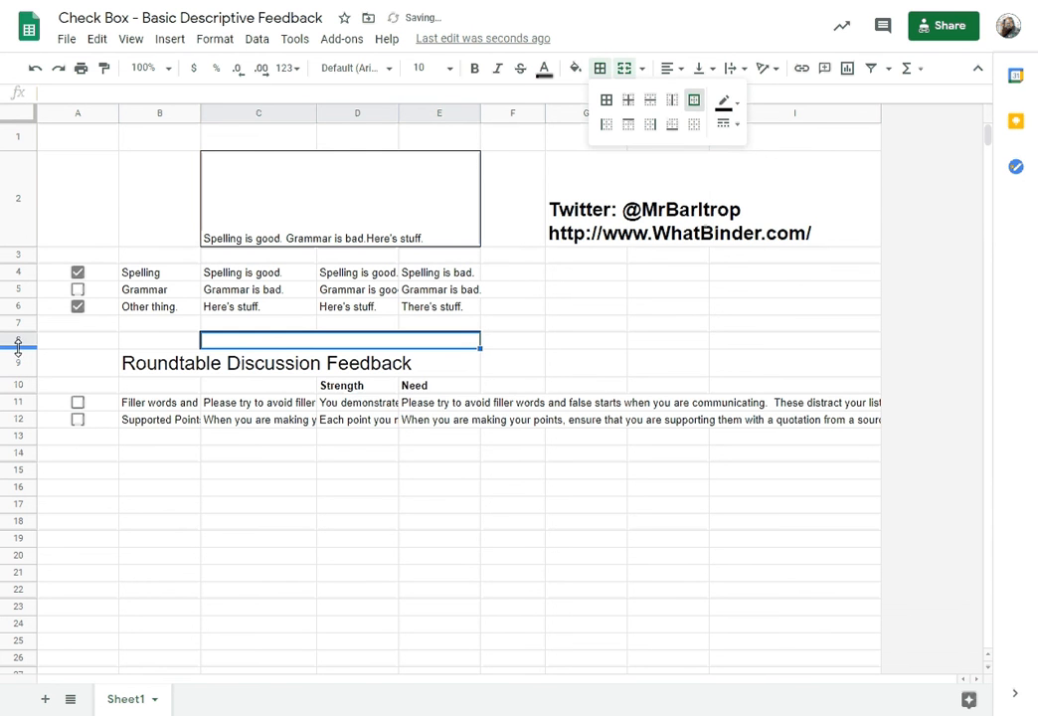
drag(17, 345, 20, 444)
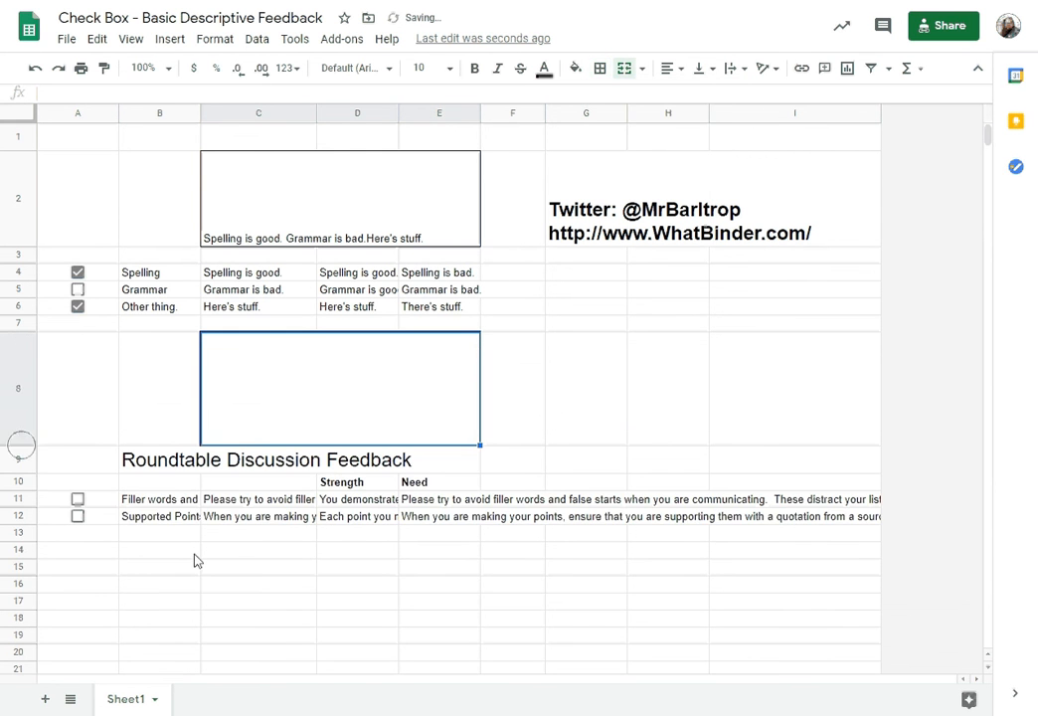
click(258, 601)
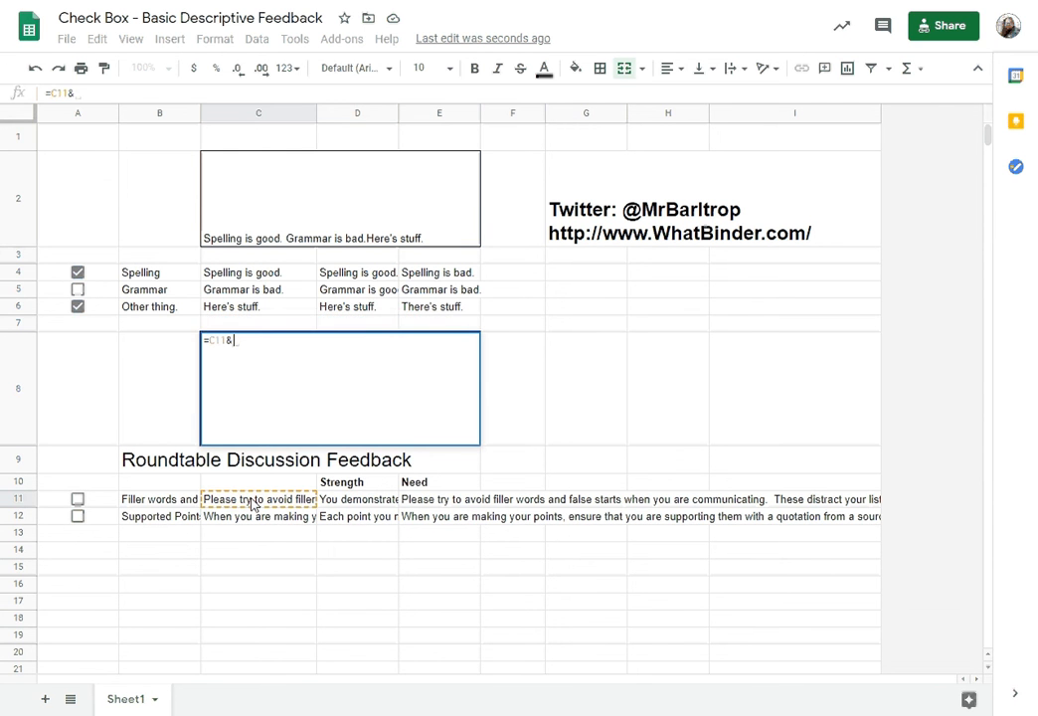
Enter =C11&" "&C12 in the merged C8 box, then reopen the formula to extend it.
text(" "&)
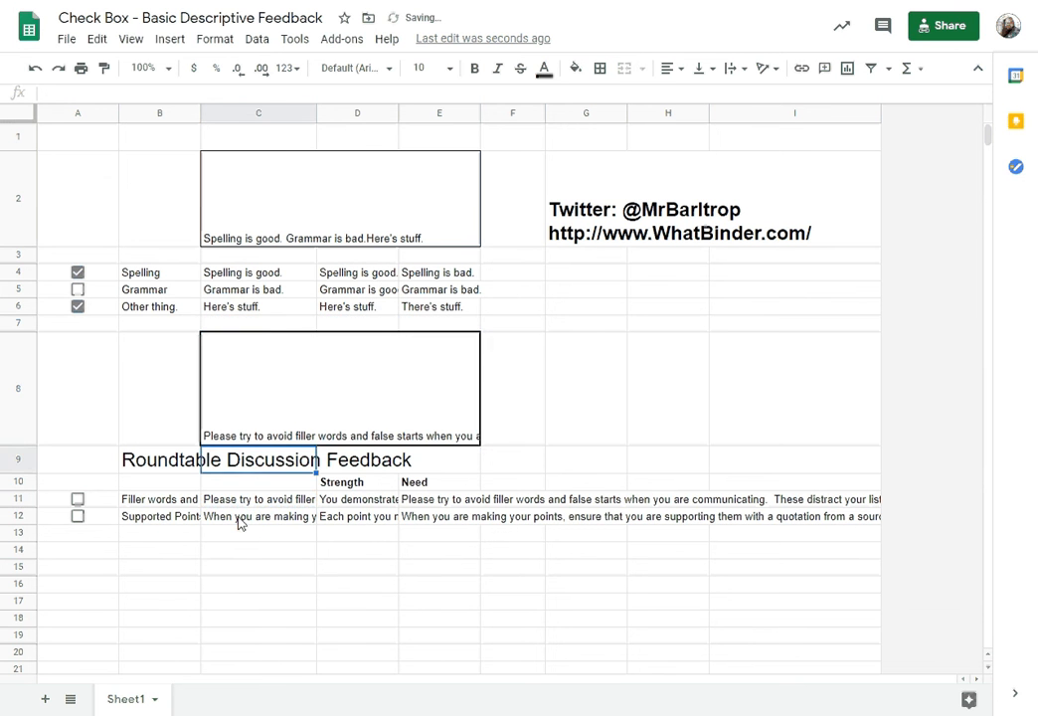
click(340, 388)
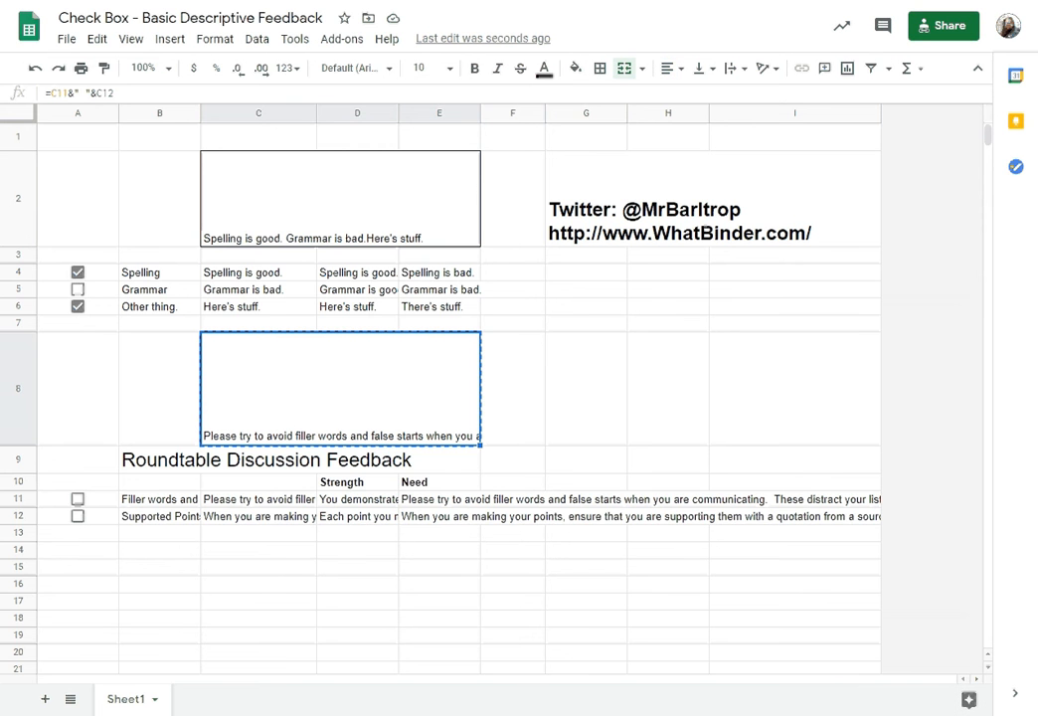
mouse_move(327, 369)
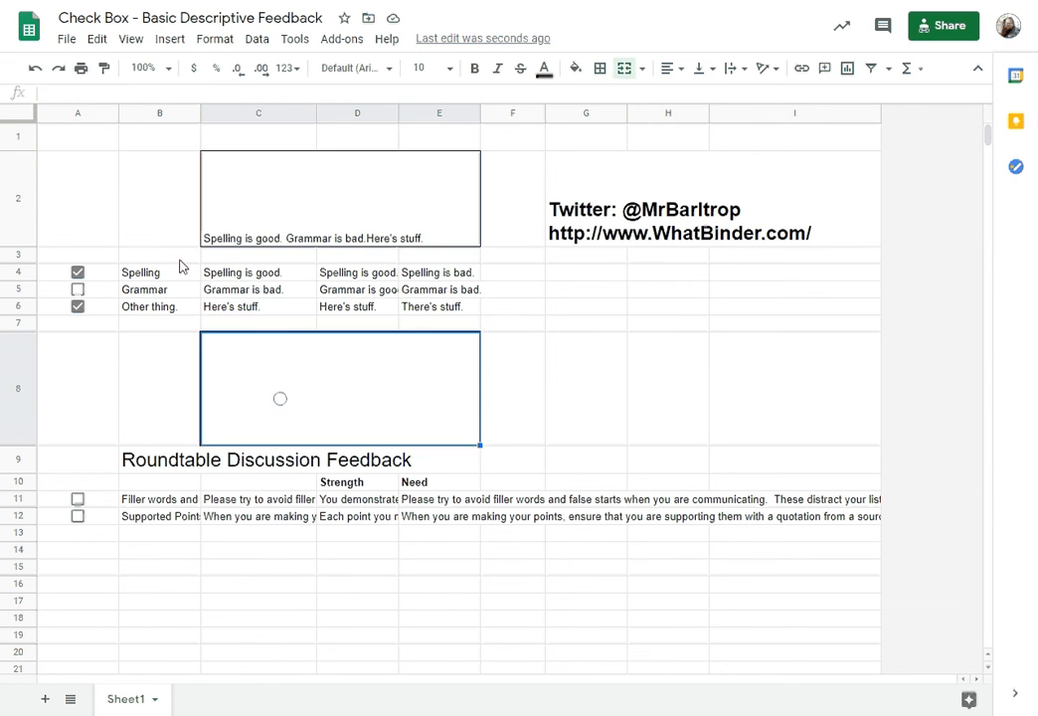
Change the merged box formula to =CONCATENATE(C11:C12).
text(==CONCATENATE(C4:C6))
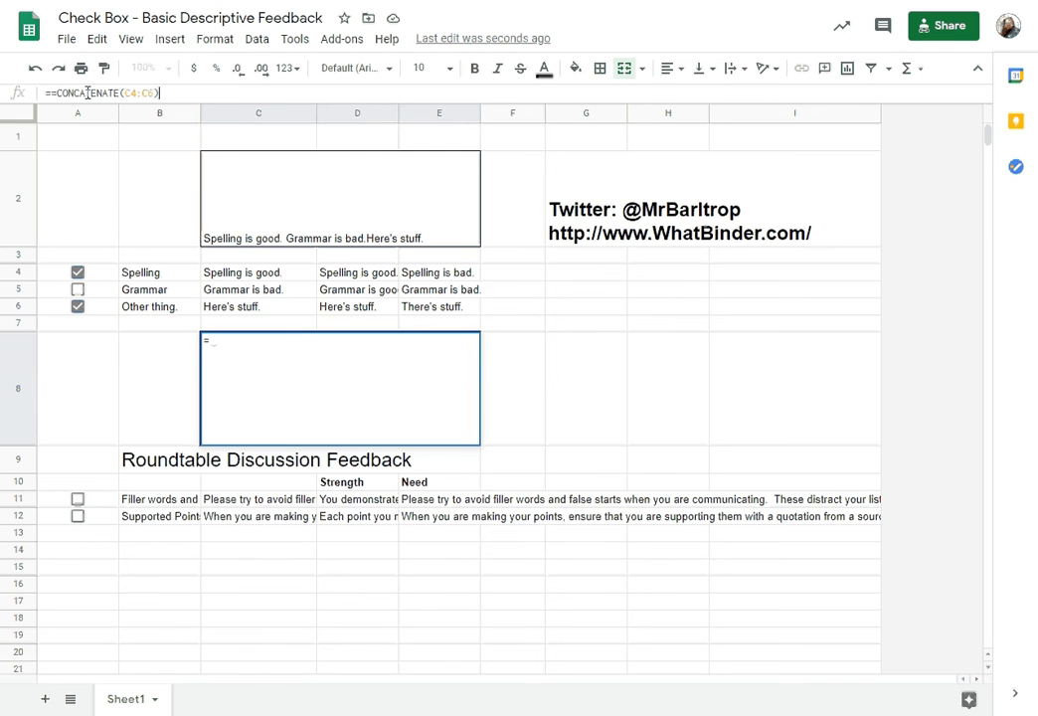
key(Return)
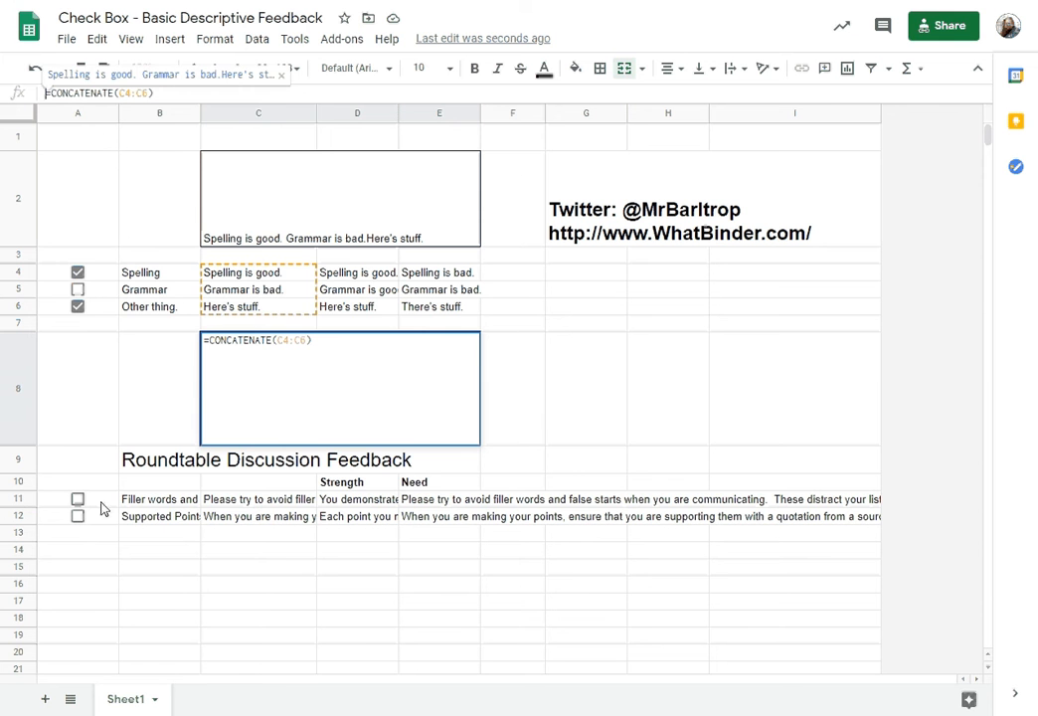
click(130, 93)
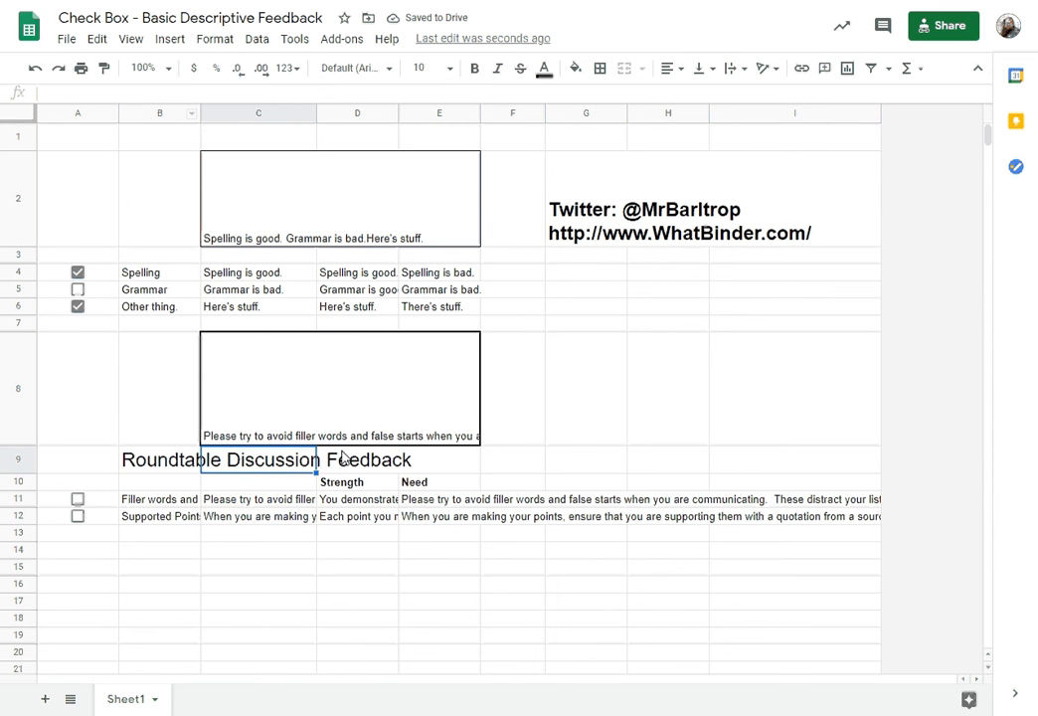
mouse_move(276, 434)
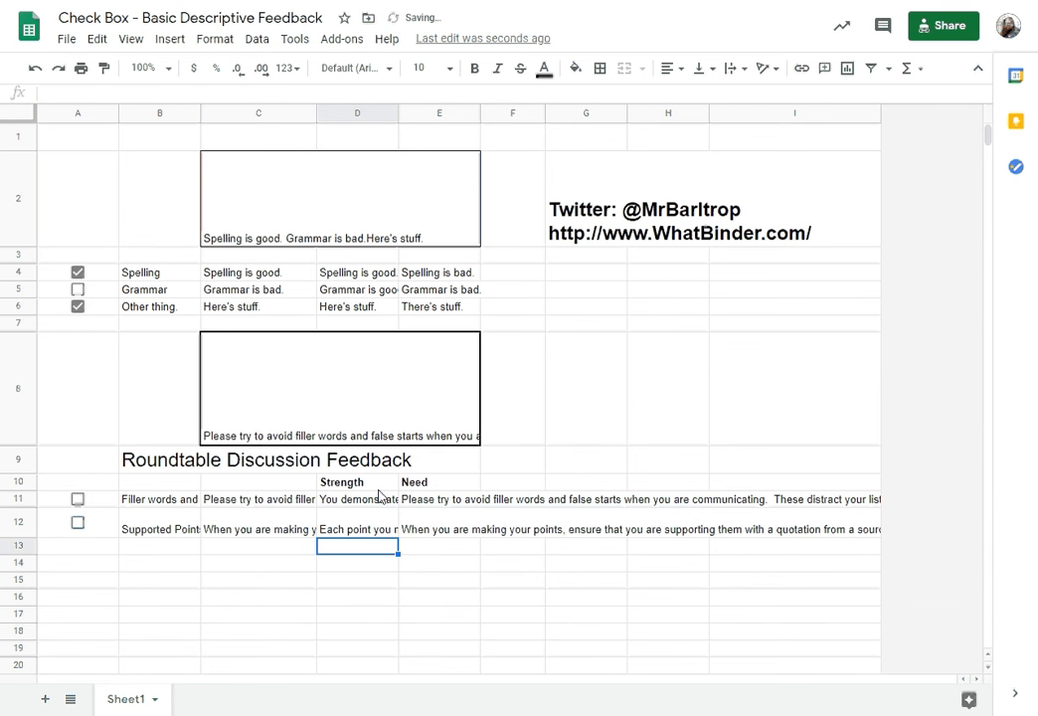
Try Wrap on the merged feedback box, then set text wrapping back to Overflow.
click(439, 515)
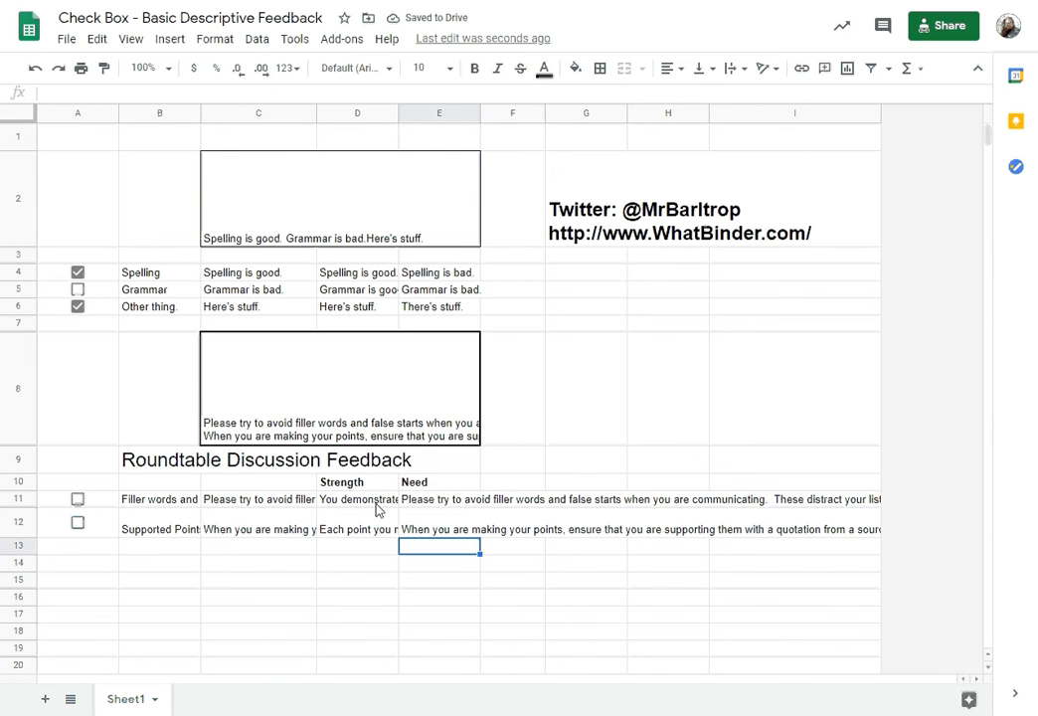
click(439, 522)
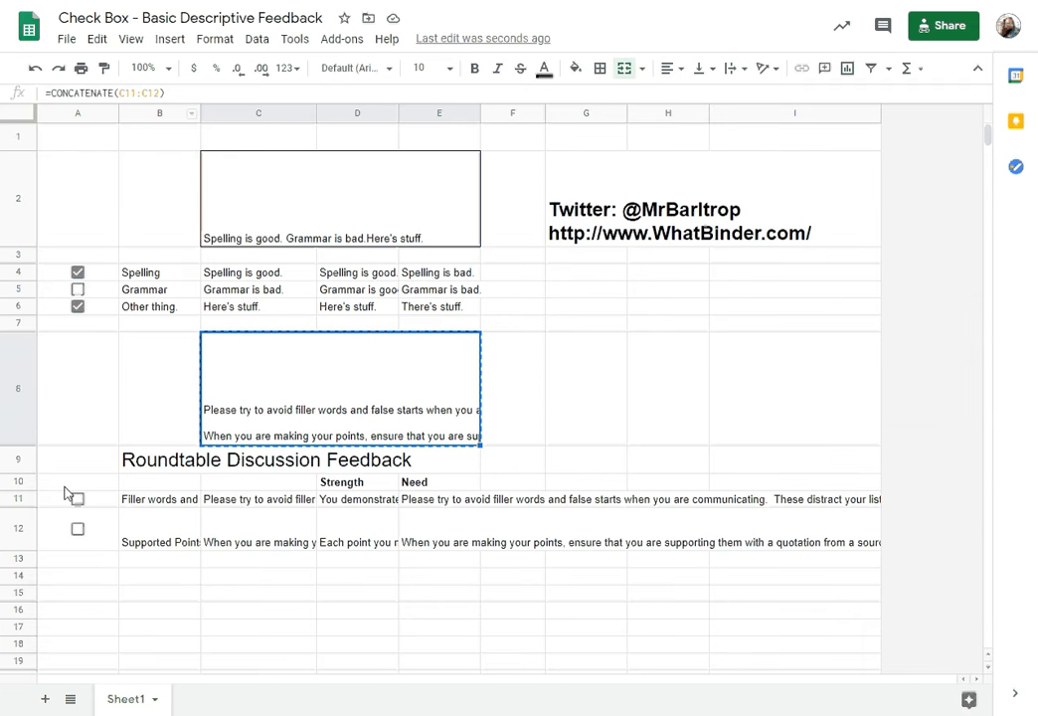
click(78, 498)
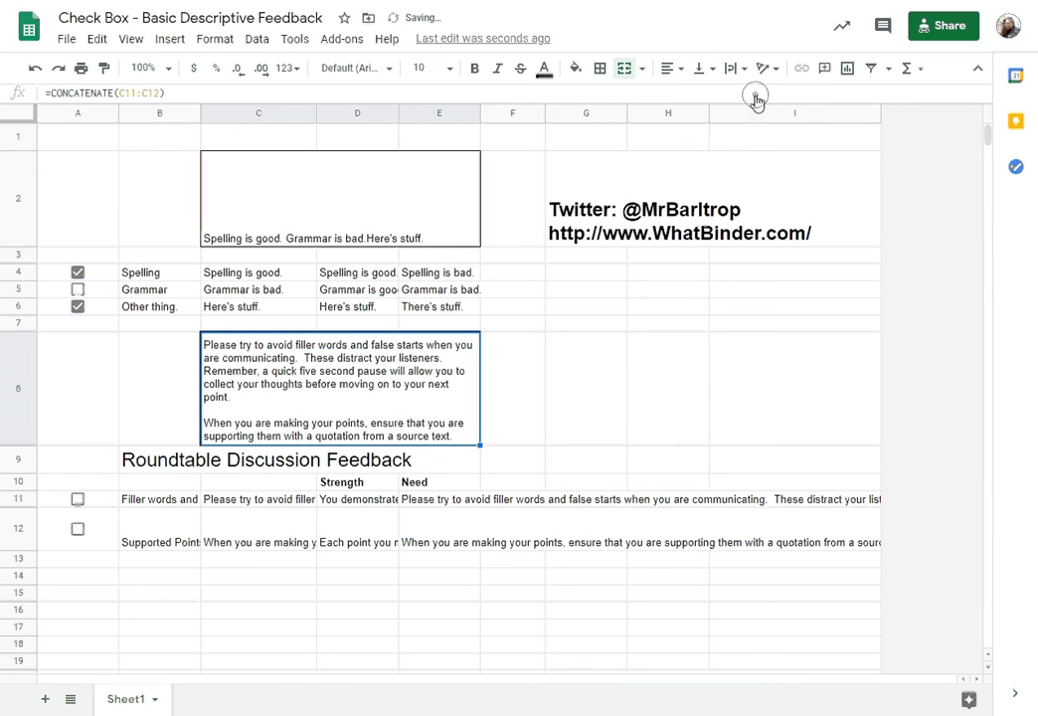
mouse_move(218, 432)
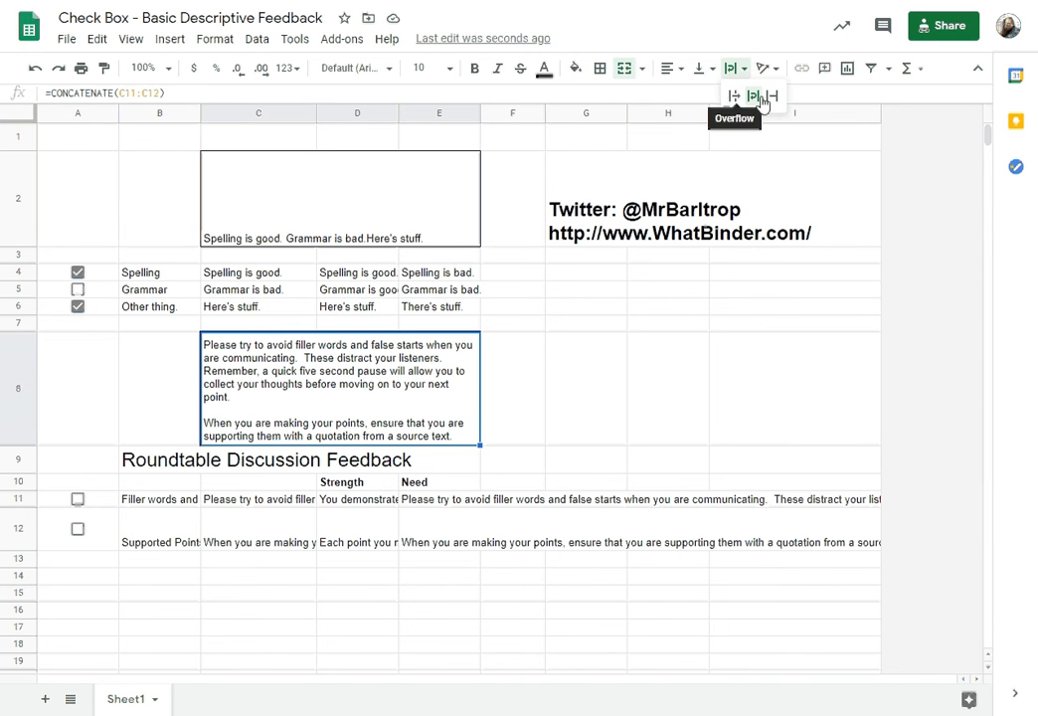
click(753, 95)
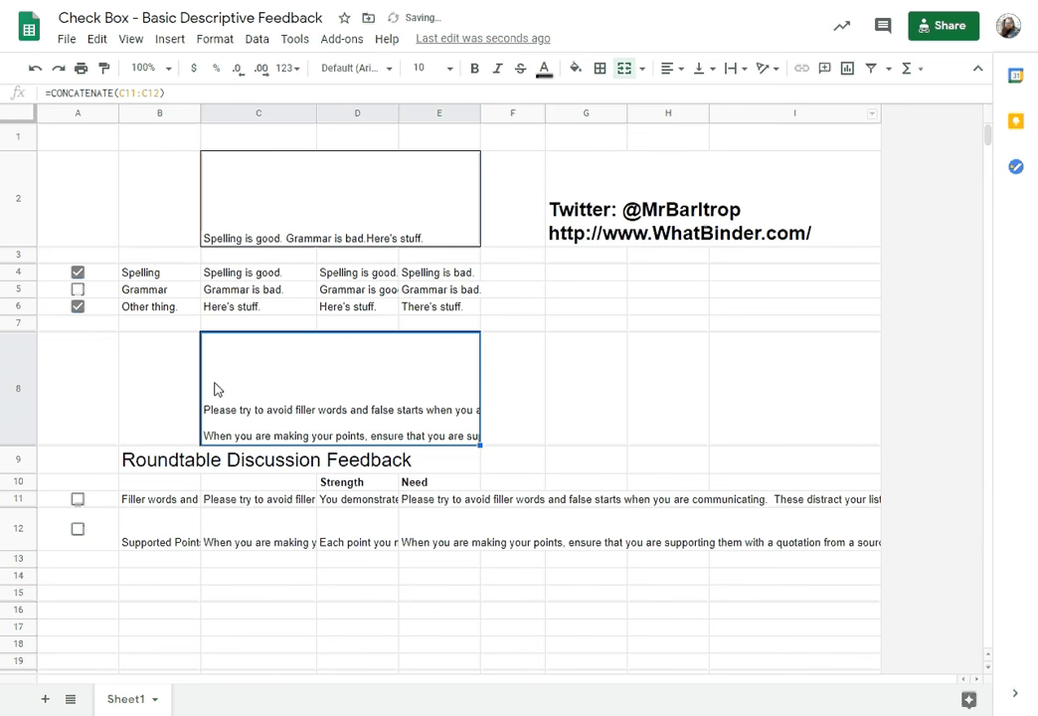
mouse_move(117, 540)
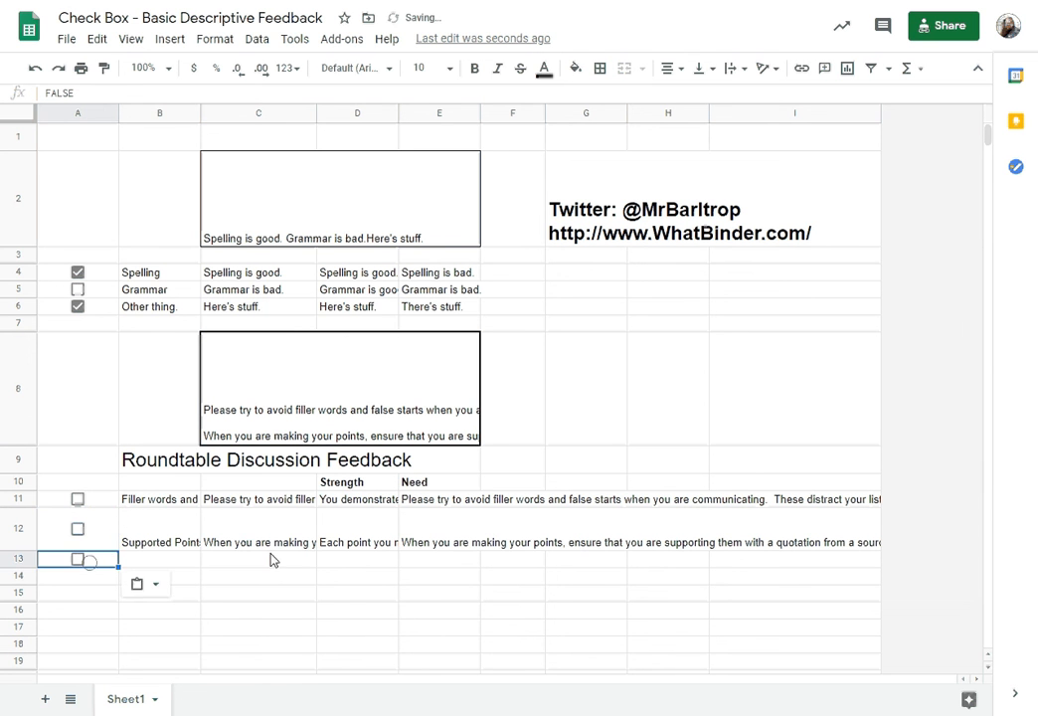
Paste a checkbox into row 13 and label B13 'Timelimit'.
click(259, 560)
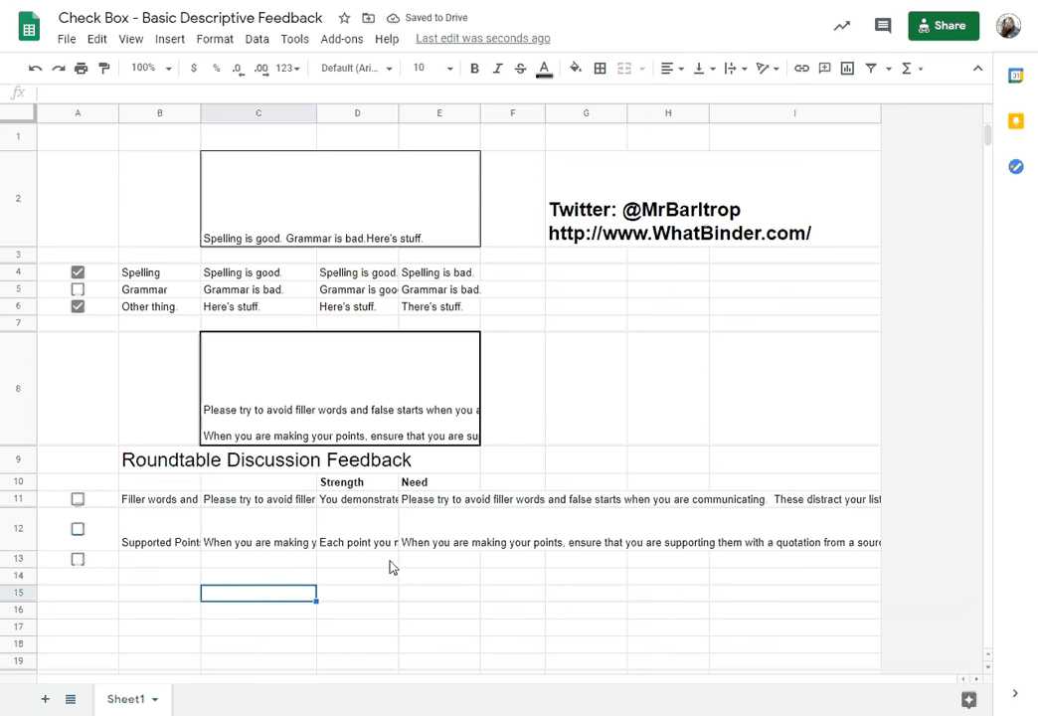
click(159, 557)
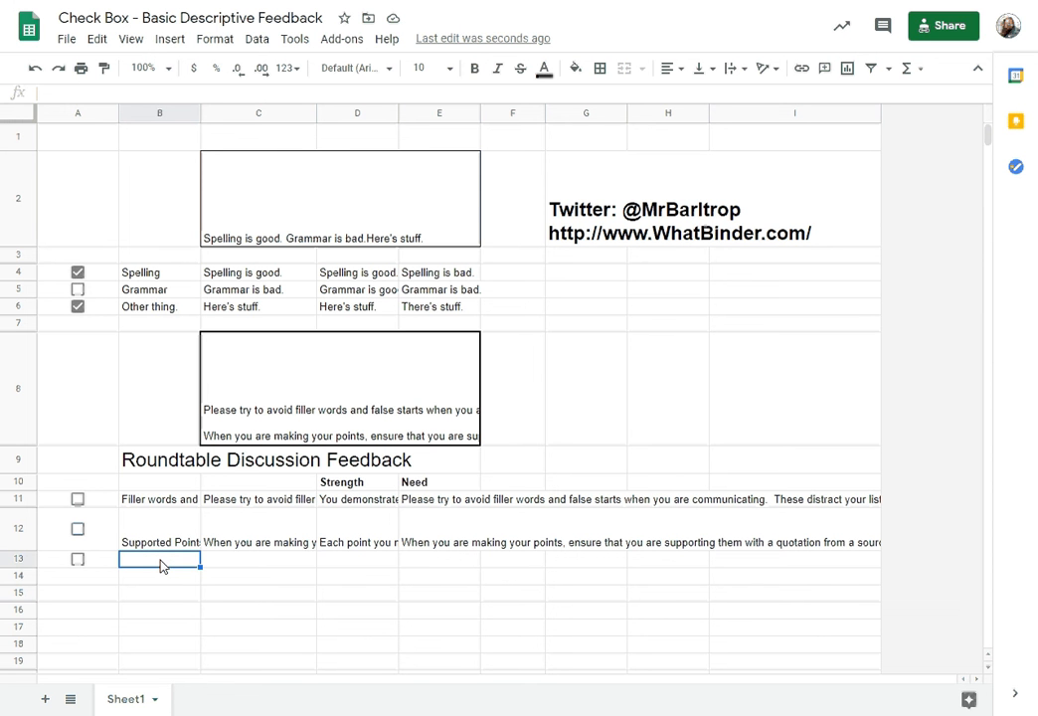
text(Timeline)
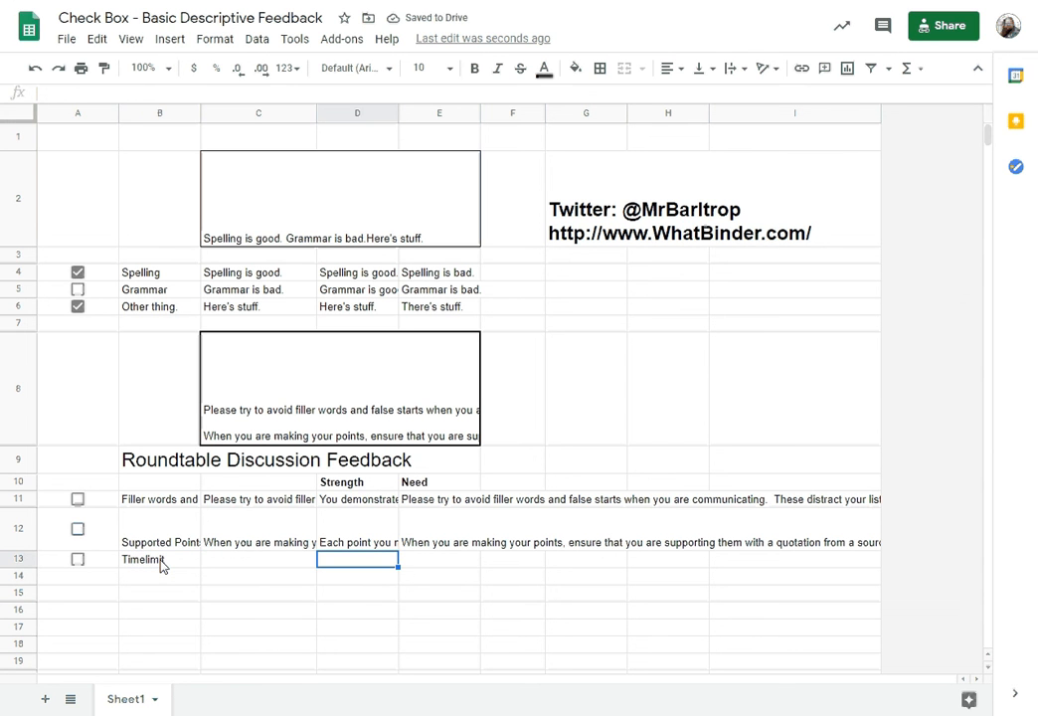
Enter the speaking-time Strength comment in D13, with its IF formula in C13.
text(Throughout the disc)
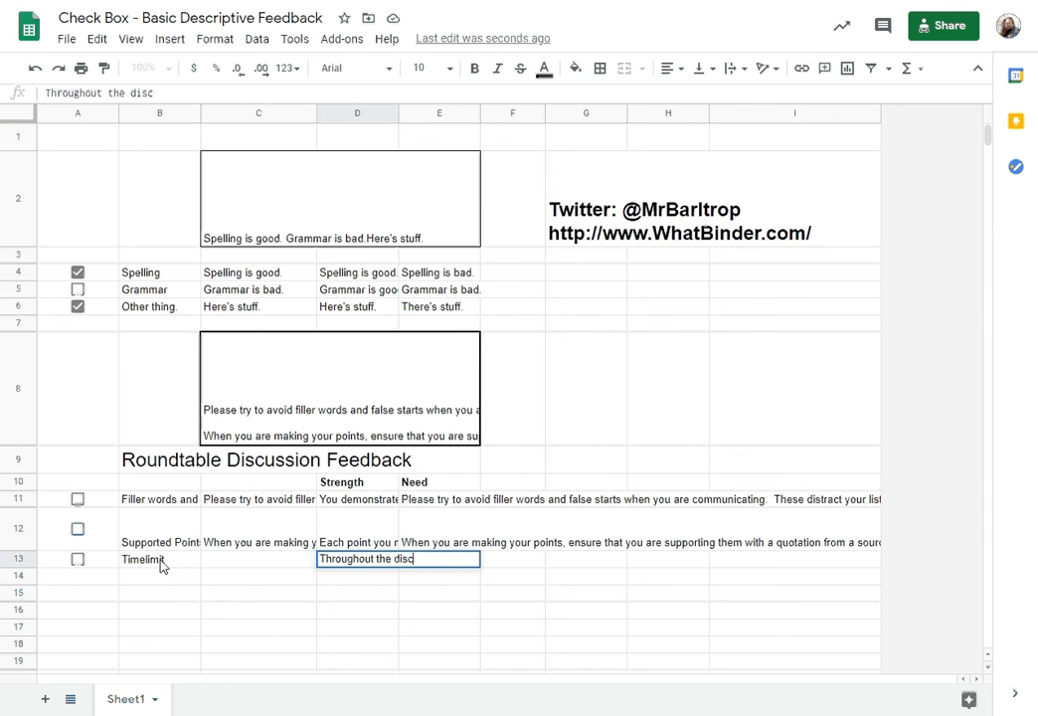
text(ussion you spe)
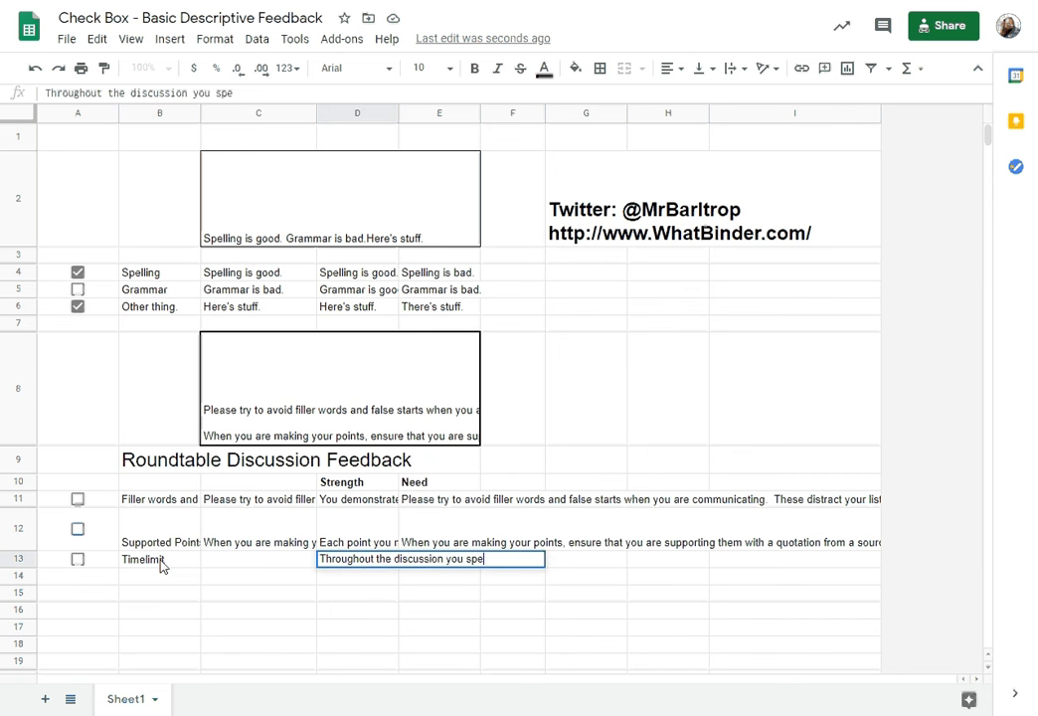
text(oke fo)
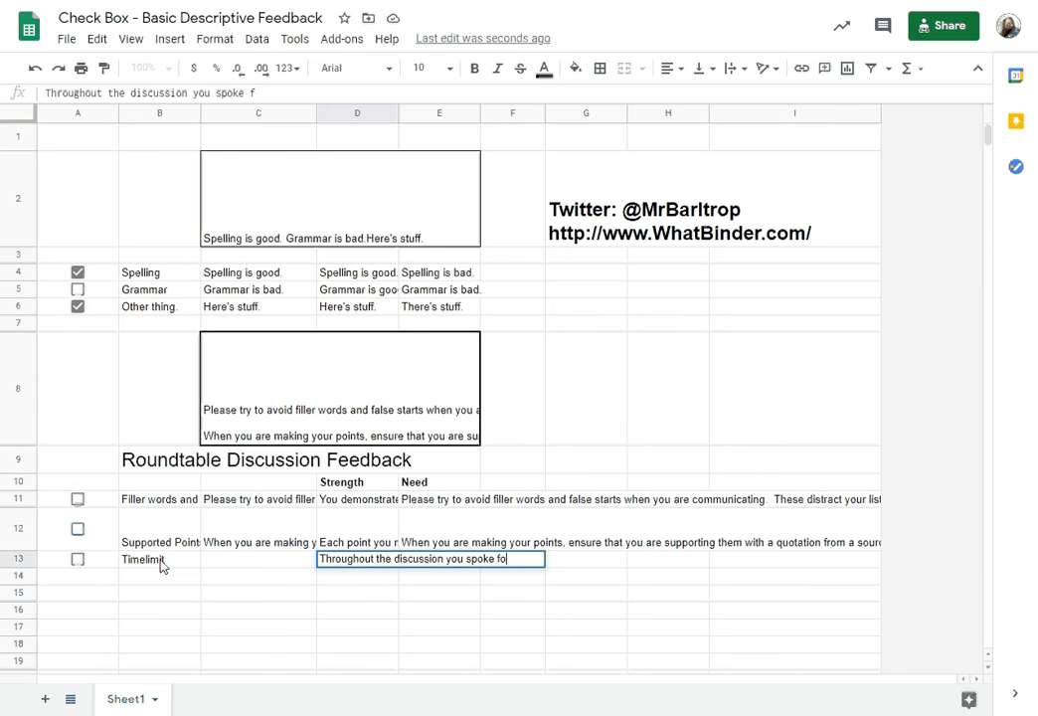
text(a good amount of ti)
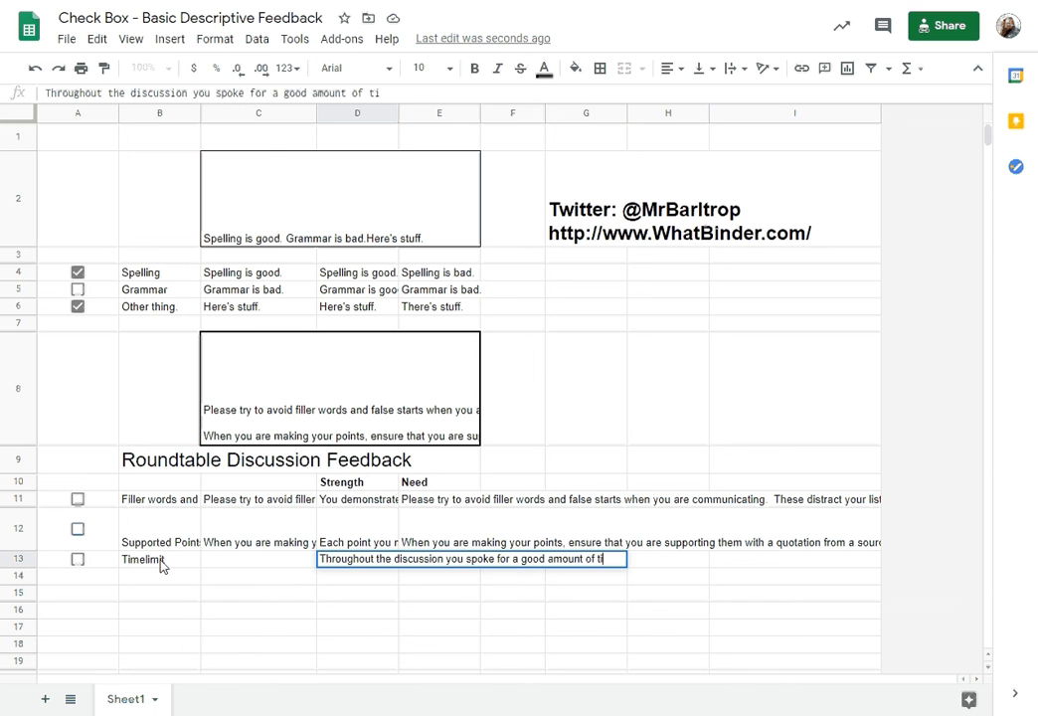
text(me, allowing you t)
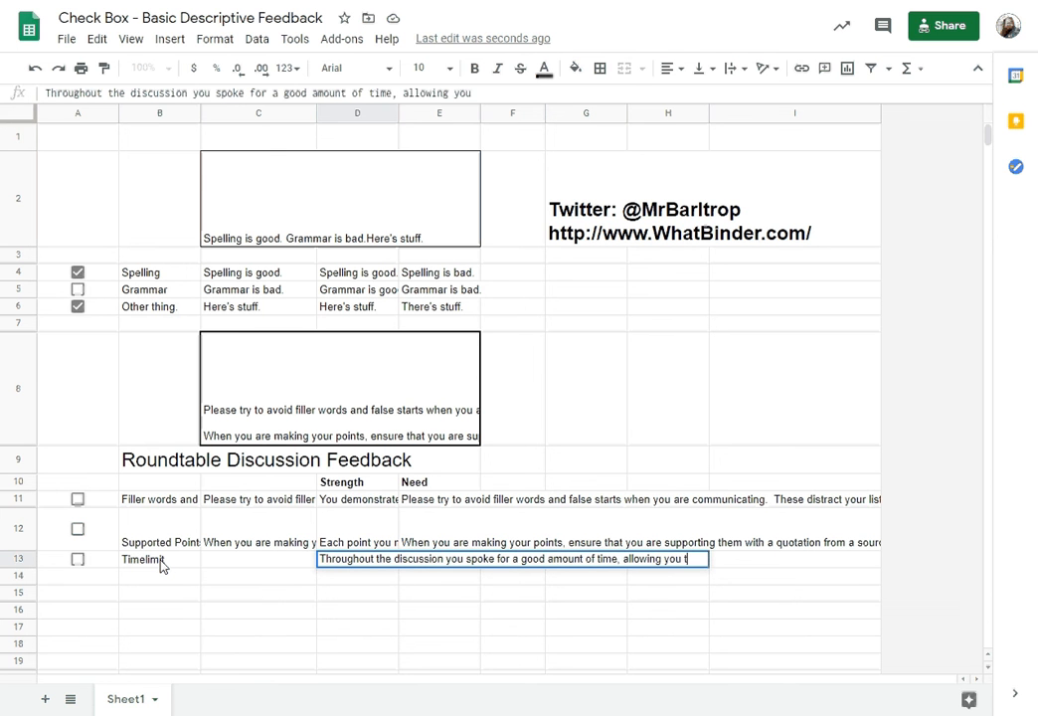
text(to fully convey all aspects of this assign)
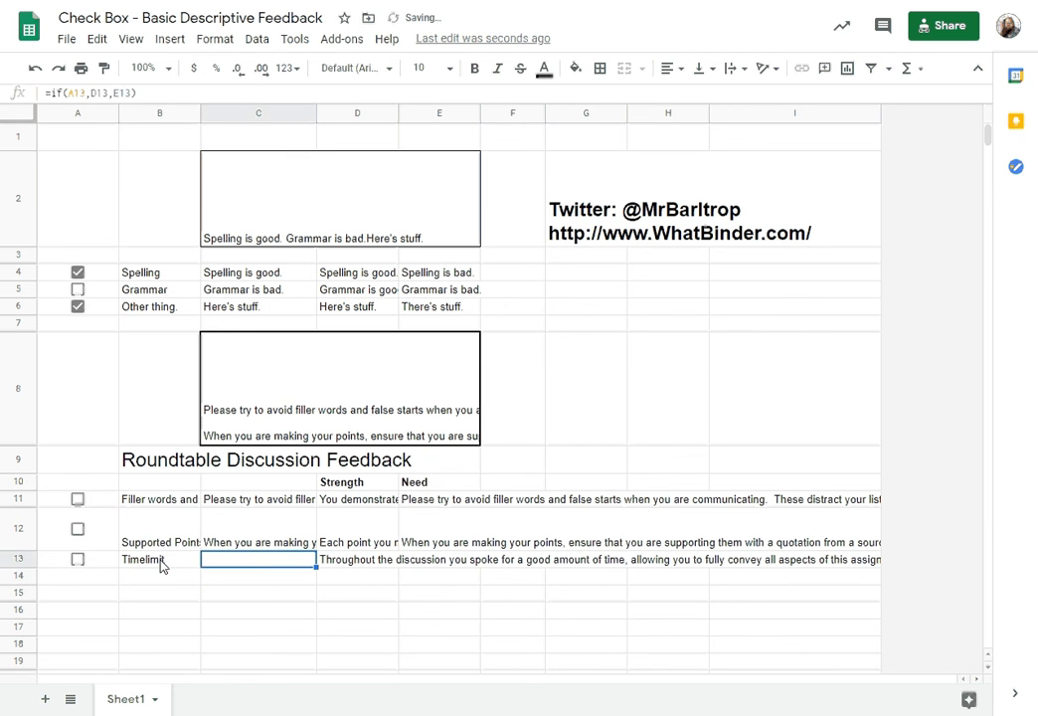
Tick, untick, then re-tick the Timelimit checkbox to test its IF formula.
click(77, 559)
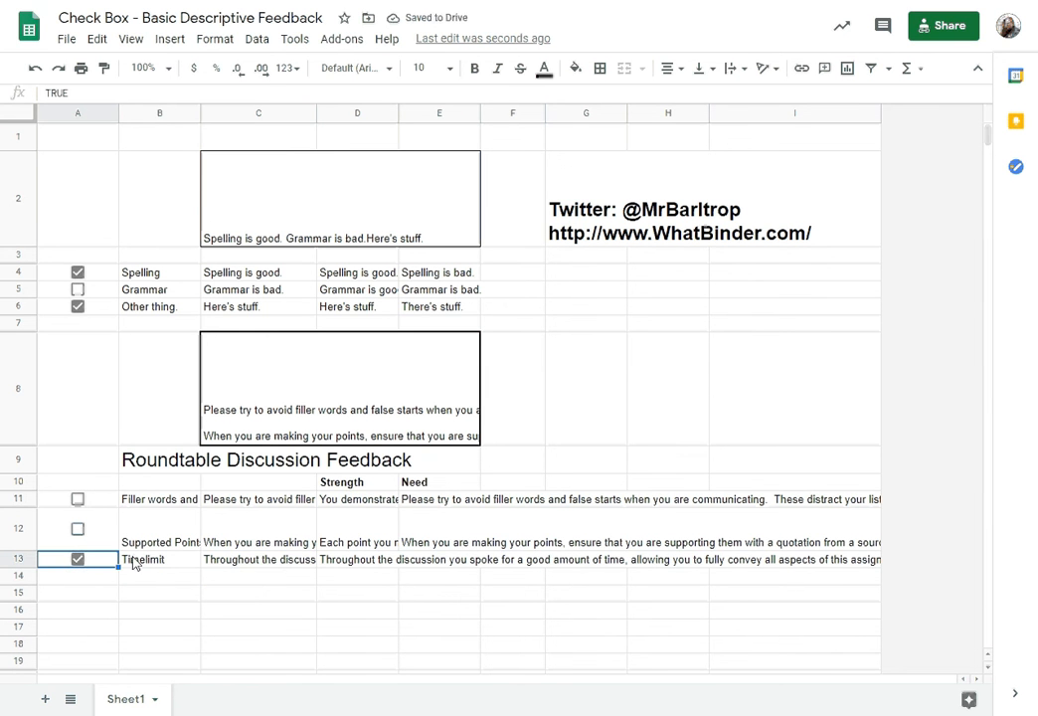
click(76, 559)
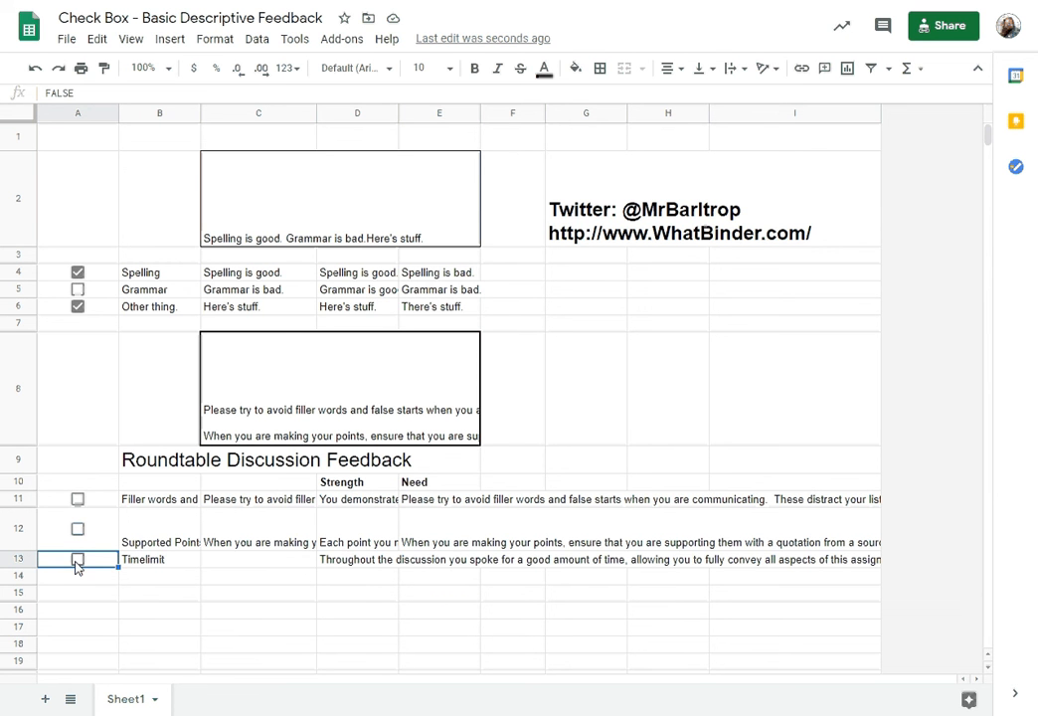
click(76, 558)
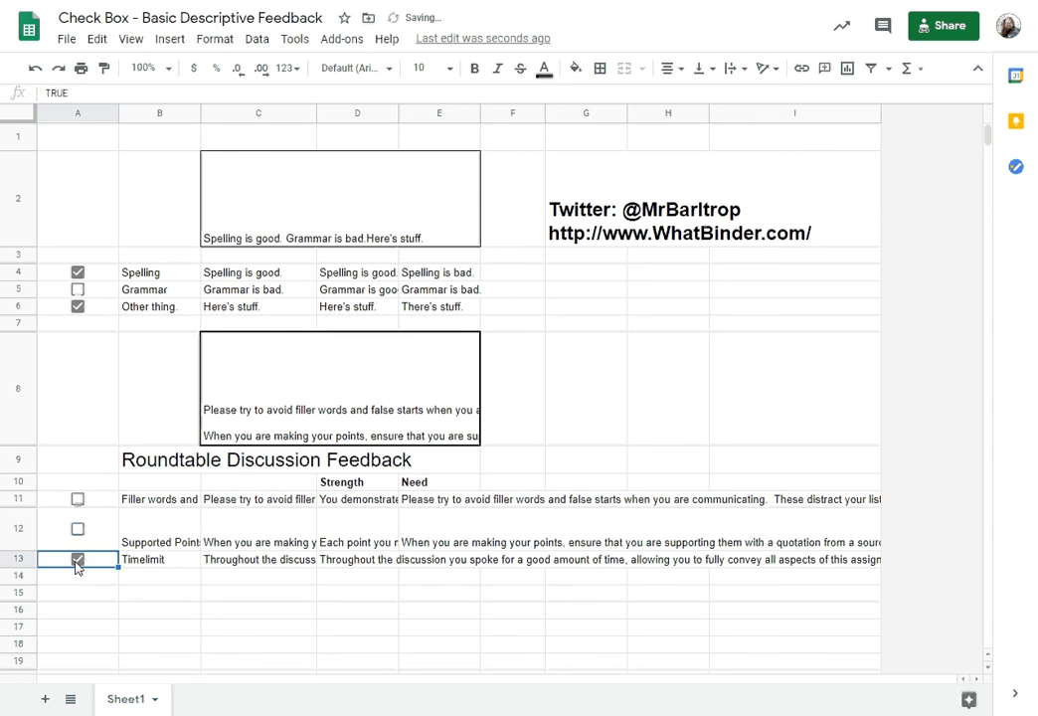
Add a ticked 'Great Job!' row 14 with a Strength comment praising the assignment.
click(78, 575)
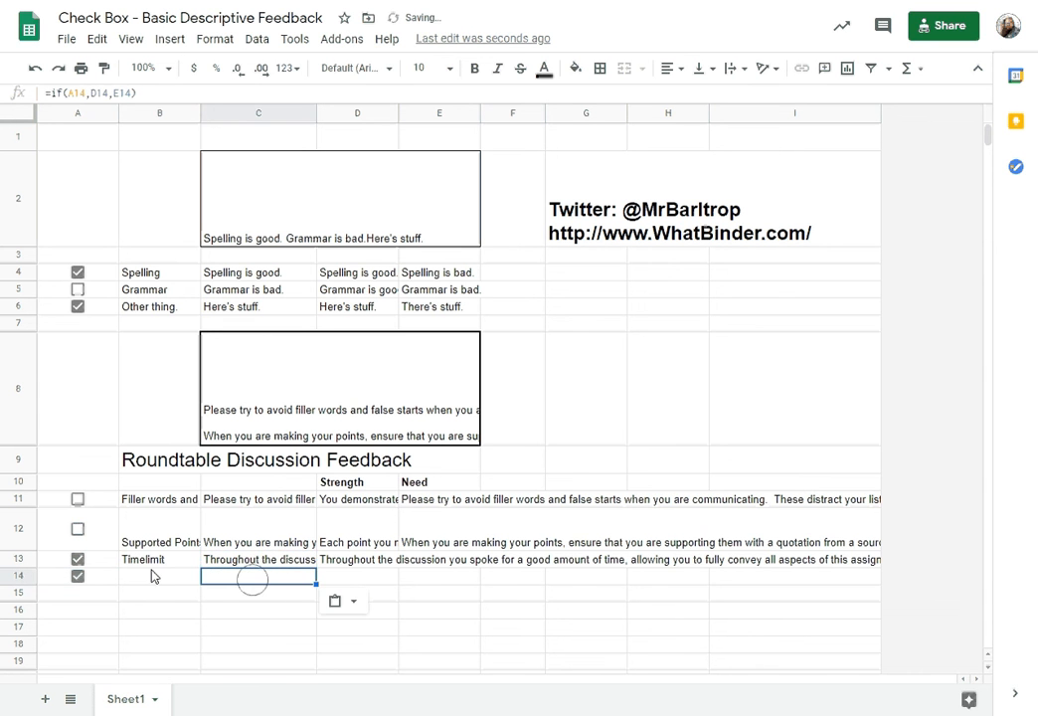
text(Great Job!)
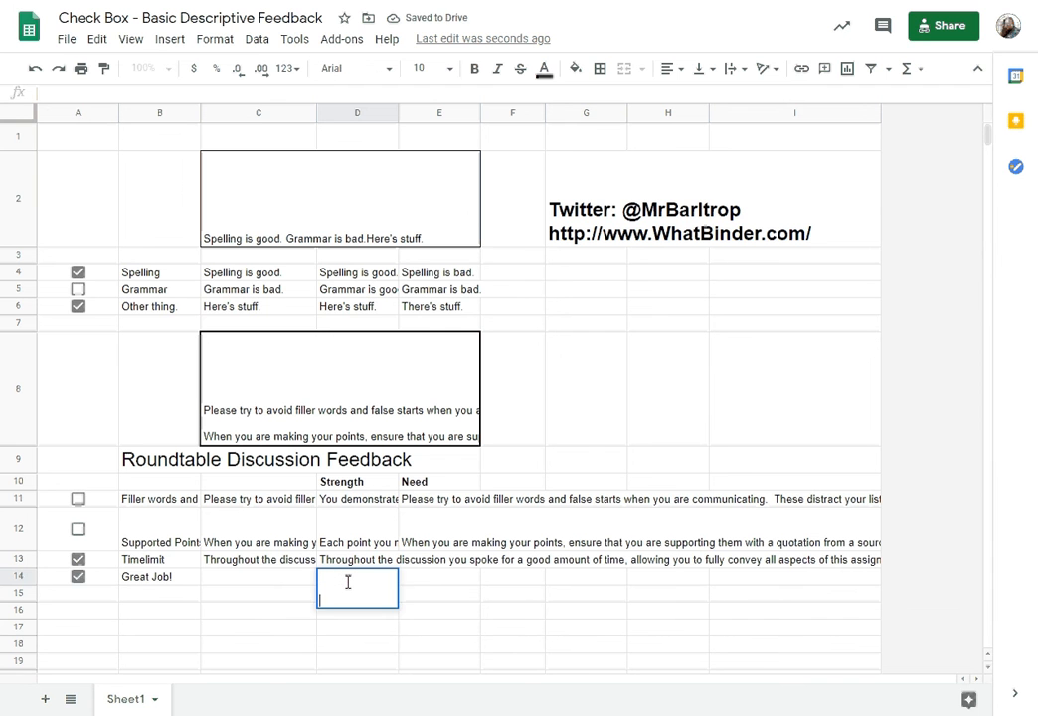
text(Y)
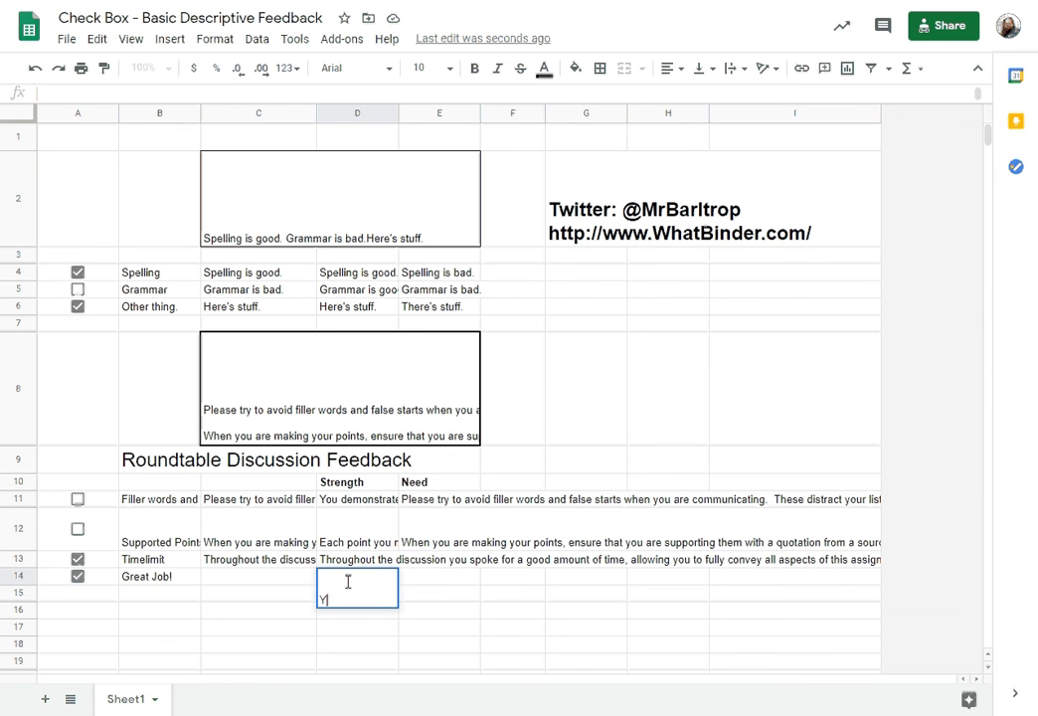
text(You did a great job on this assignmne)
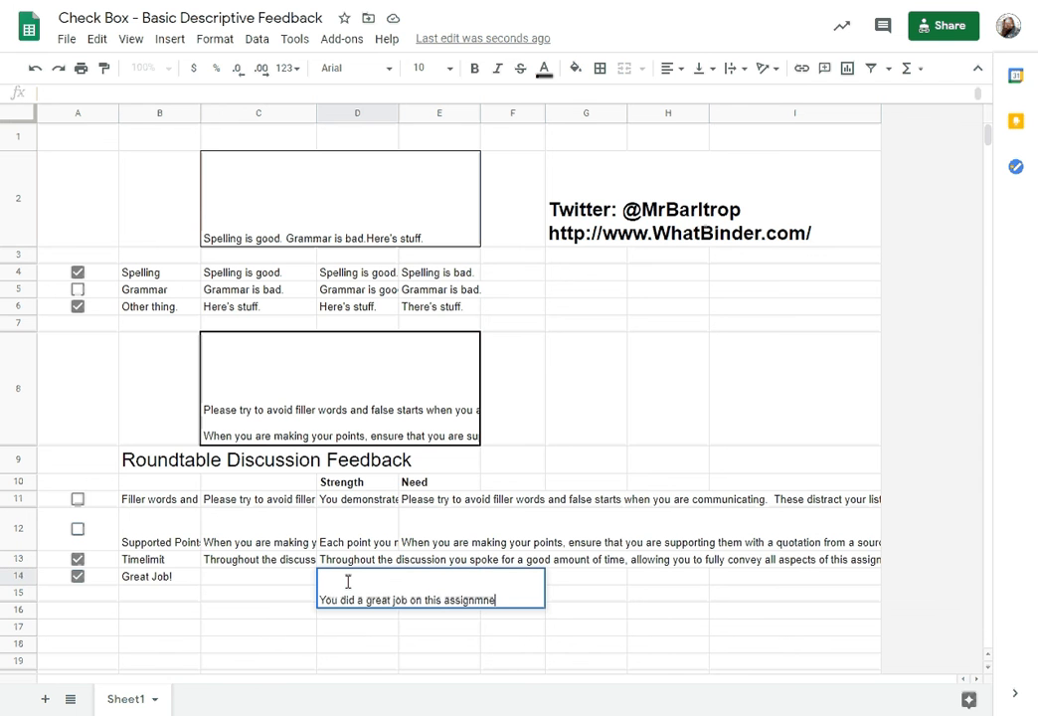
text(This was excellent!)
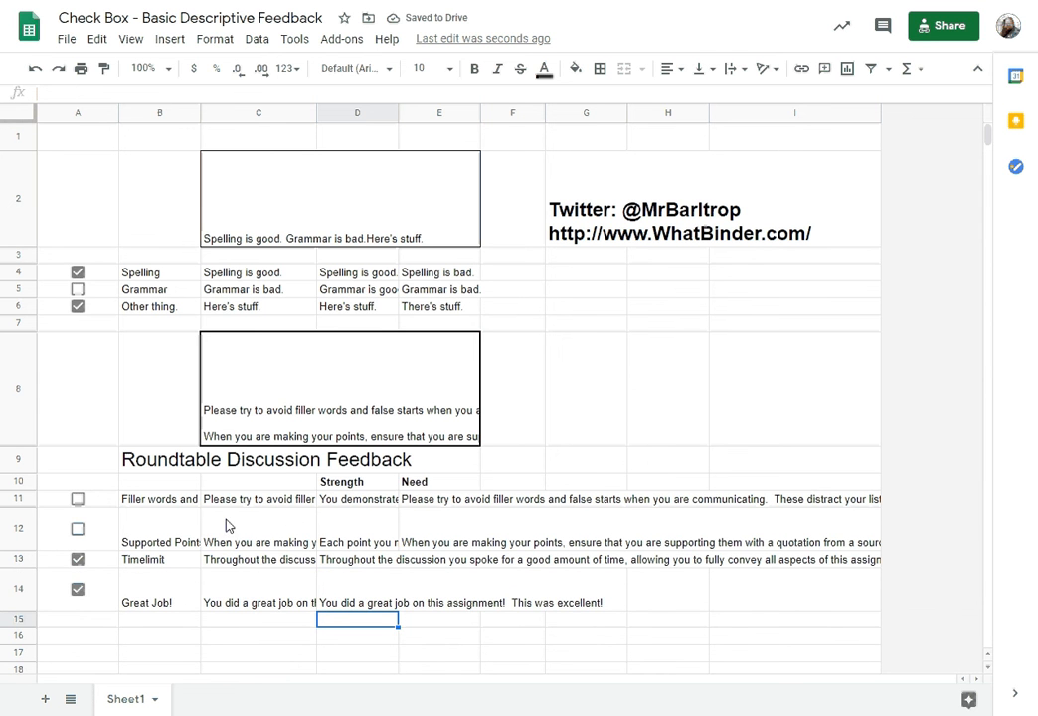
mouse_move(299, 420)
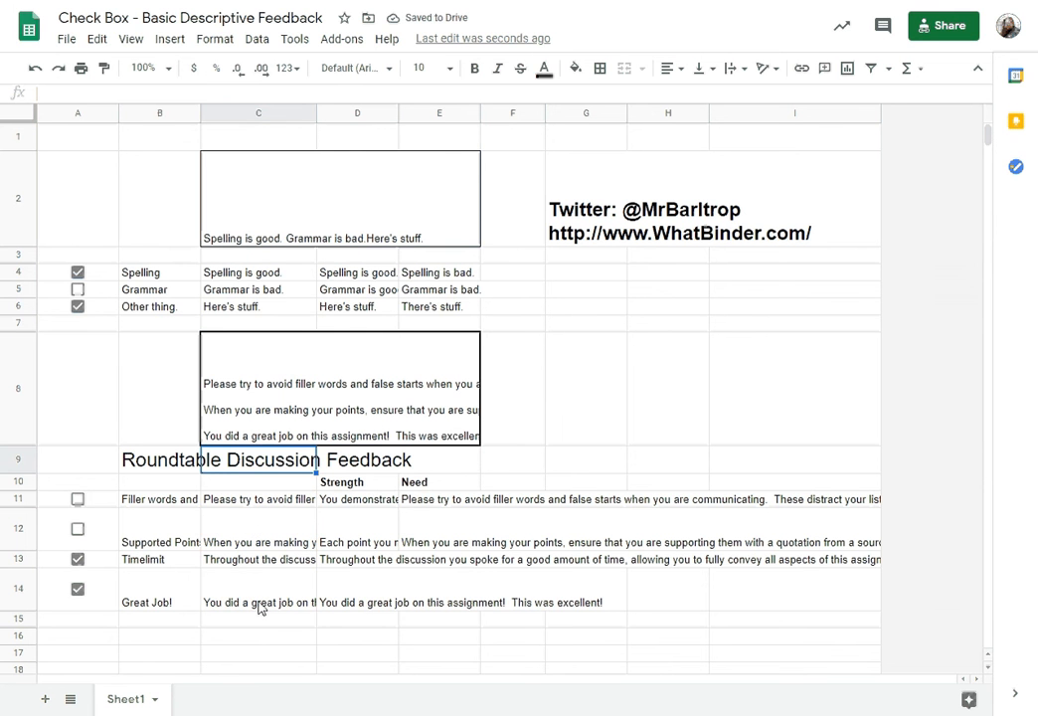
mouse_move(125, 611)
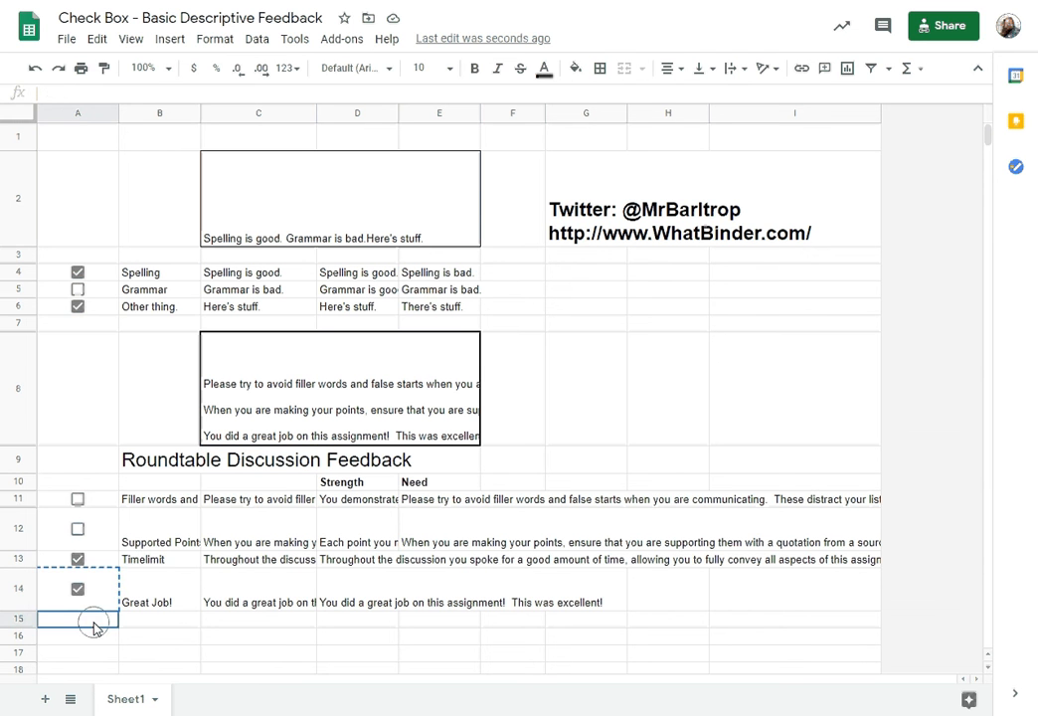
Add 'Remember to participate next time' with its participation Need comment in row 15, and untick Great Job!
click(78, 618)
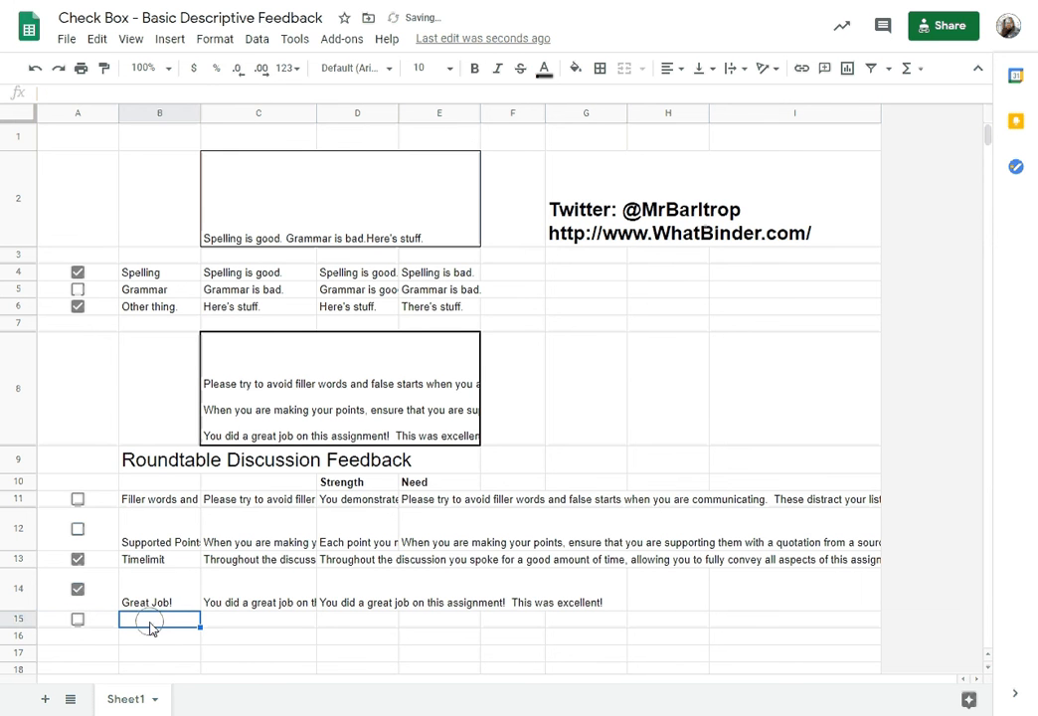
text(Re)
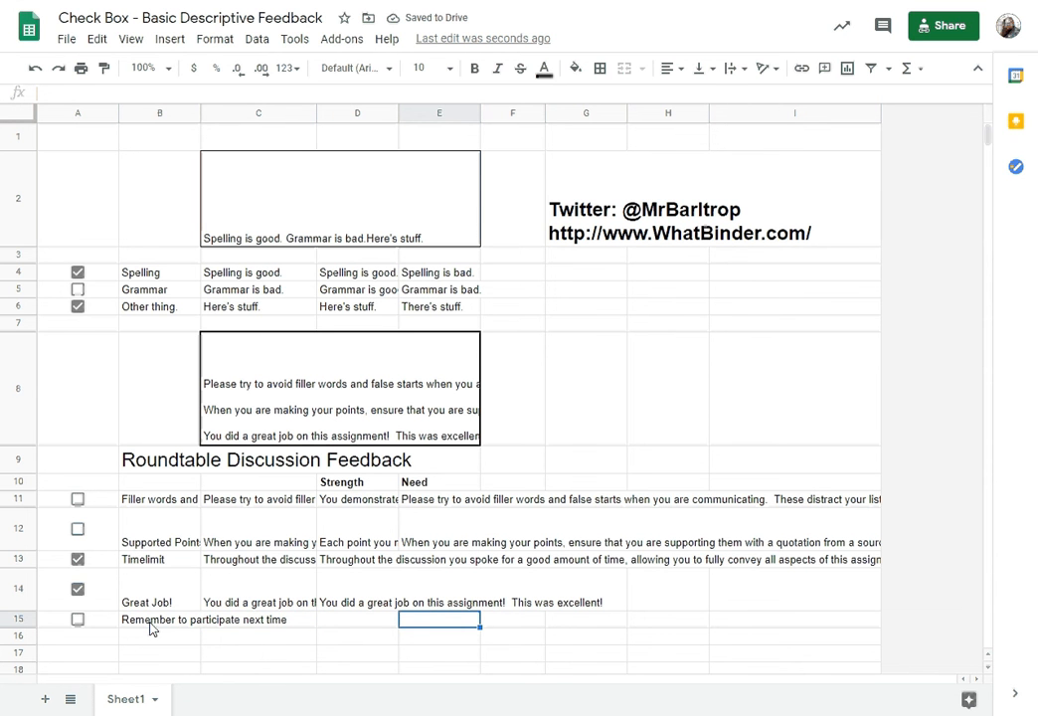
text(During our next roundtable)
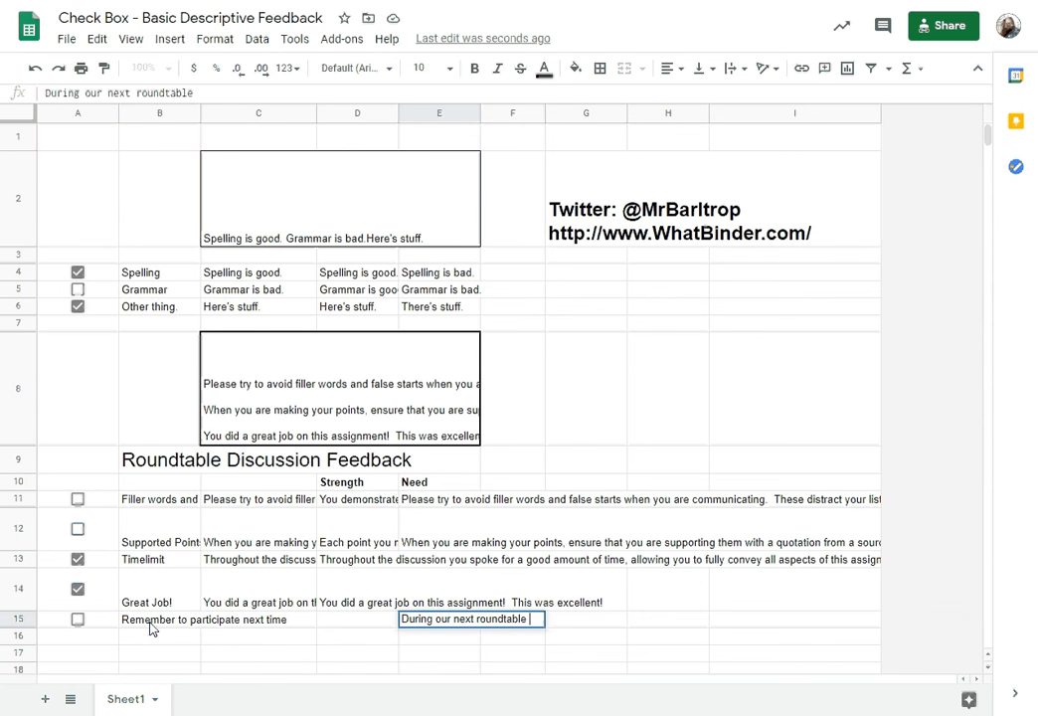
text(please participate,)
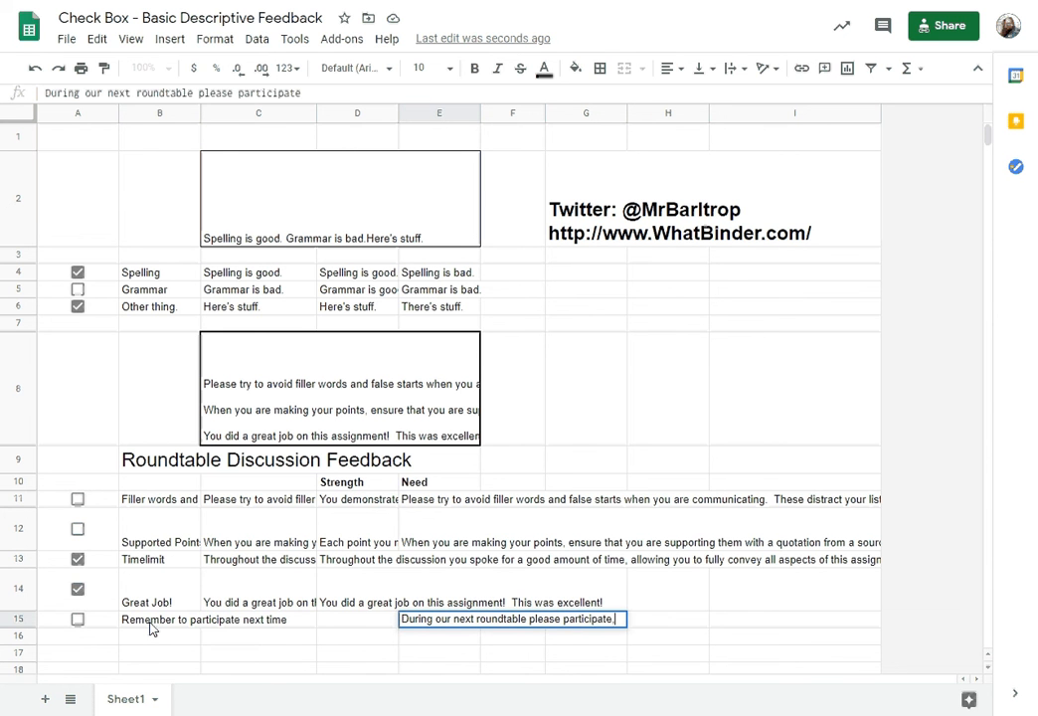
text(, or submit an)
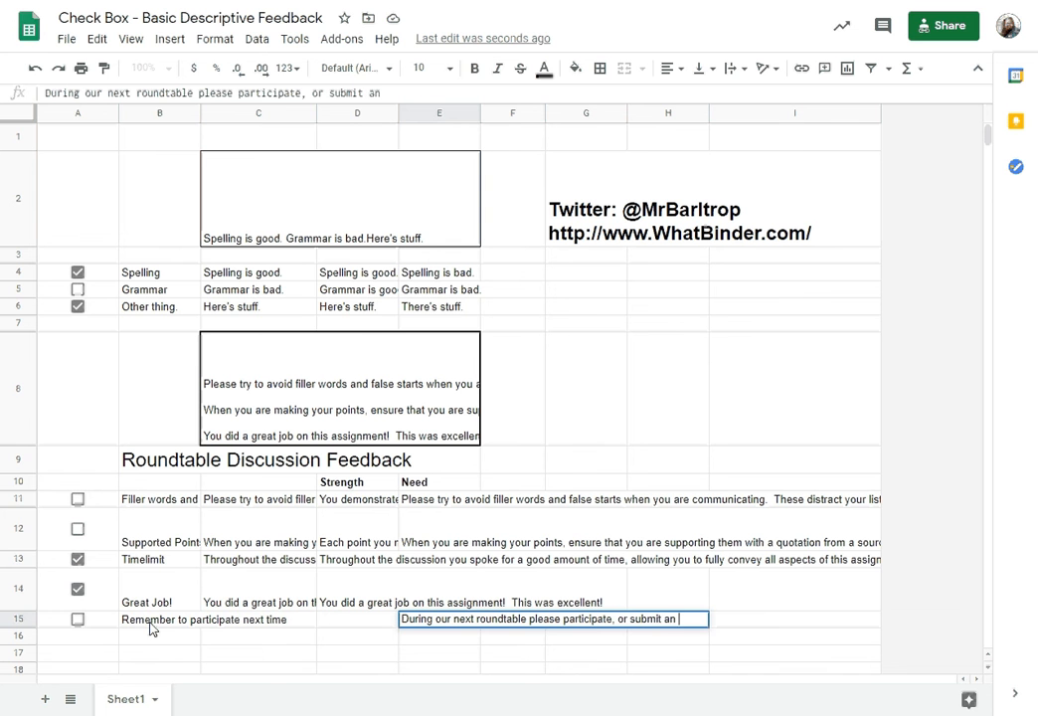
text(audio recording)
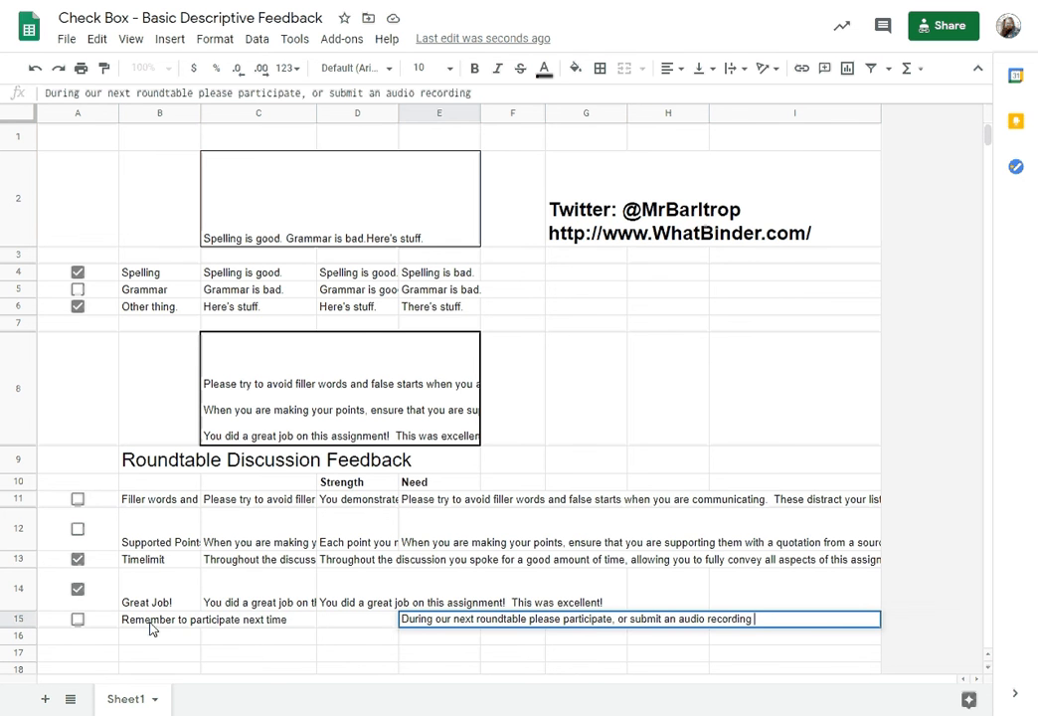
text(re)
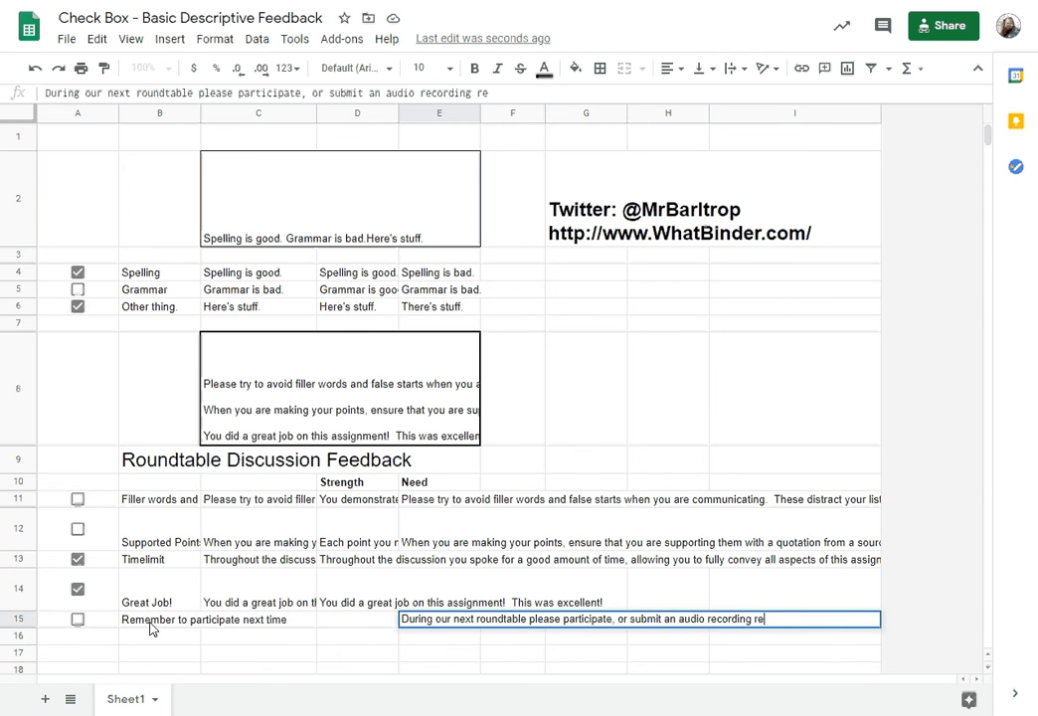
text(response for one of toda)
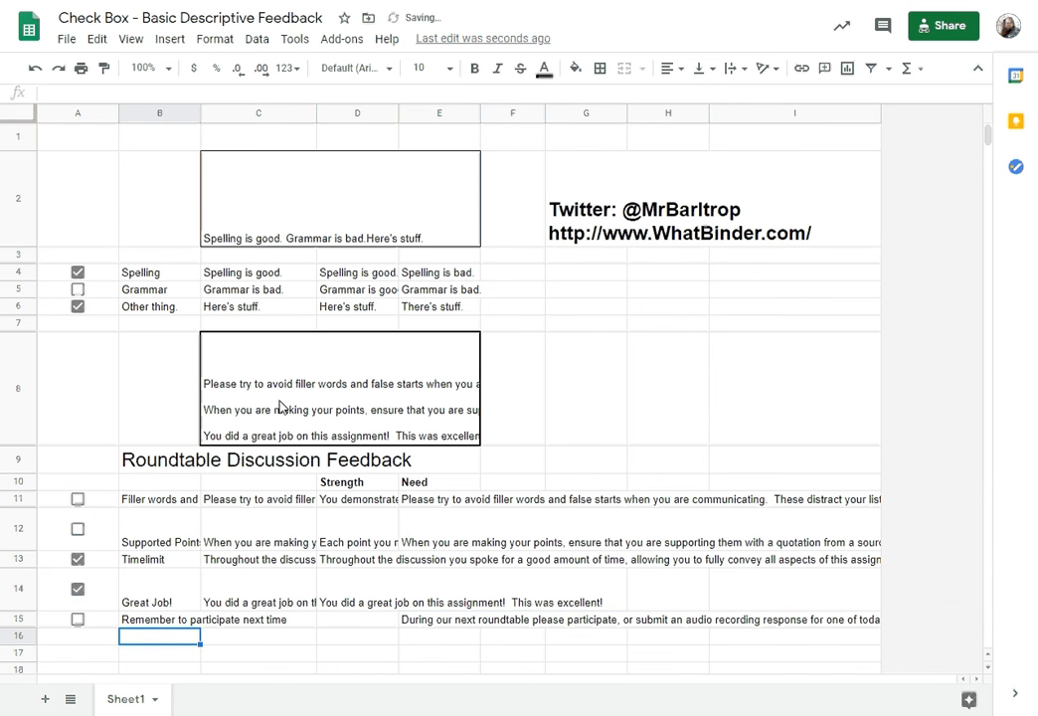
click(77, 589)
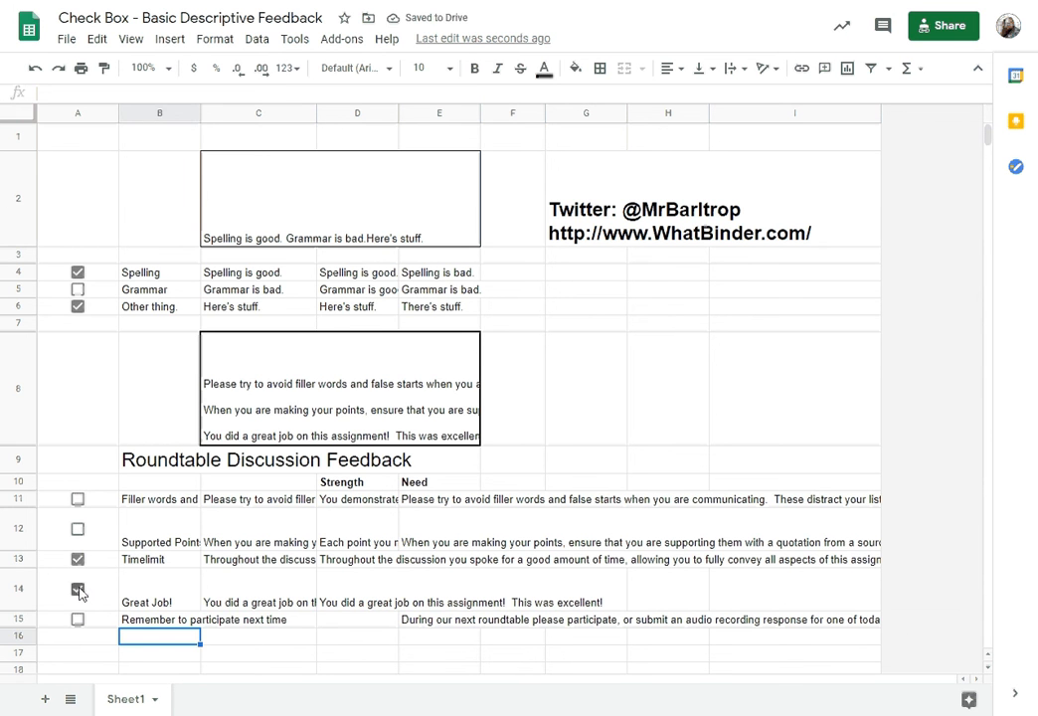
click(78, 588)
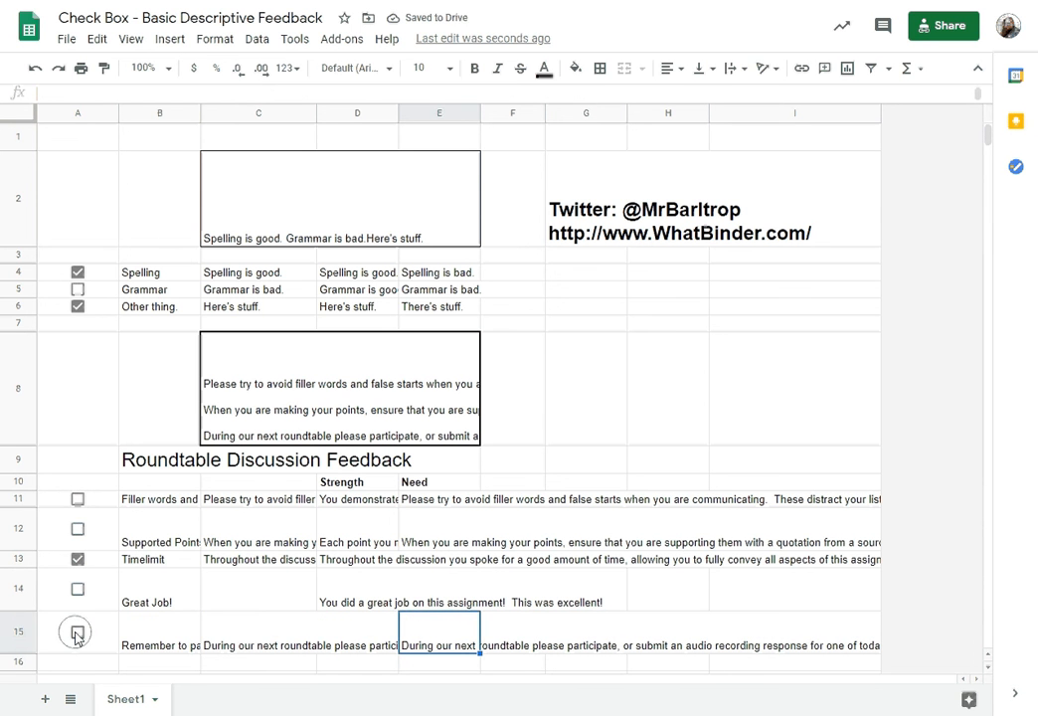
Tick and untick the Participation checkbox, then check C8's CONCATENATE range and C15's IF formula.
click(78, 632)
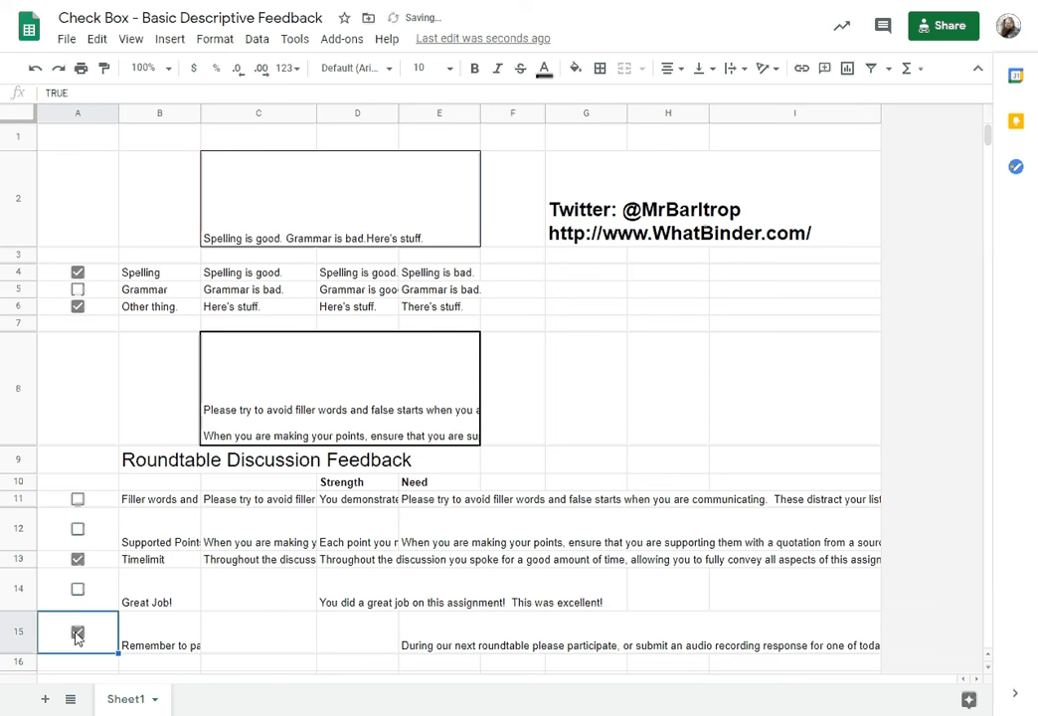
click(78, 633)
text(Participation)
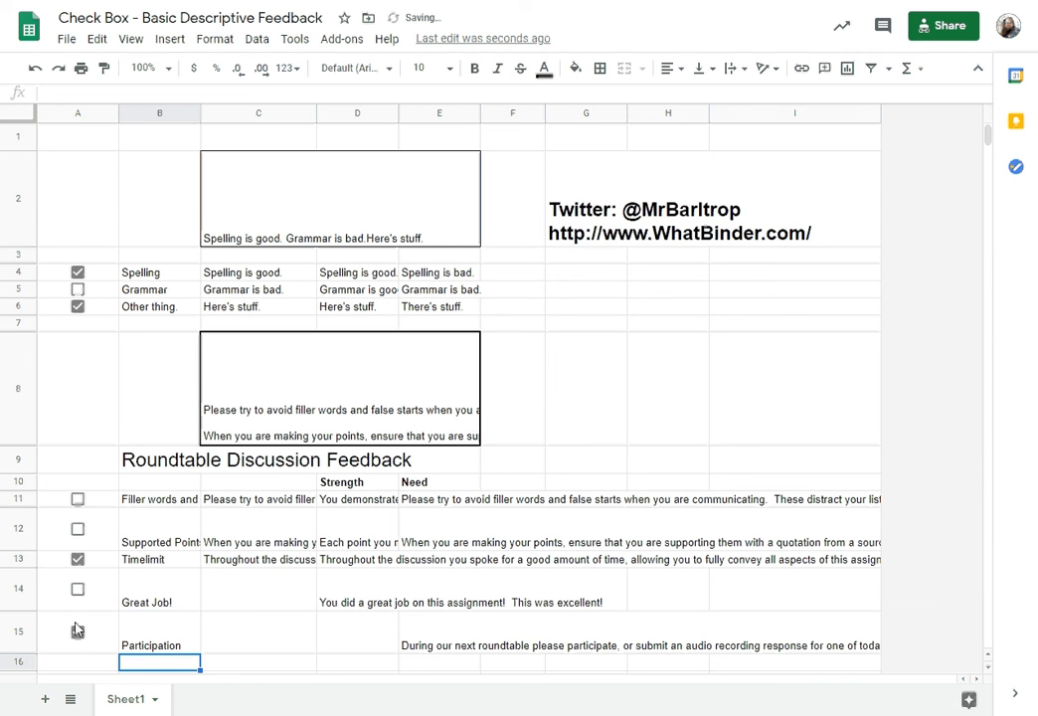
click(77, 632)
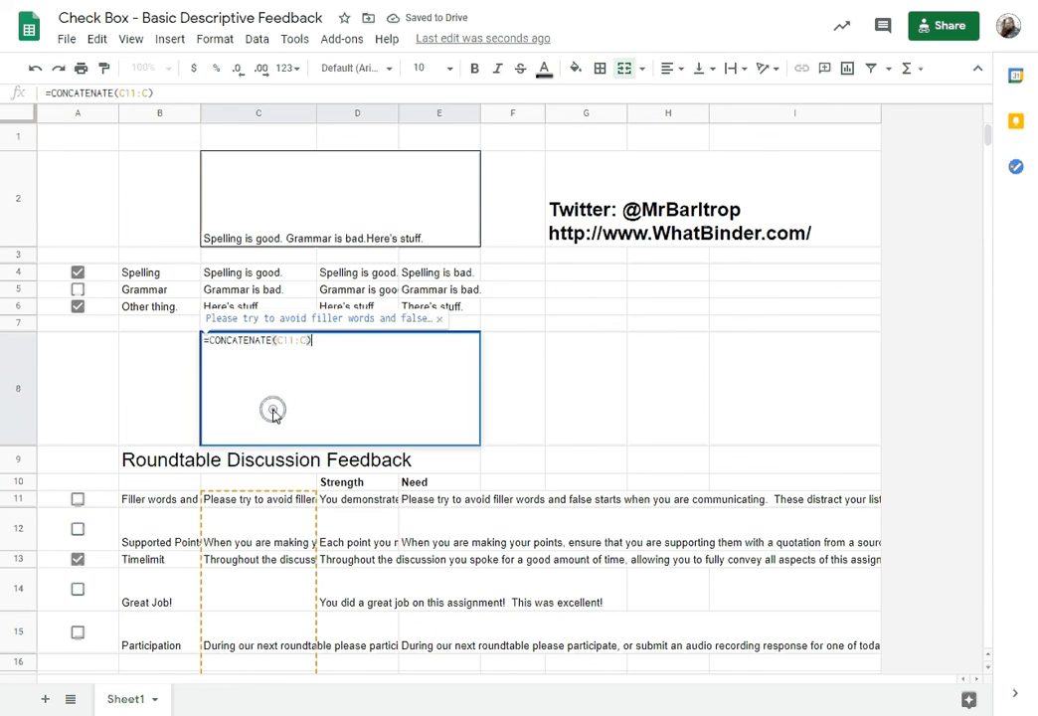
scroll(down, 3)
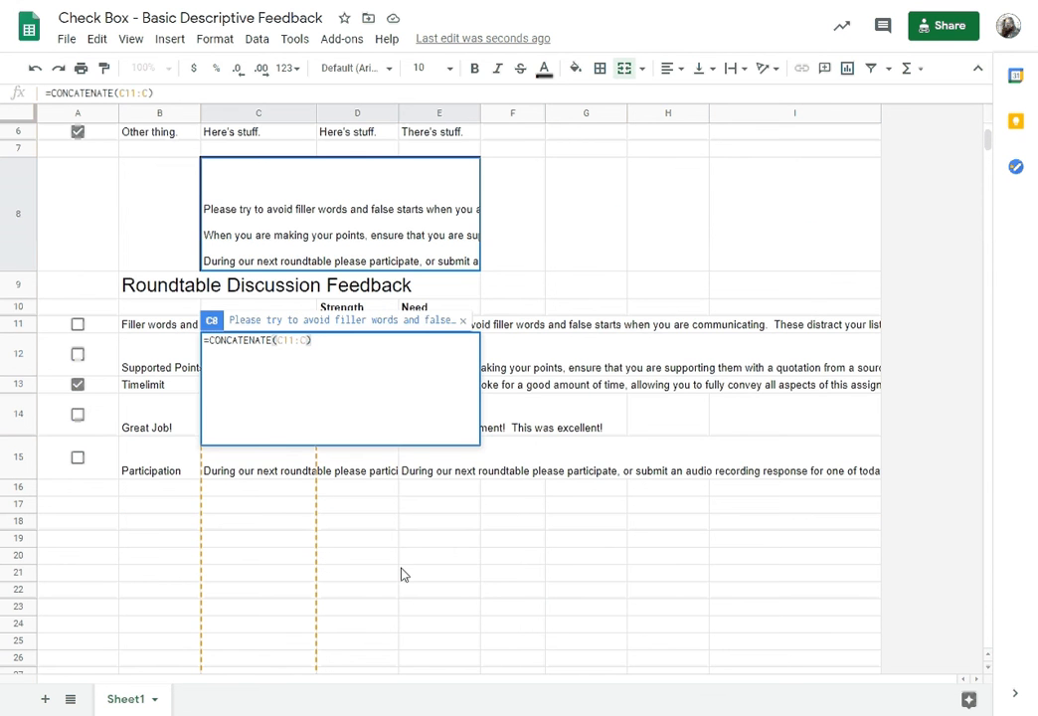
click(259, 458)
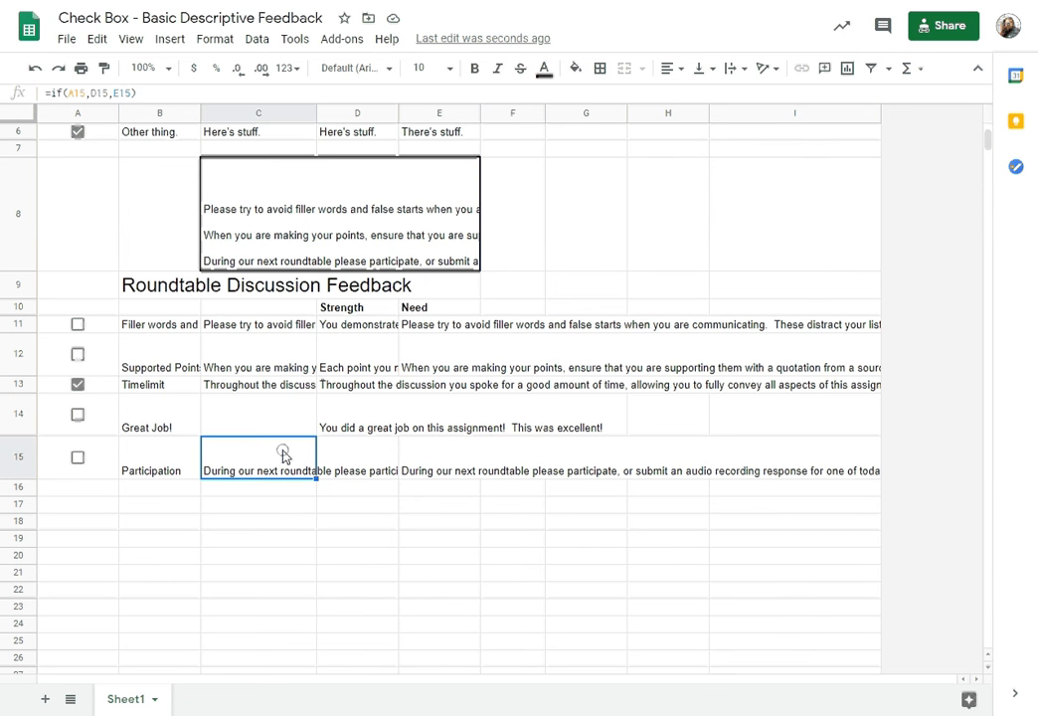
mouse_move(254, 479)
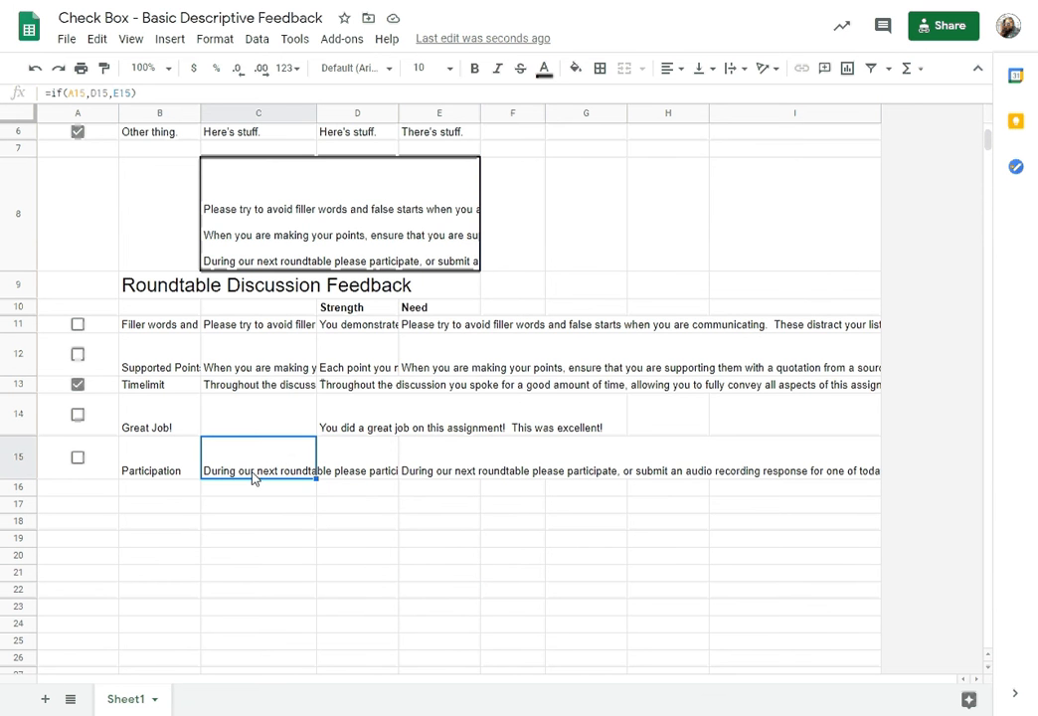
mouse_move(250, 440)
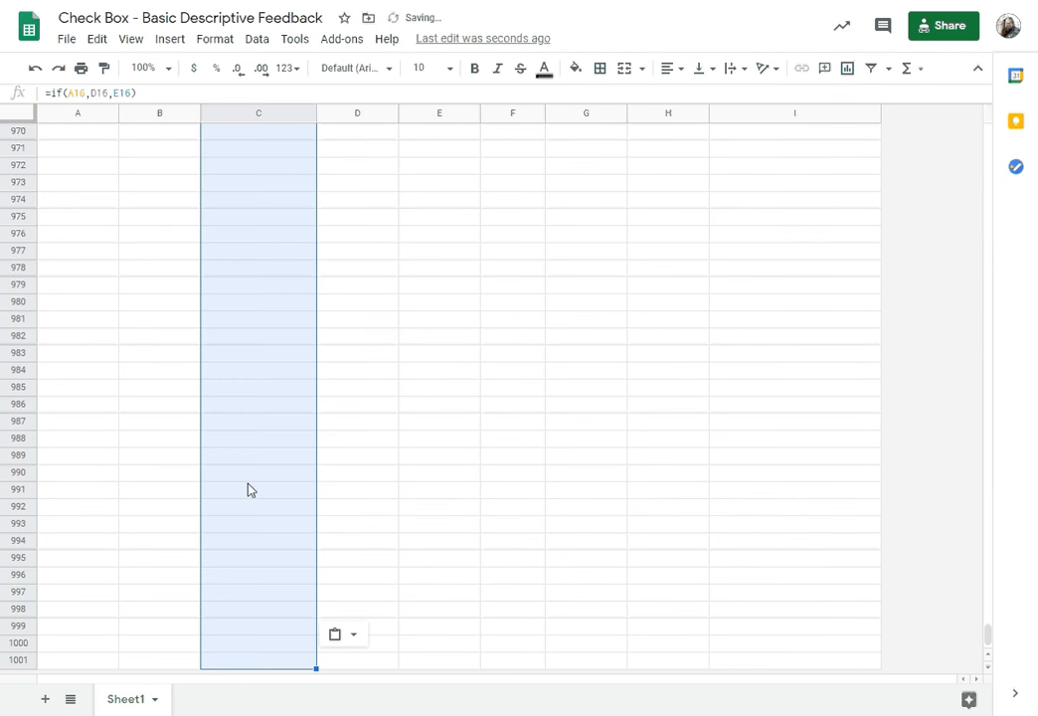
Test row 16's copied IF formula by typing 'asd' in its Strength cell and checking C16.
scroll(up, 3)
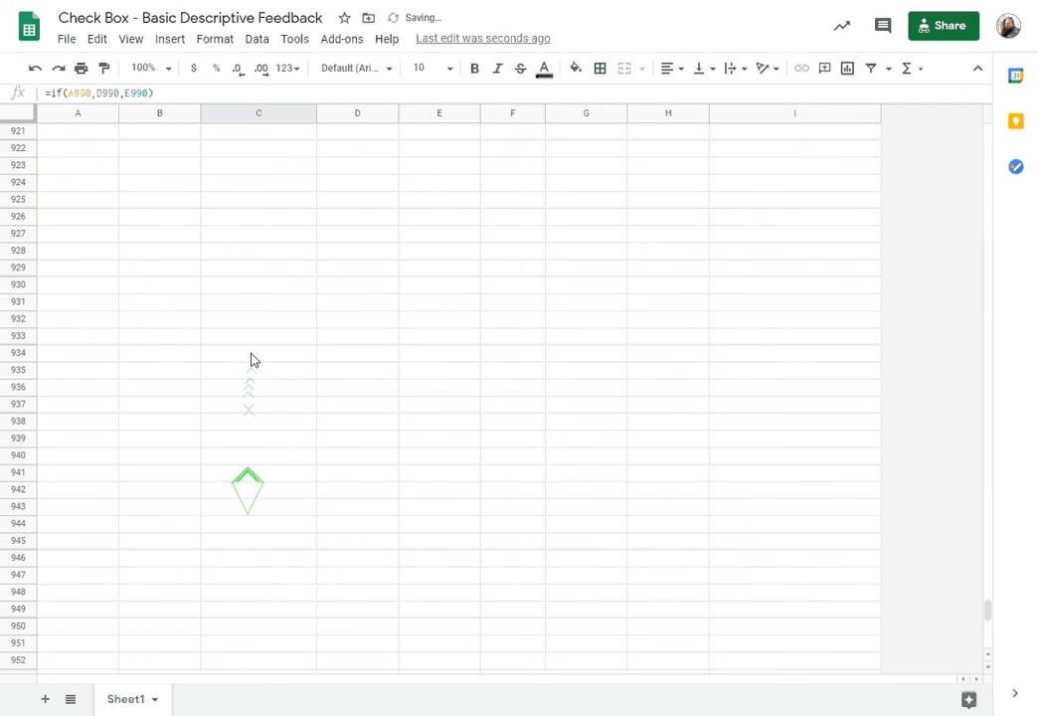
scroll(up, 3)
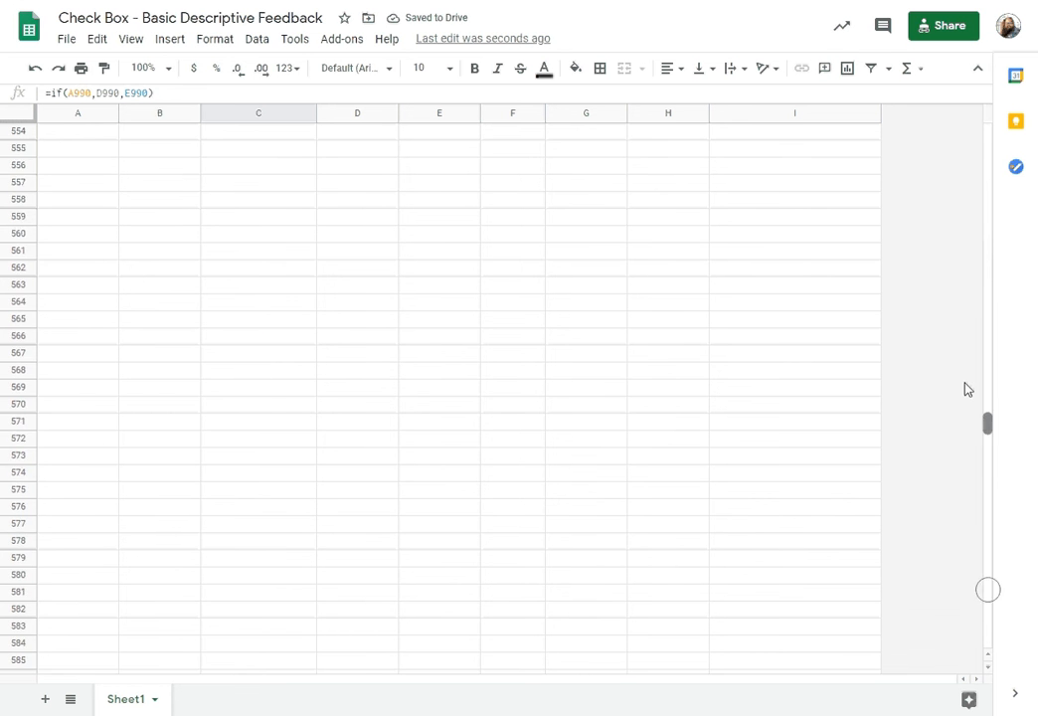
scroll(up, 3)
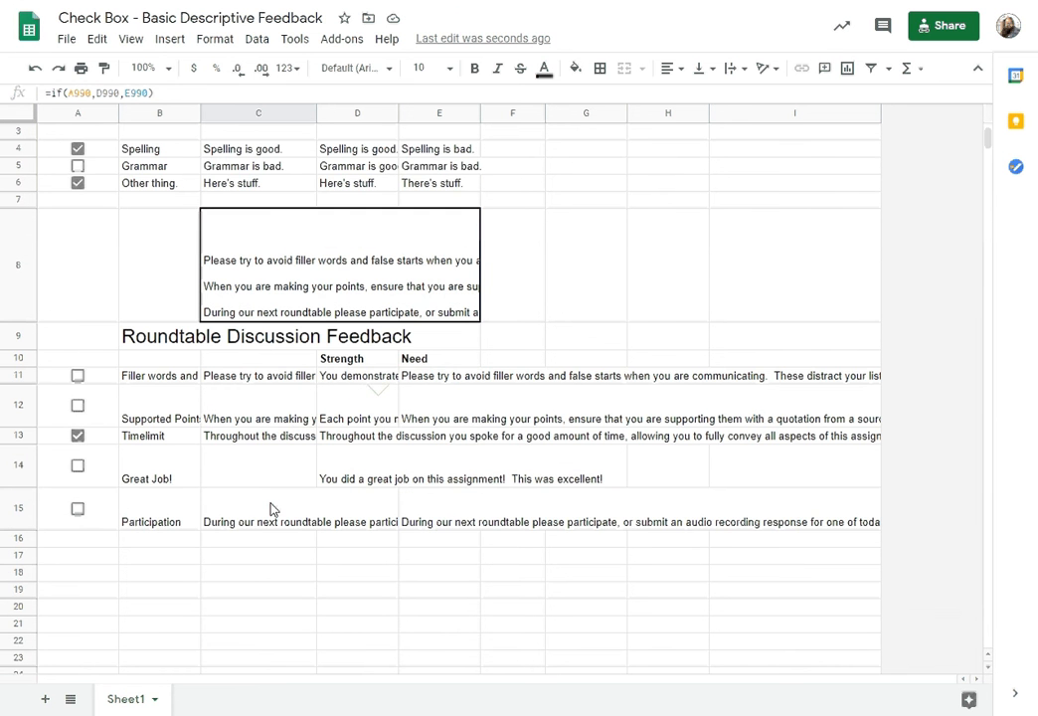
click(358, 538)
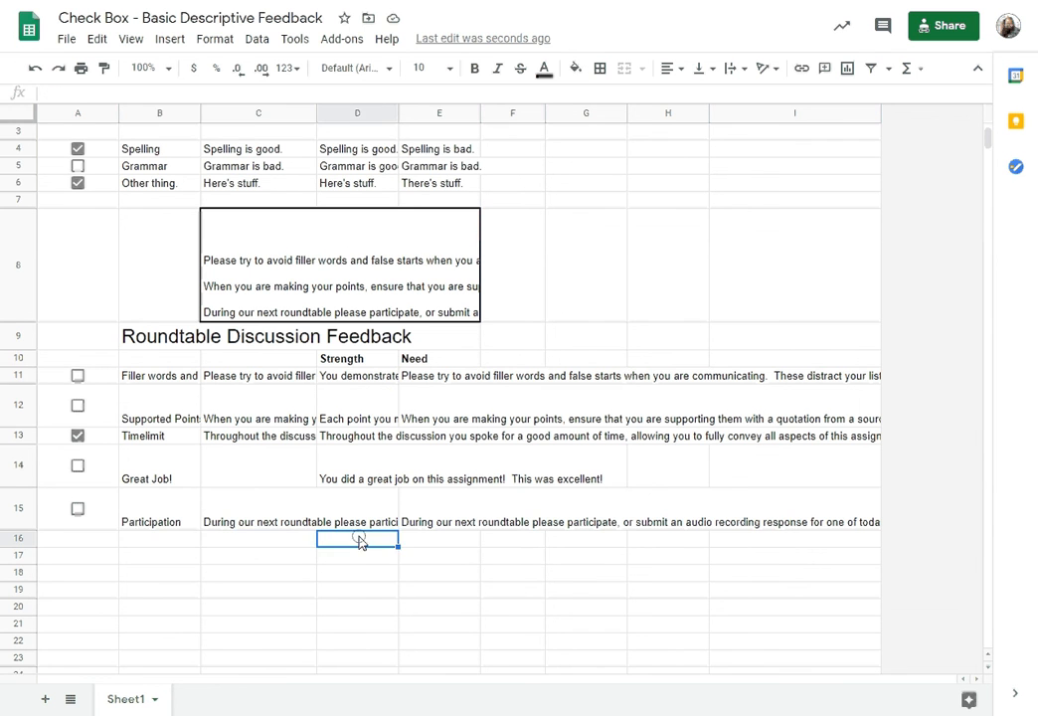
text(asd)
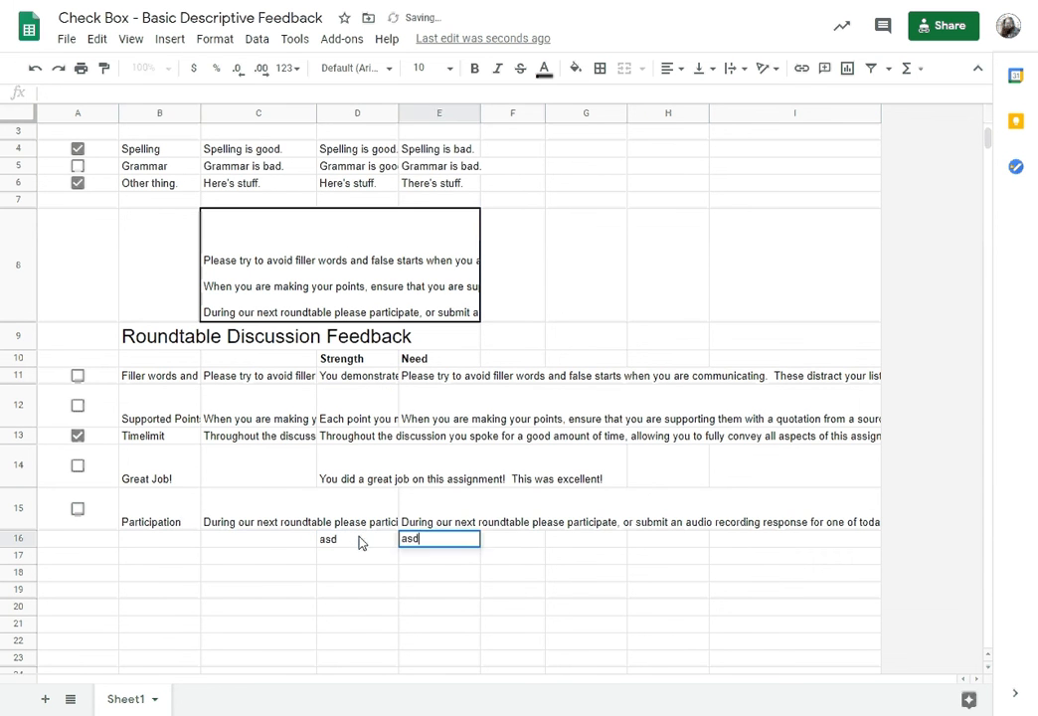
click(259, 538)
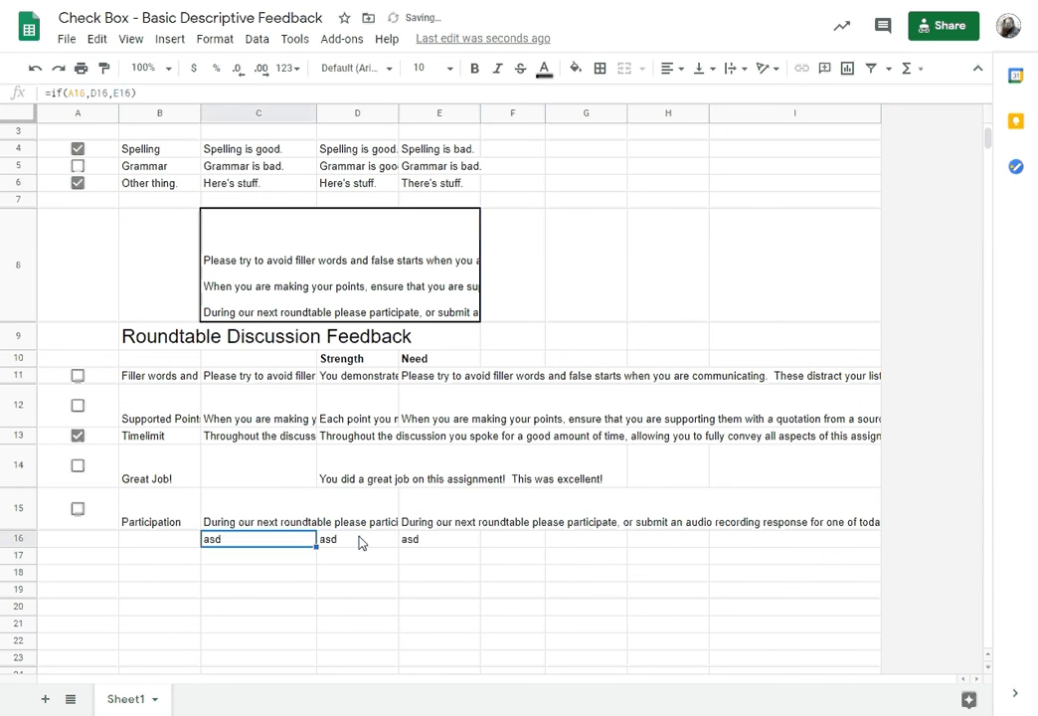
click(357, 538)
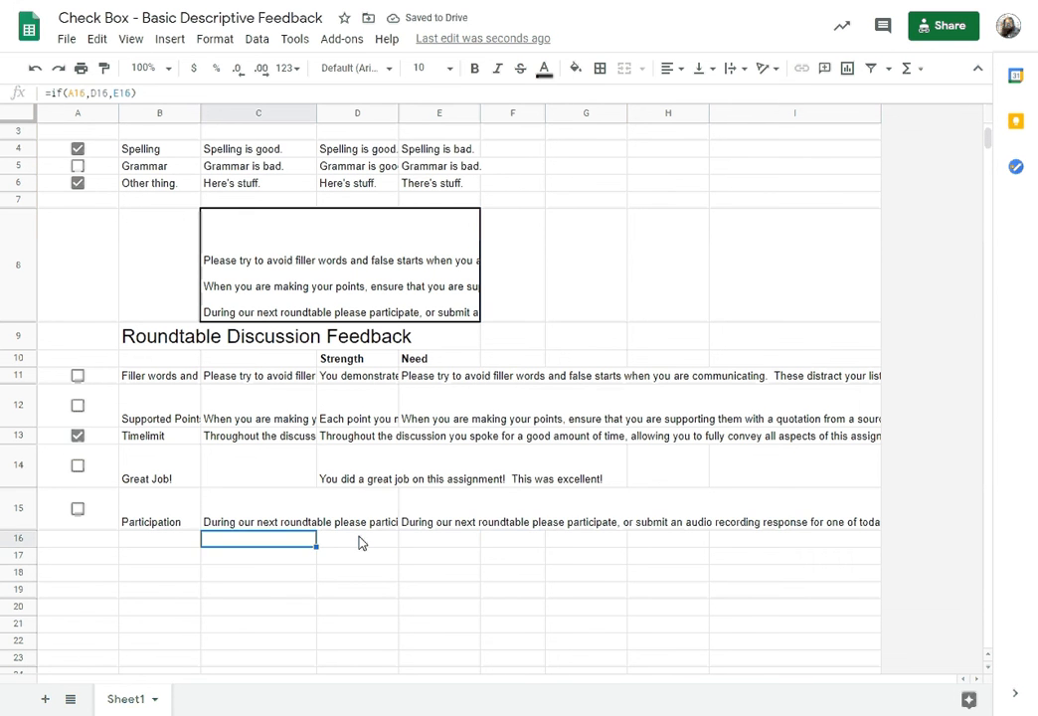
Untick Timelimit, tick Great Job!, and toggle Participation on and off to test it.
scroll(up, 3)
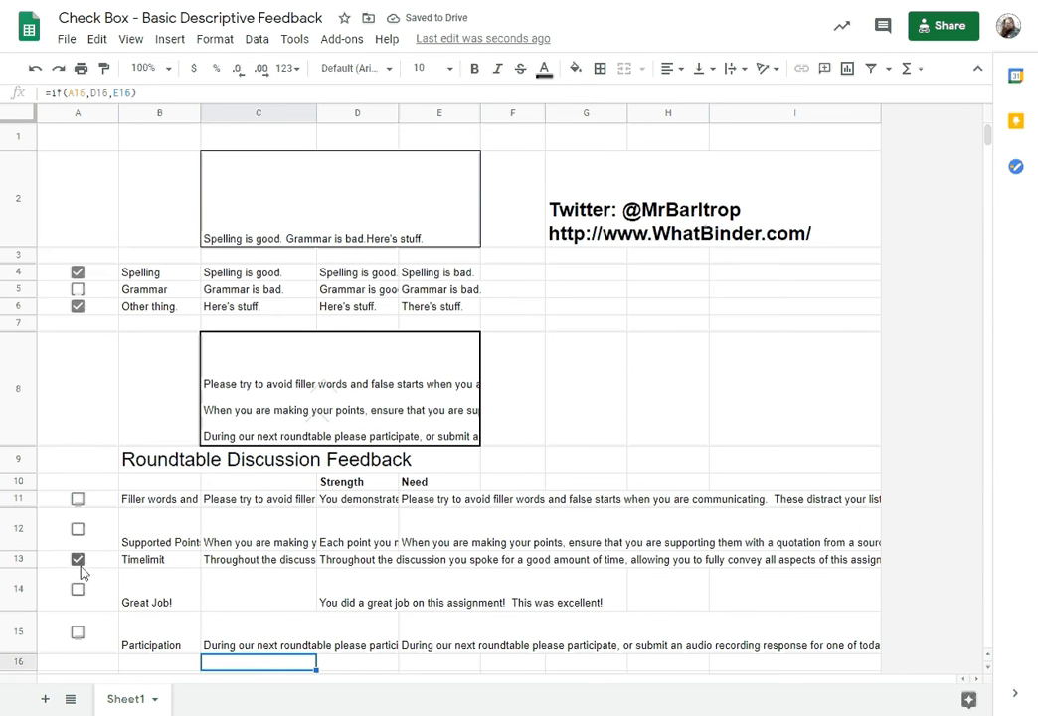
click(77, 559)
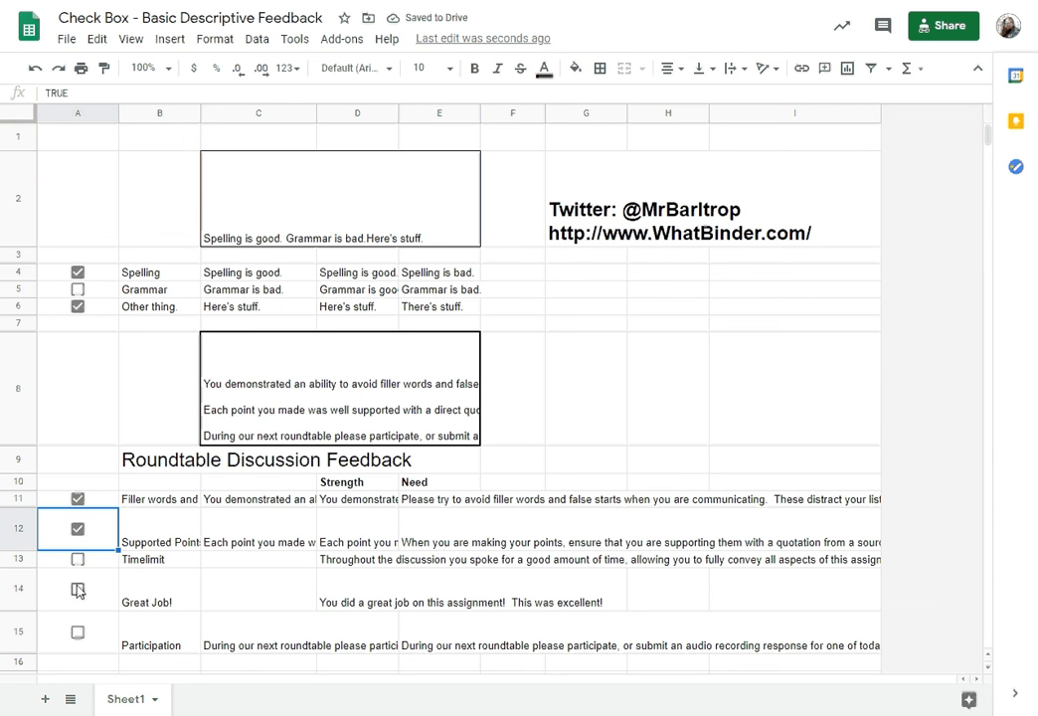
click(76, 588)
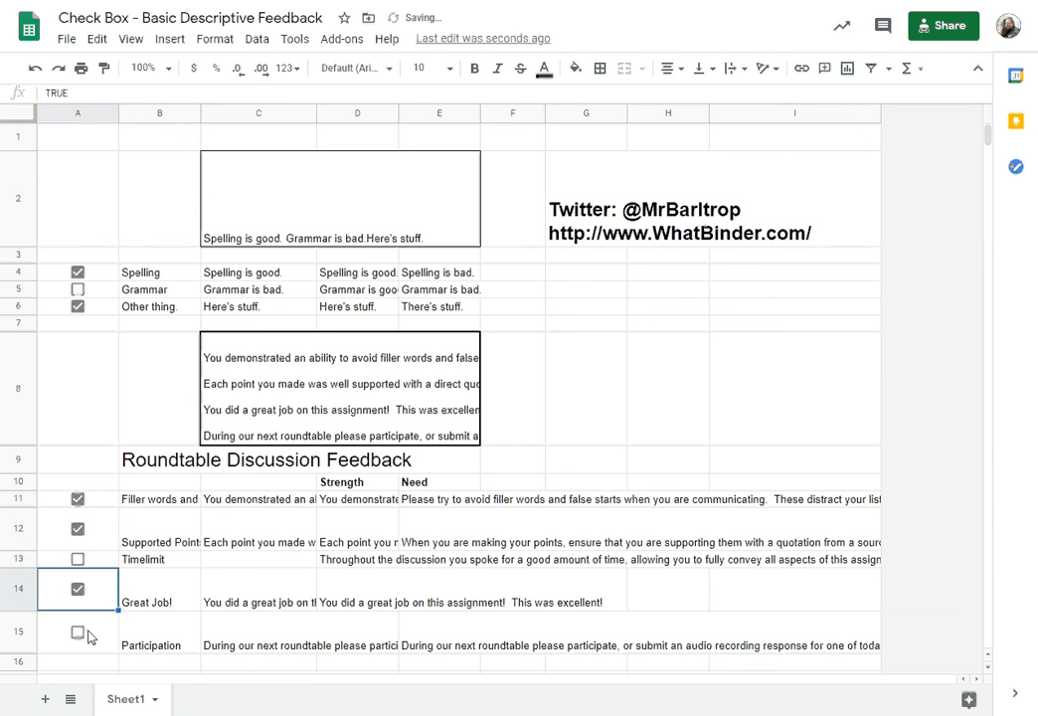
click(78, 633)
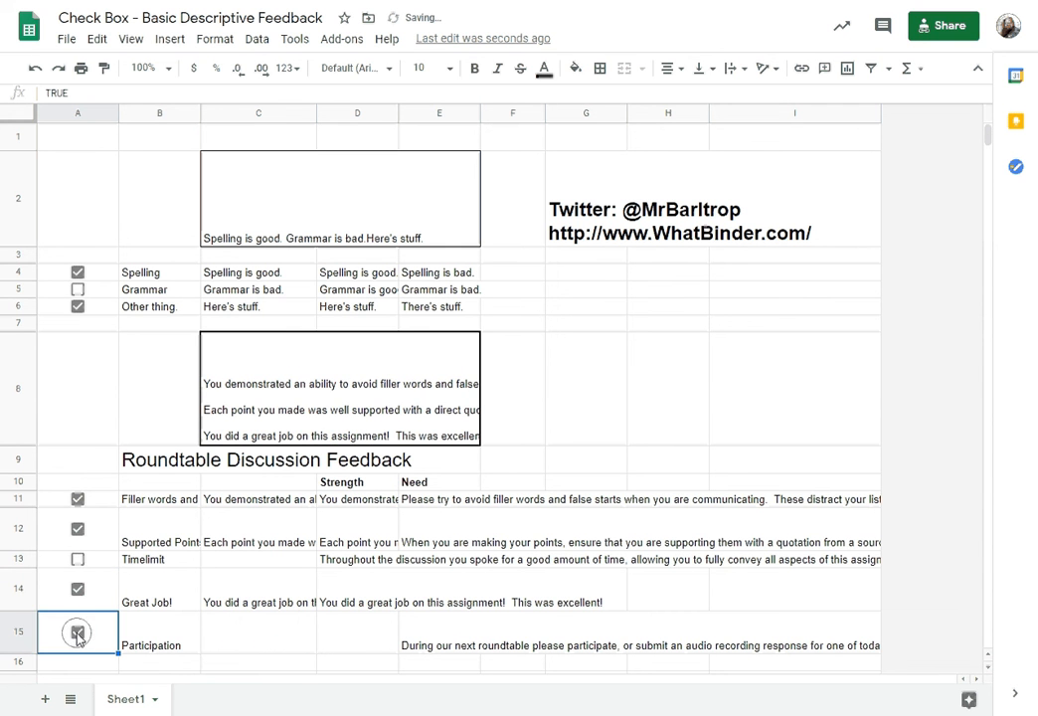
click(77, 633)
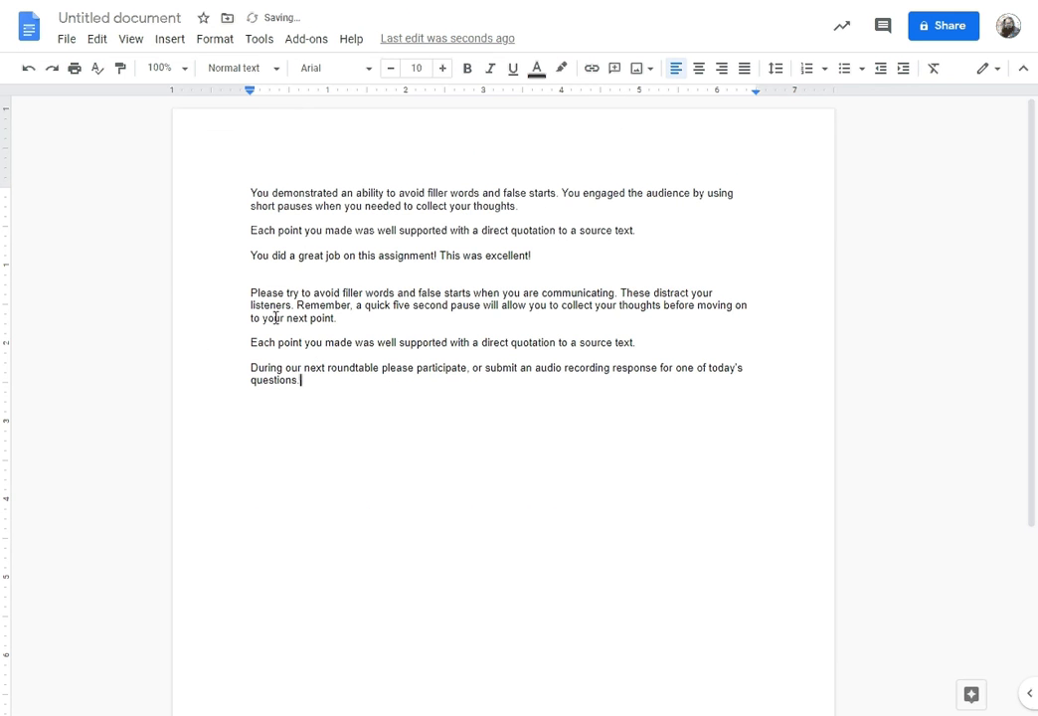
Place the cursor below the first feedback passage in the Google Doc.
click(251, 279)
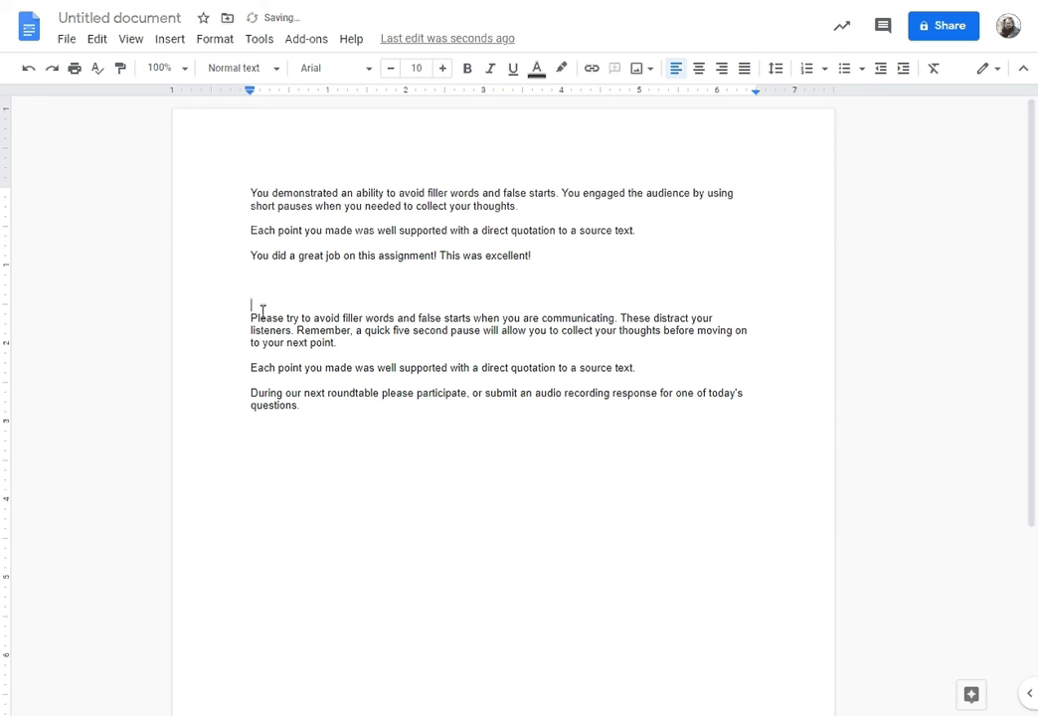
mouse_move(99, 217)
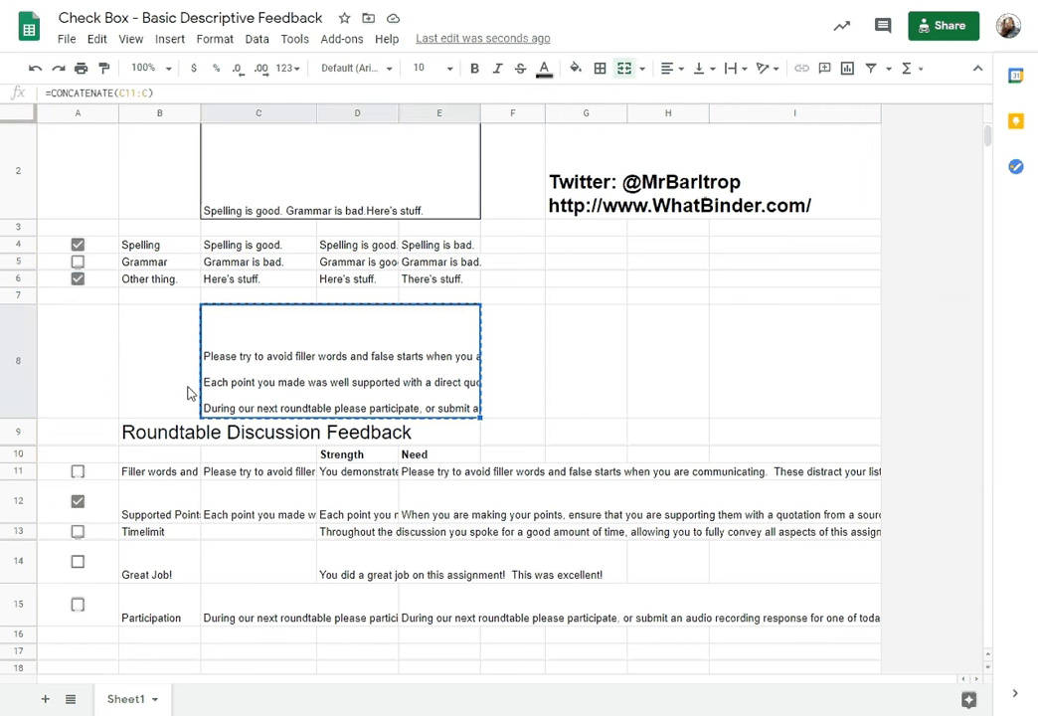
Deselect the feedback box and untick Supported Points to swap in its improvement comment.
click(78, 360)
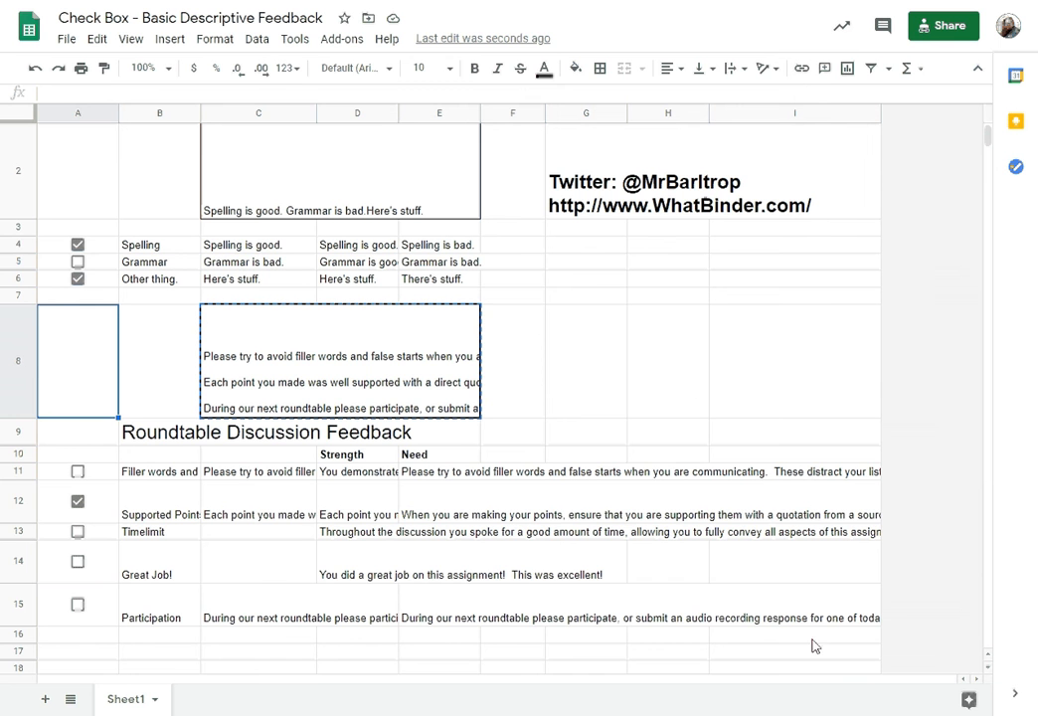
mouse_move(740, 416)
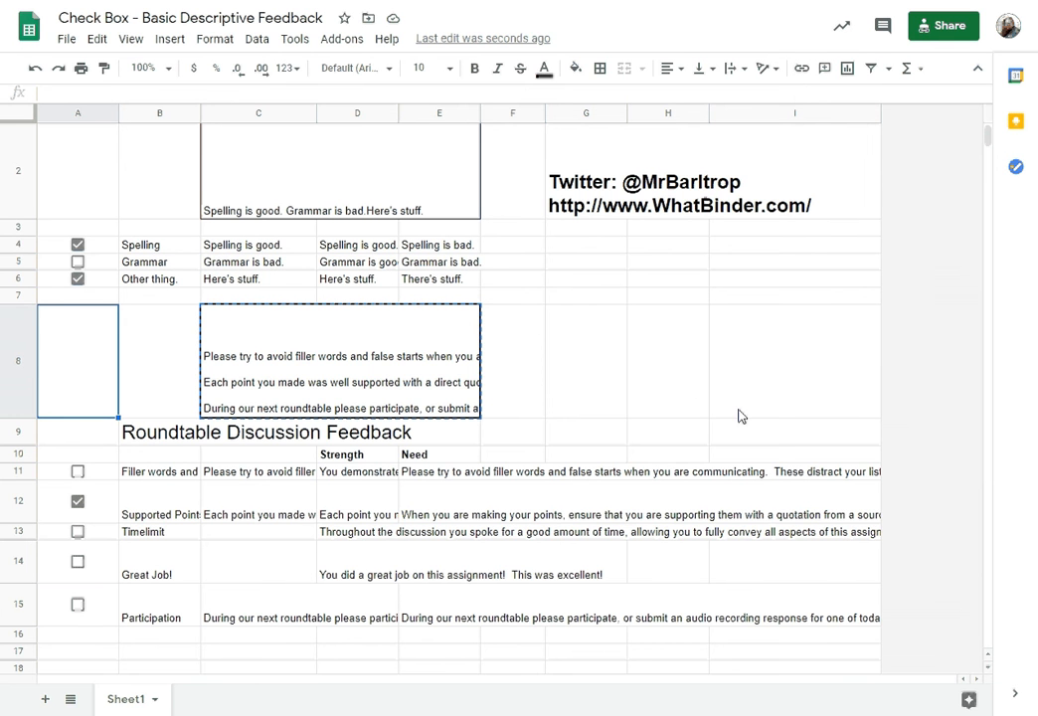
mouse_move(681, 635)
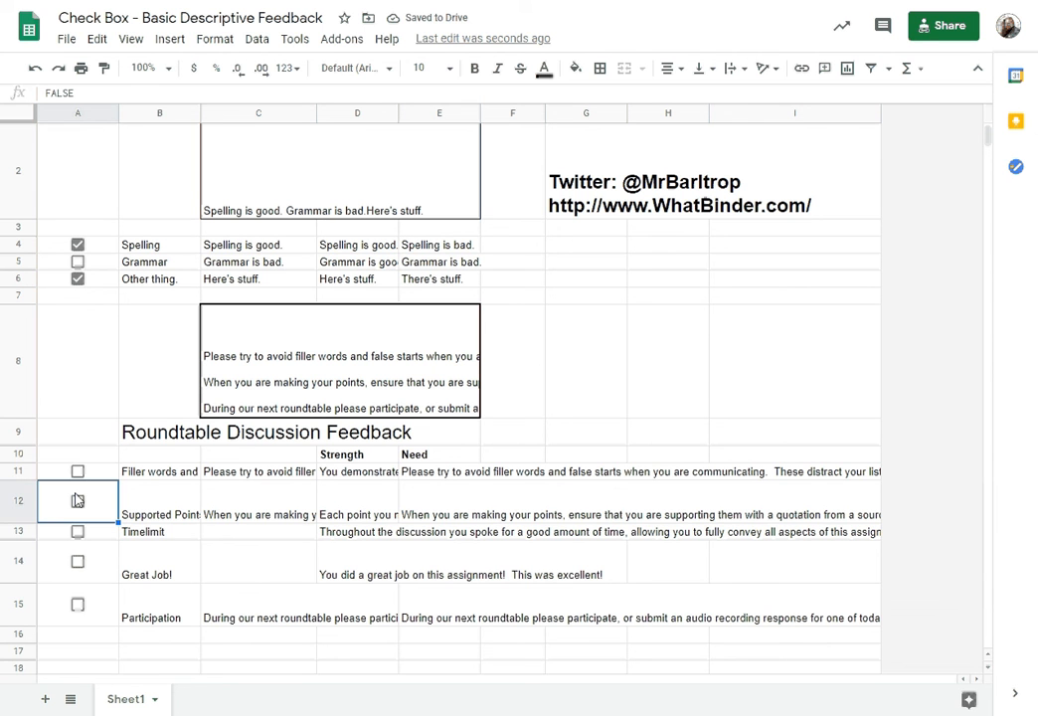
click(77, 500)
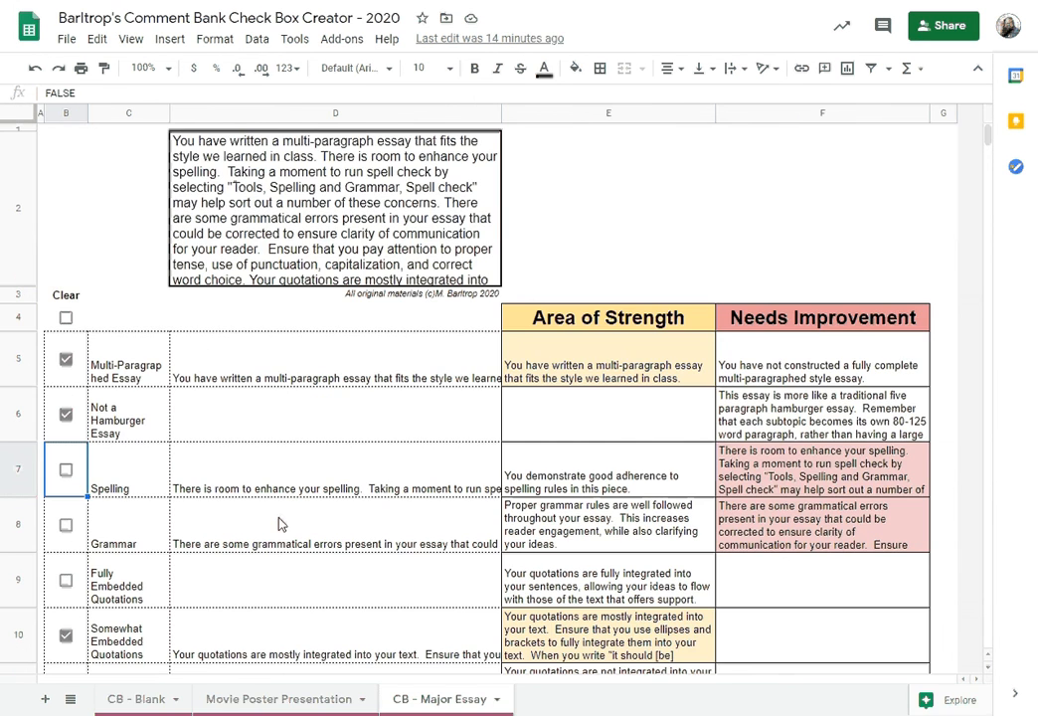
Clear the essay bank, then tick Multi-Paragraphed, Not a Hamburger, Grammar and Somewhat Embedded Quotations.
click(65, 415)
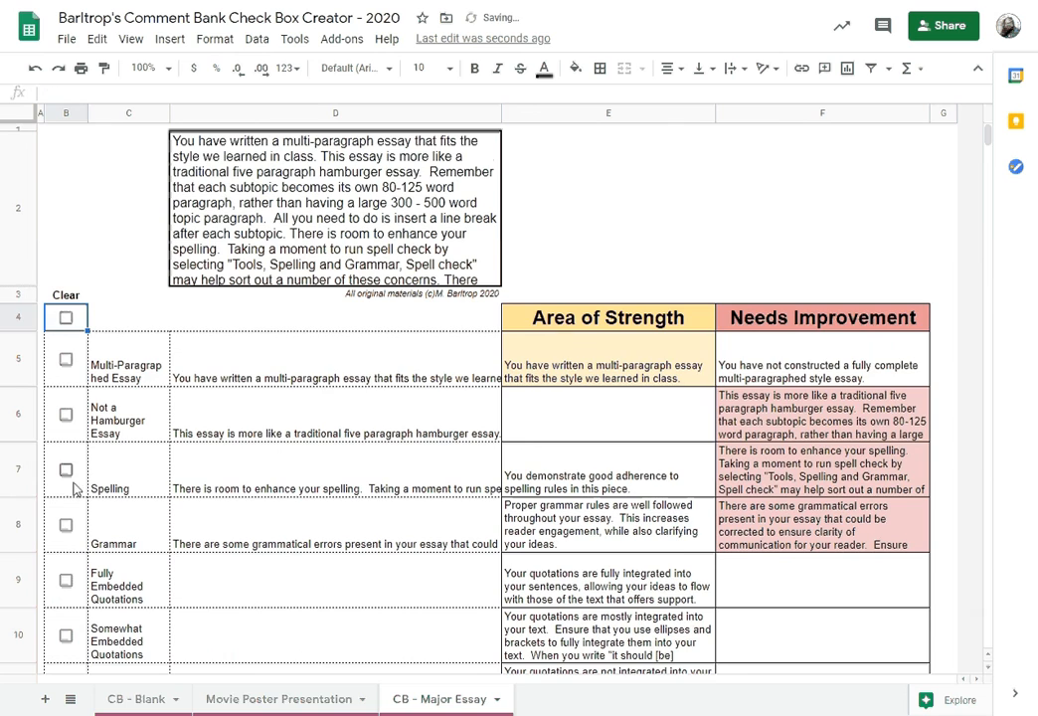
scroll(down, 3)
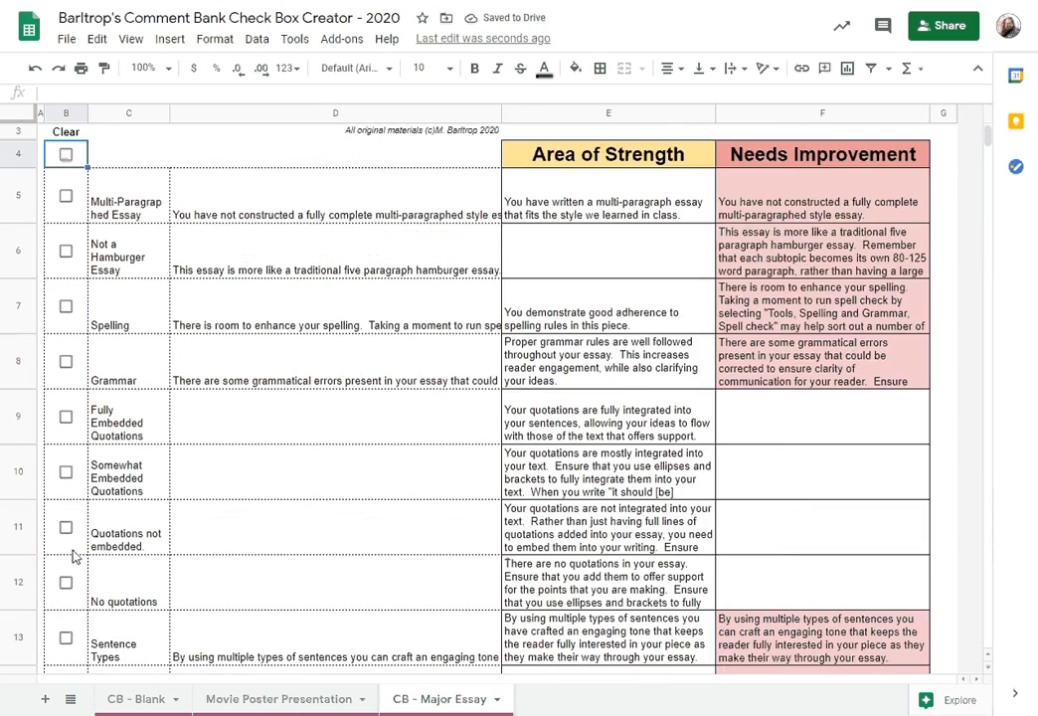
scroll(down, 3)
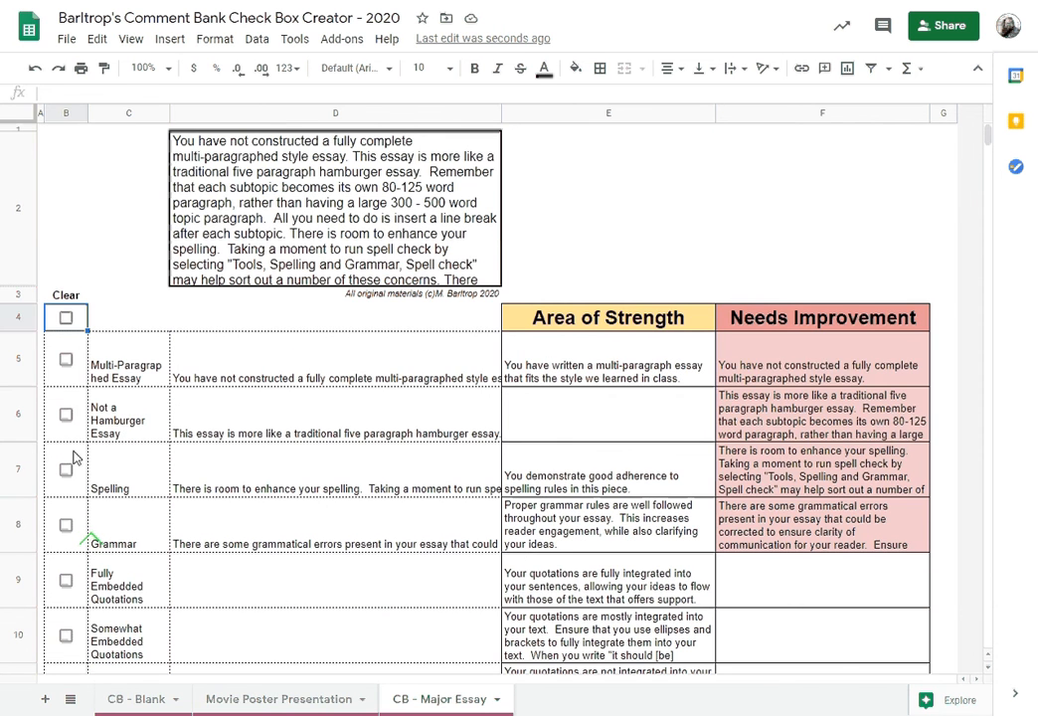
click(66, 359)
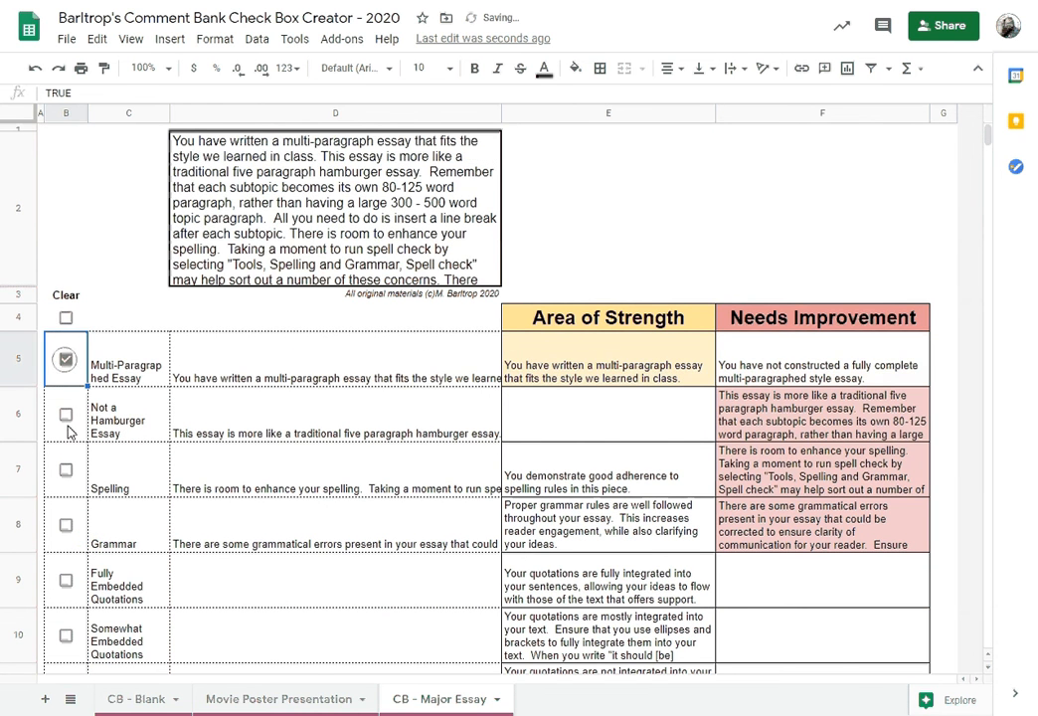
click(65, 415)
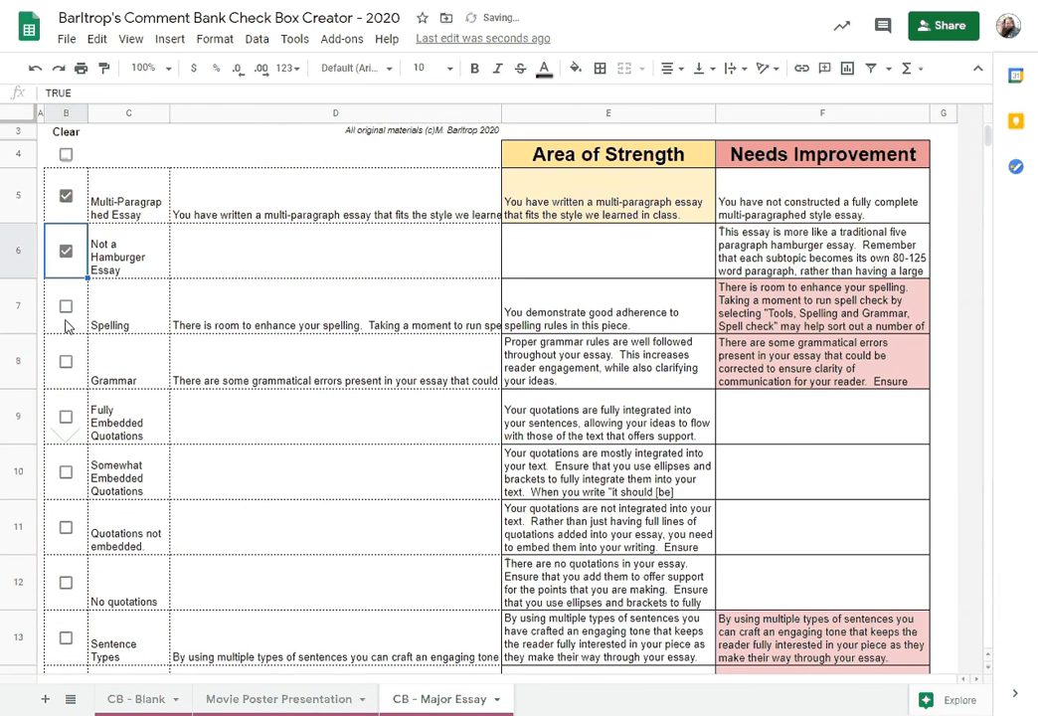
click(65, 361)
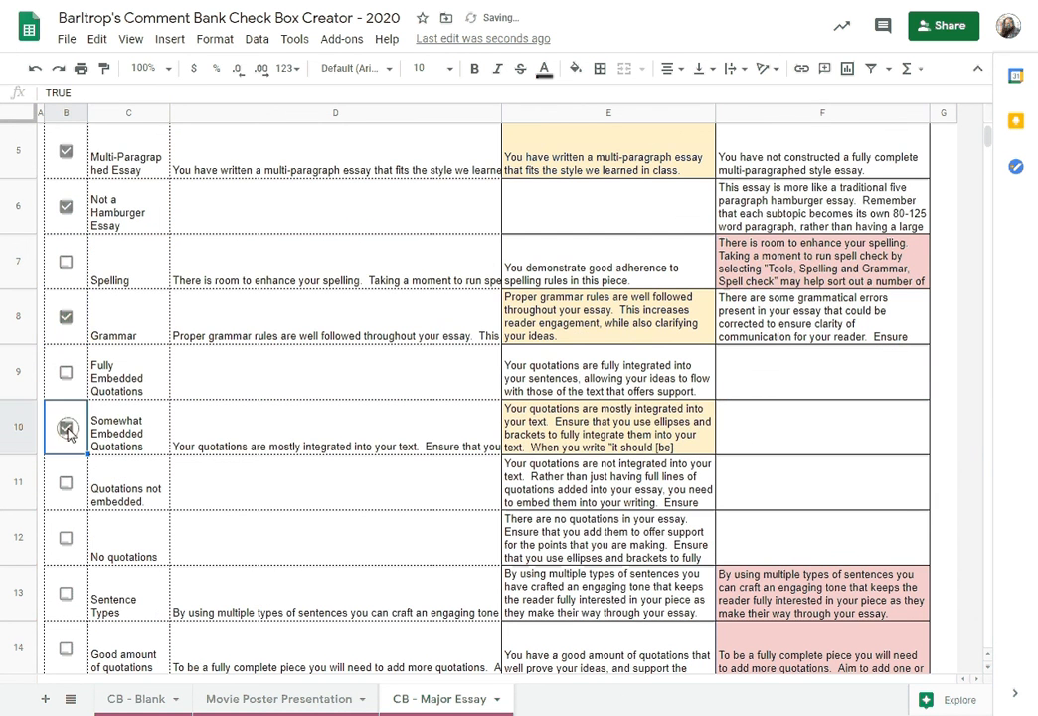
click(66, 427)
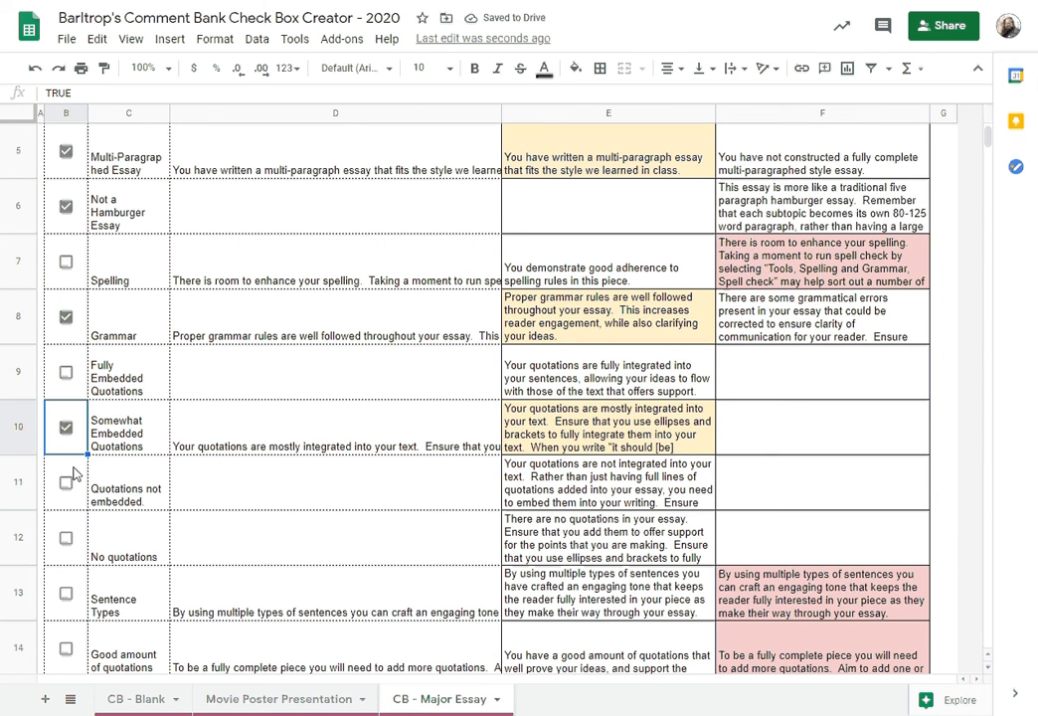
Tick Specific Details, Avoids unspecific words, Kept yourself and the reader out; select the combined comment.
scroll(down, 3)
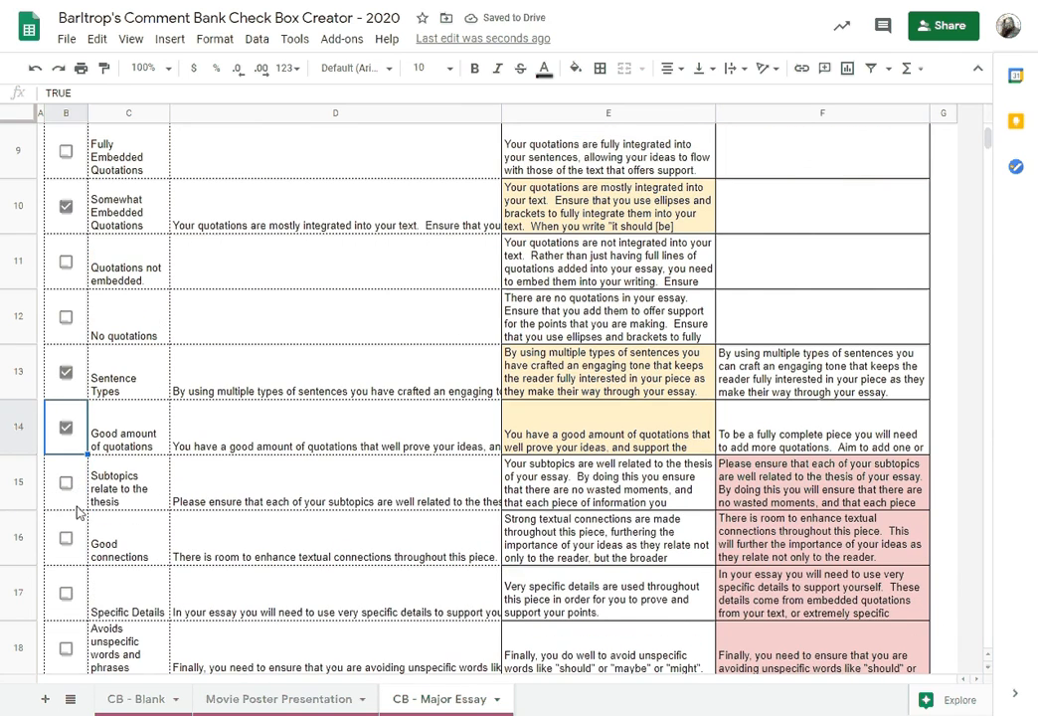
scroll(down, 3)
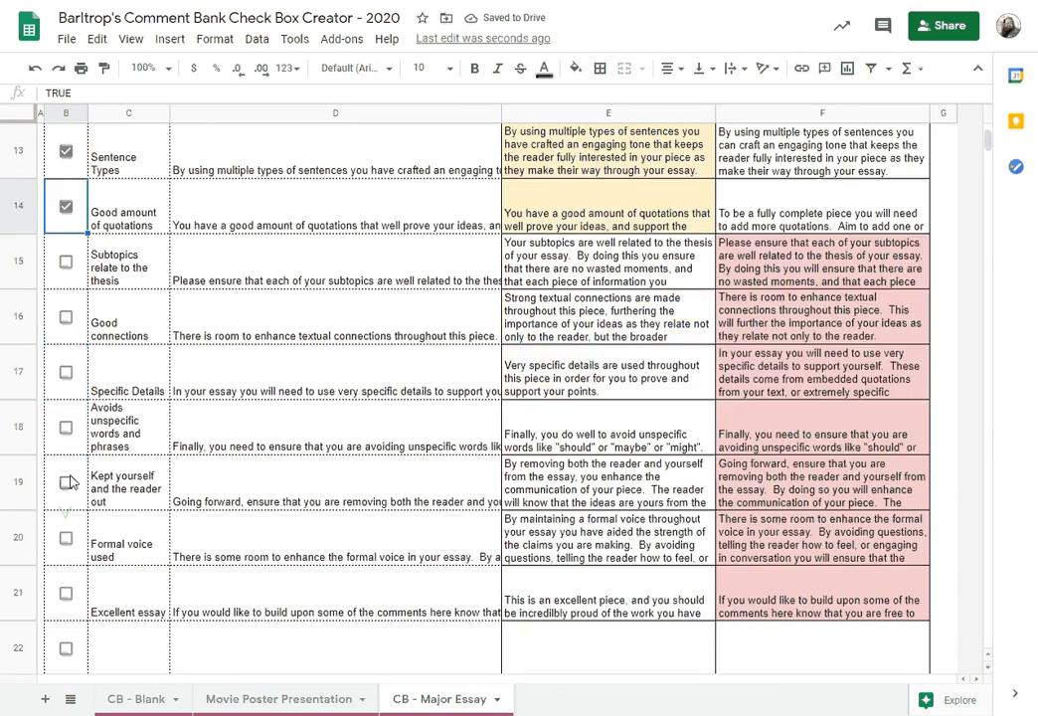
click(66, 371)
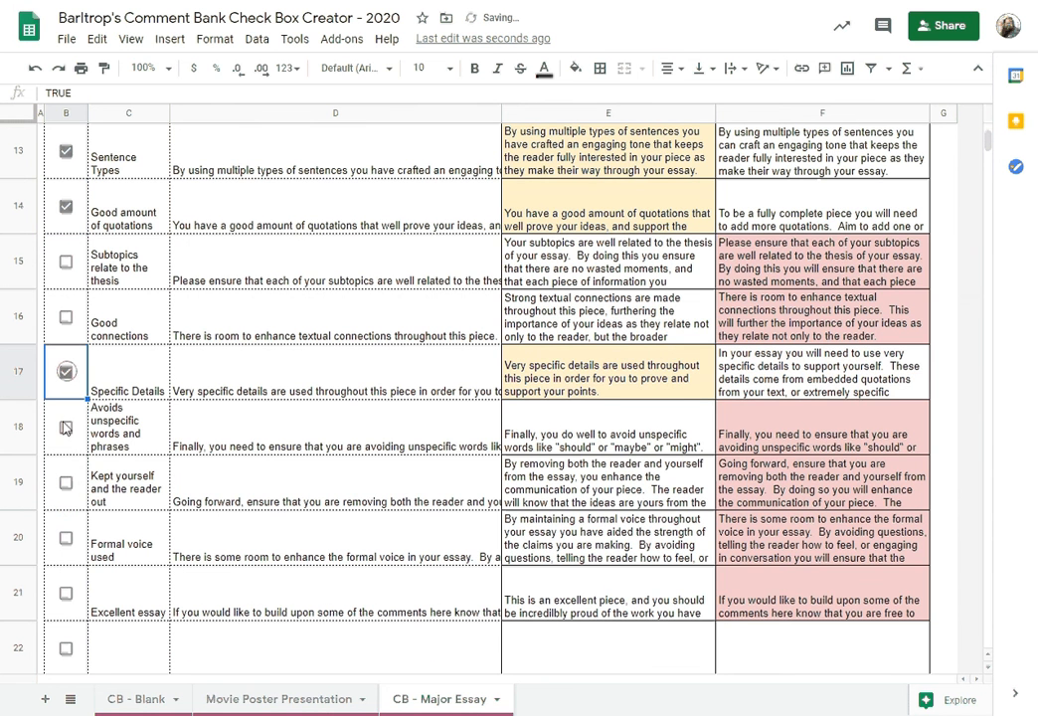
click(66, 427)
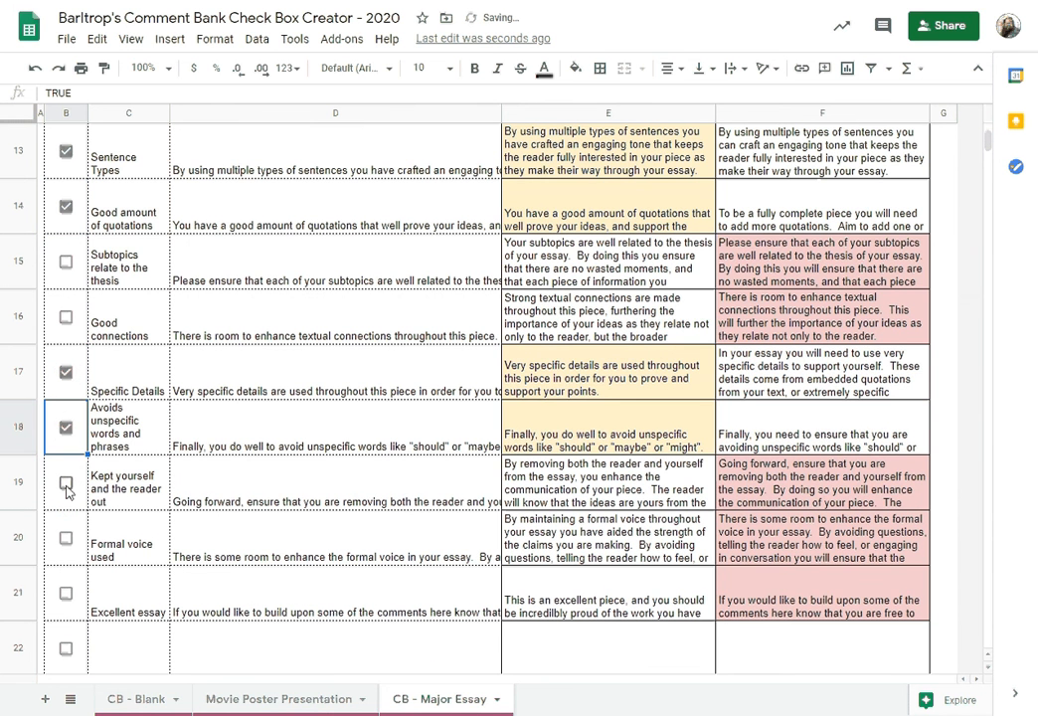
click(66, 482)
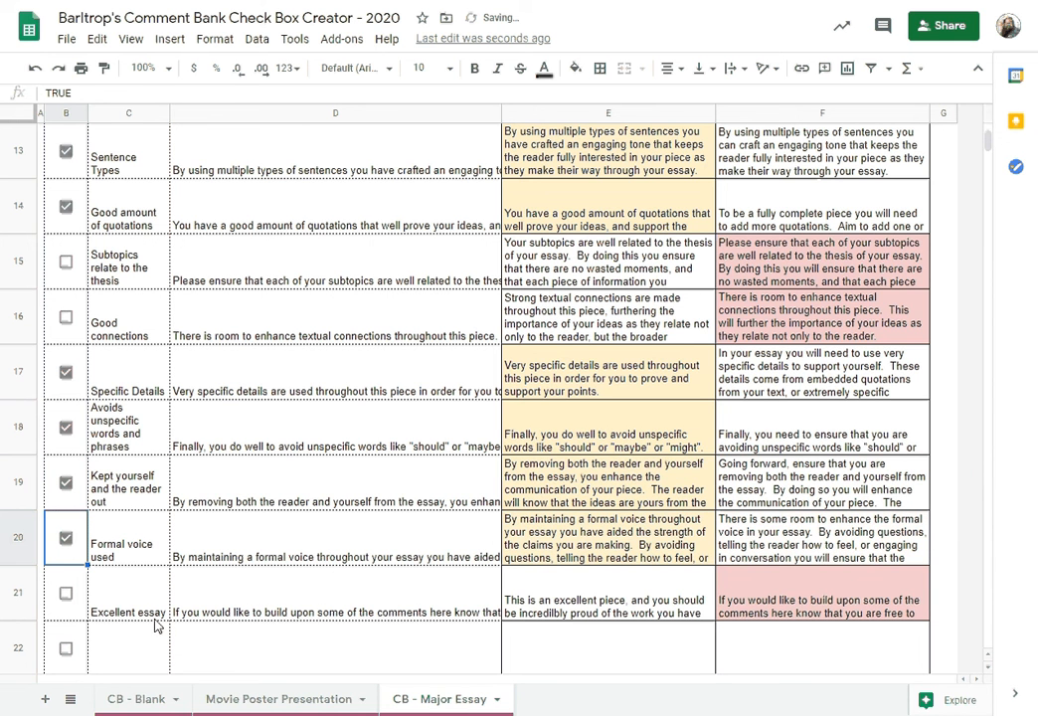
mouse_move(515, 580)
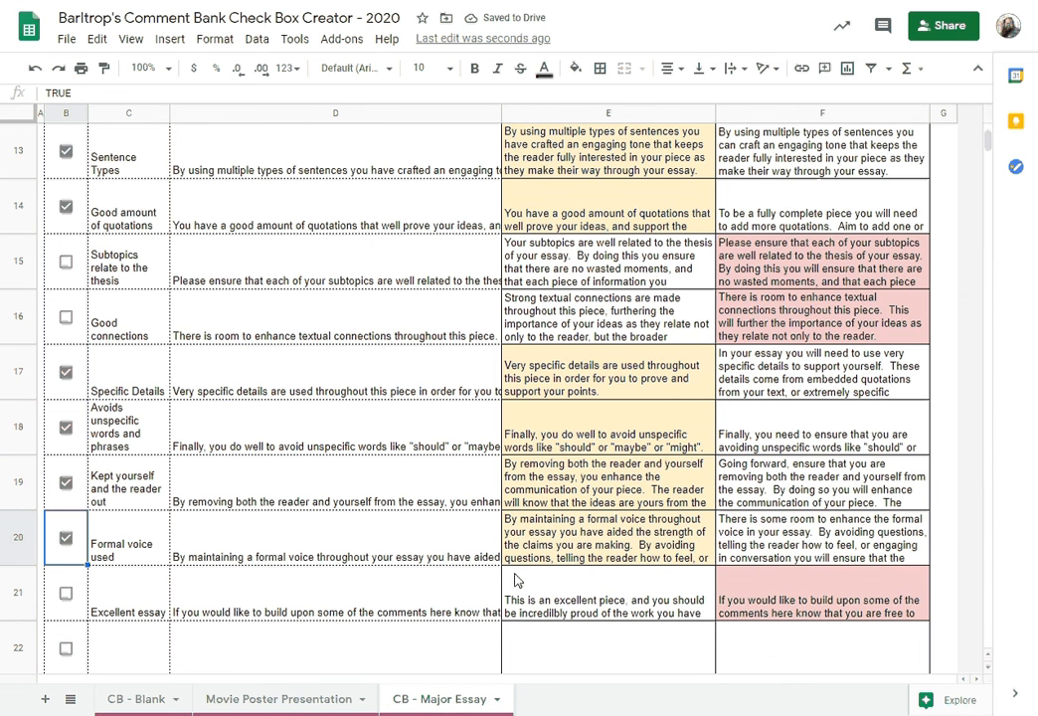
scroll(up, 3)
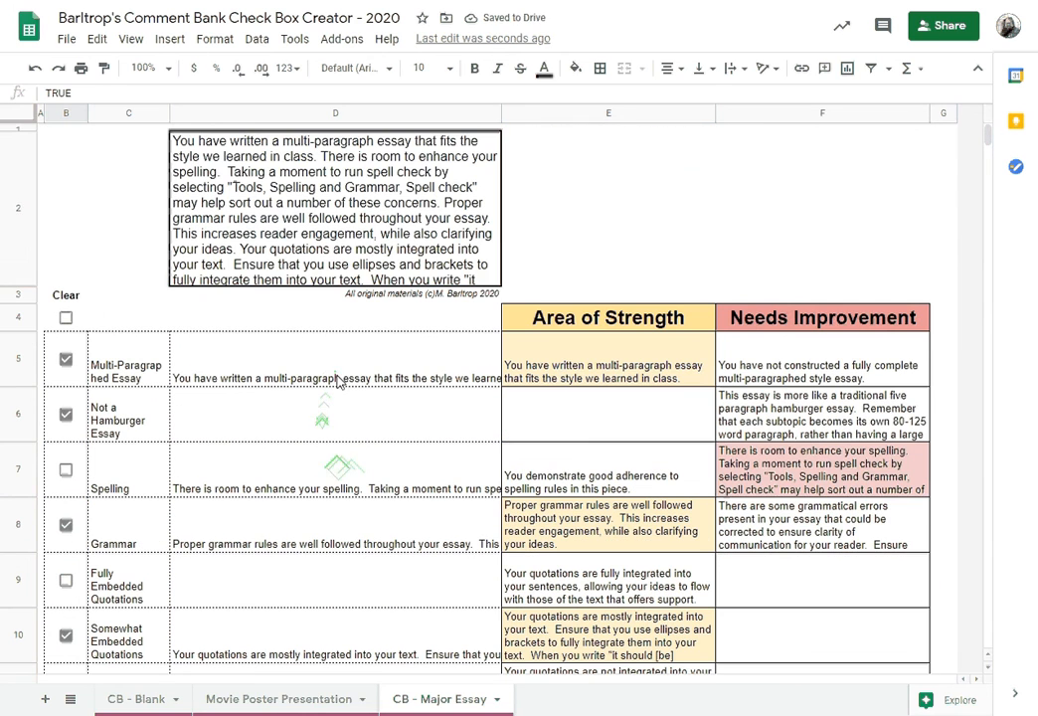
click(335, 206)
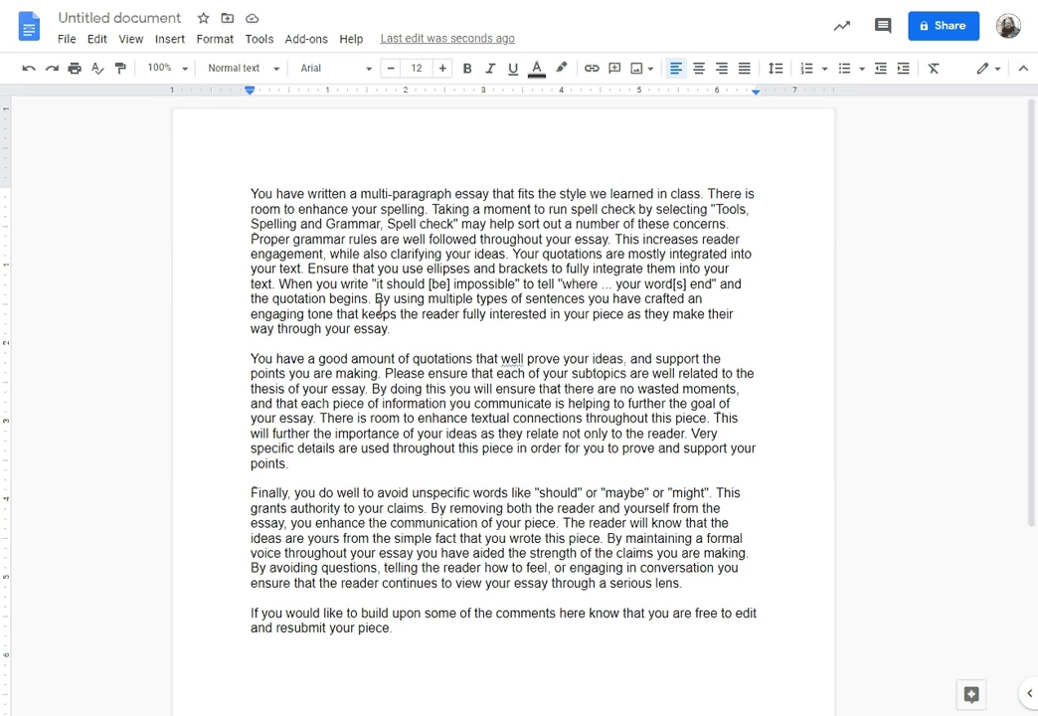
mouse_move(386, 451)
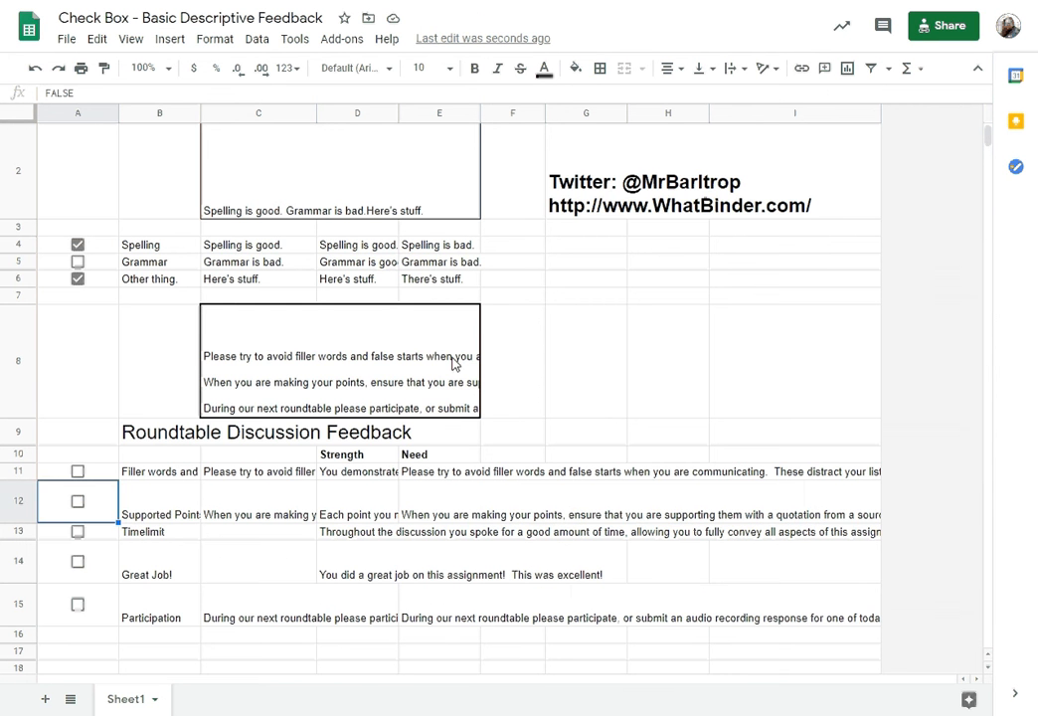
mouse_move(355, 460)
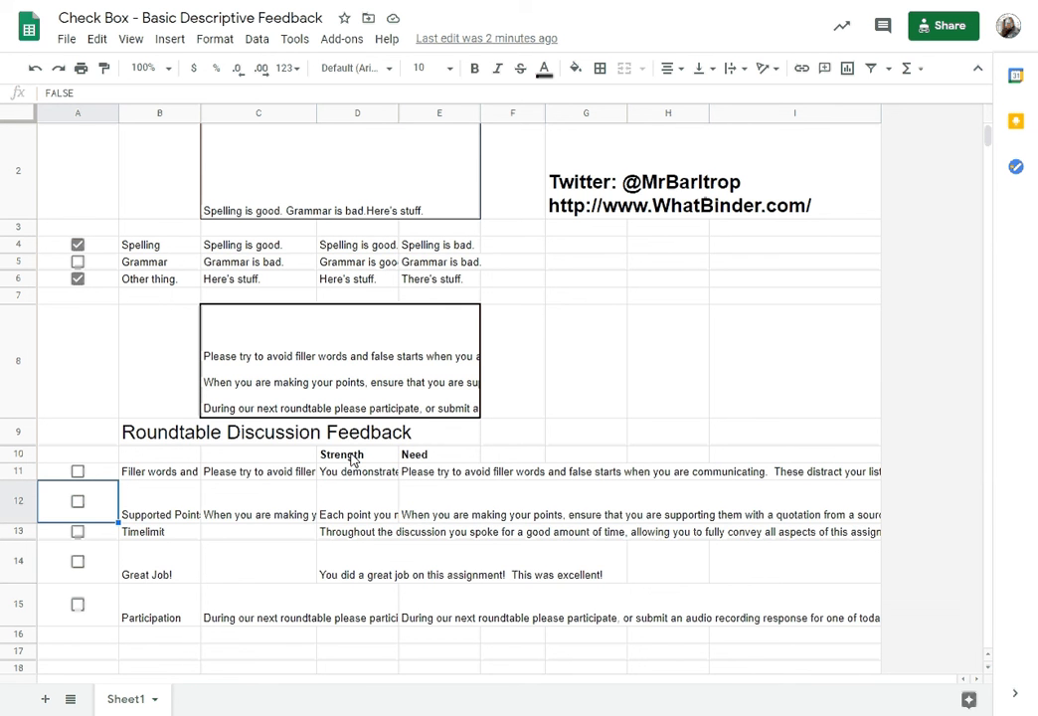
mouse_move(236, 591)
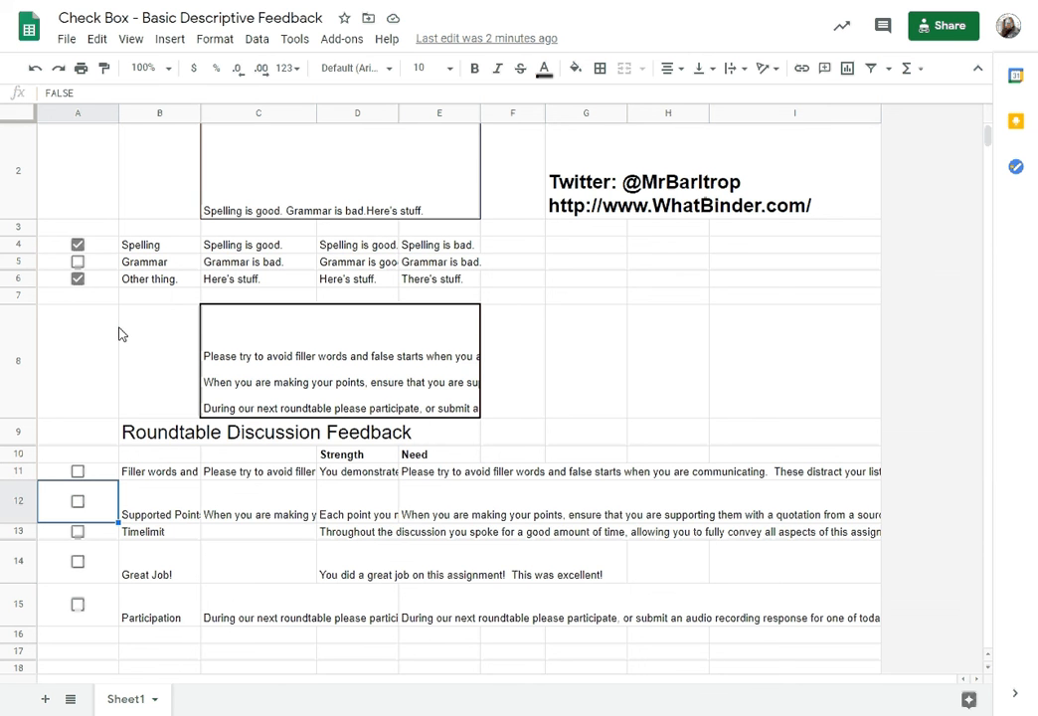
mouse_move(460, 693)
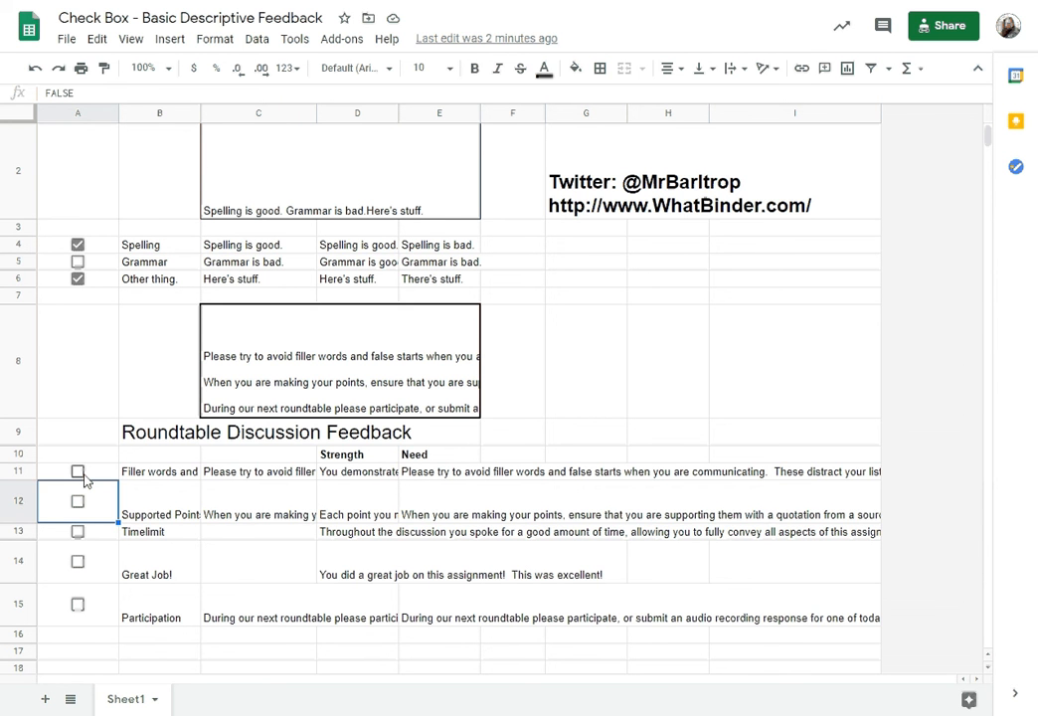
mouse_move(320, 495)
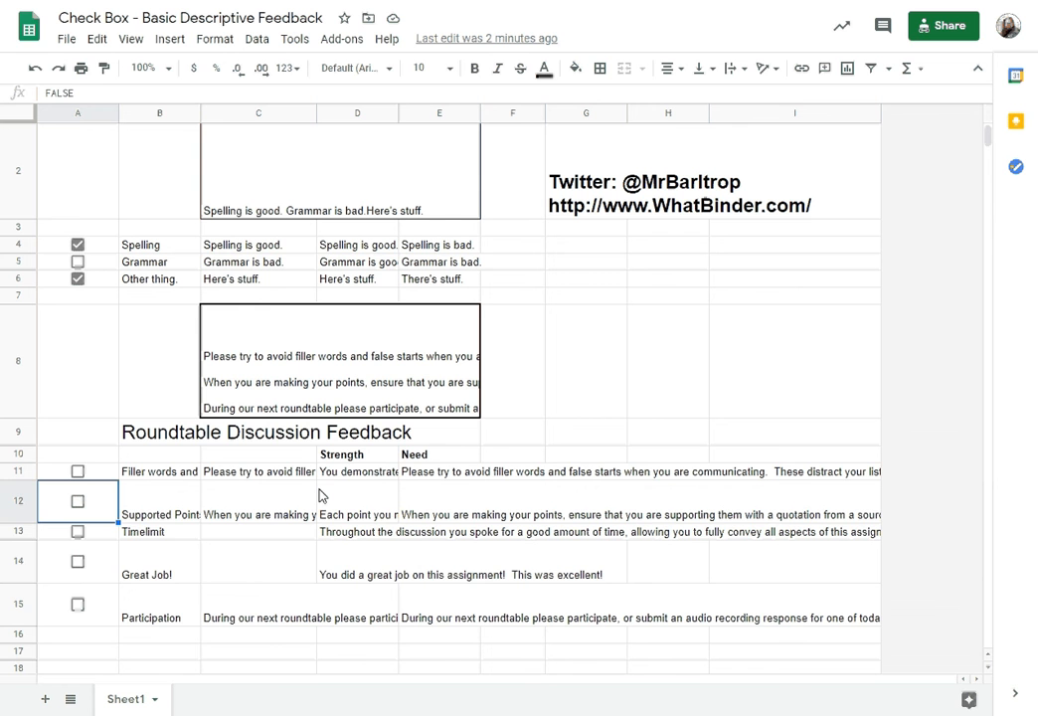